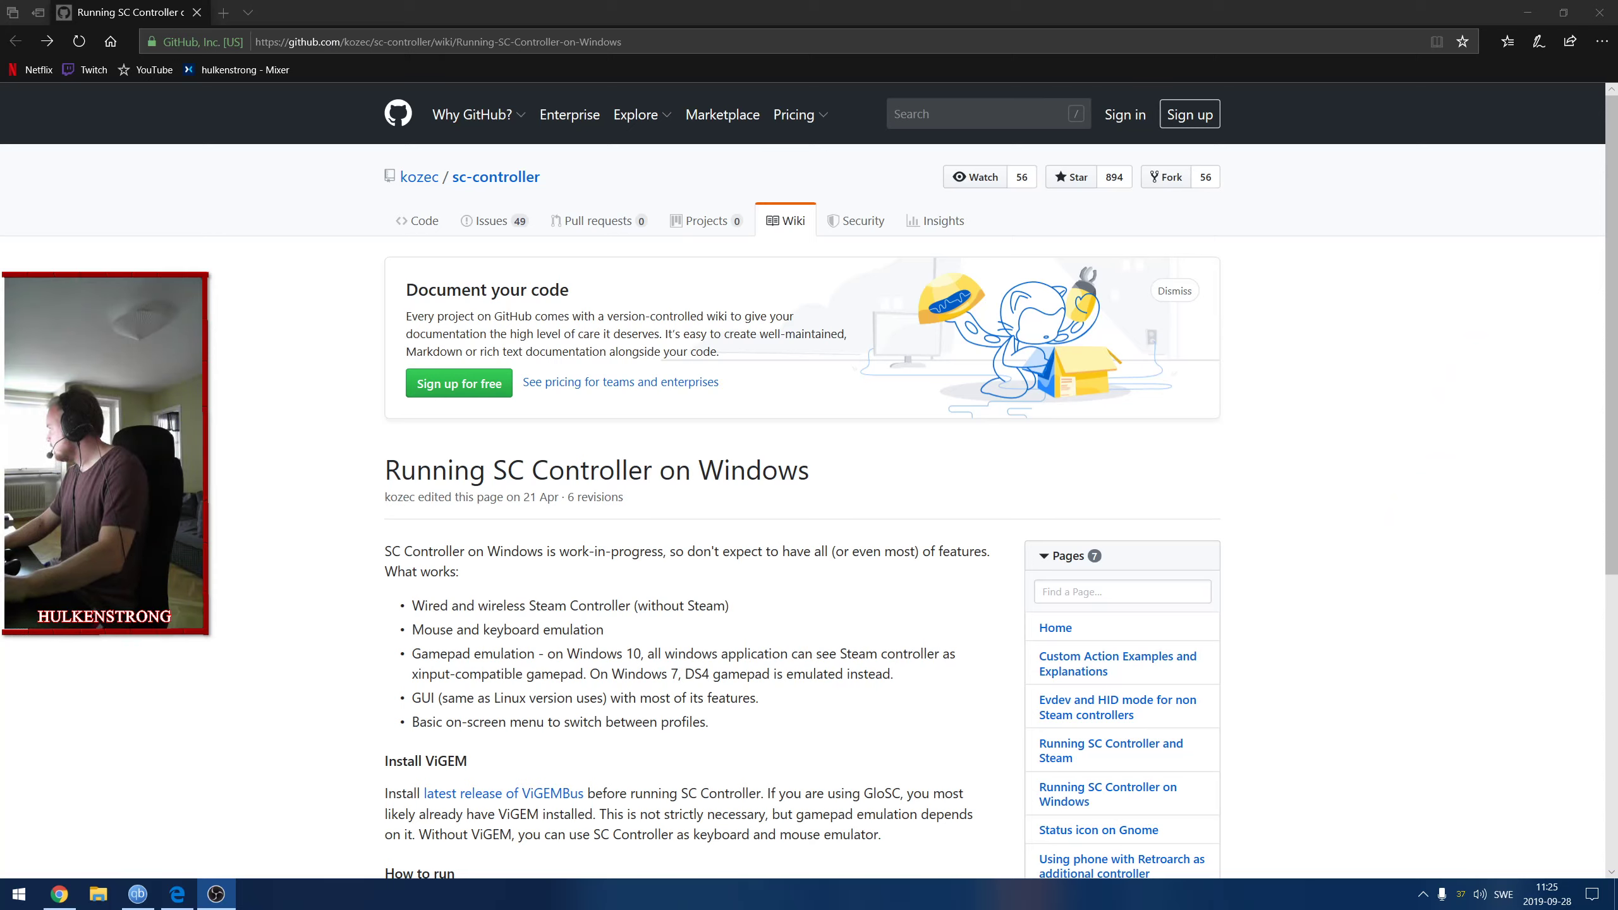
mouse_move(923, 228)
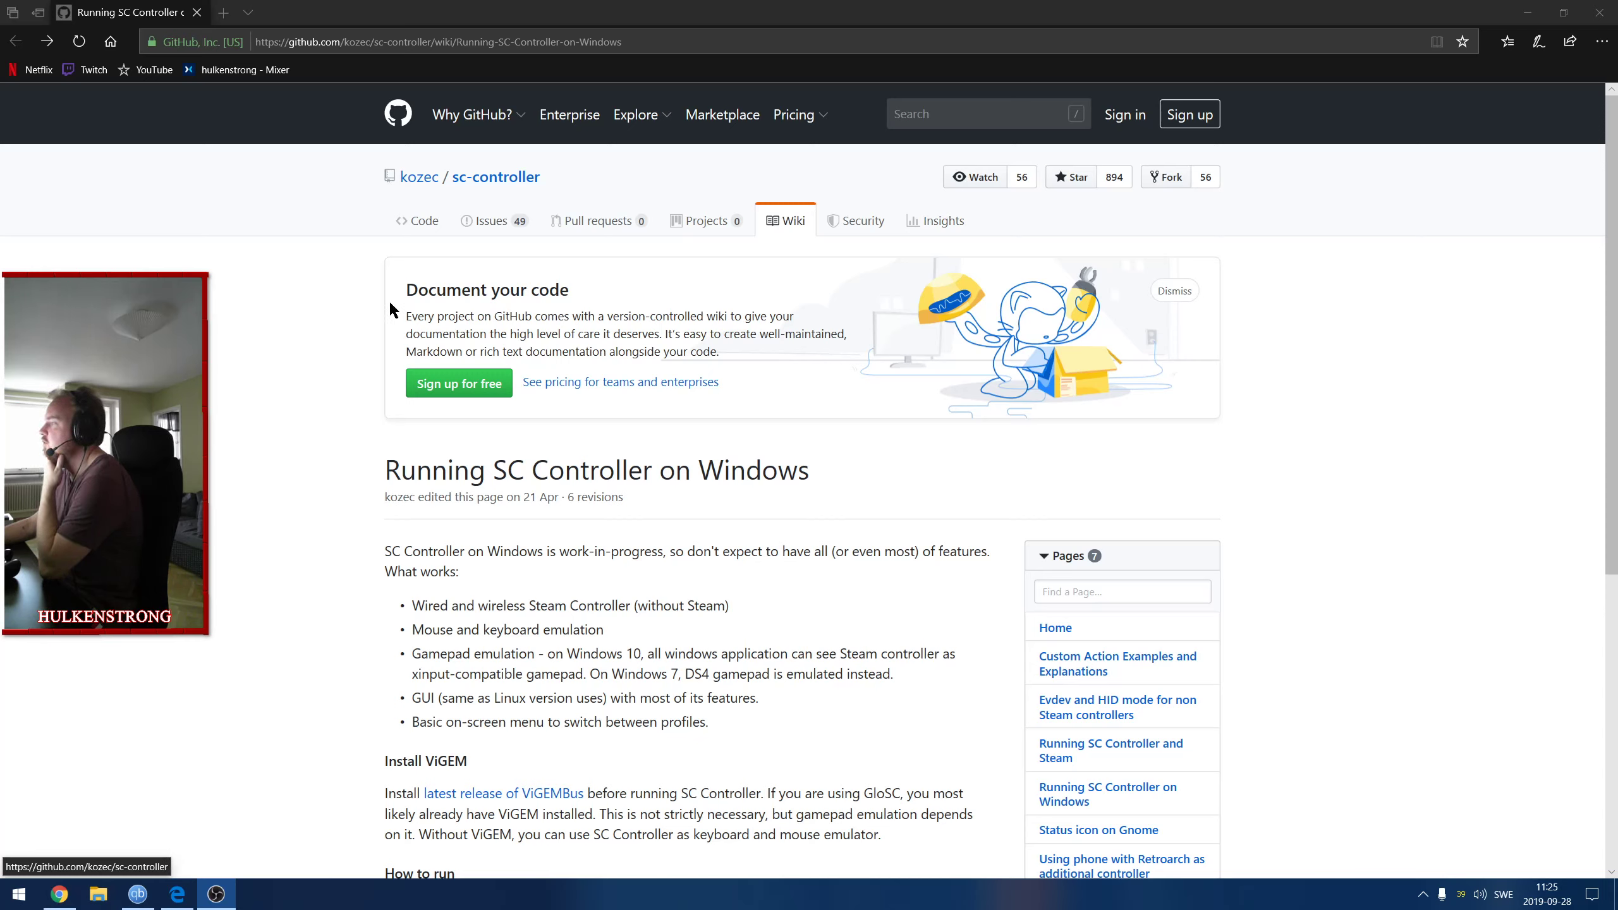
mouse_move(480, 189)
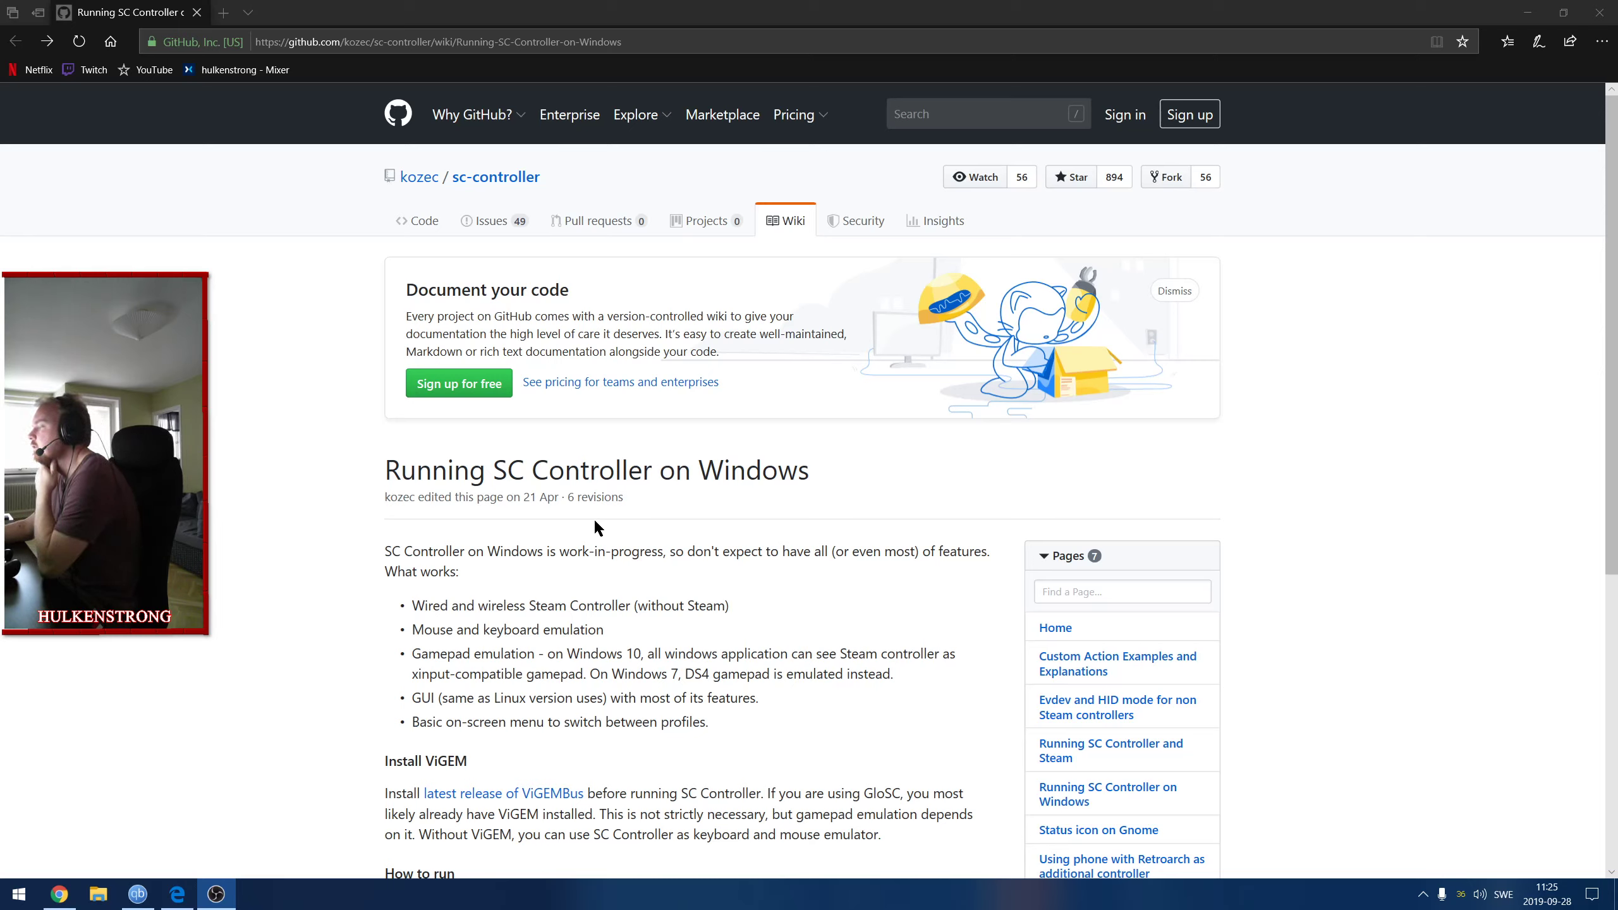
mouse_move(698, 569)
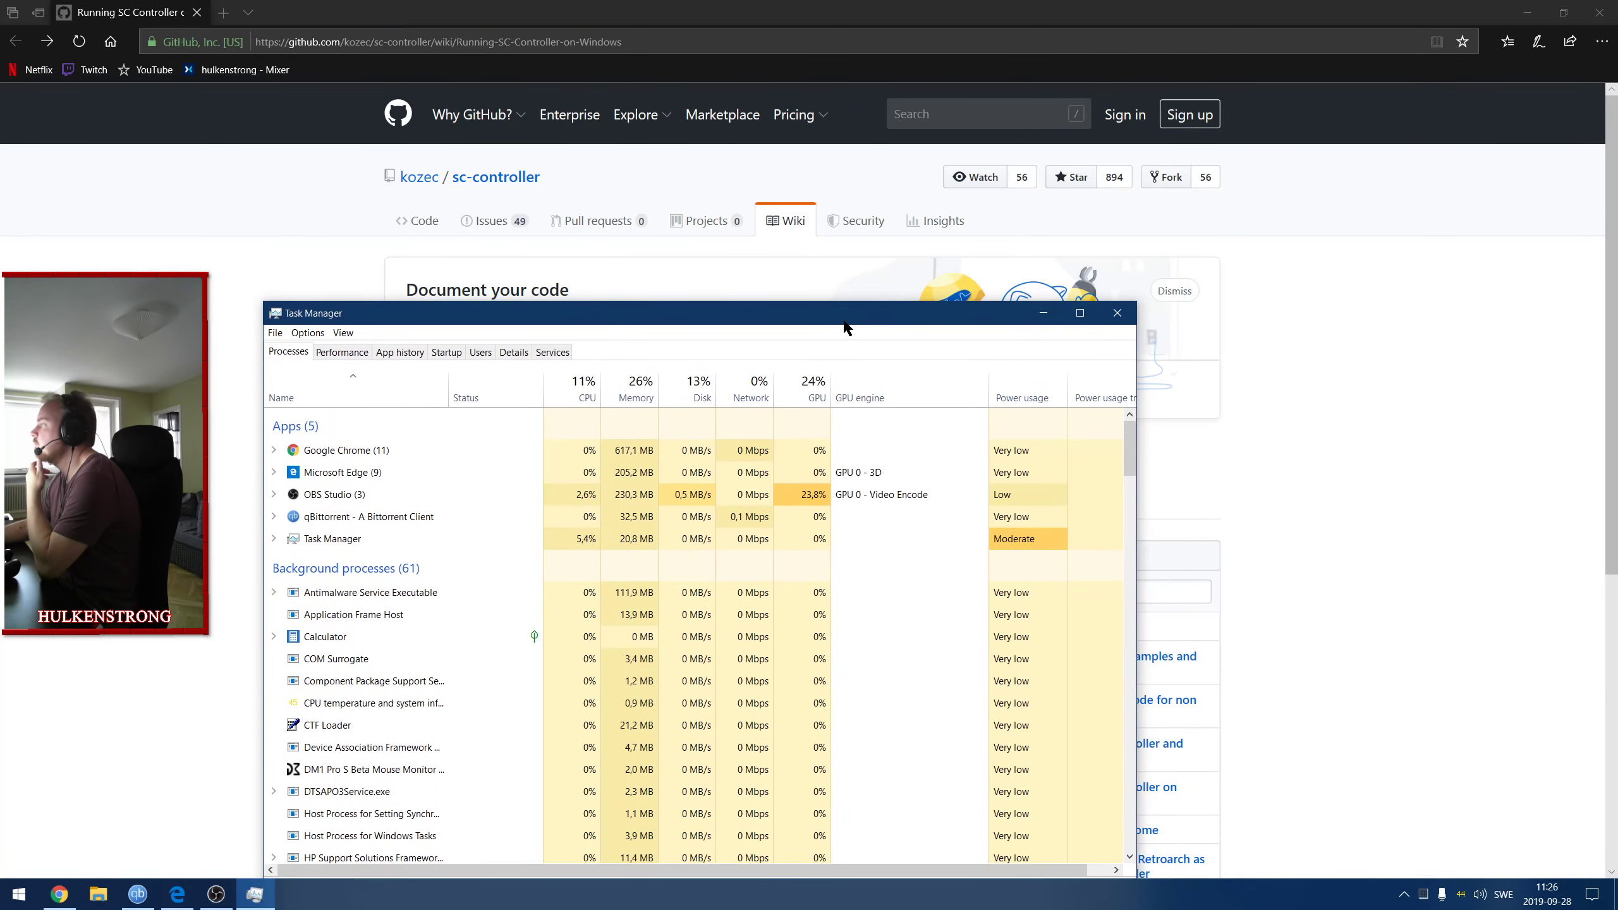
Move Task Manager higher and scroll through its background processes list.
drag(843, 313, 779, 104)
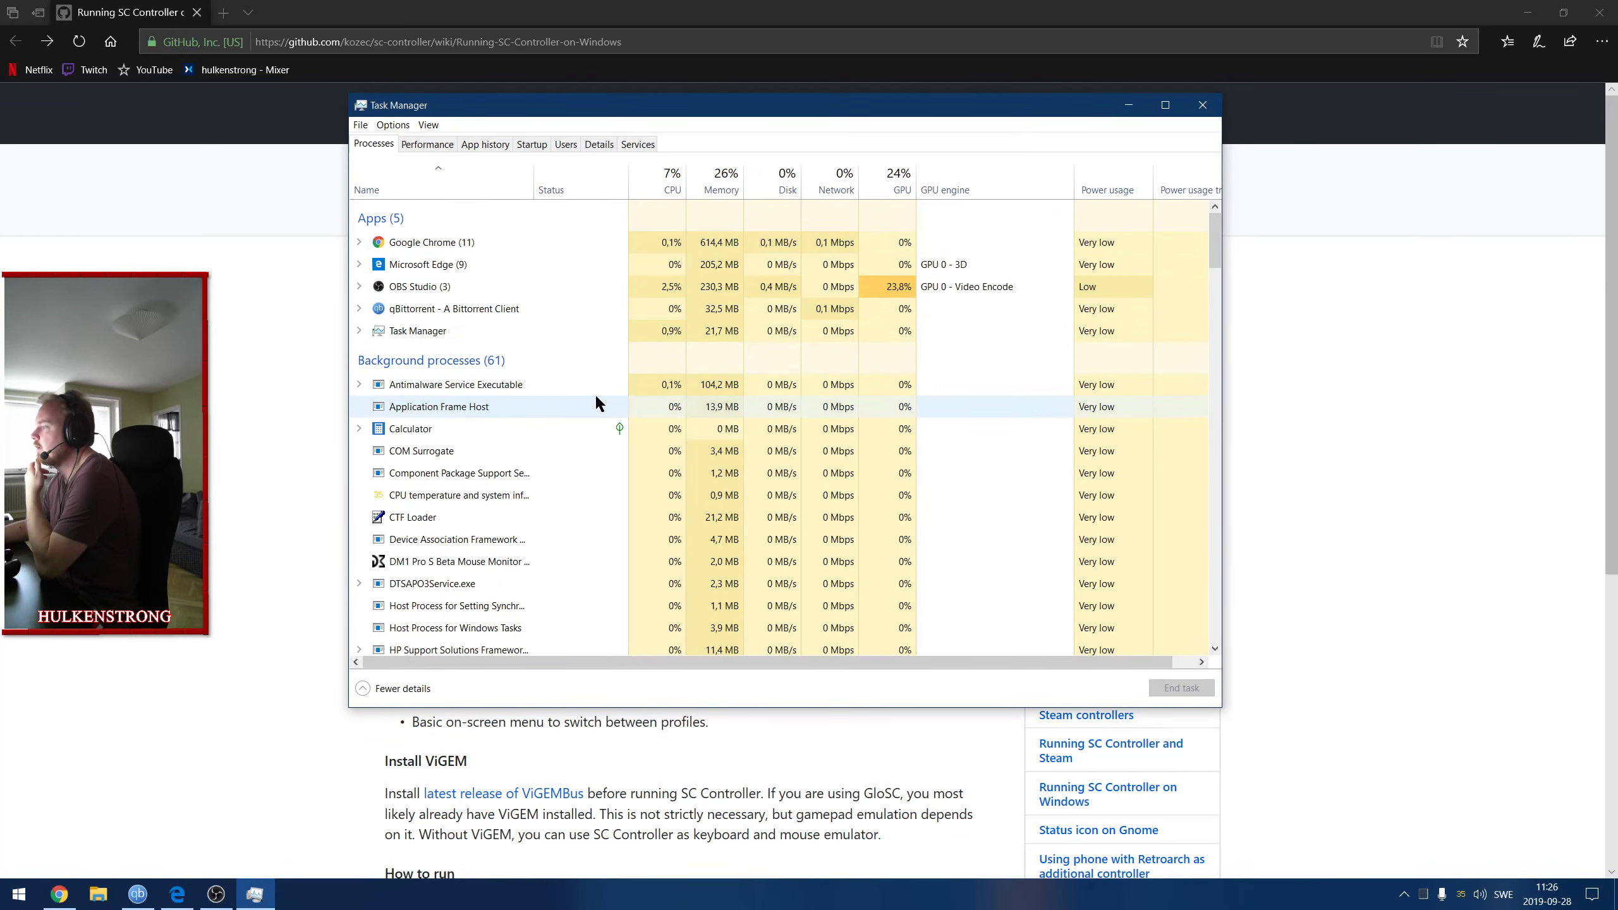
scroll(down, 3)
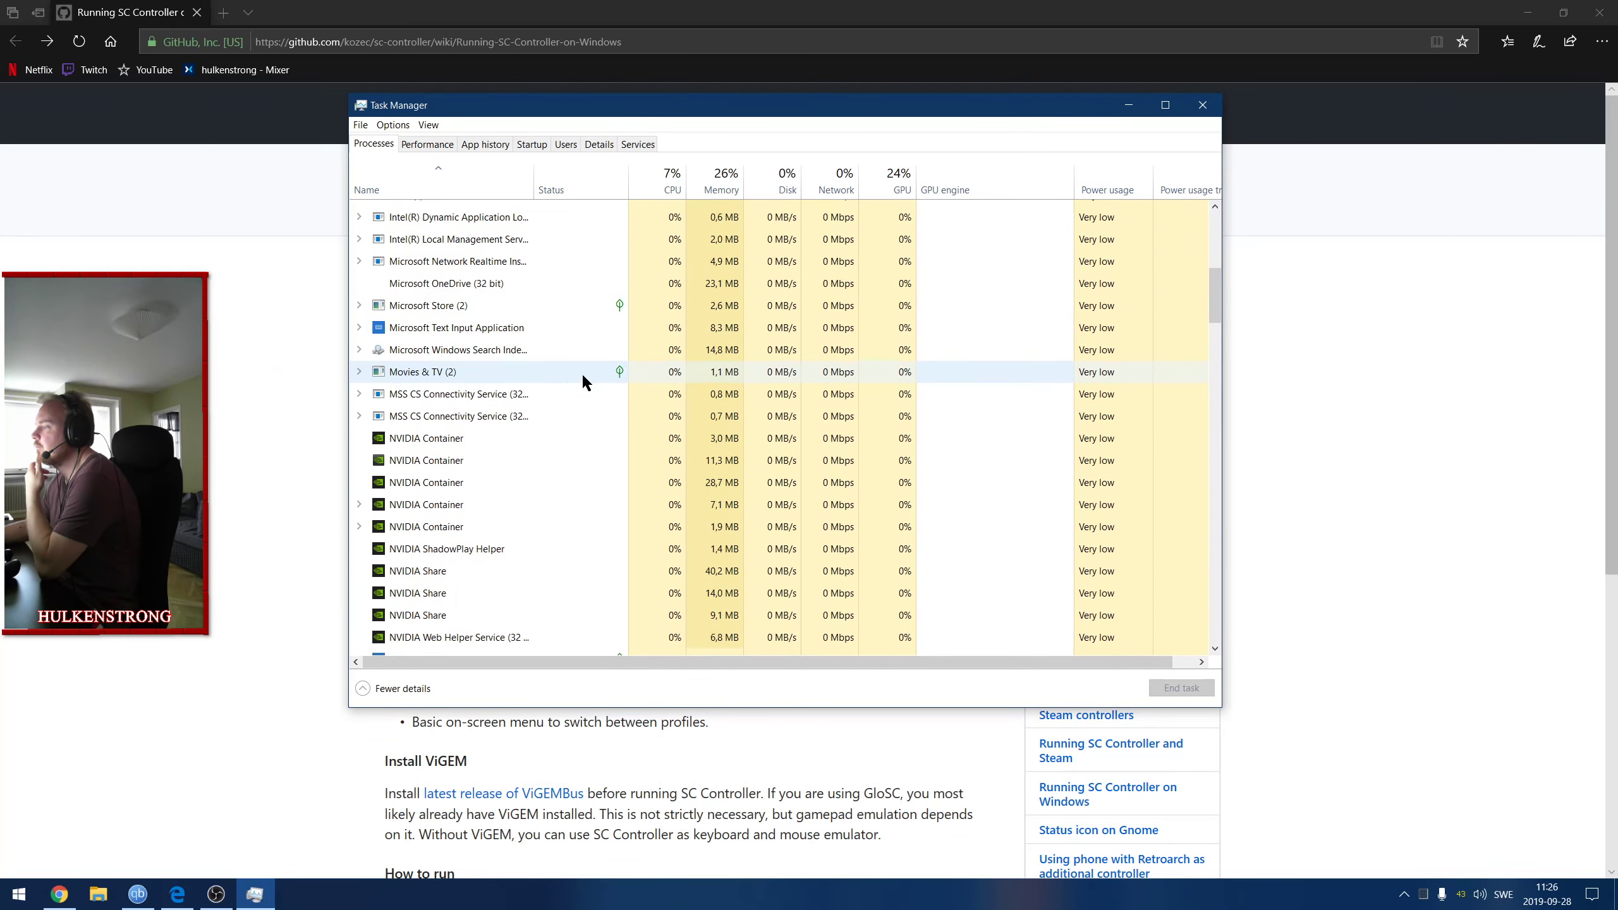
scroll(down, 3)
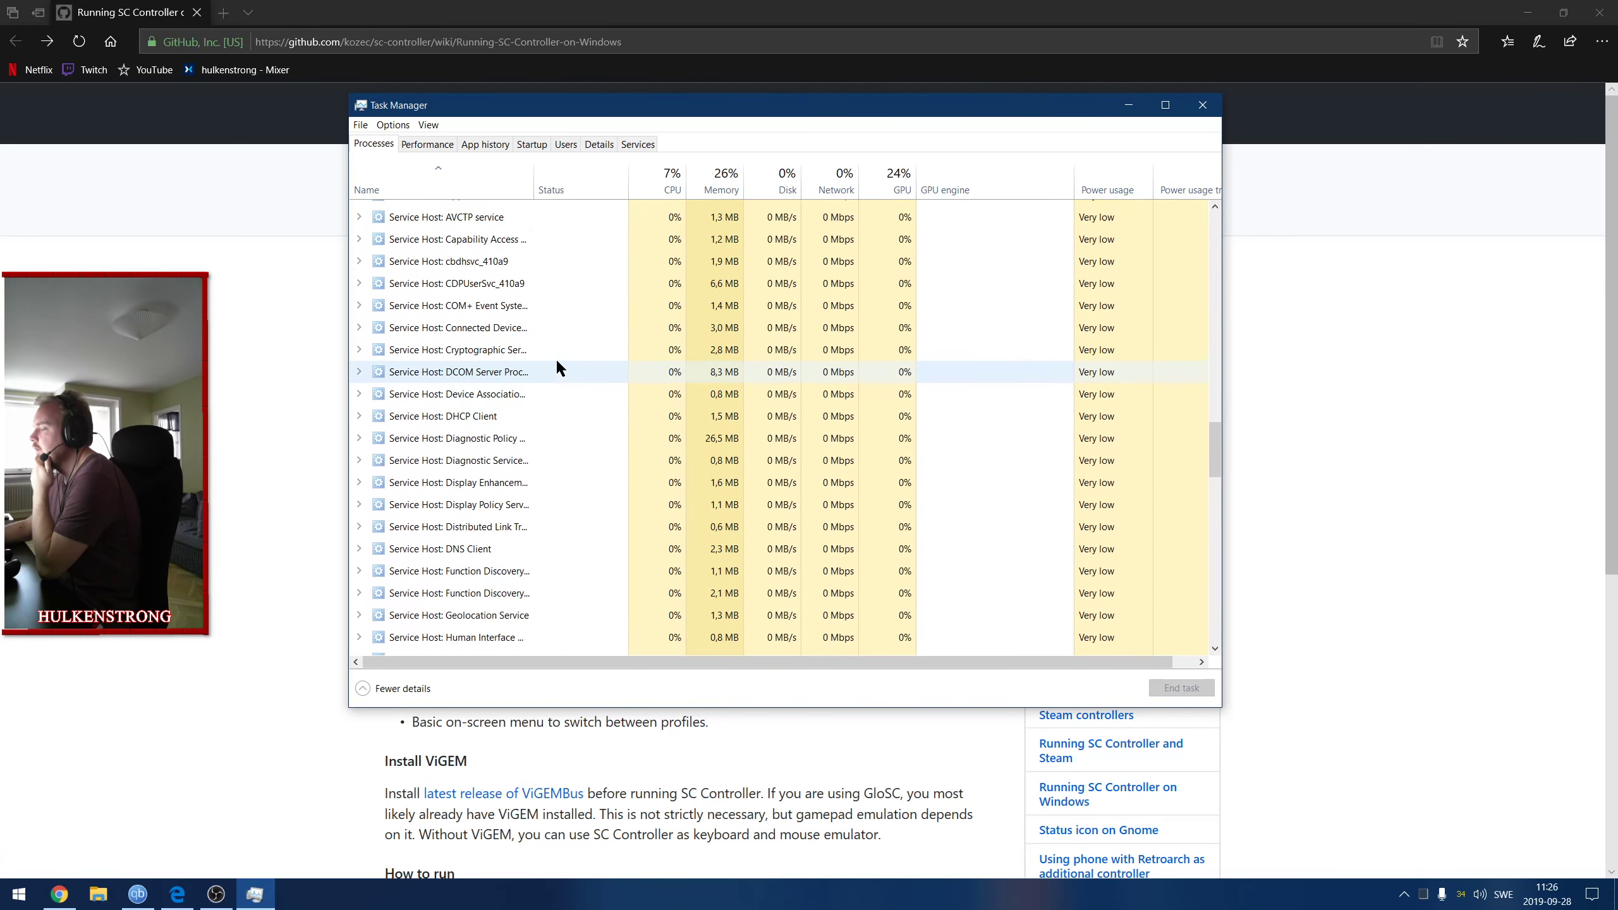
scroll(down, 3)
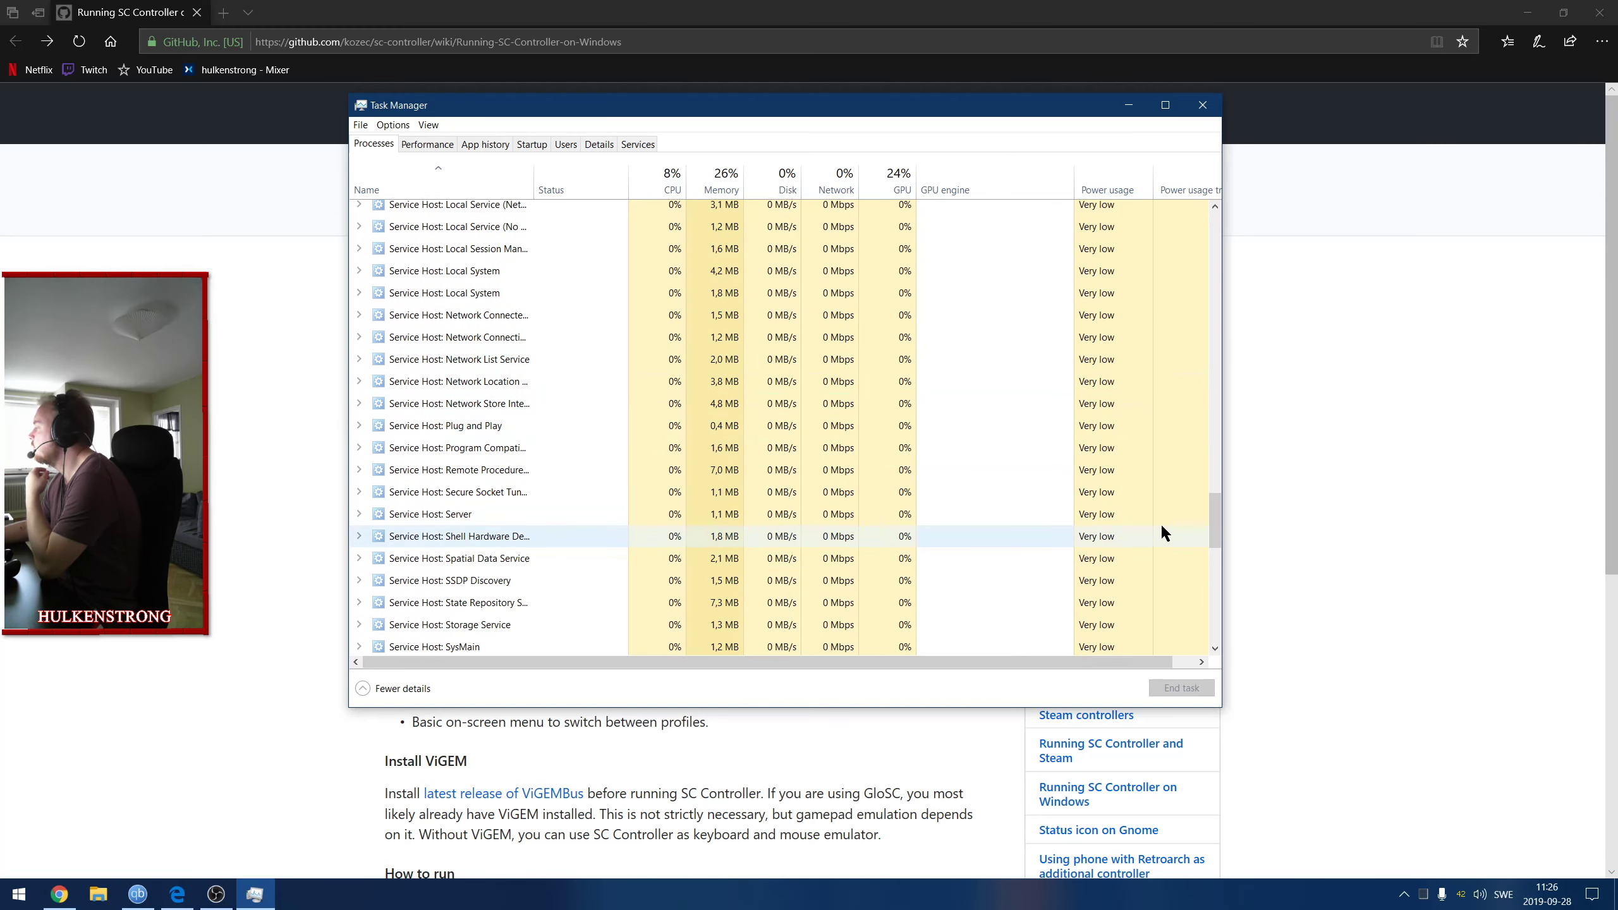
scroll(down, 3)
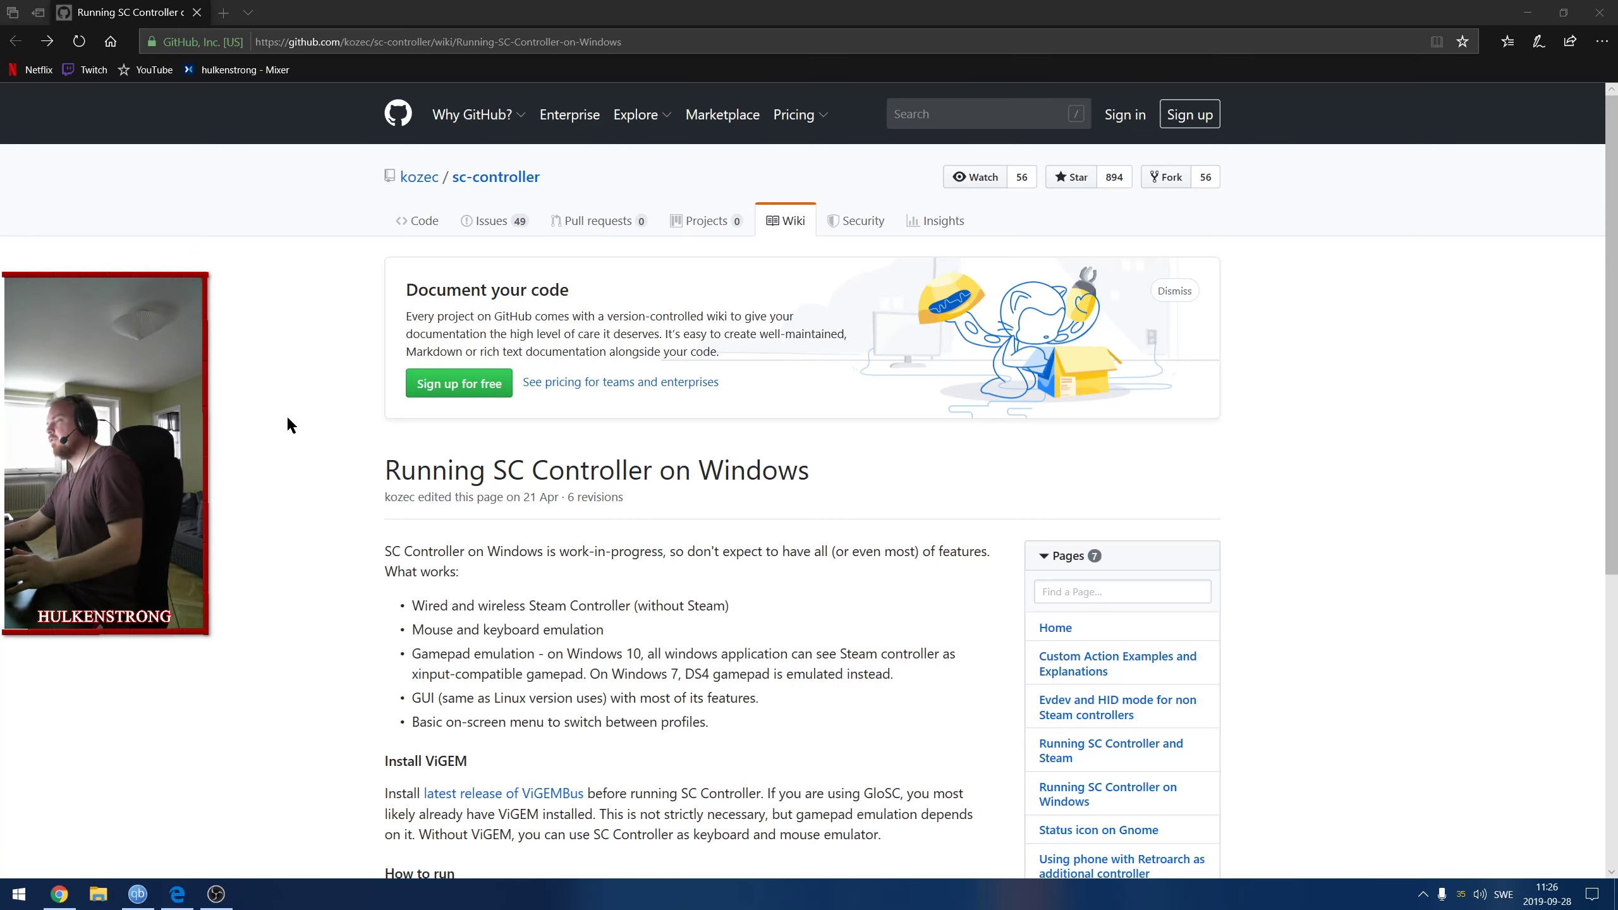
scroll(down, 3)
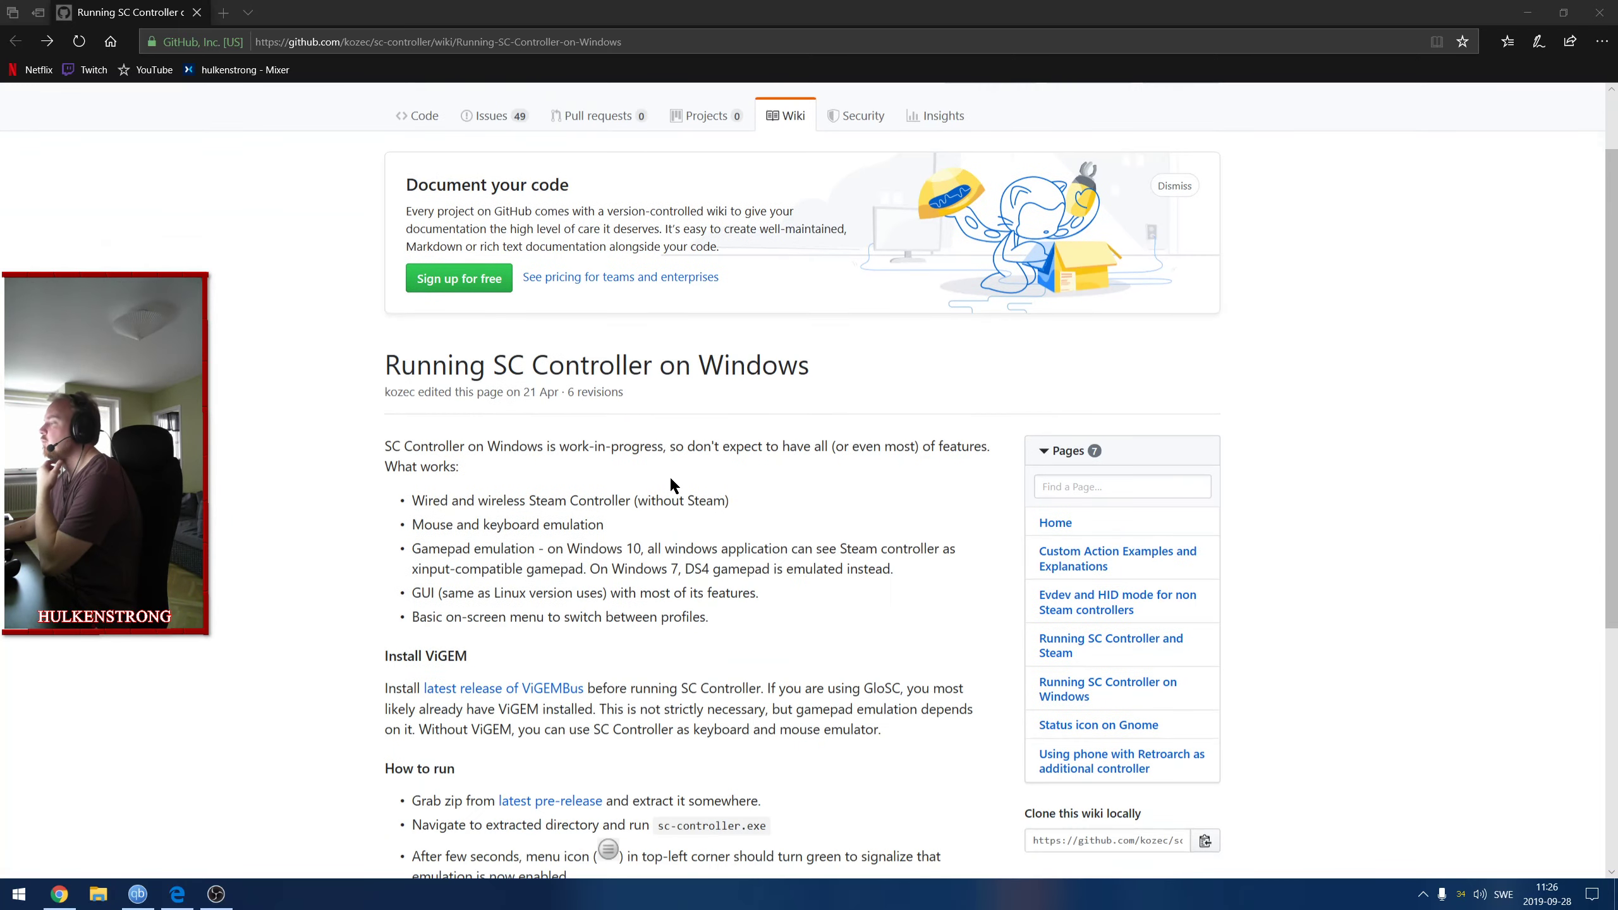
scroll(down, 3)
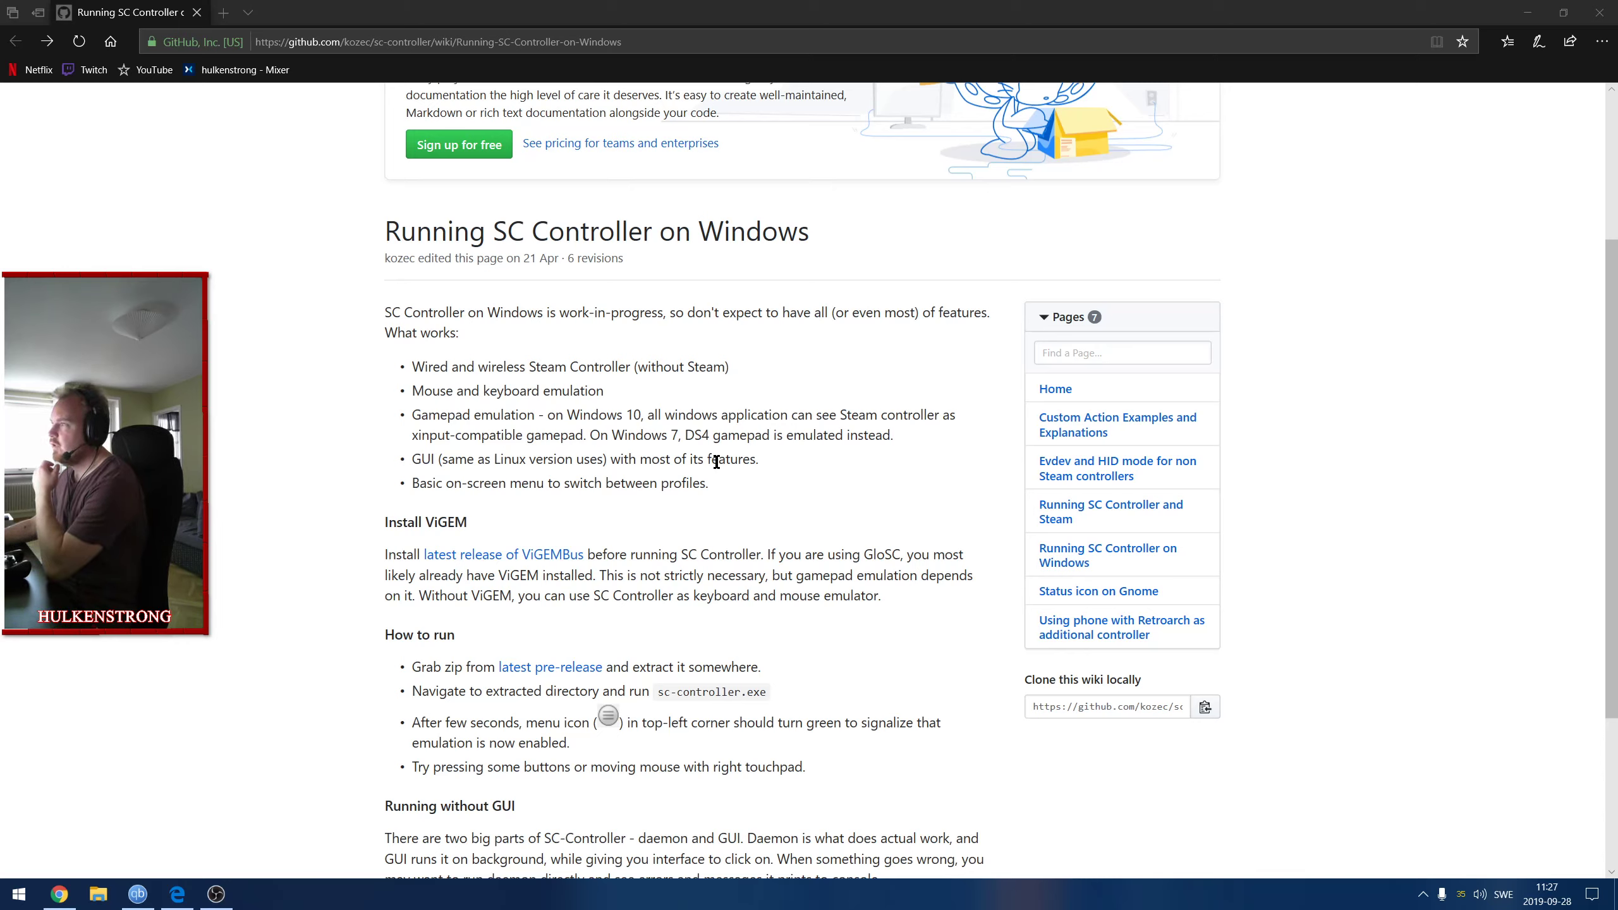
mouse_move(750, 417)
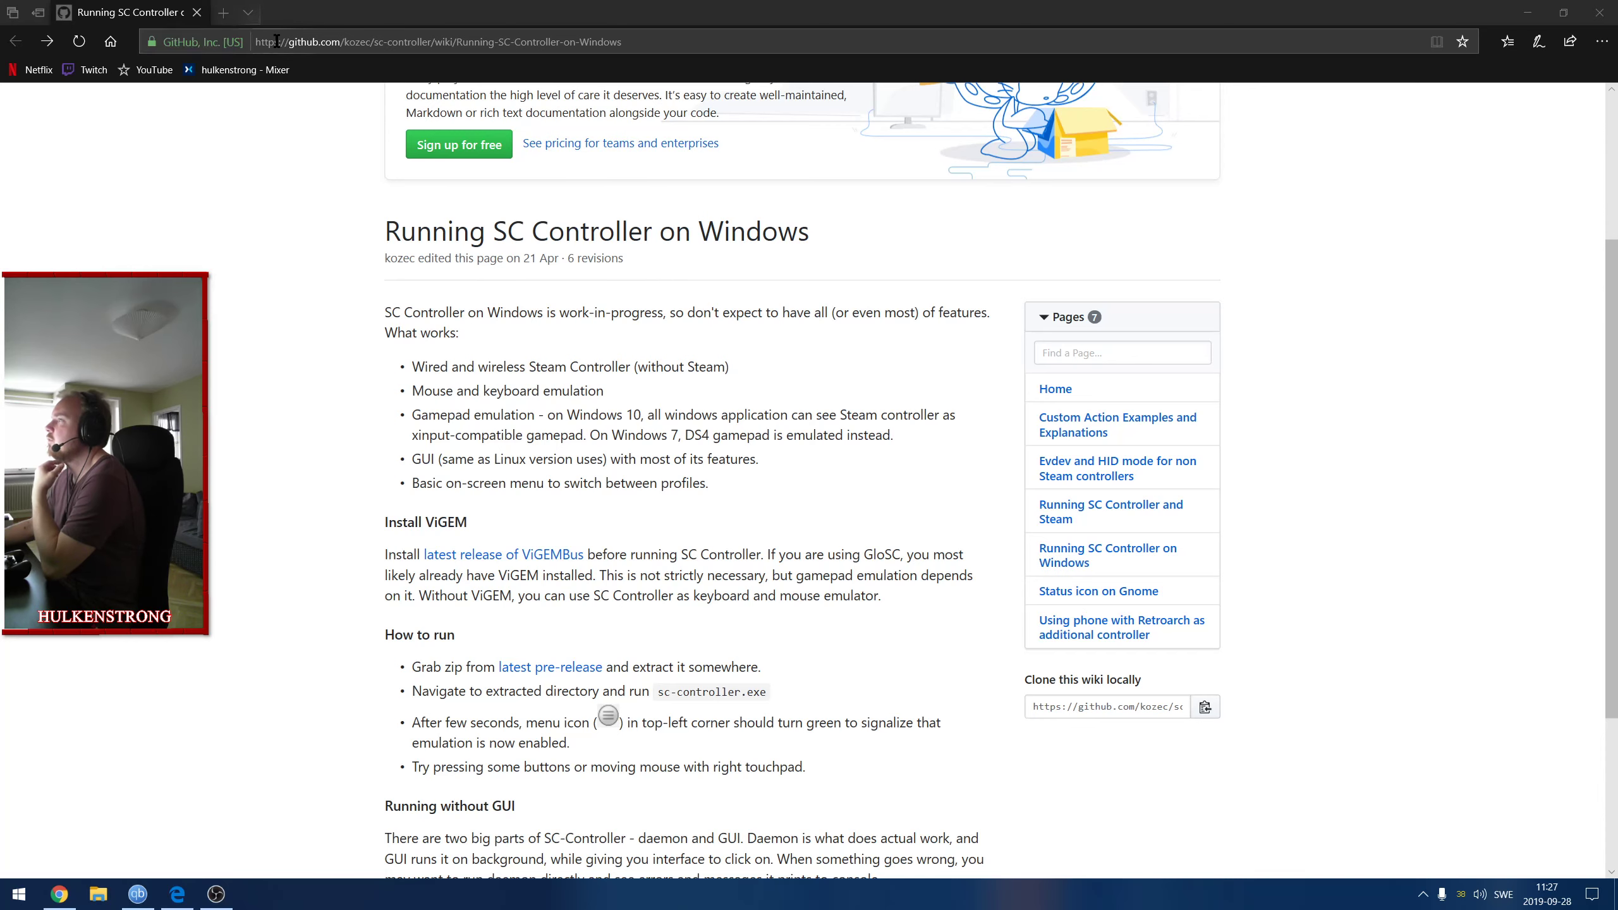
click(438, 41)
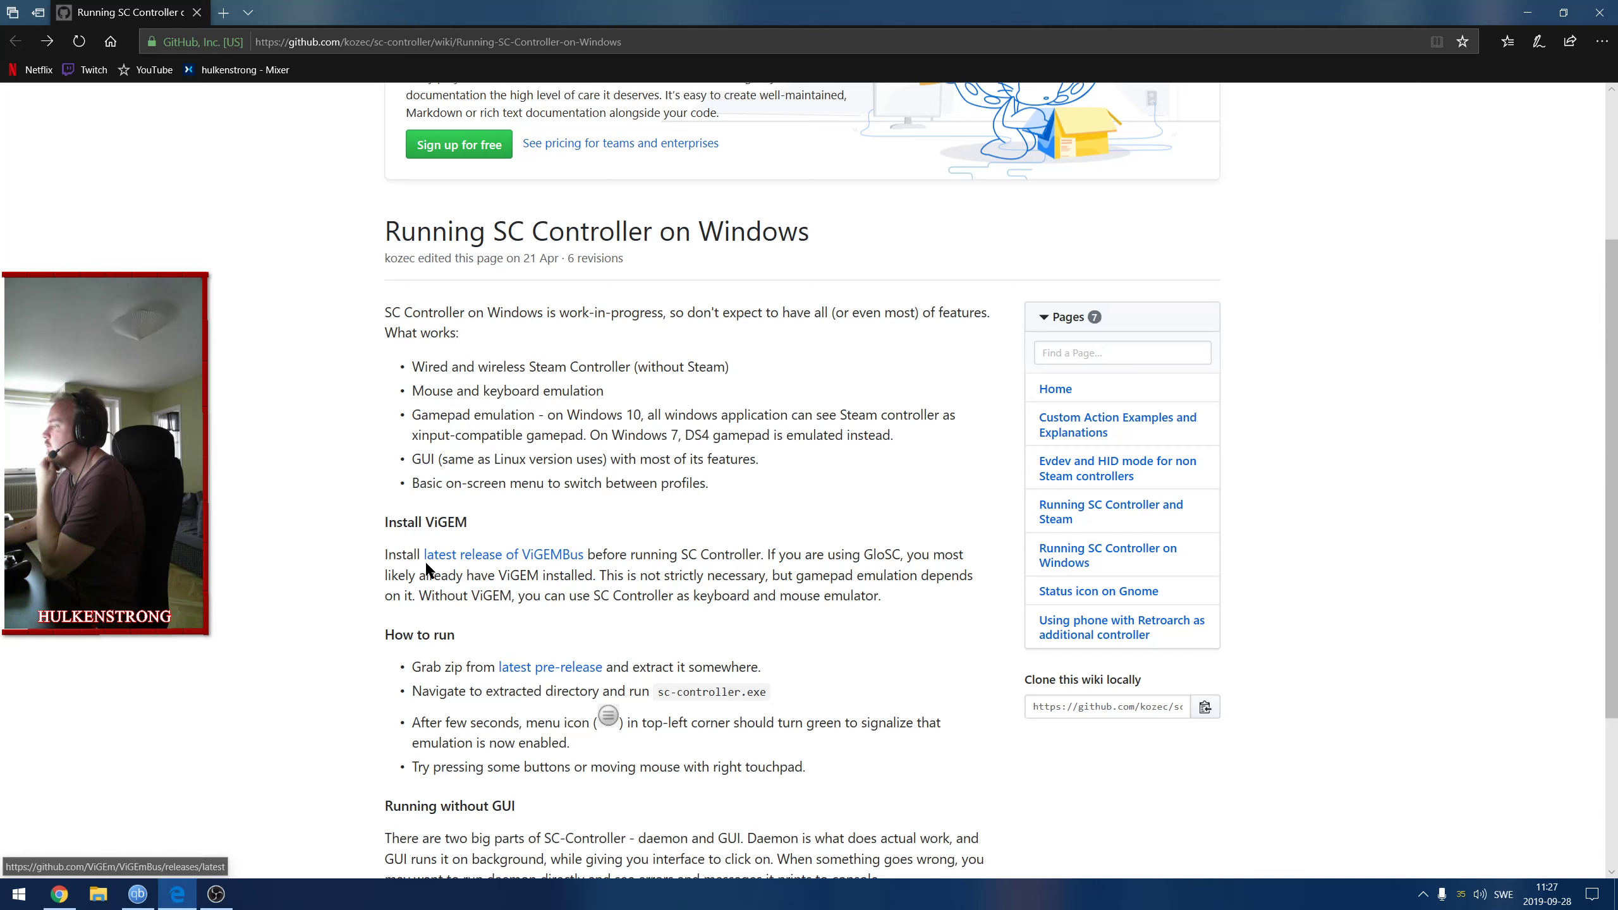
mouse_move(557, 566)
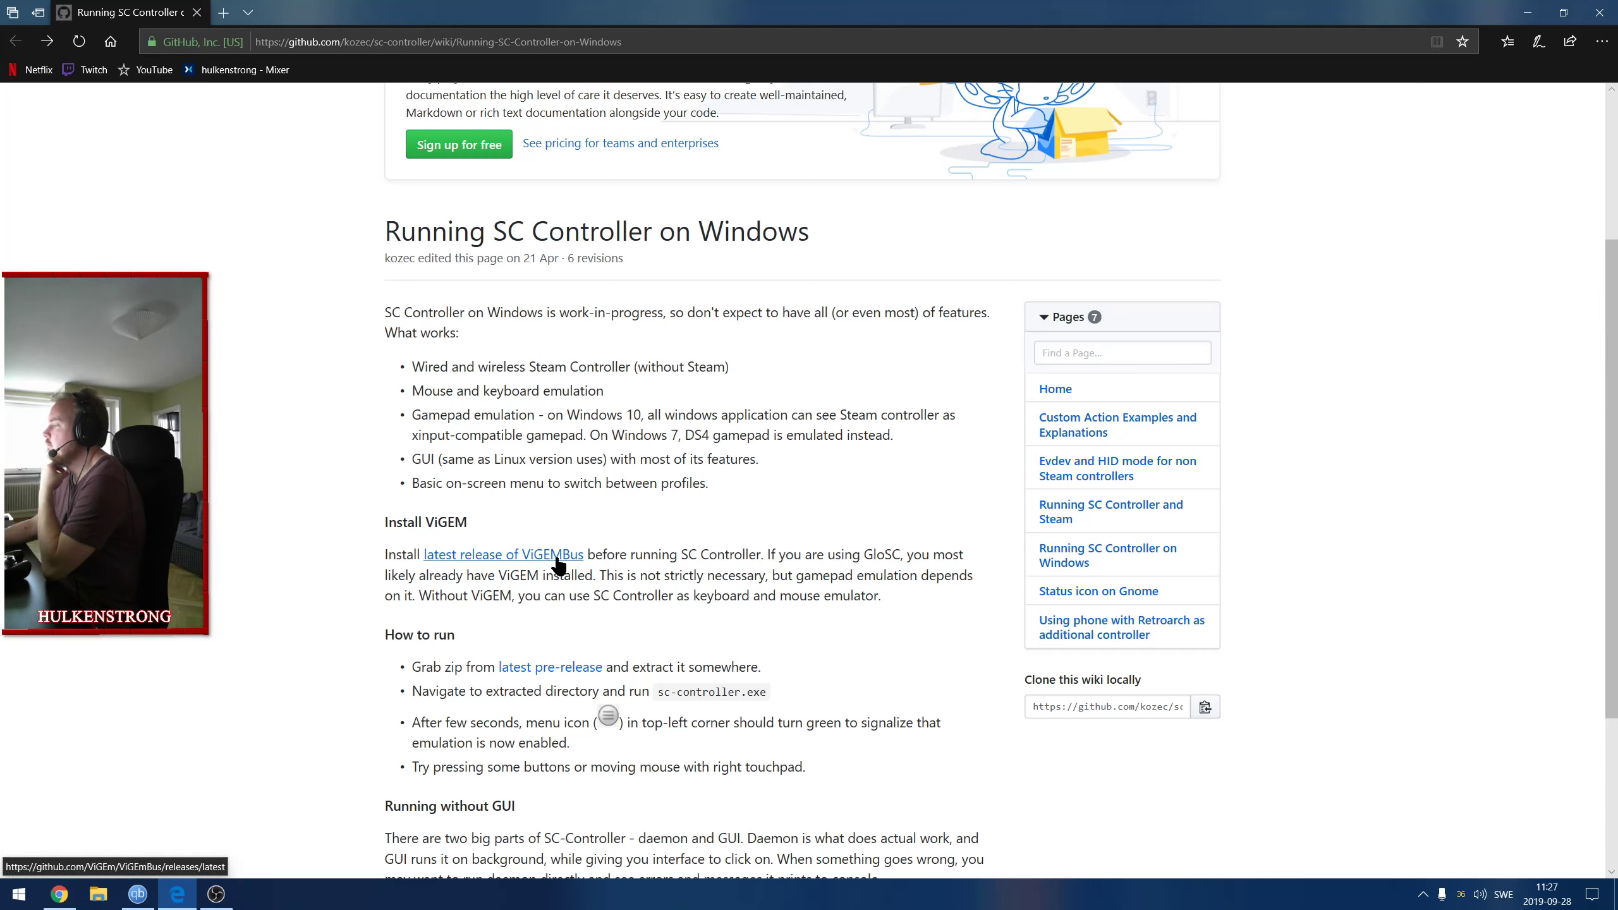
Open the ViGEmBus Setup 1.16.112 release in a new tab and read down to its assets.
click(502, 554)
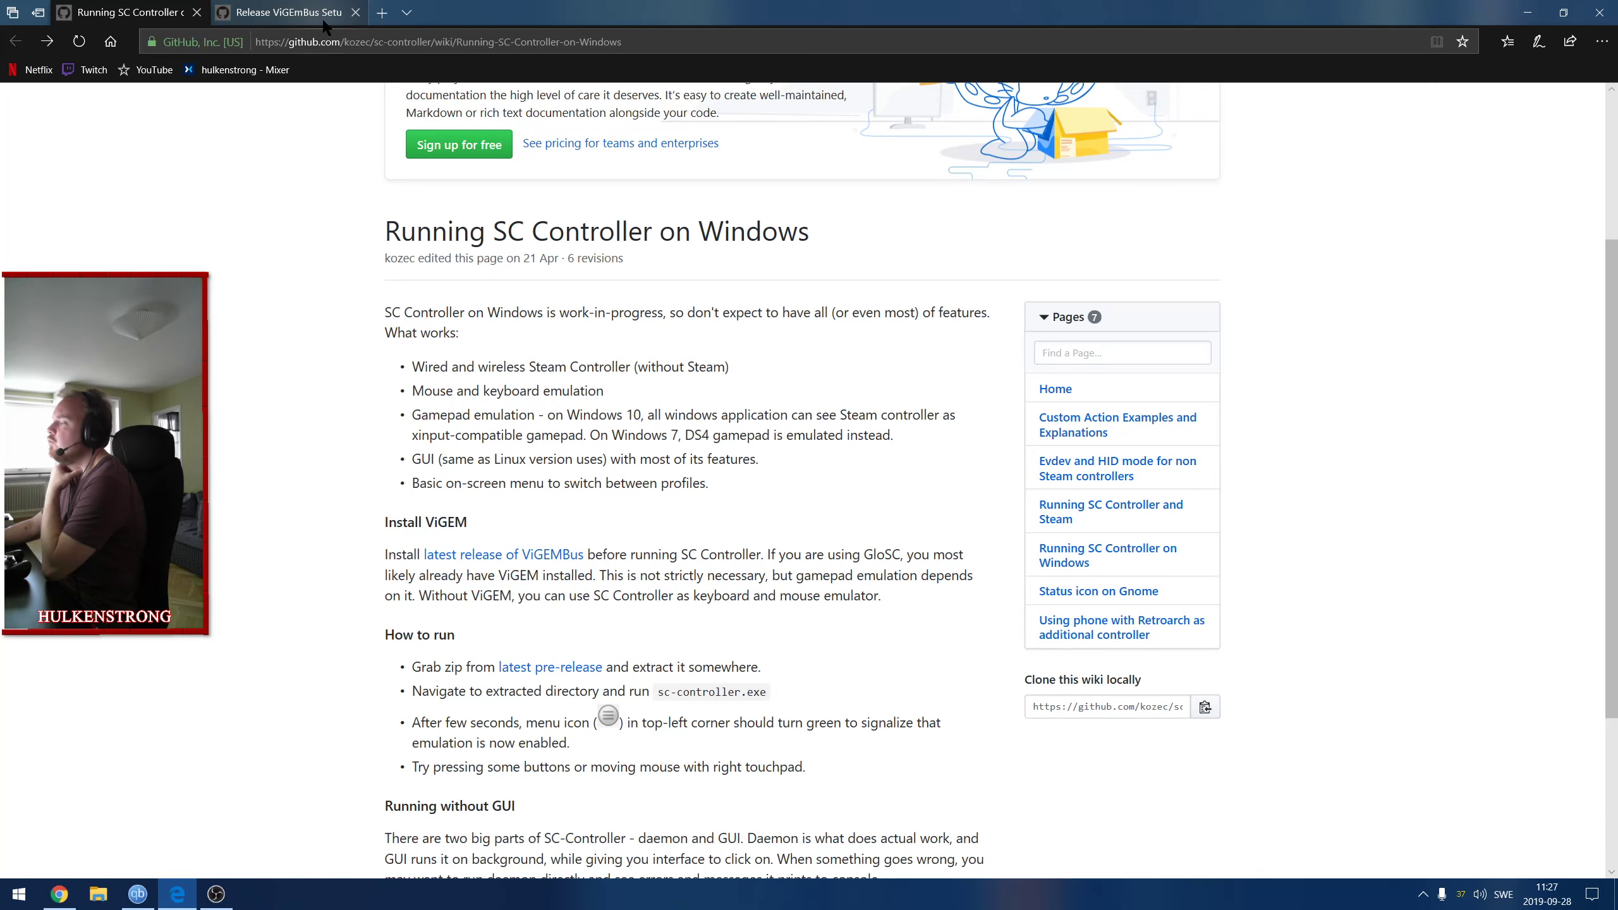
click(284, 11)
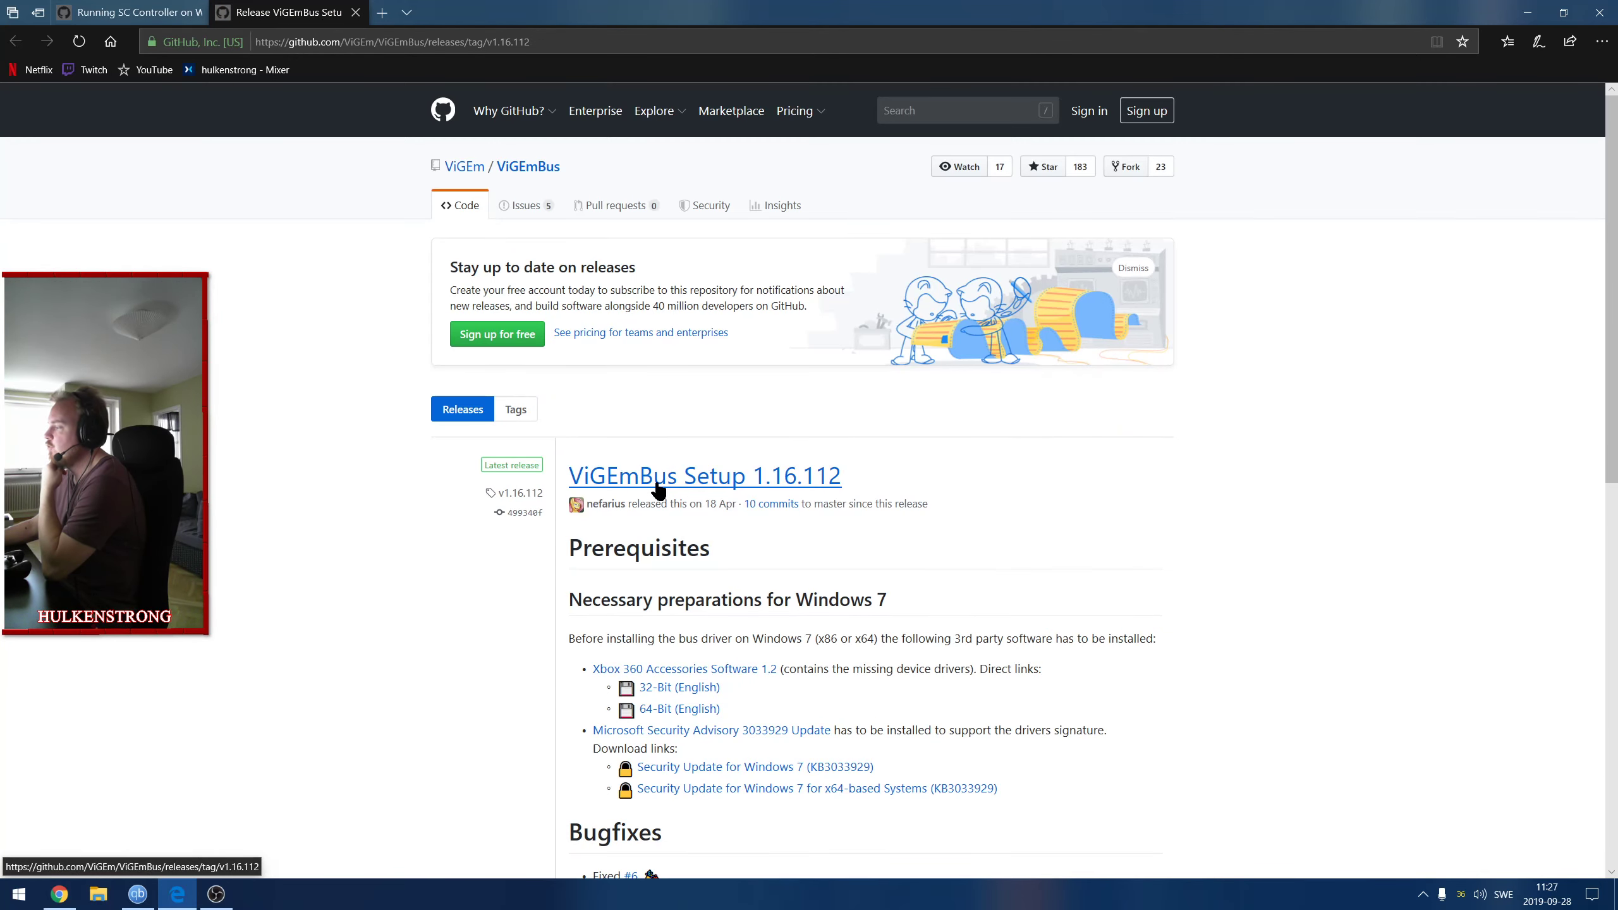
mouse_move(811, 467)
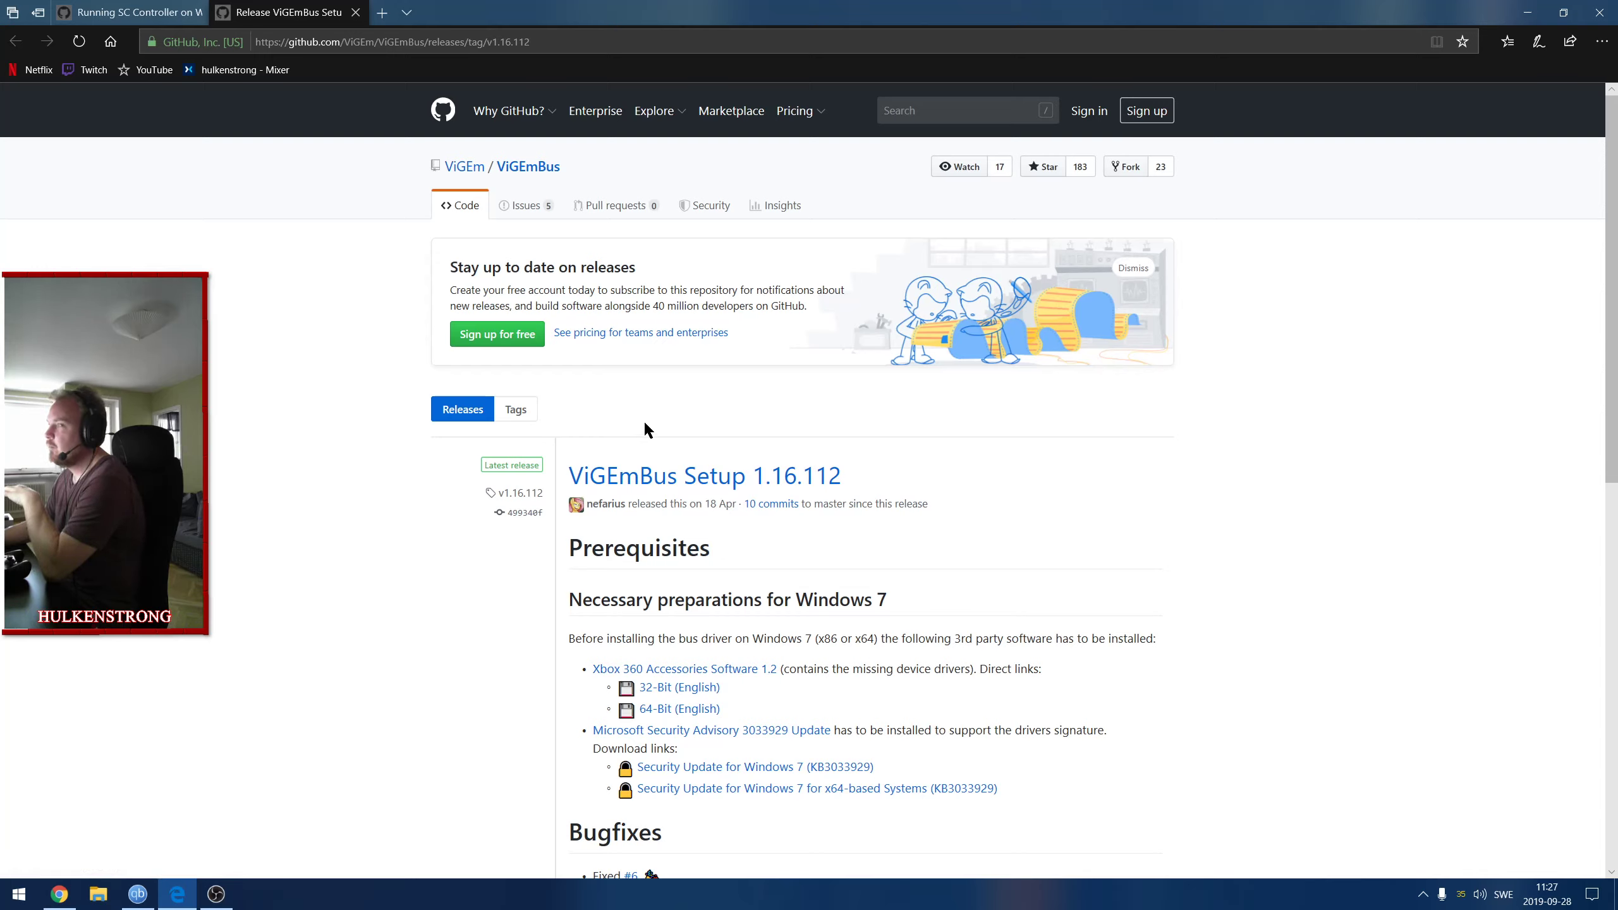
scroll(down, 3)
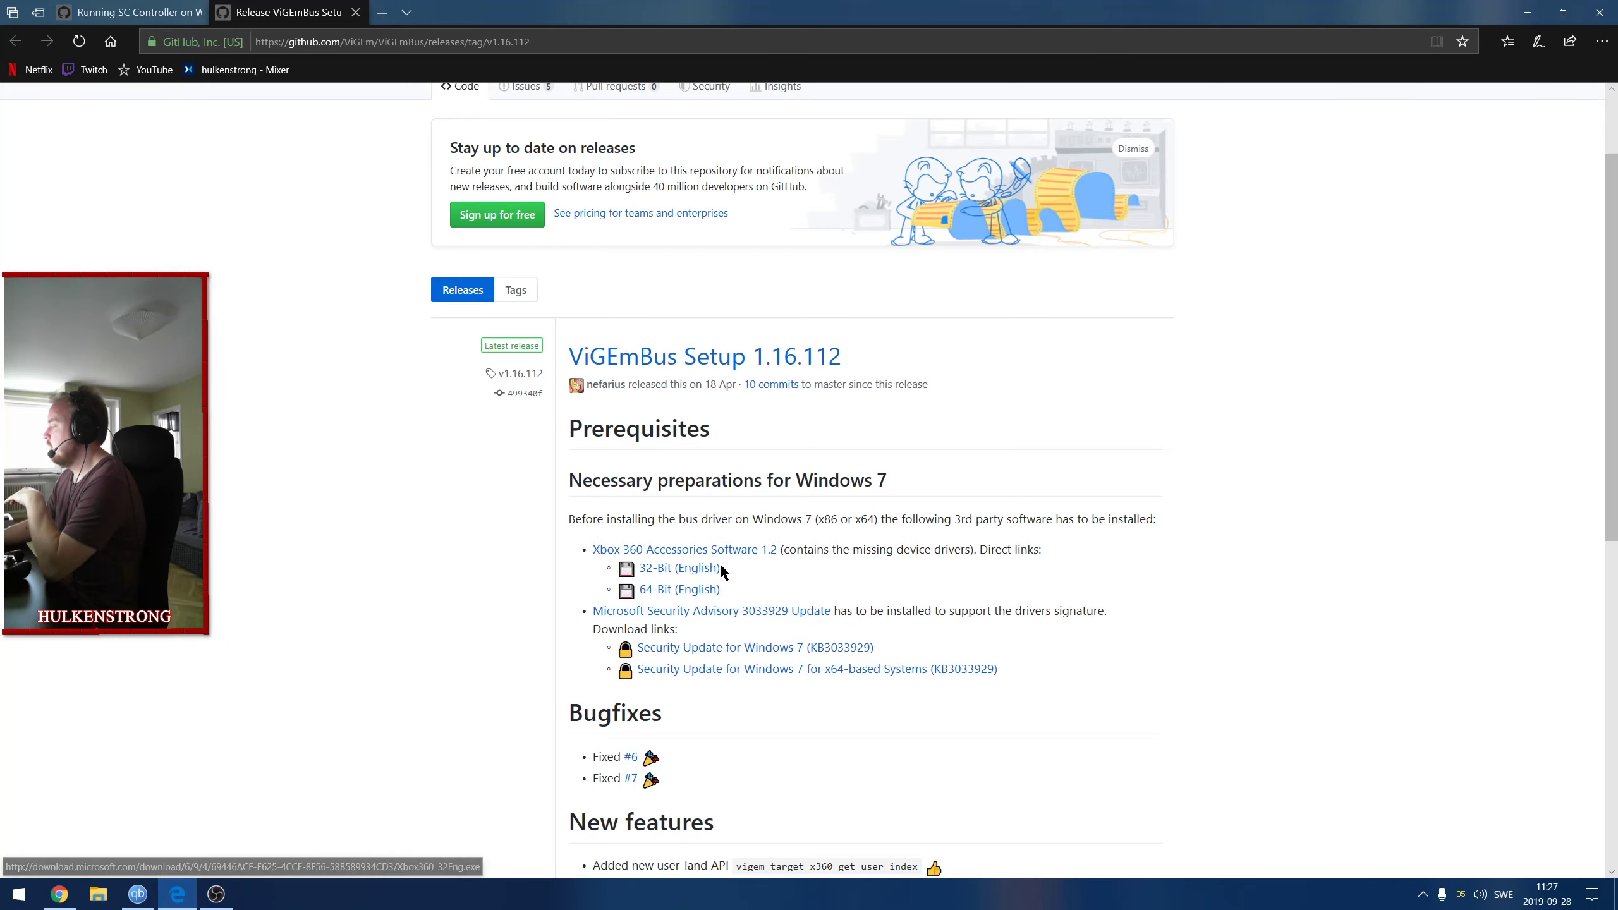
scroll(down, 3)
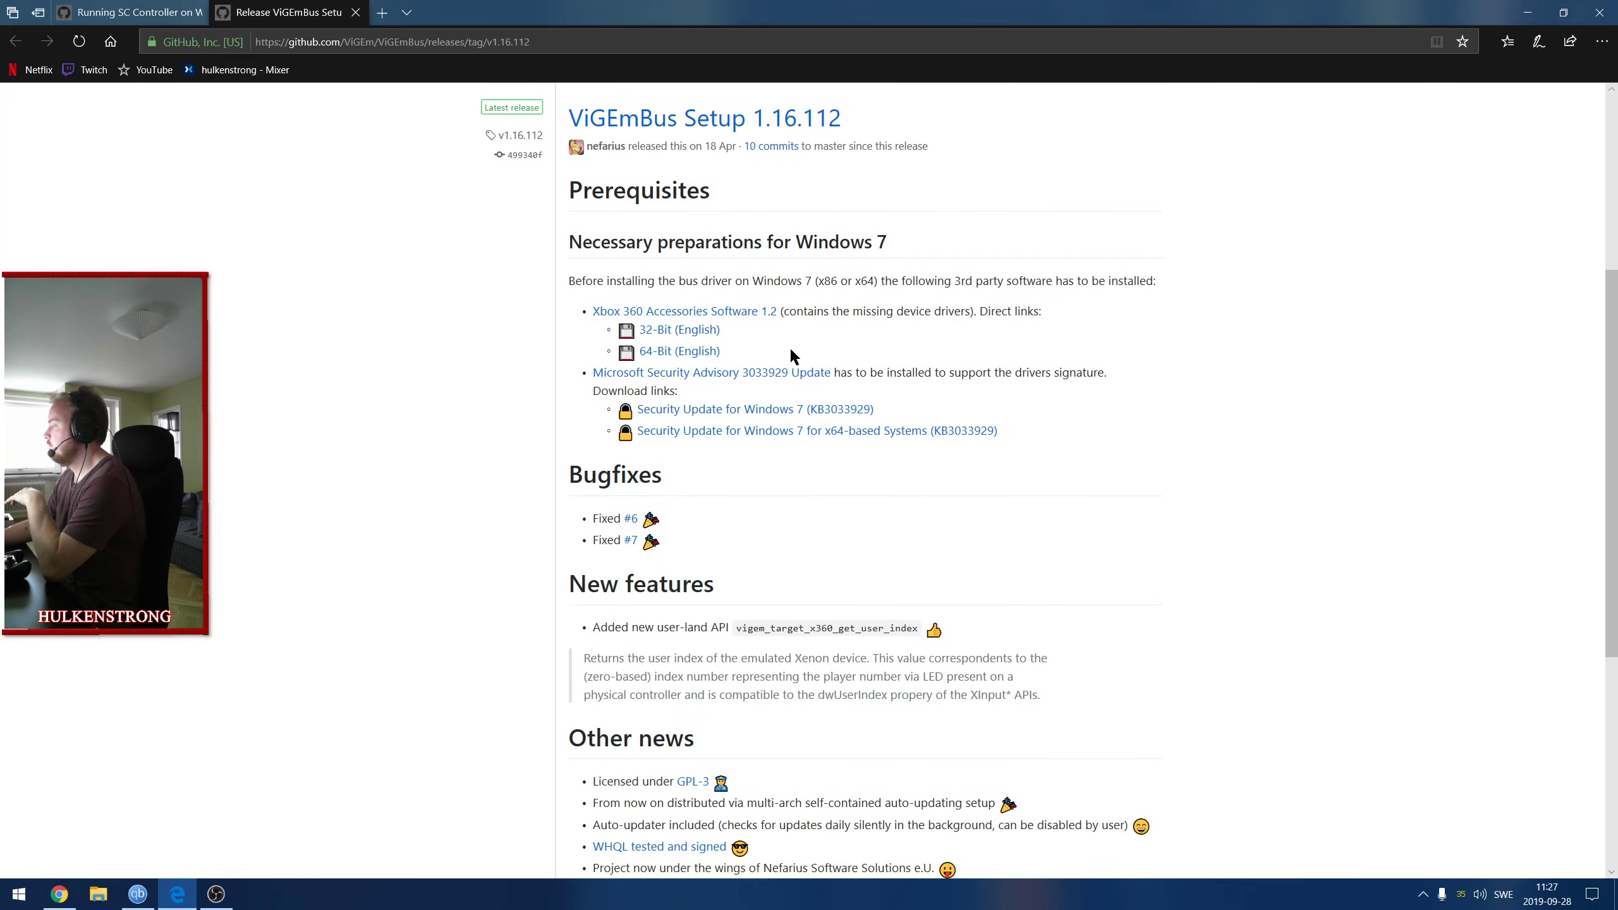
scroll(down, 3)
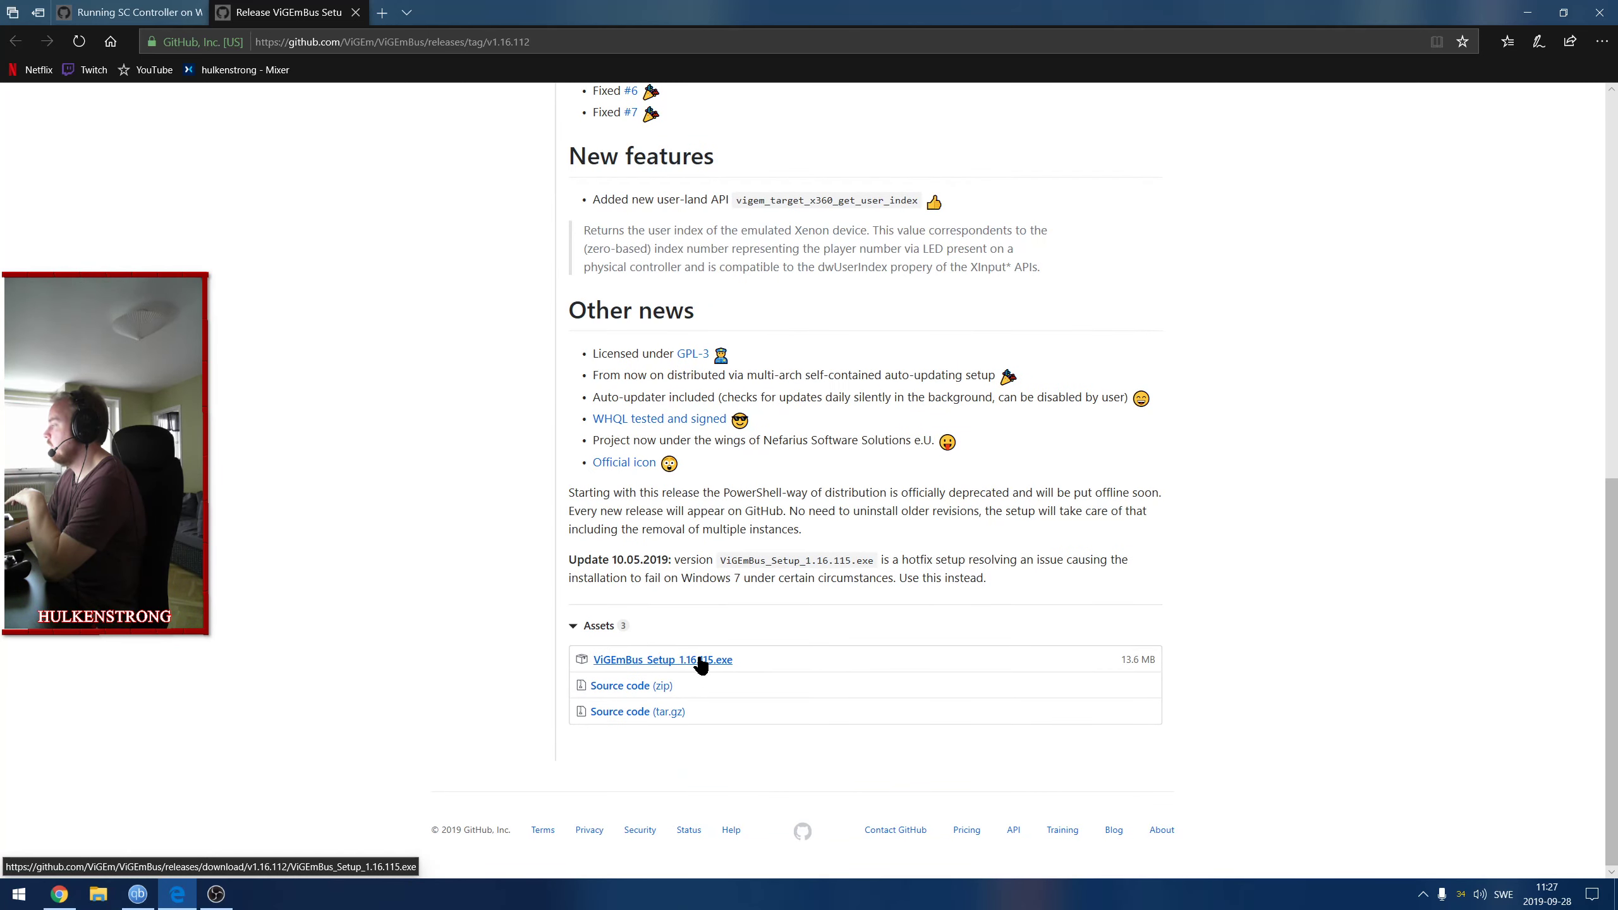
scroll(up, 3)
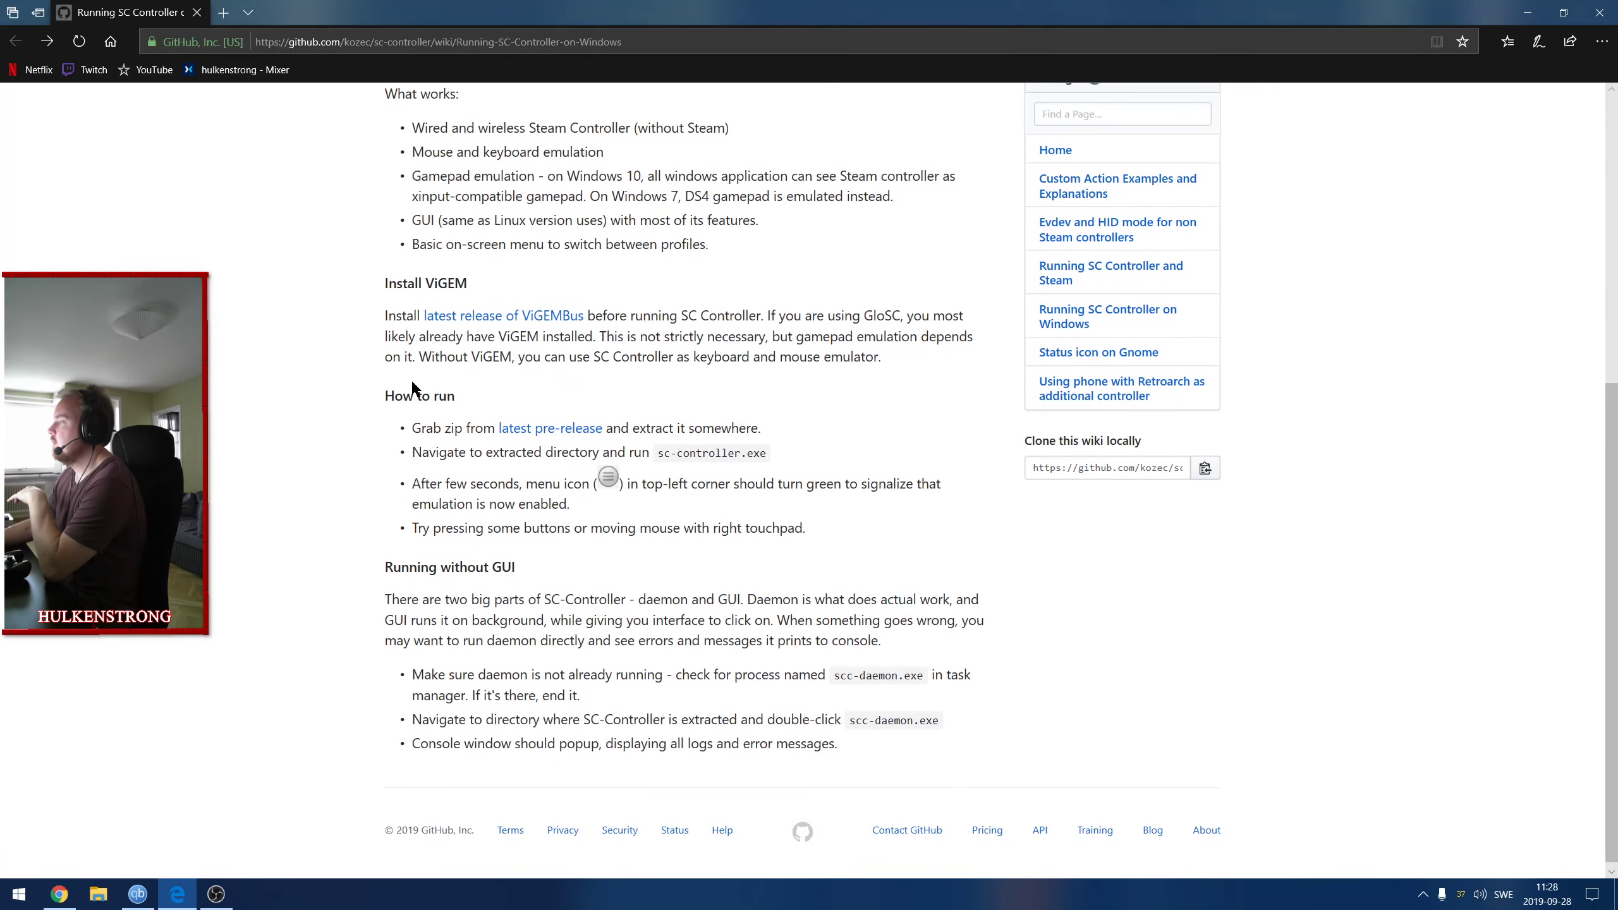
mouse_move(550, 428)
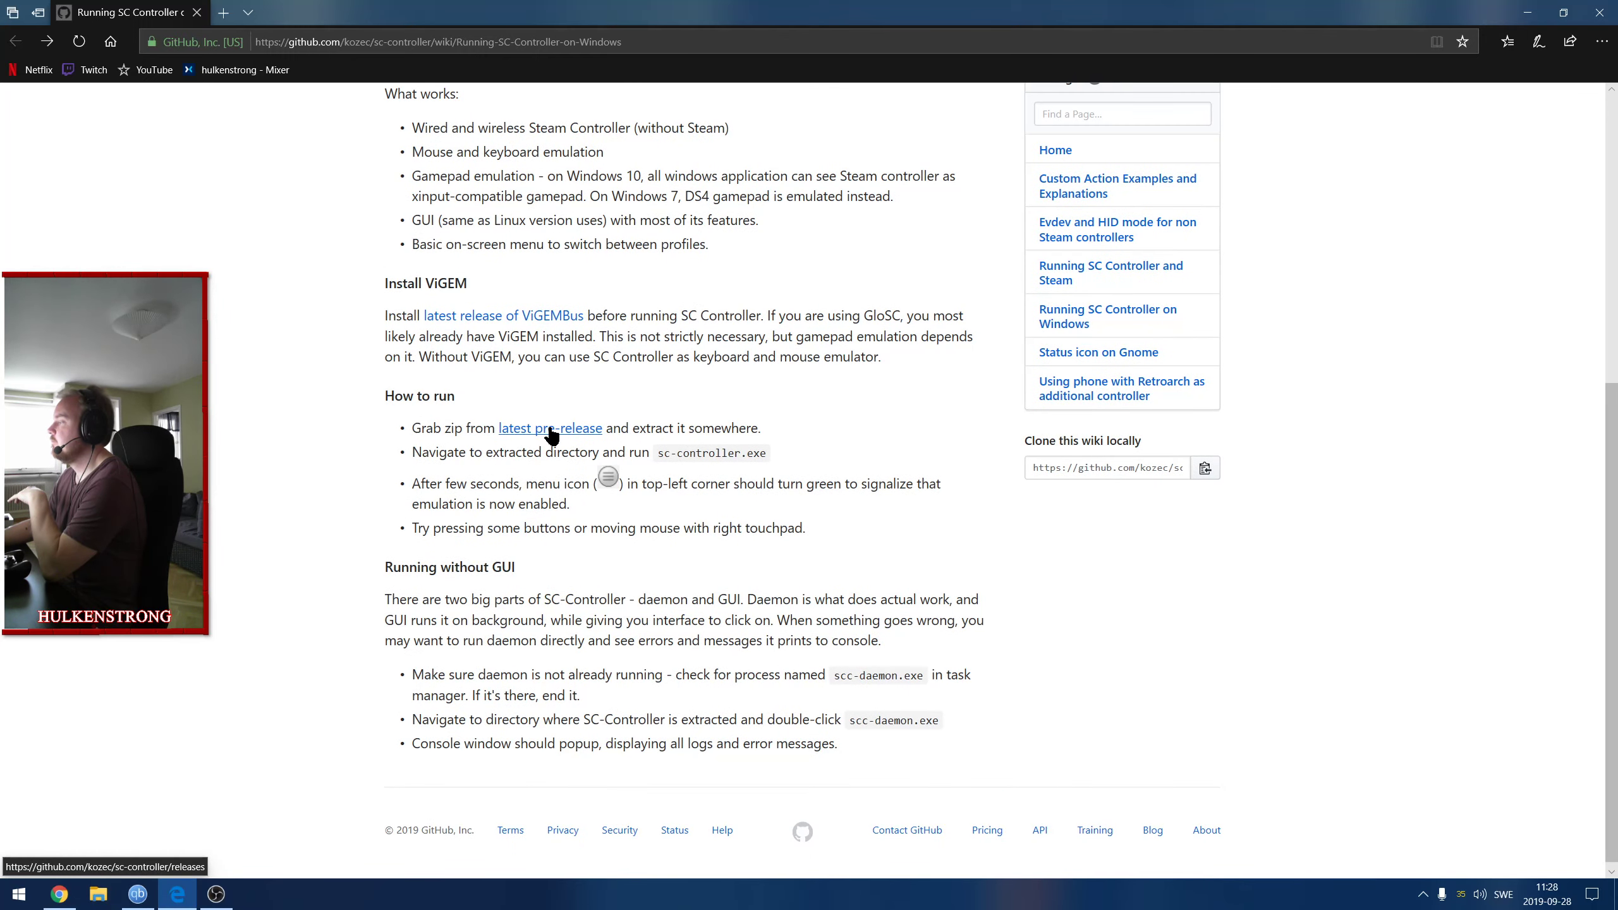
Open the sc-controller v0.4.9.7 pre-release page and scroll to the win32 zip asset.
click(549, 429)
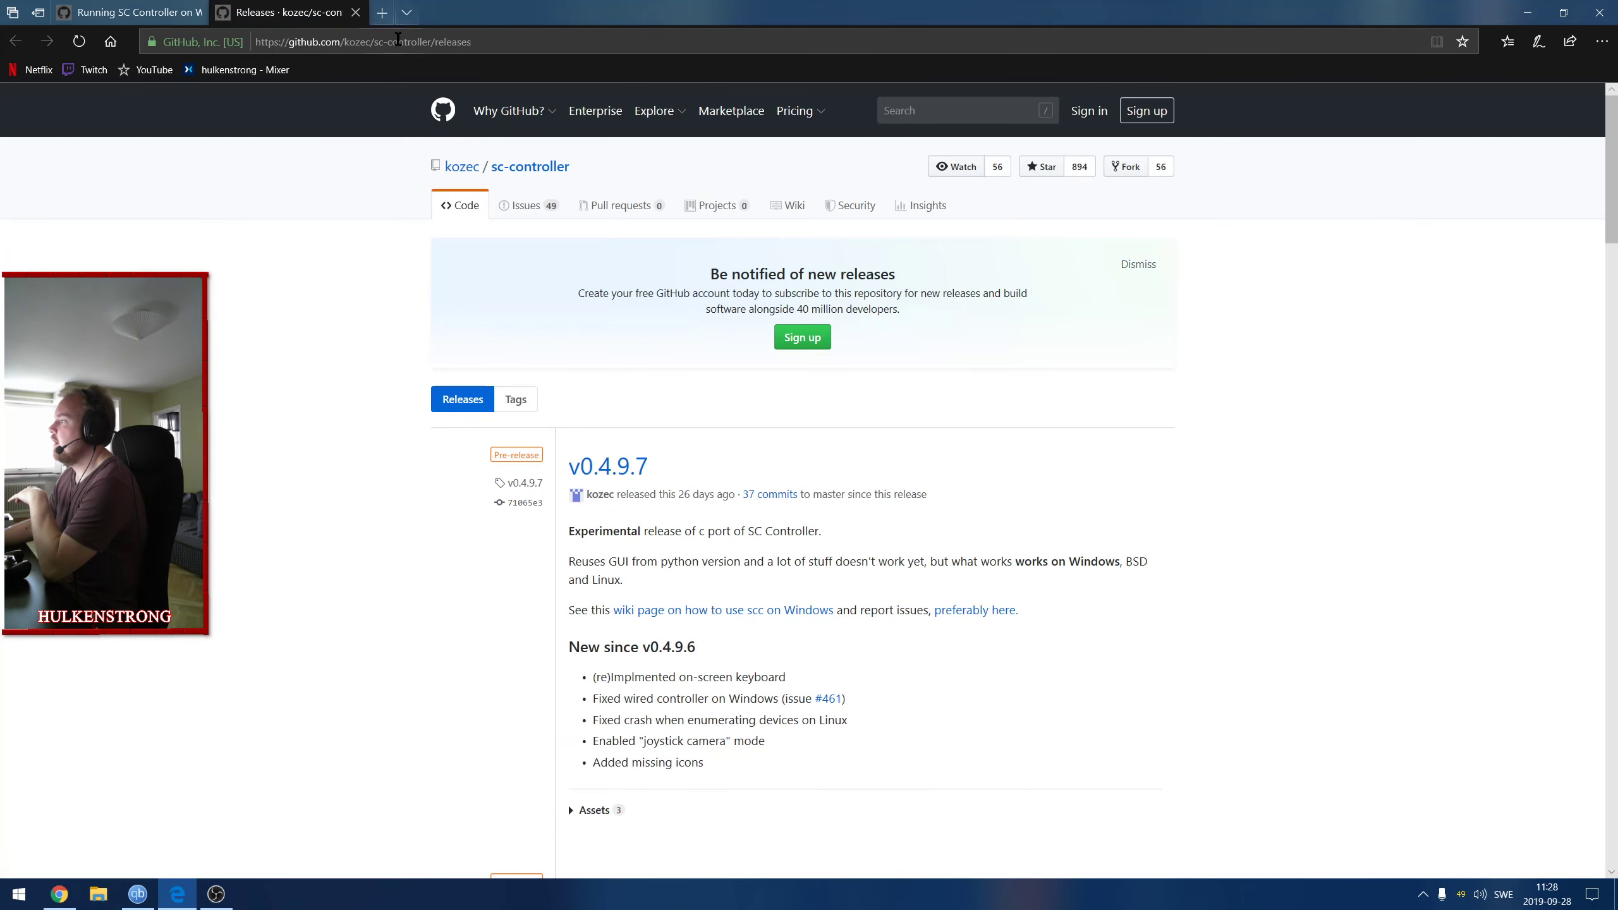
click(509, 111)
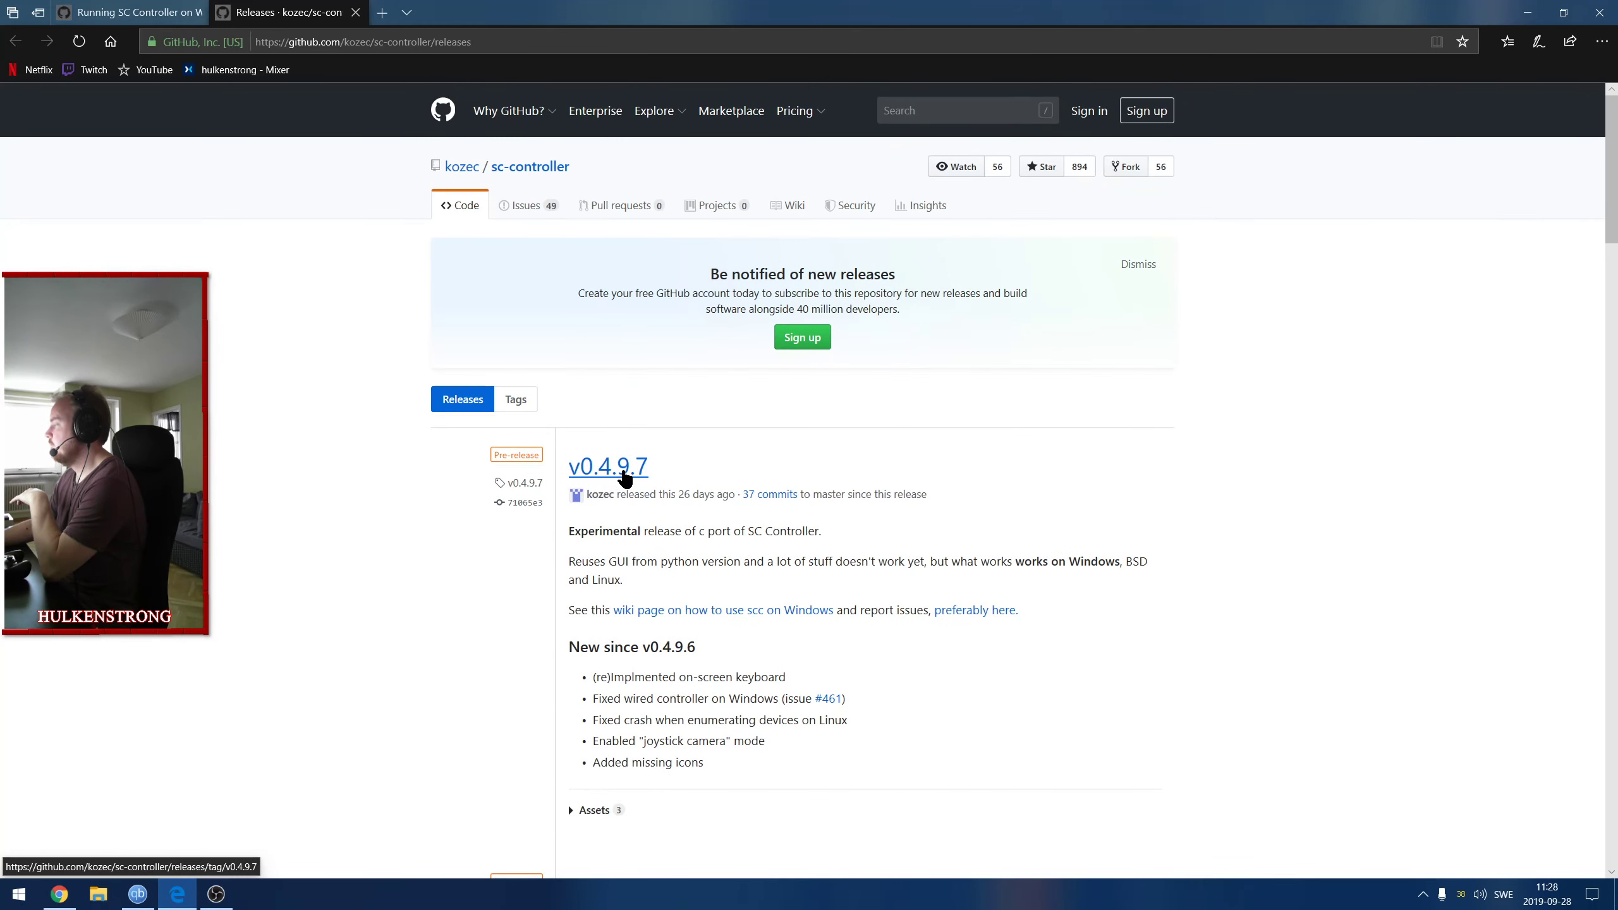
click(607, 466)
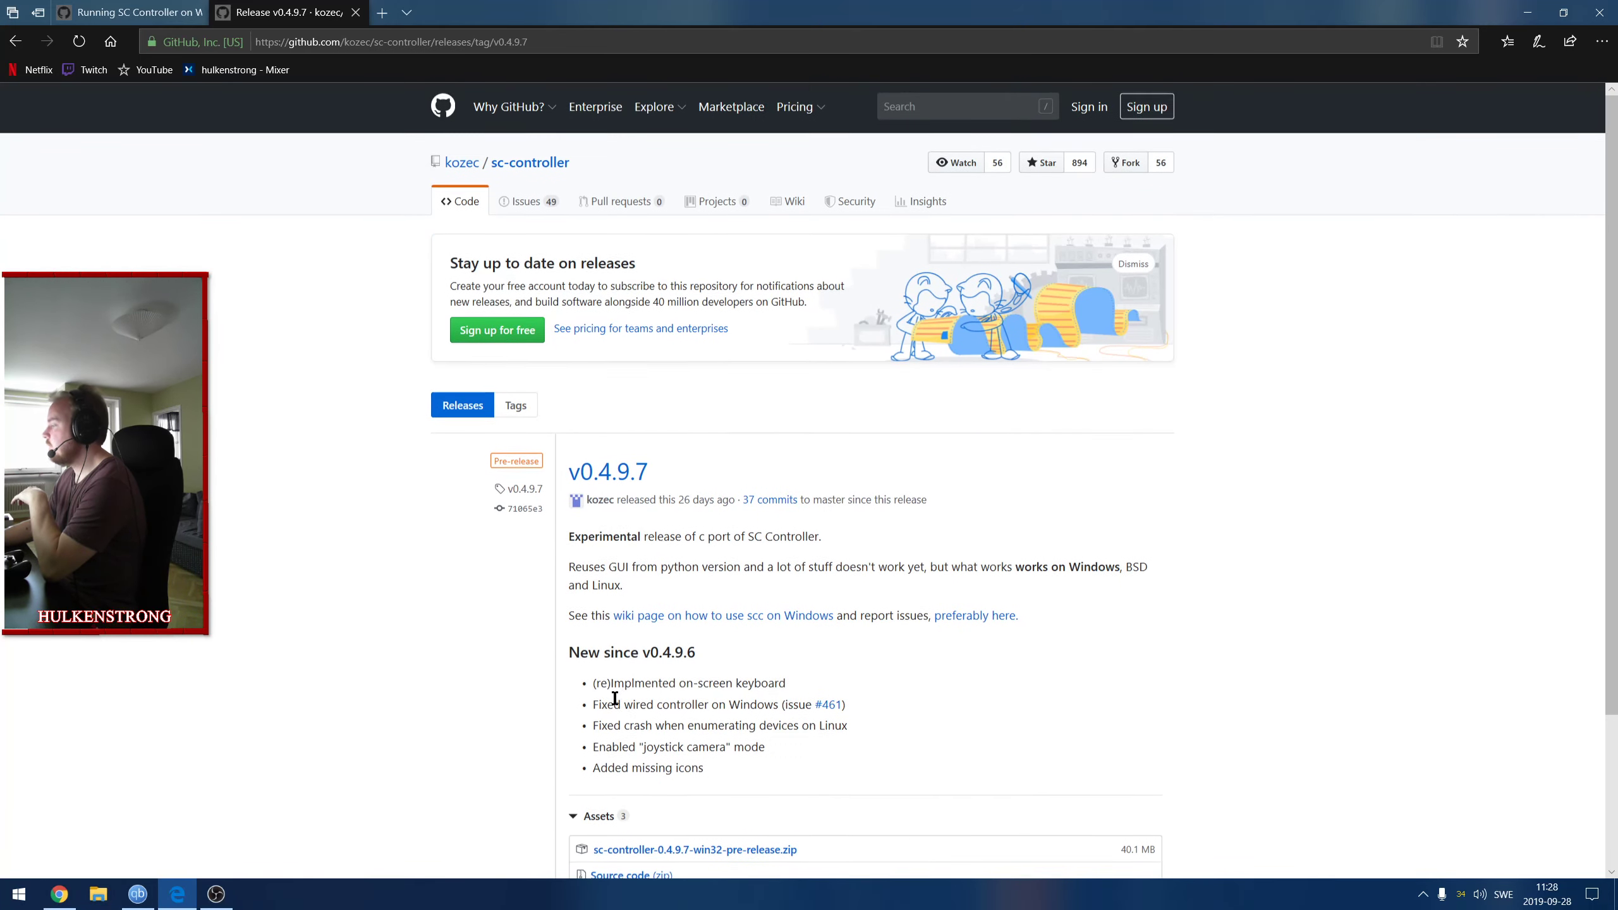
scroll(down, 3)
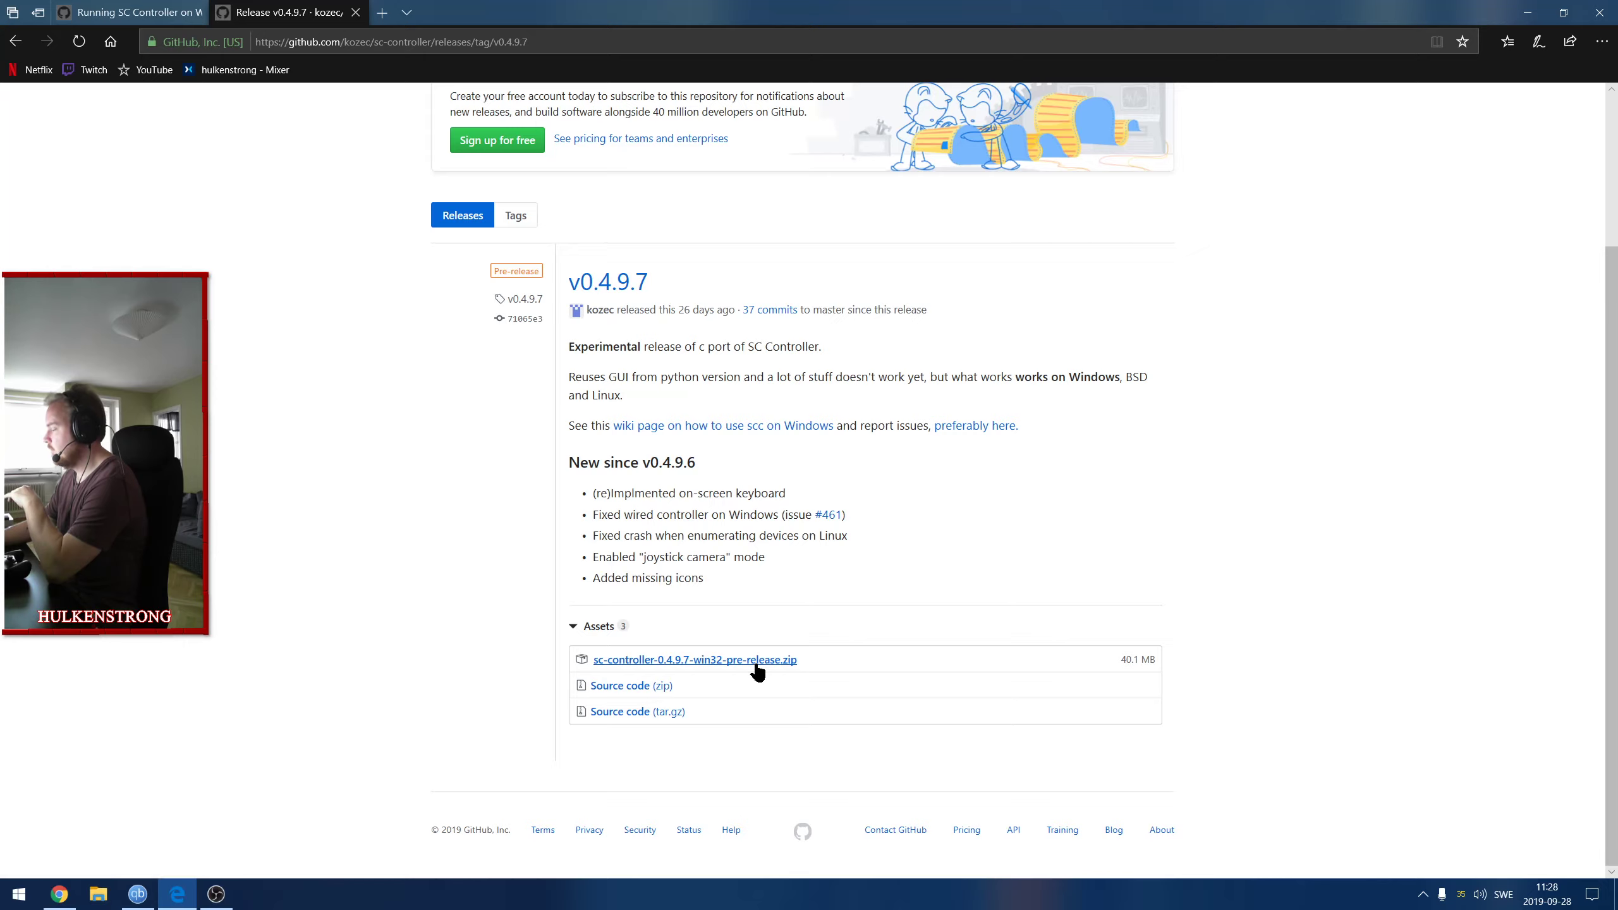
mouse_move(763, 672)
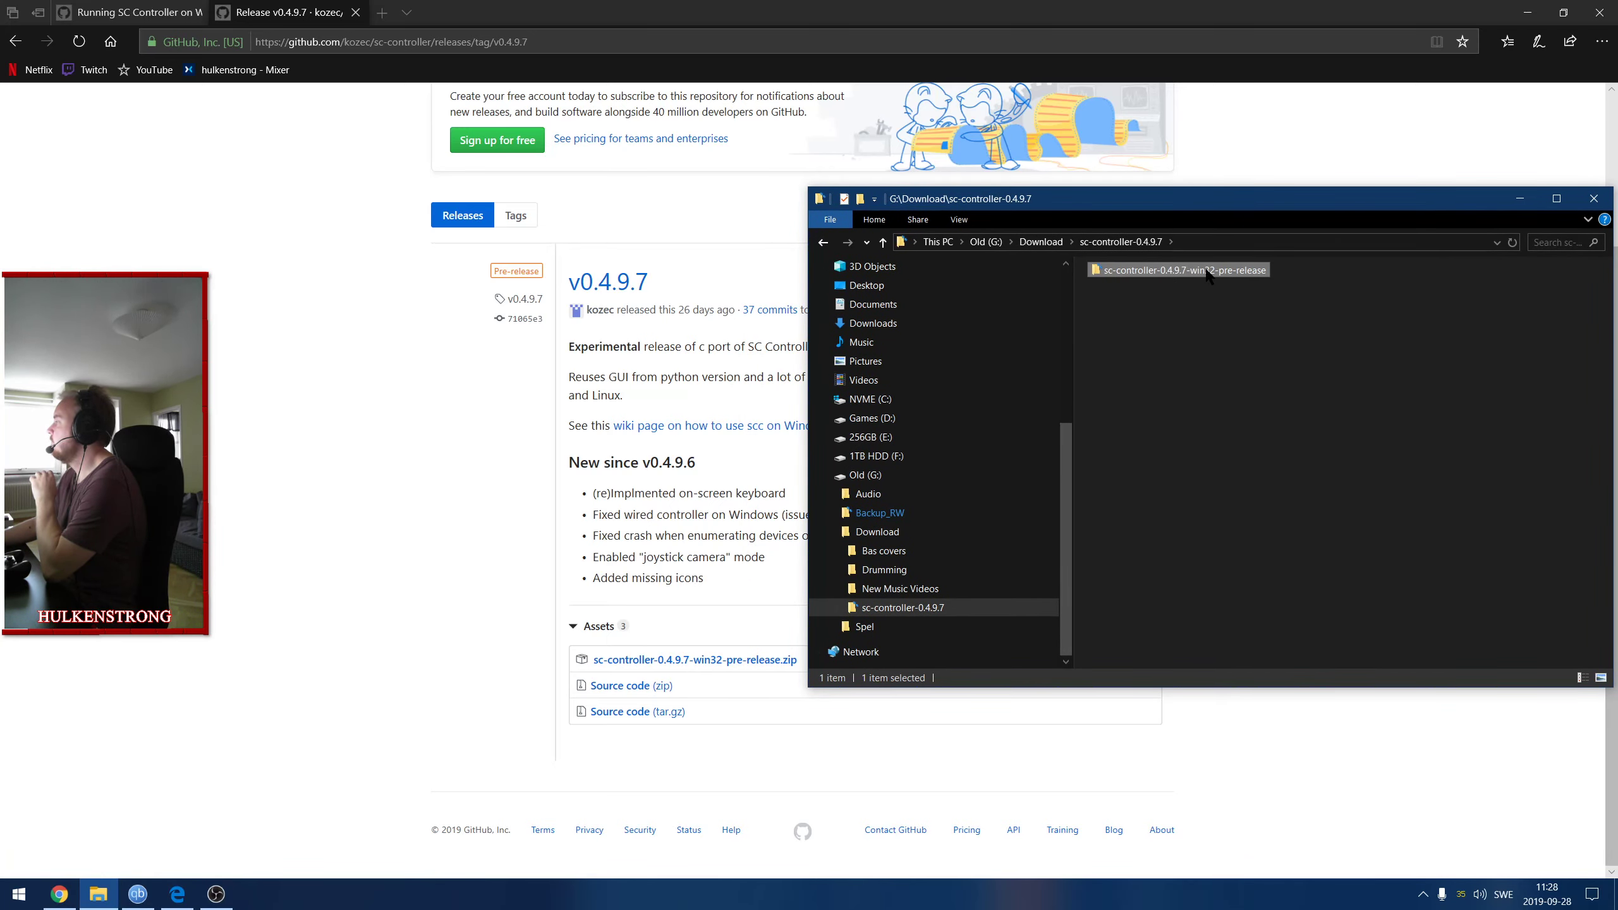
Open the sc-controller-0.4.9.7-win32-pre-release folder and select sc-controller.exe in the wiki.
double_click(1184, 269)
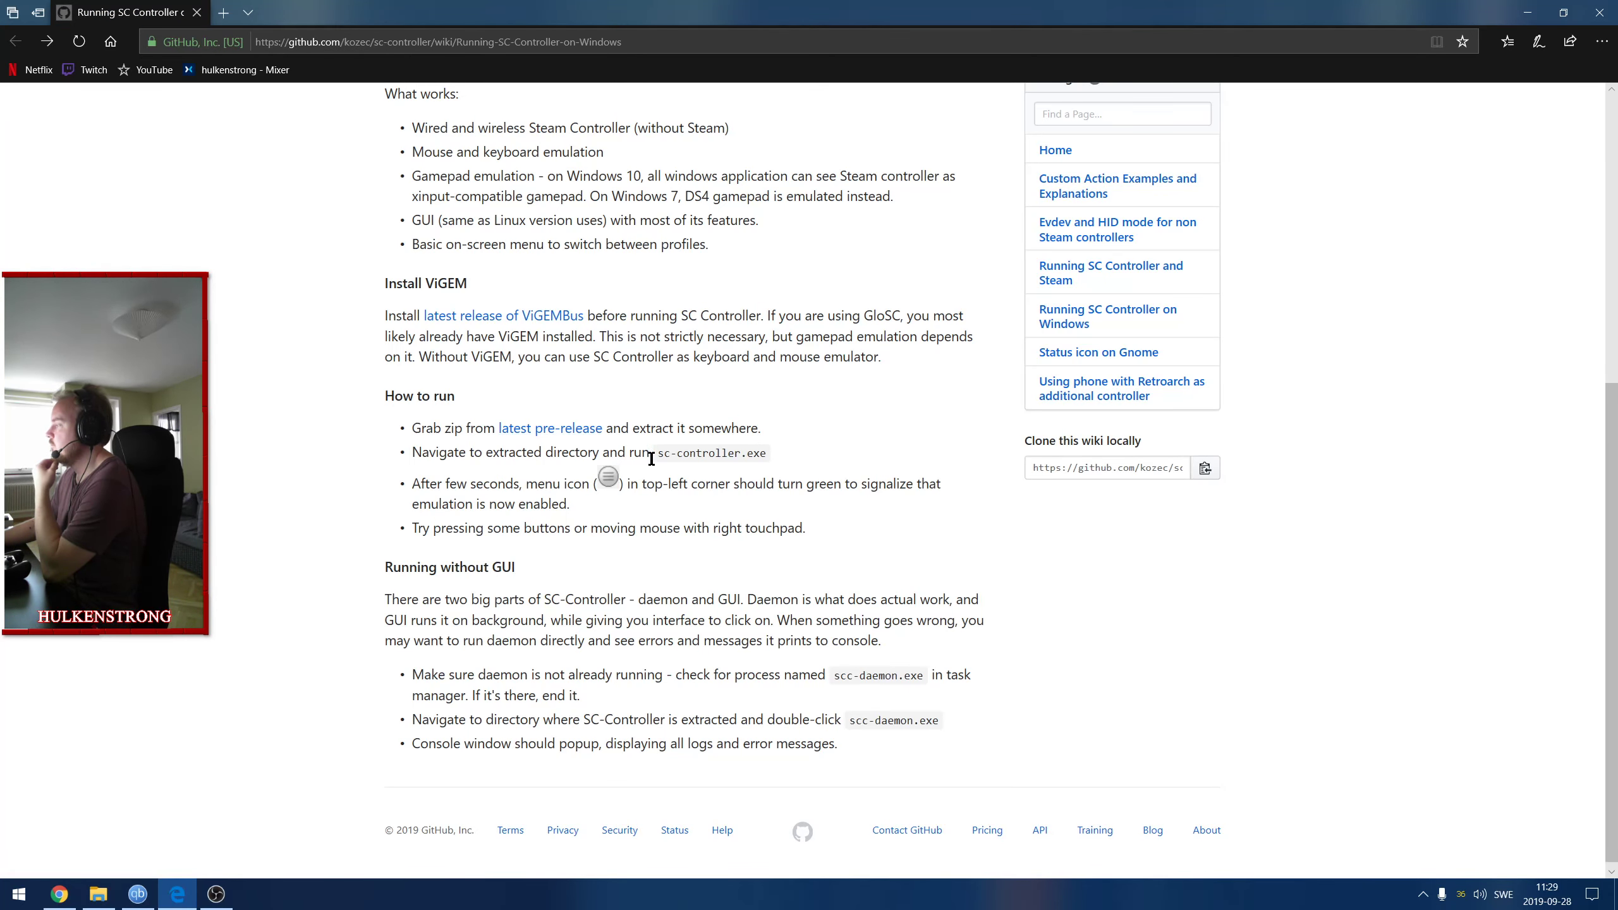
double_click(713, 453)
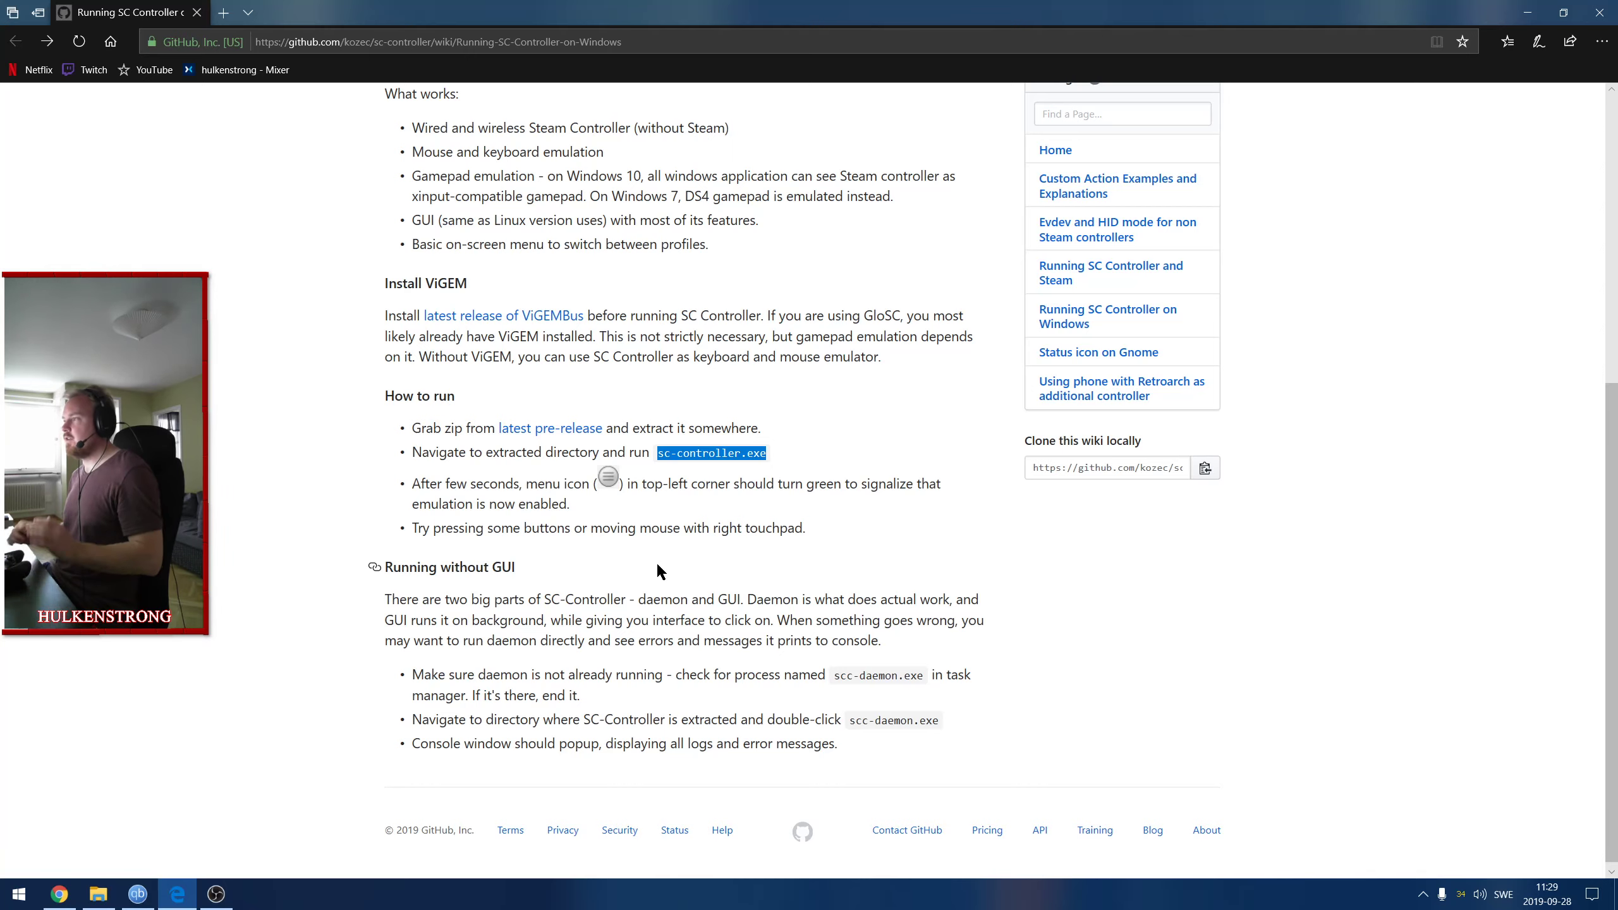
mouse_move(550, 428)
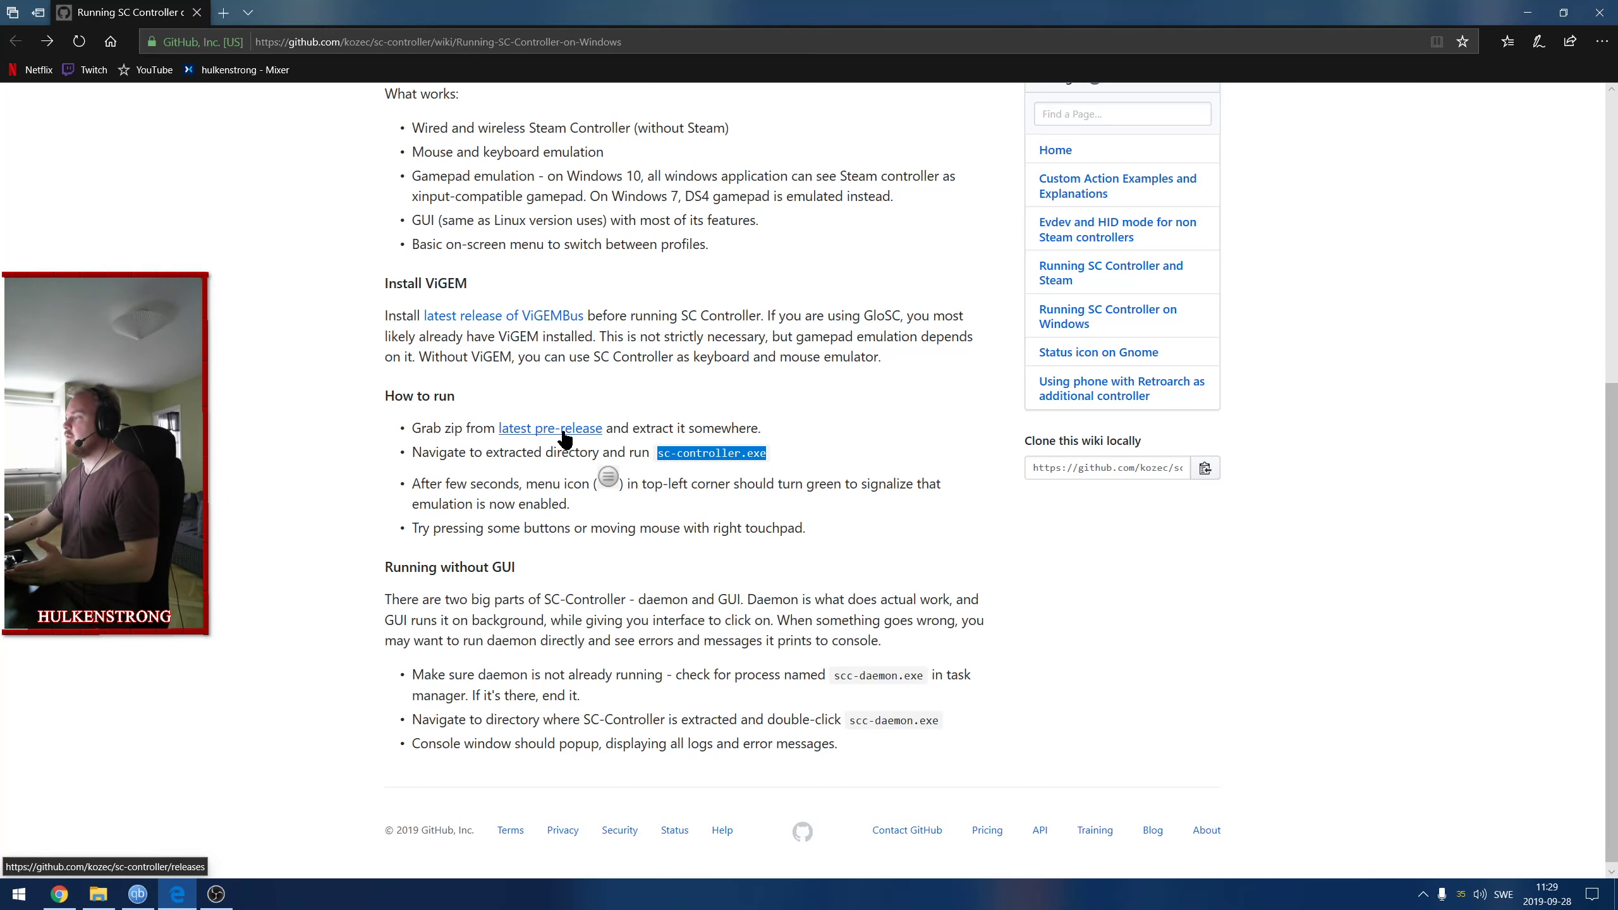
Read the Windows Version issue #215 via the latest pre-release link, then return to the wiki.
click(549, 428)
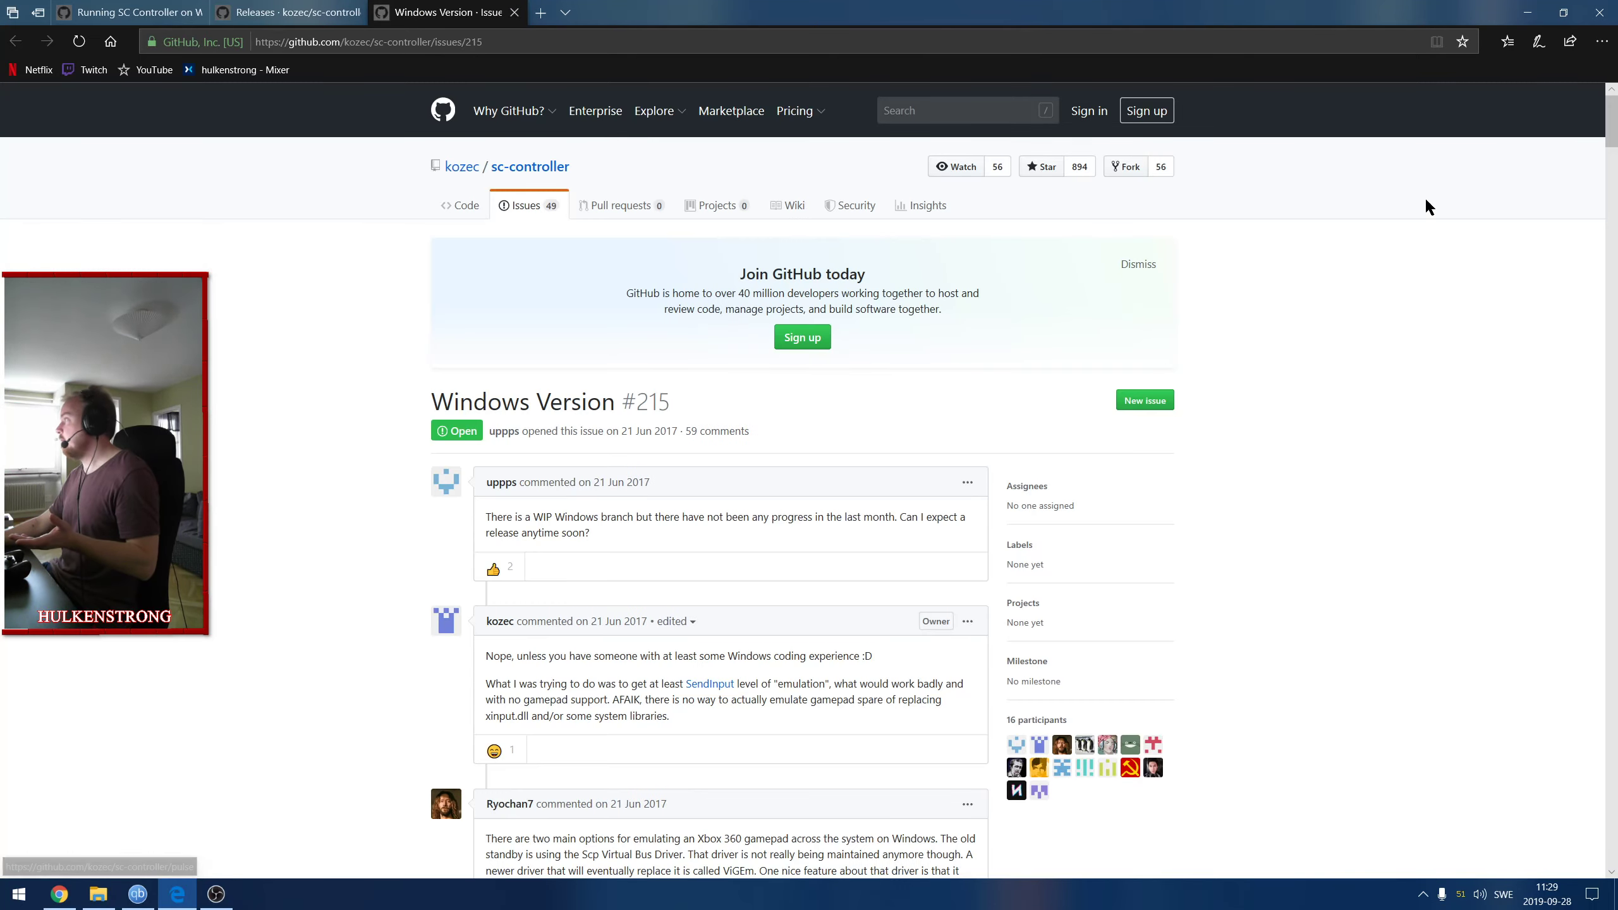
scroll(down, 3)
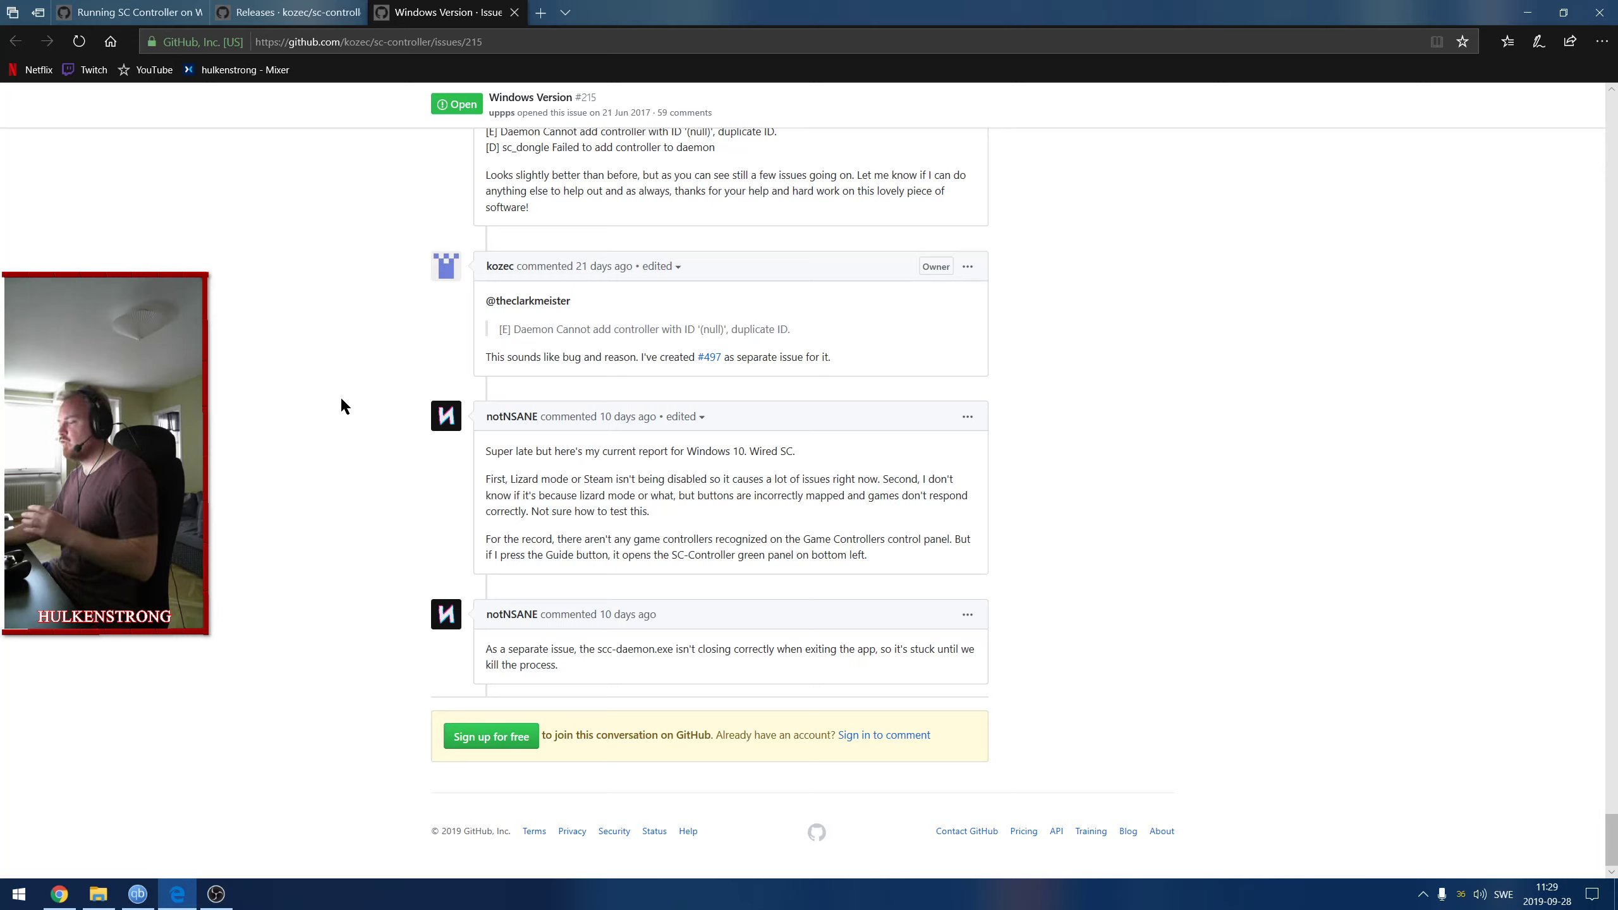
mouse_move(341, 321)
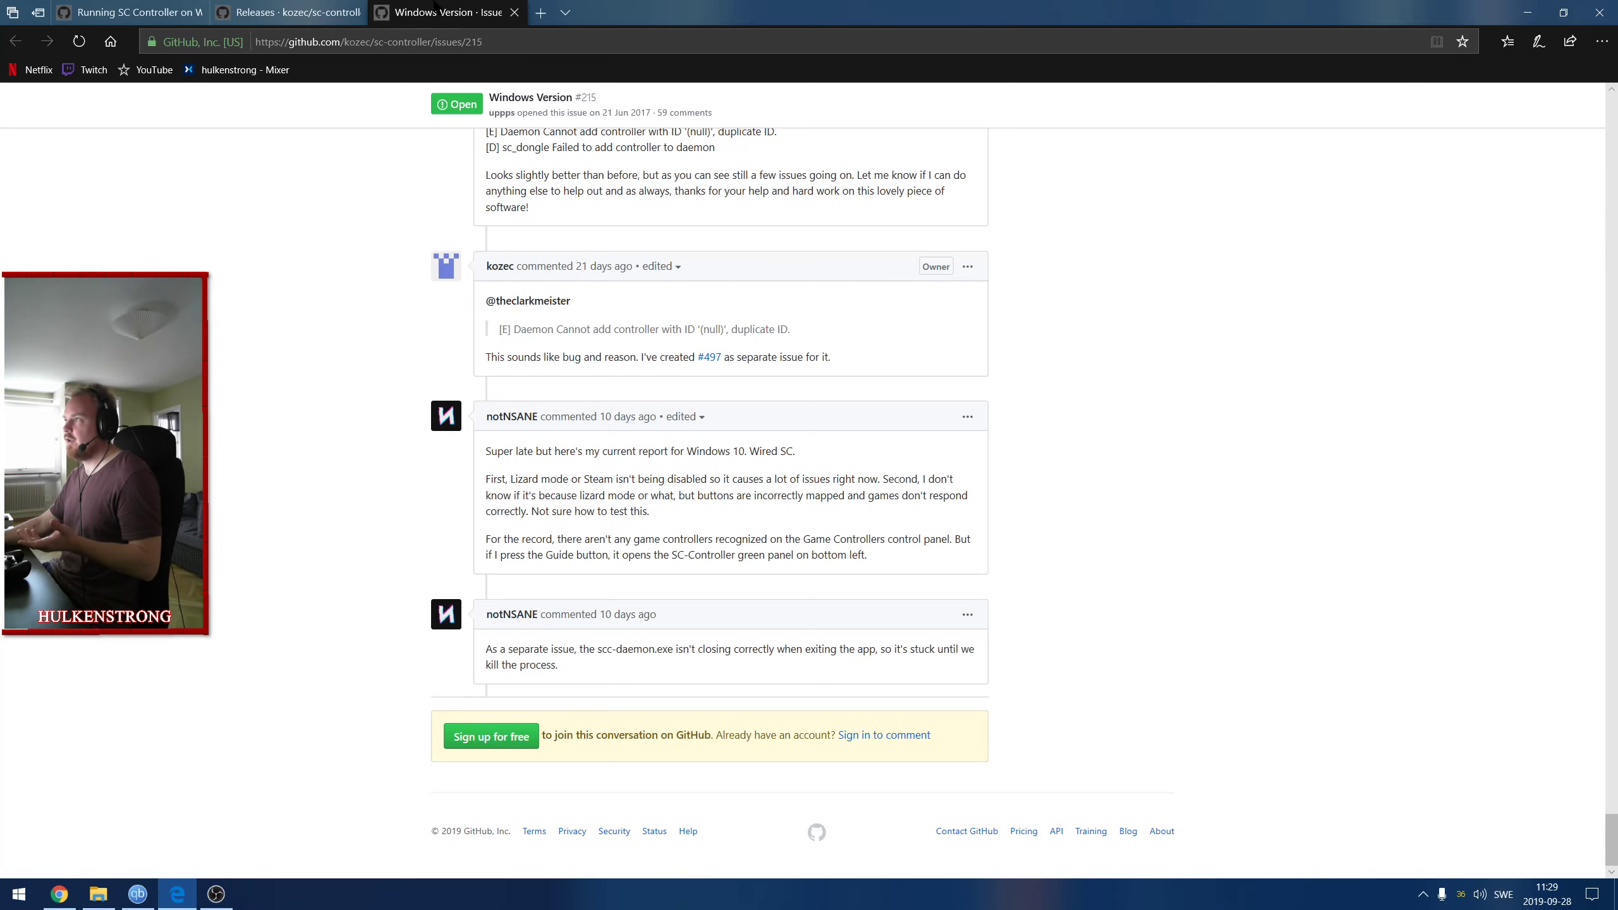
click(287, 12)
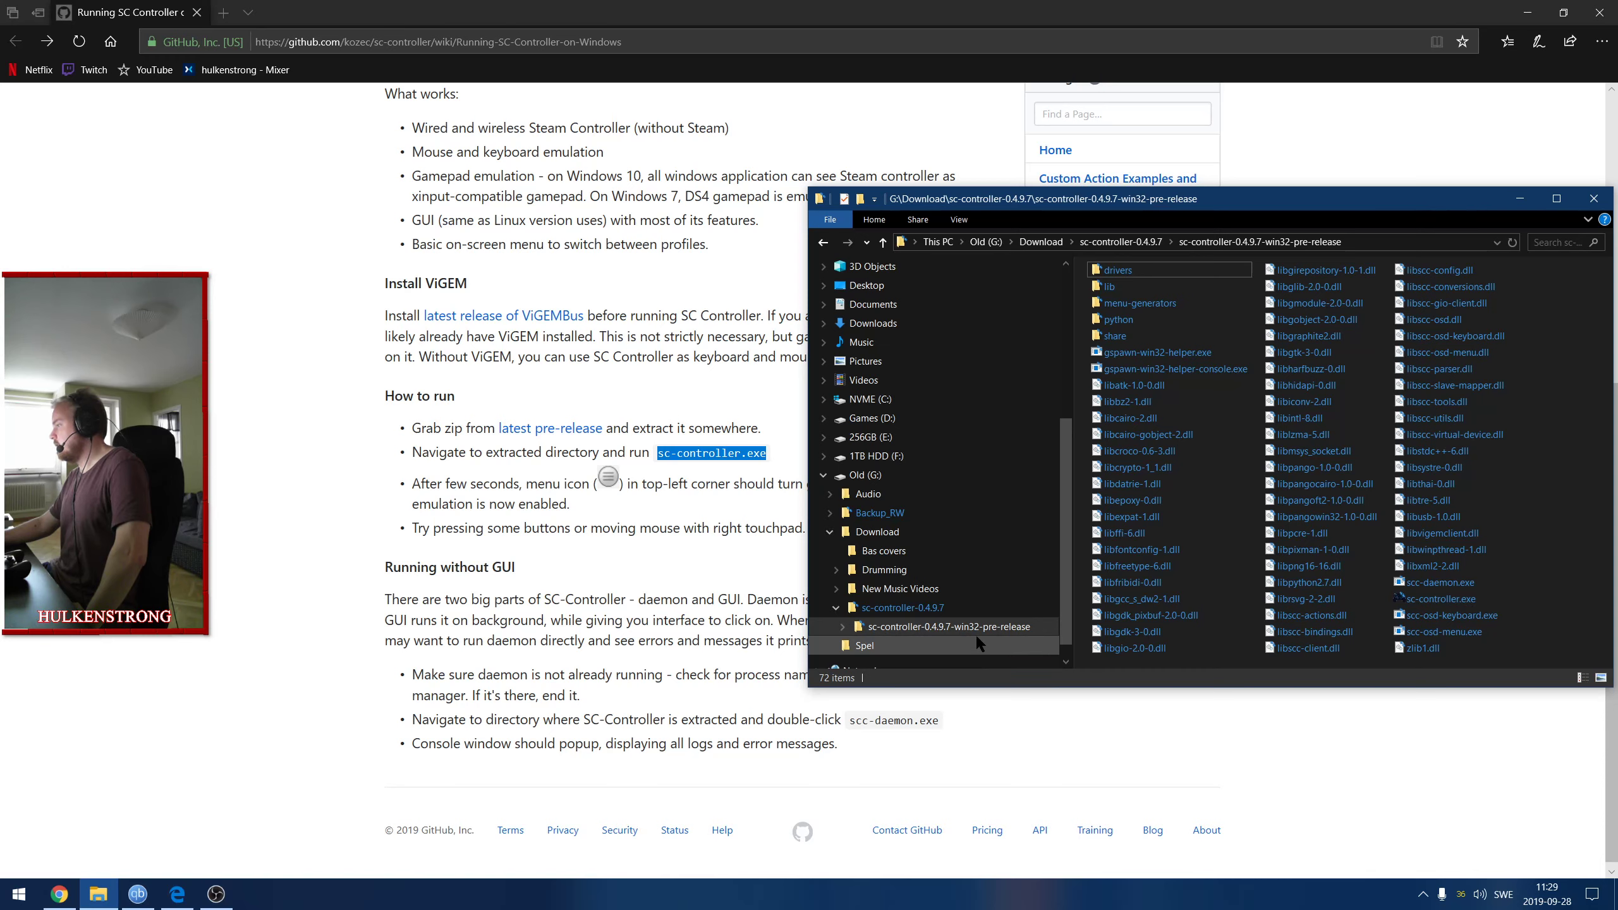
Launch sc-controller.exe from the pre-release folder, using More info and Run anyway past SmartScreen.
click(1427, 597)
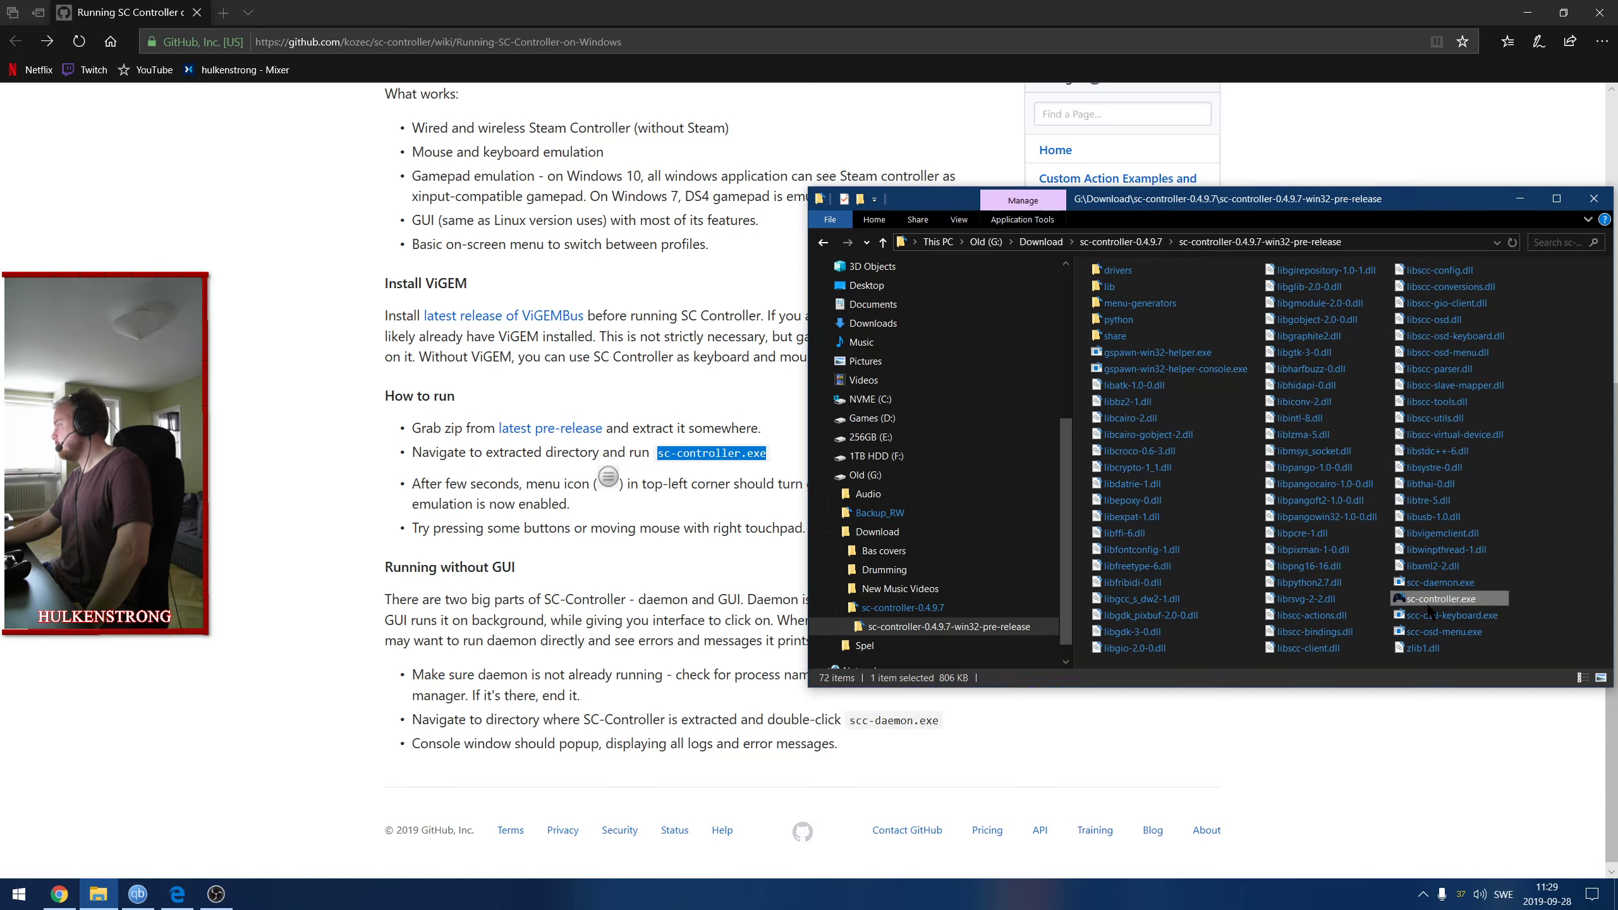
double_click(1429, 599)
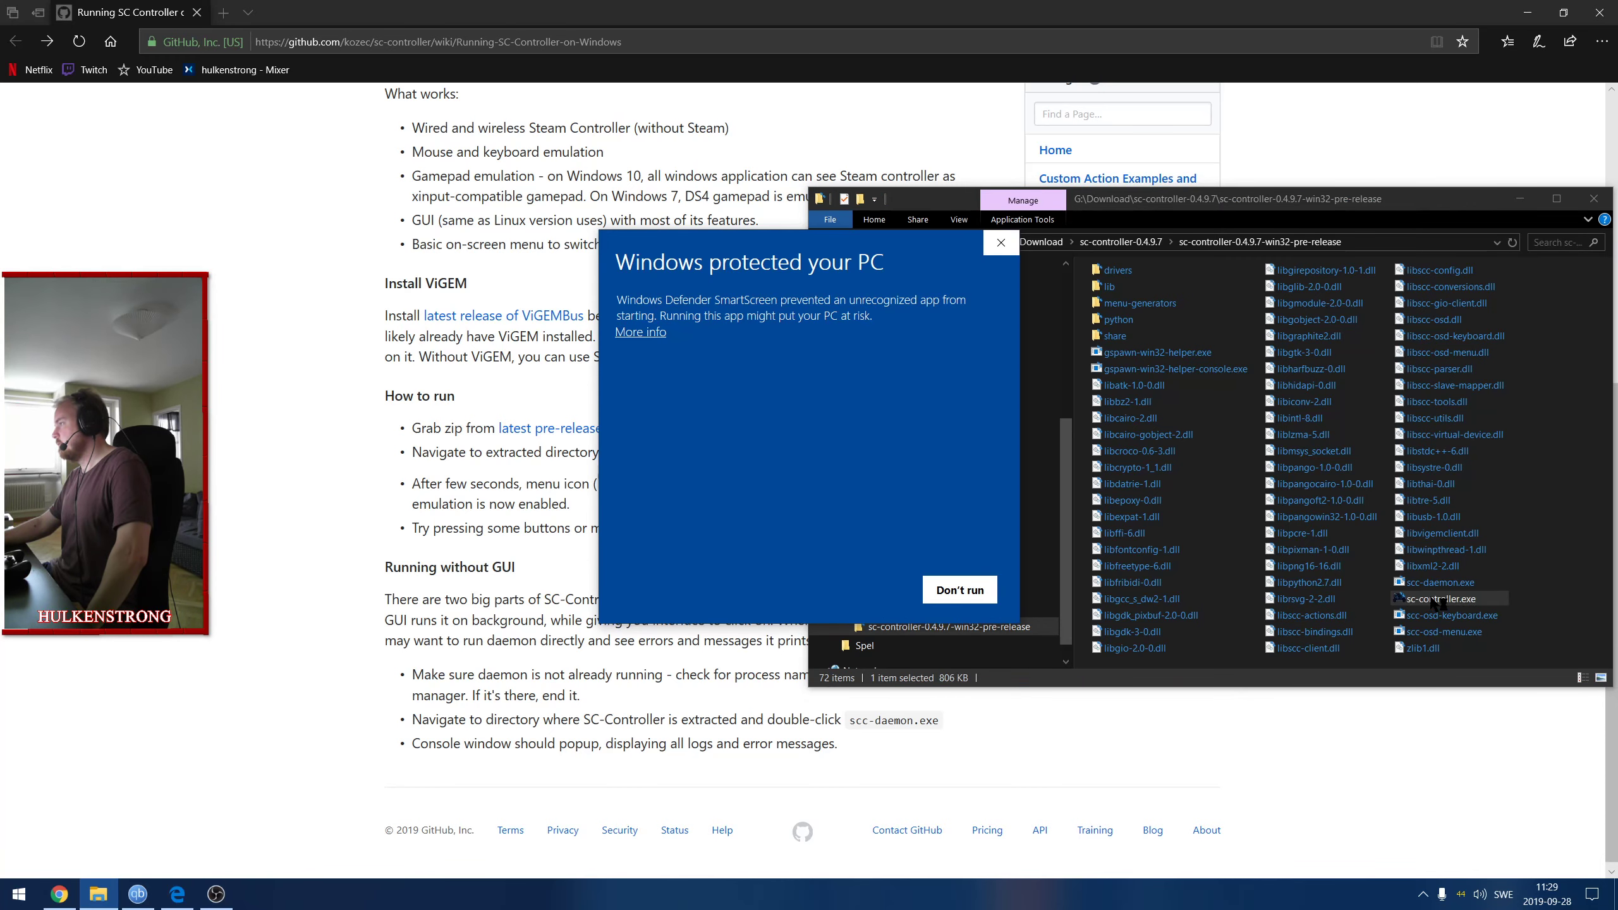
click(639, 331)
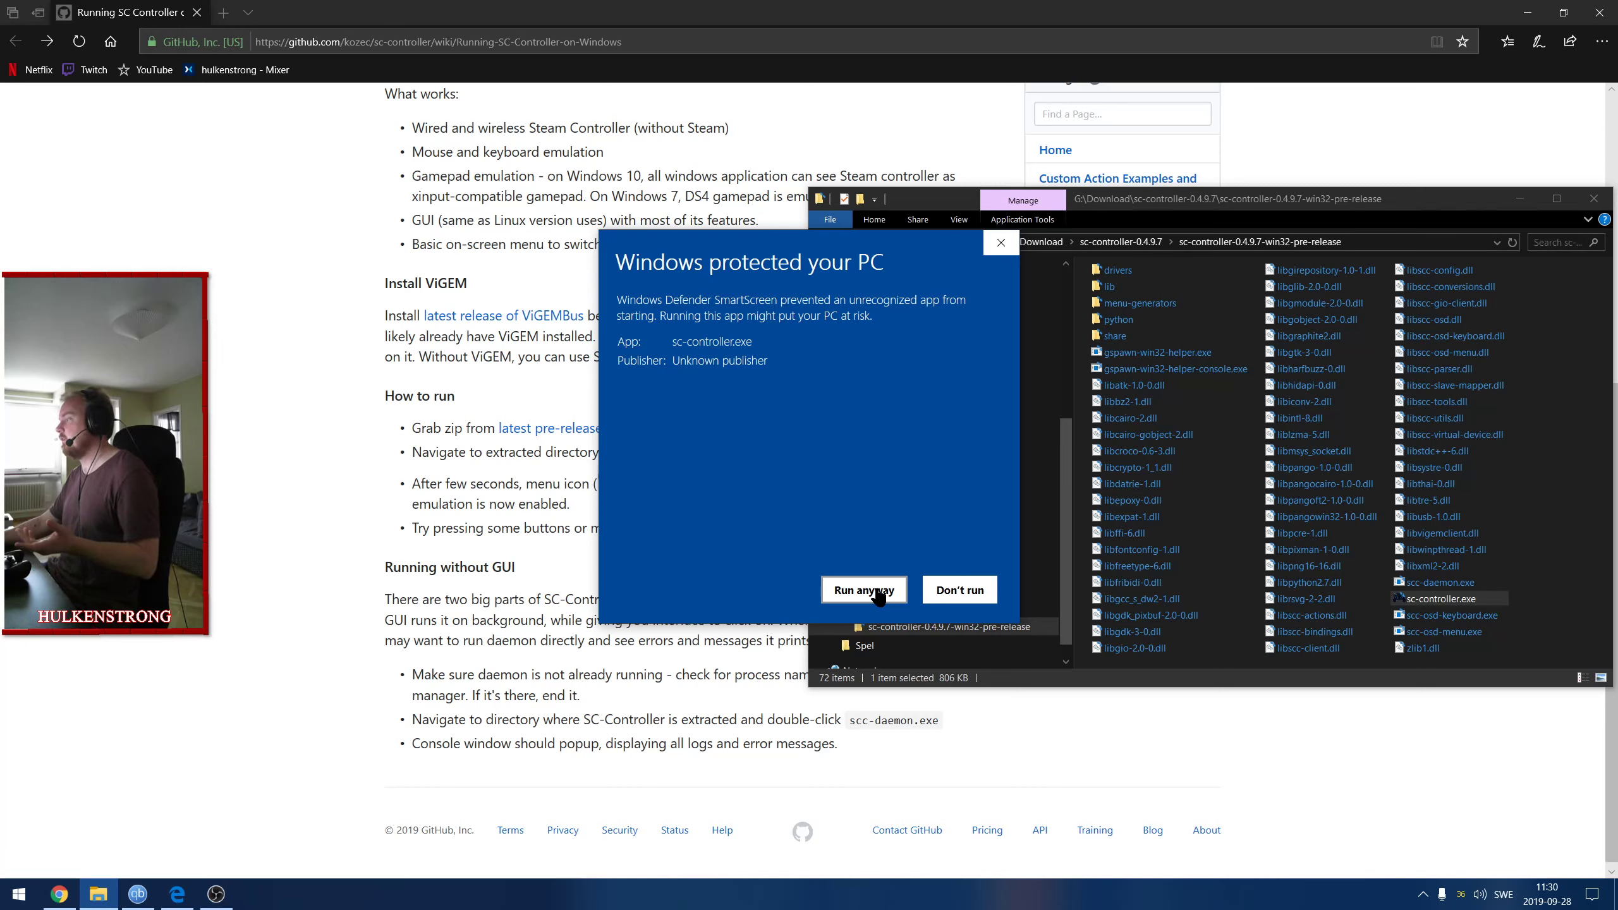
click(864, 590)
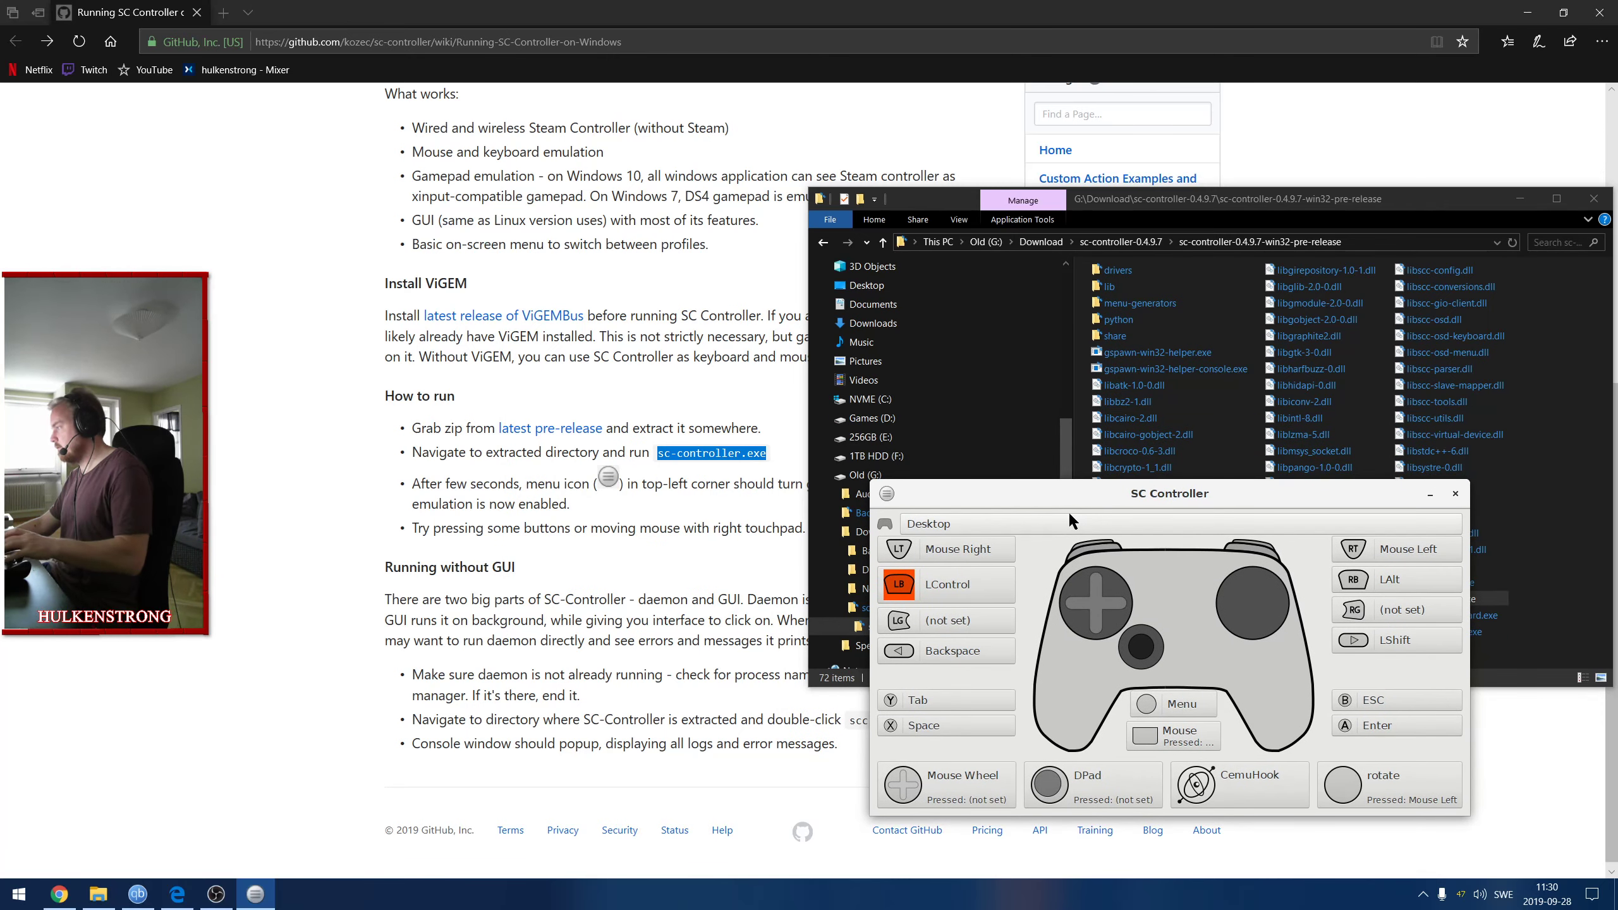
Check the Desktop, Forza 4 and Xbox Controller profiles and keep Desktop active.
click(925, 524)
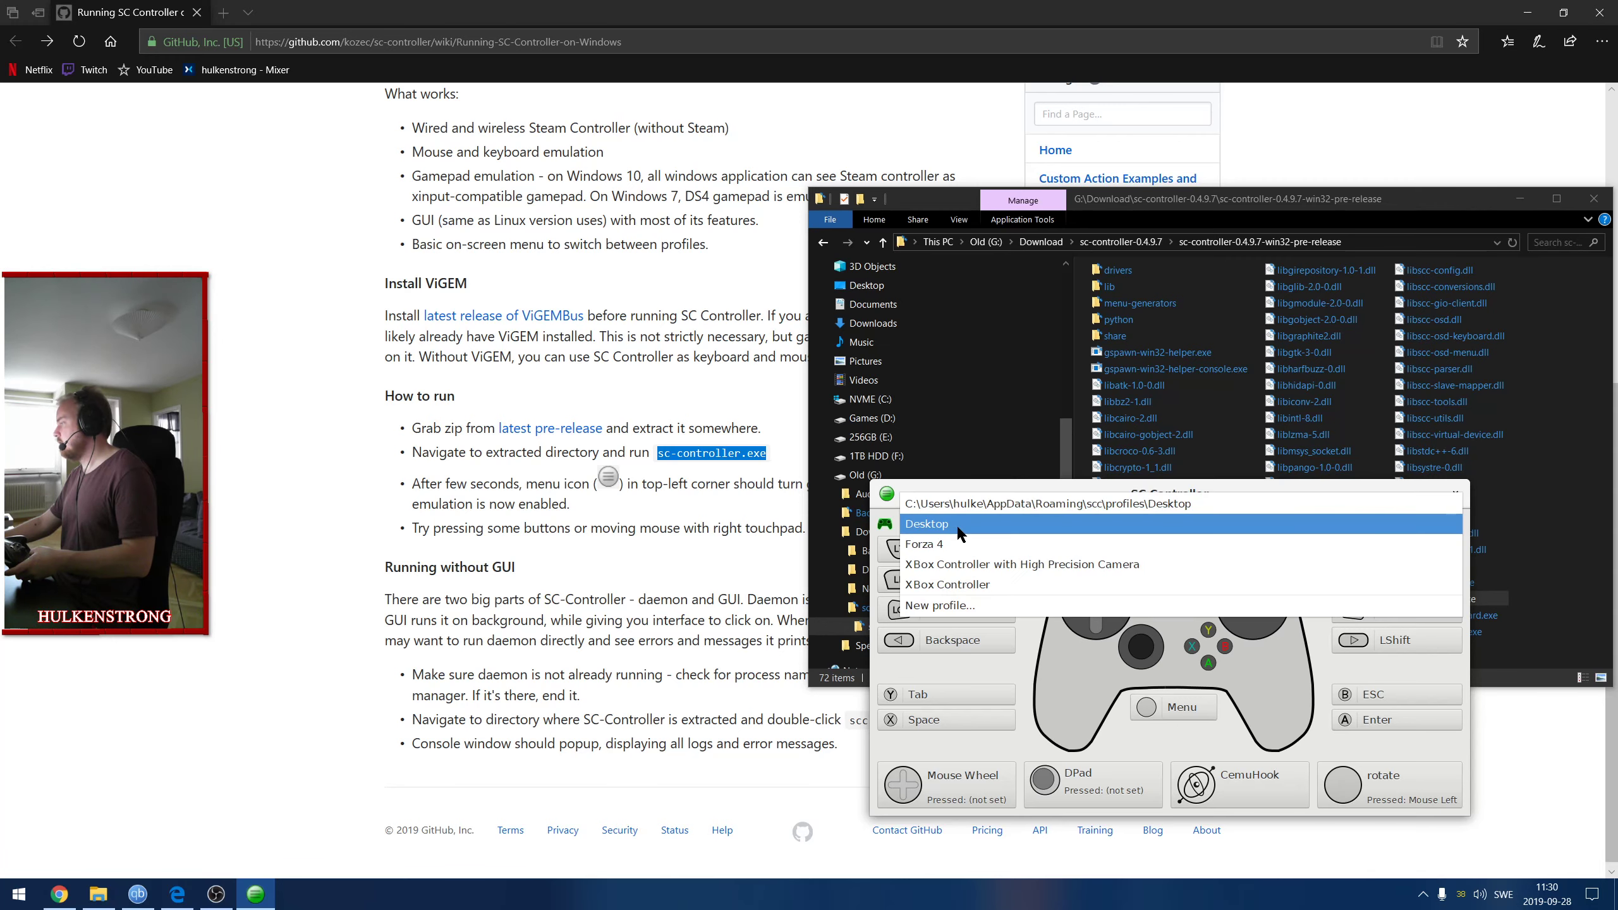
click(926, 523)
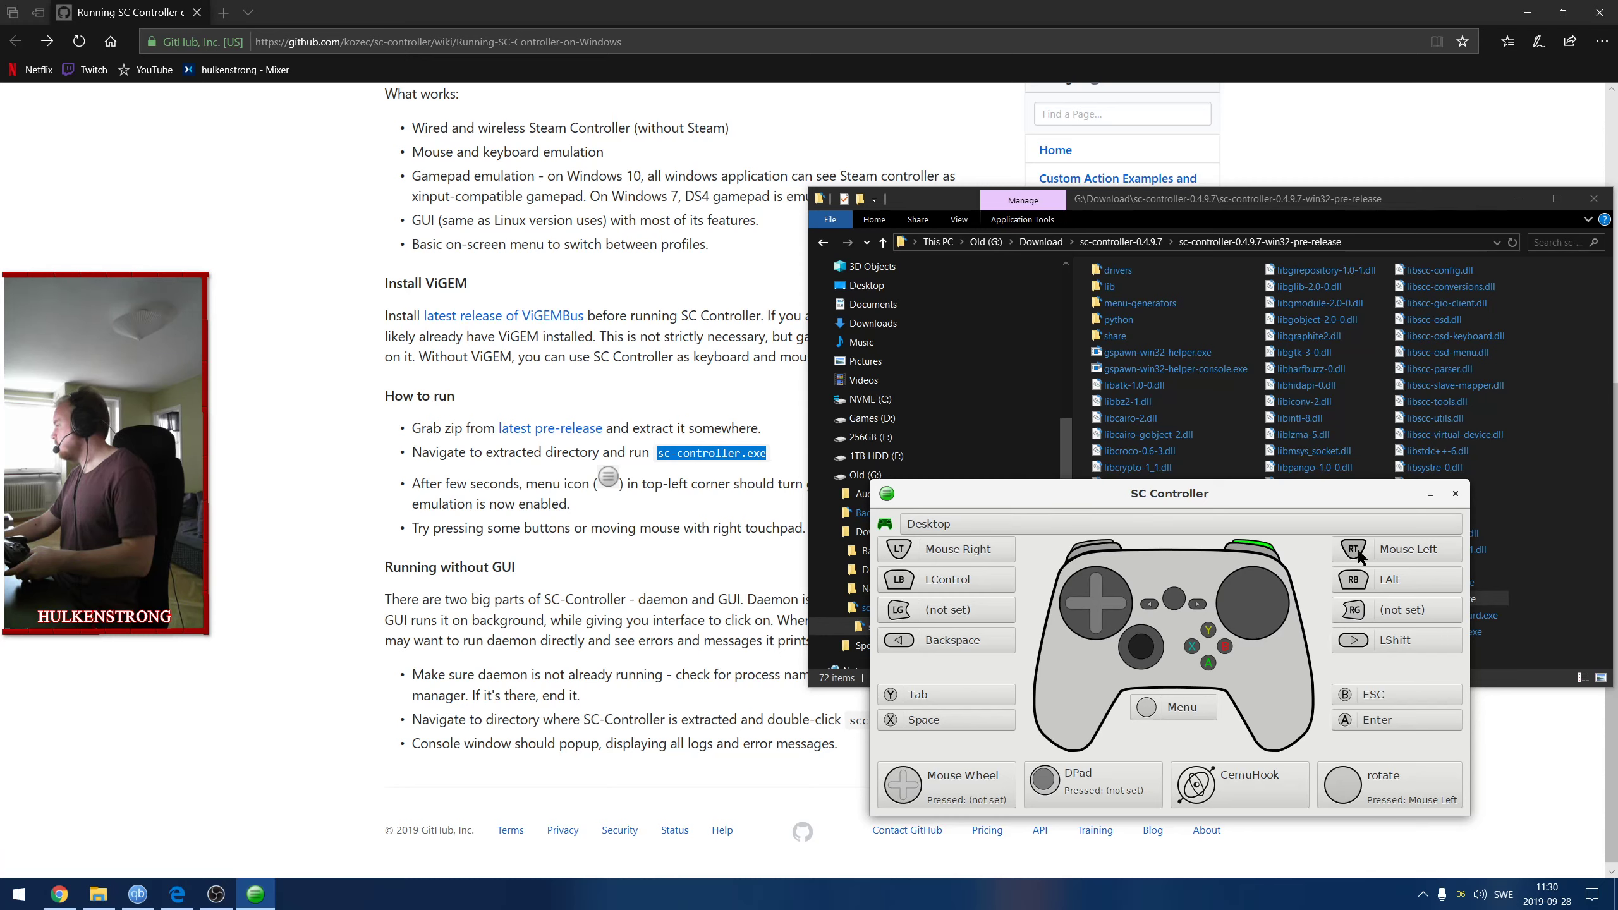
mouse_move(1316, 670)
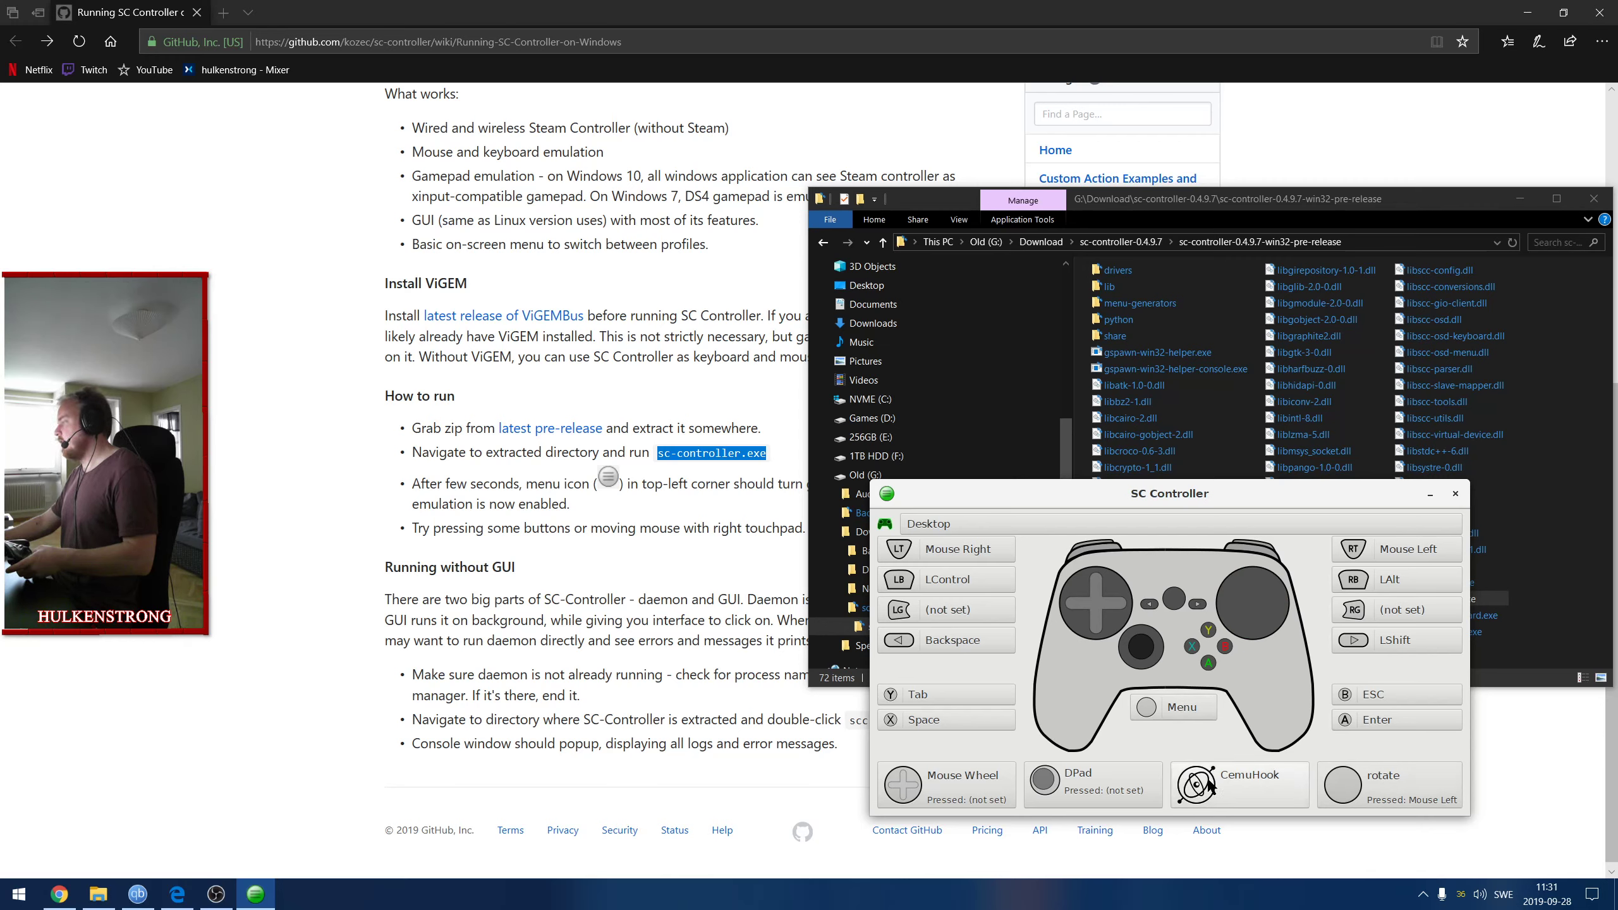
Open the CemuHook gyro action settings and close them unchanged.
click(1239, 784)
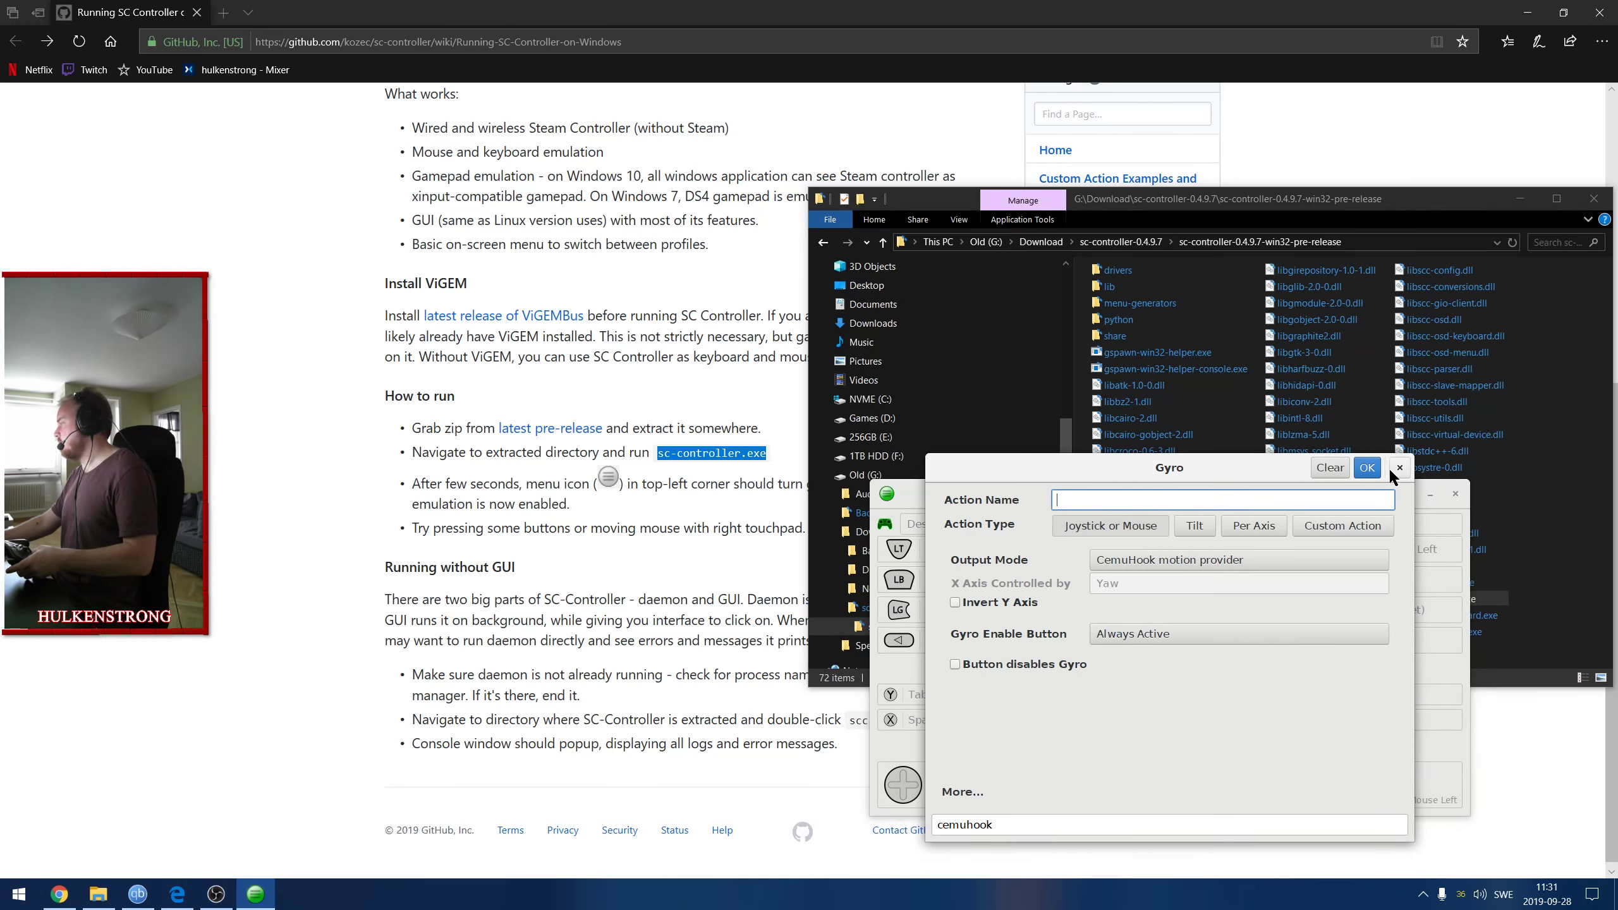
click(1367, 468)
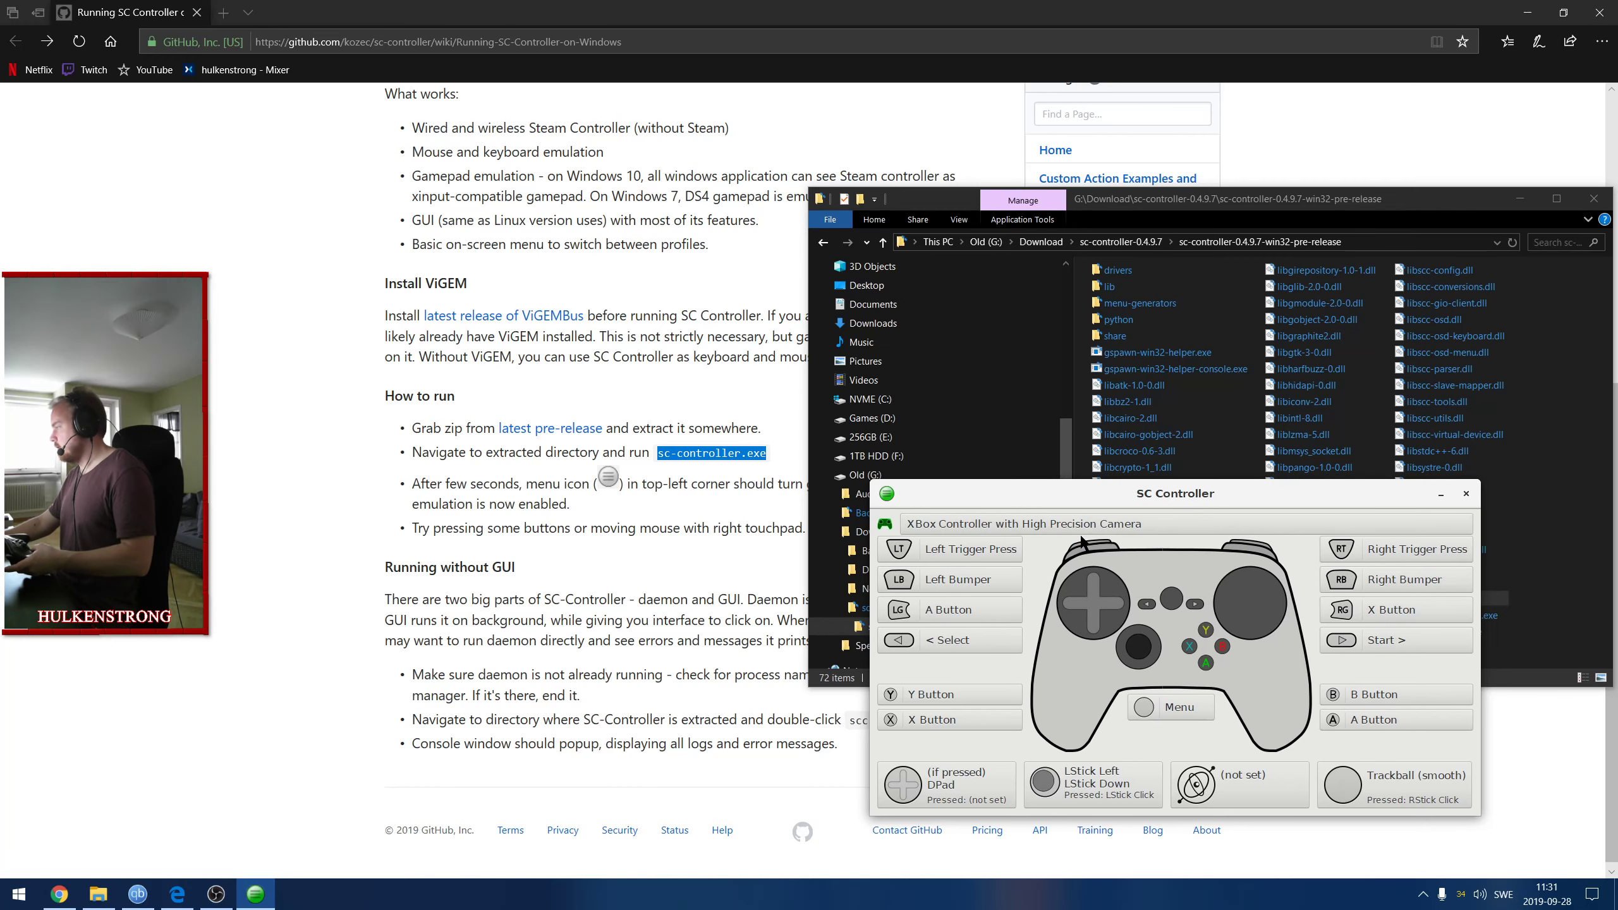
Briefly return to the Desktop profile, then load the XBox Controller profile.
click(1022, 524)
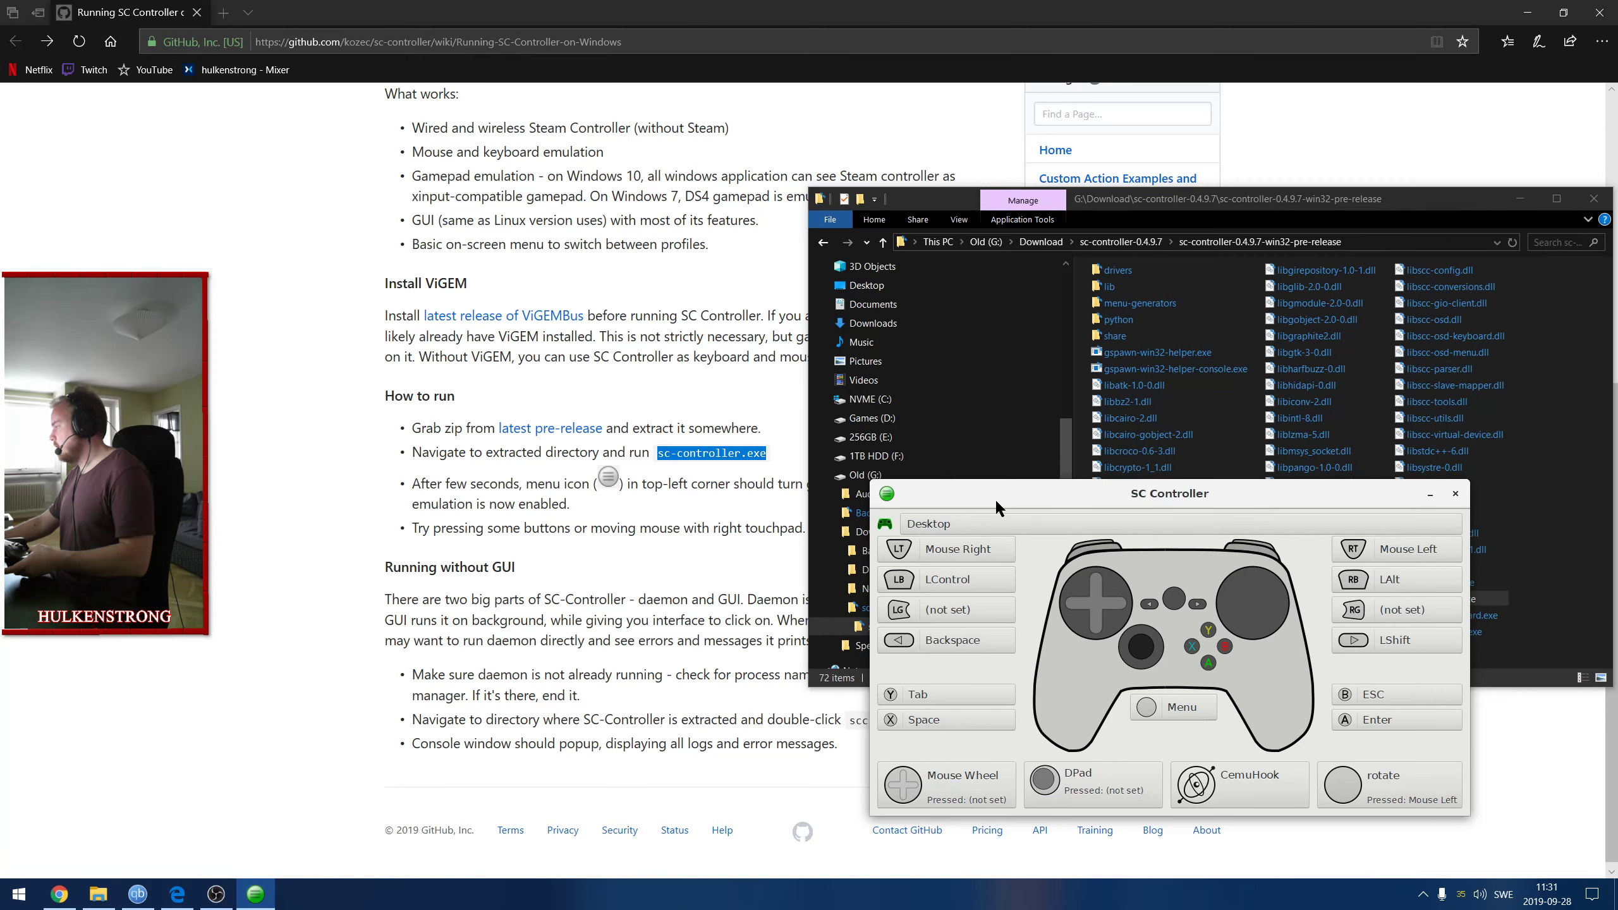
mouse_move(1205, 640)
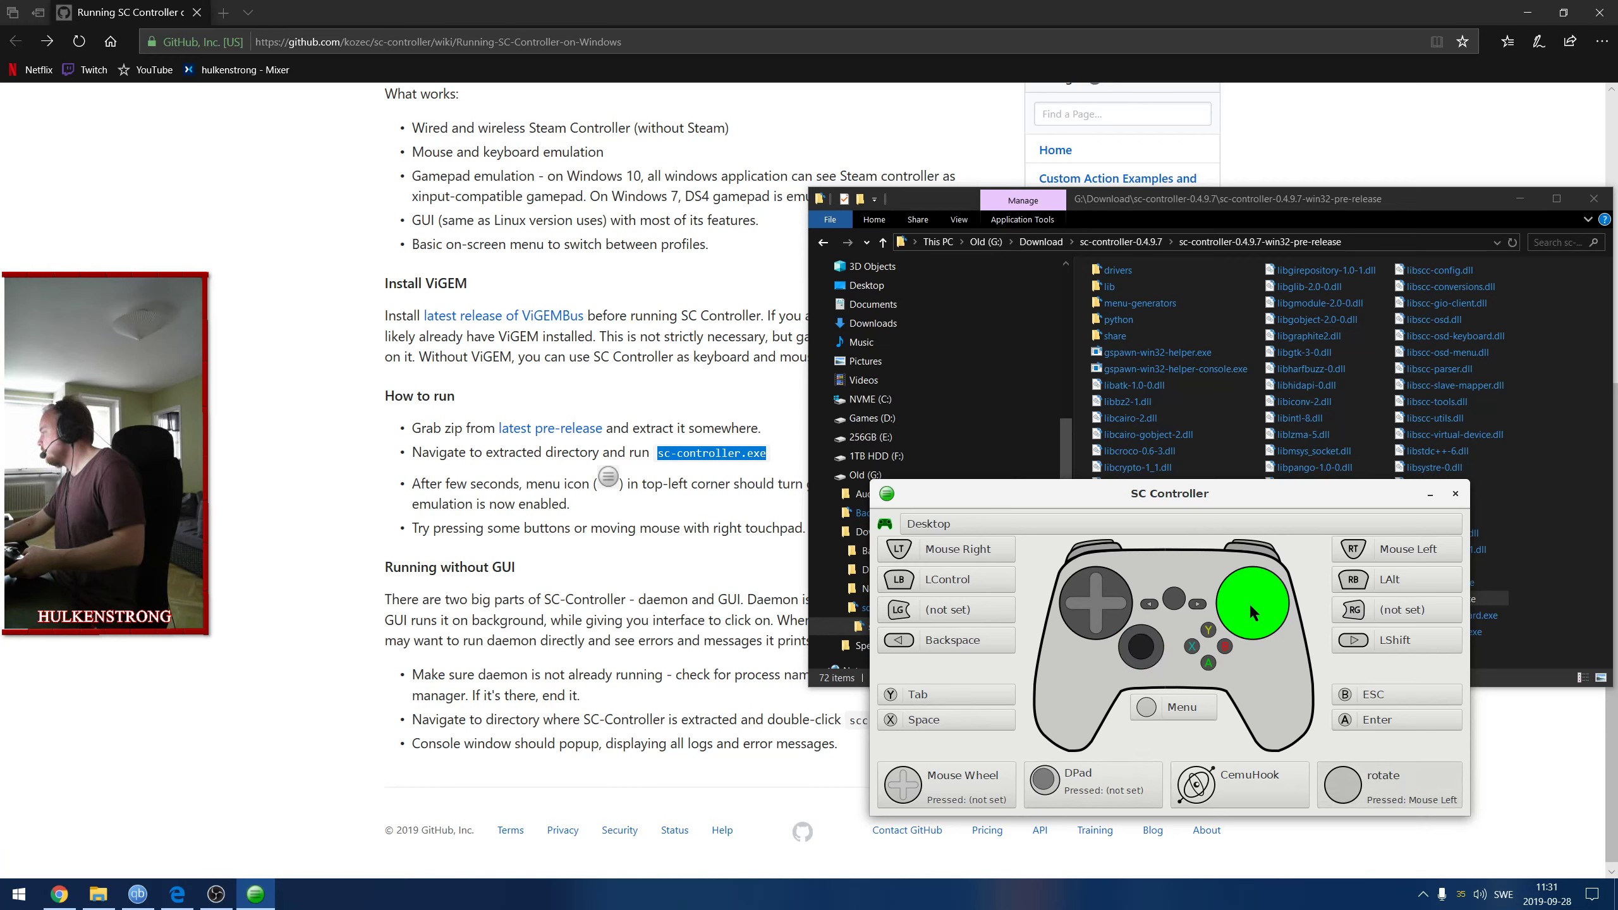
click(1252, 609)
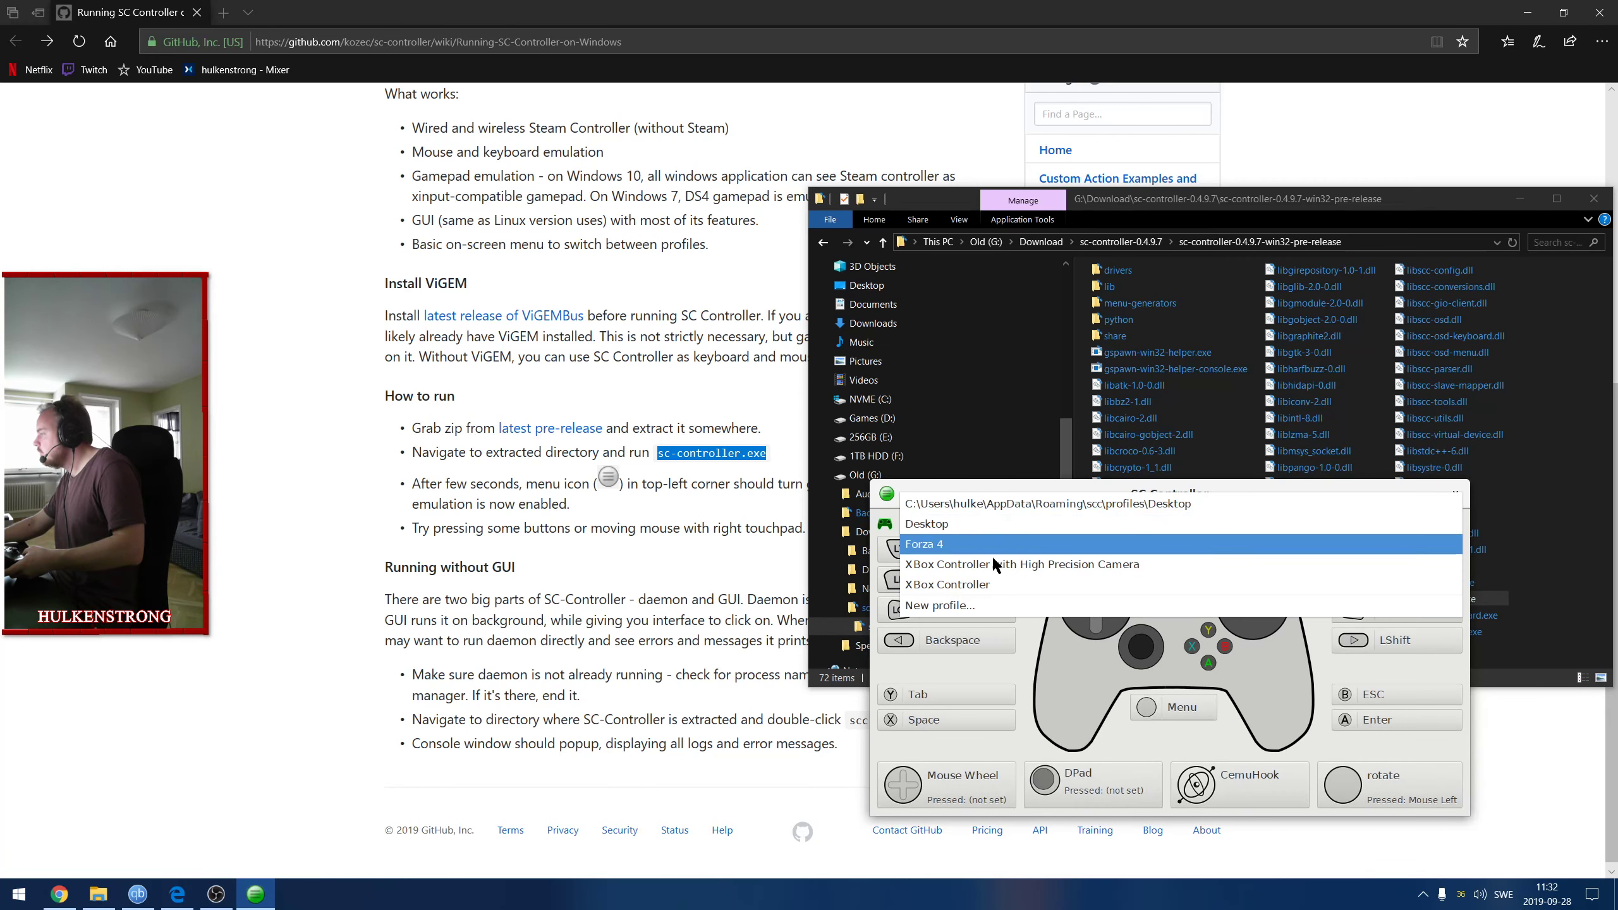
click(926, 524)
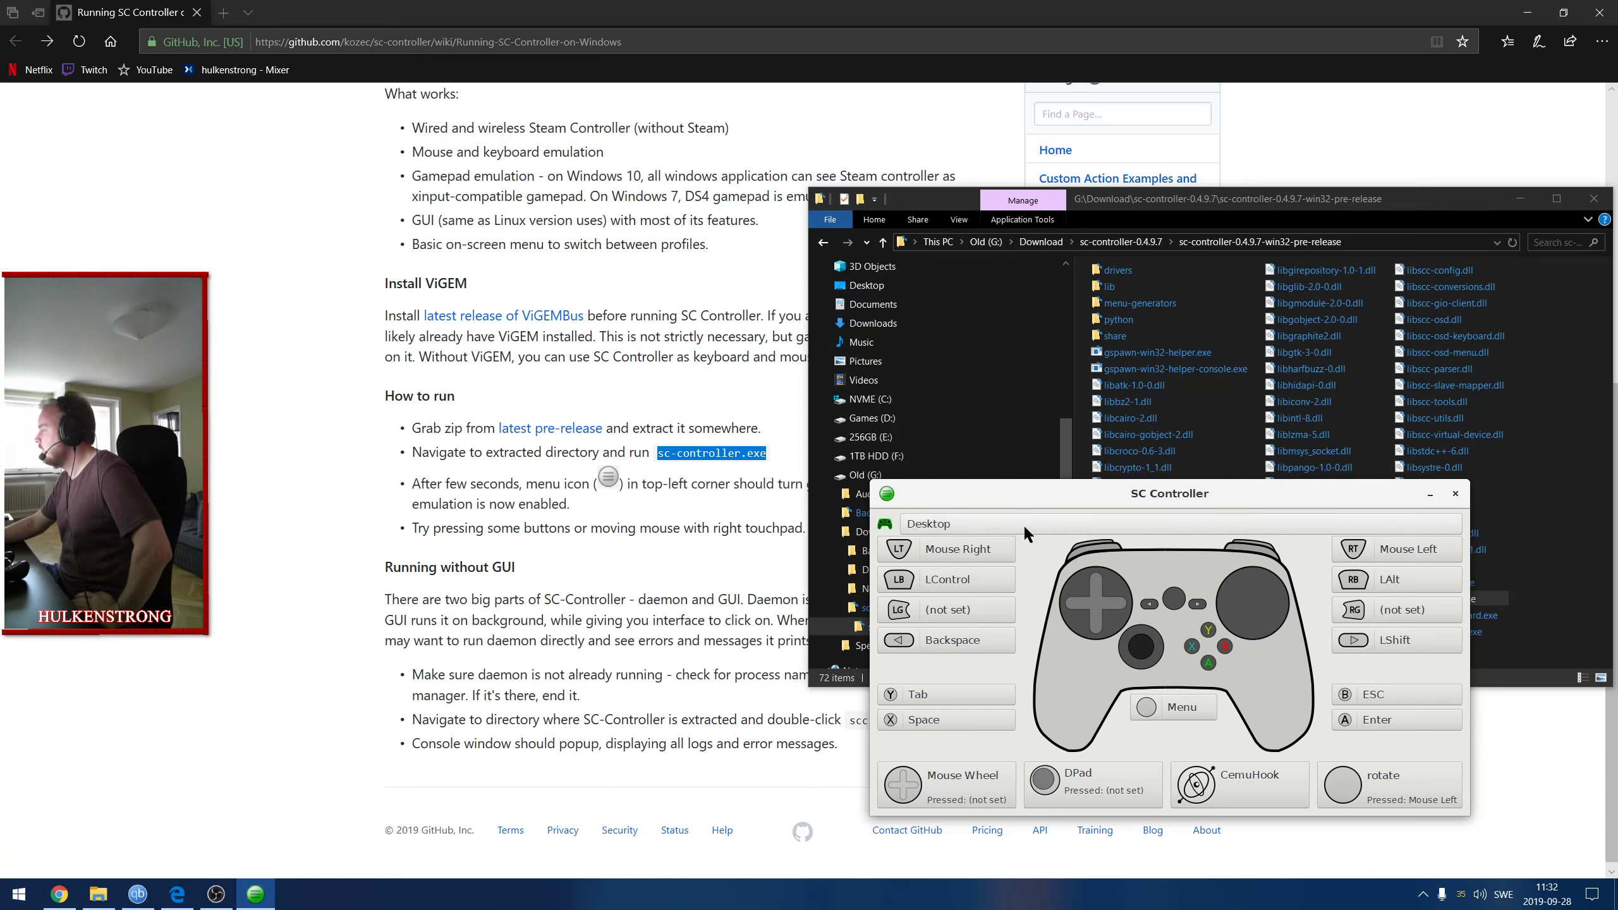
click(928, 523)
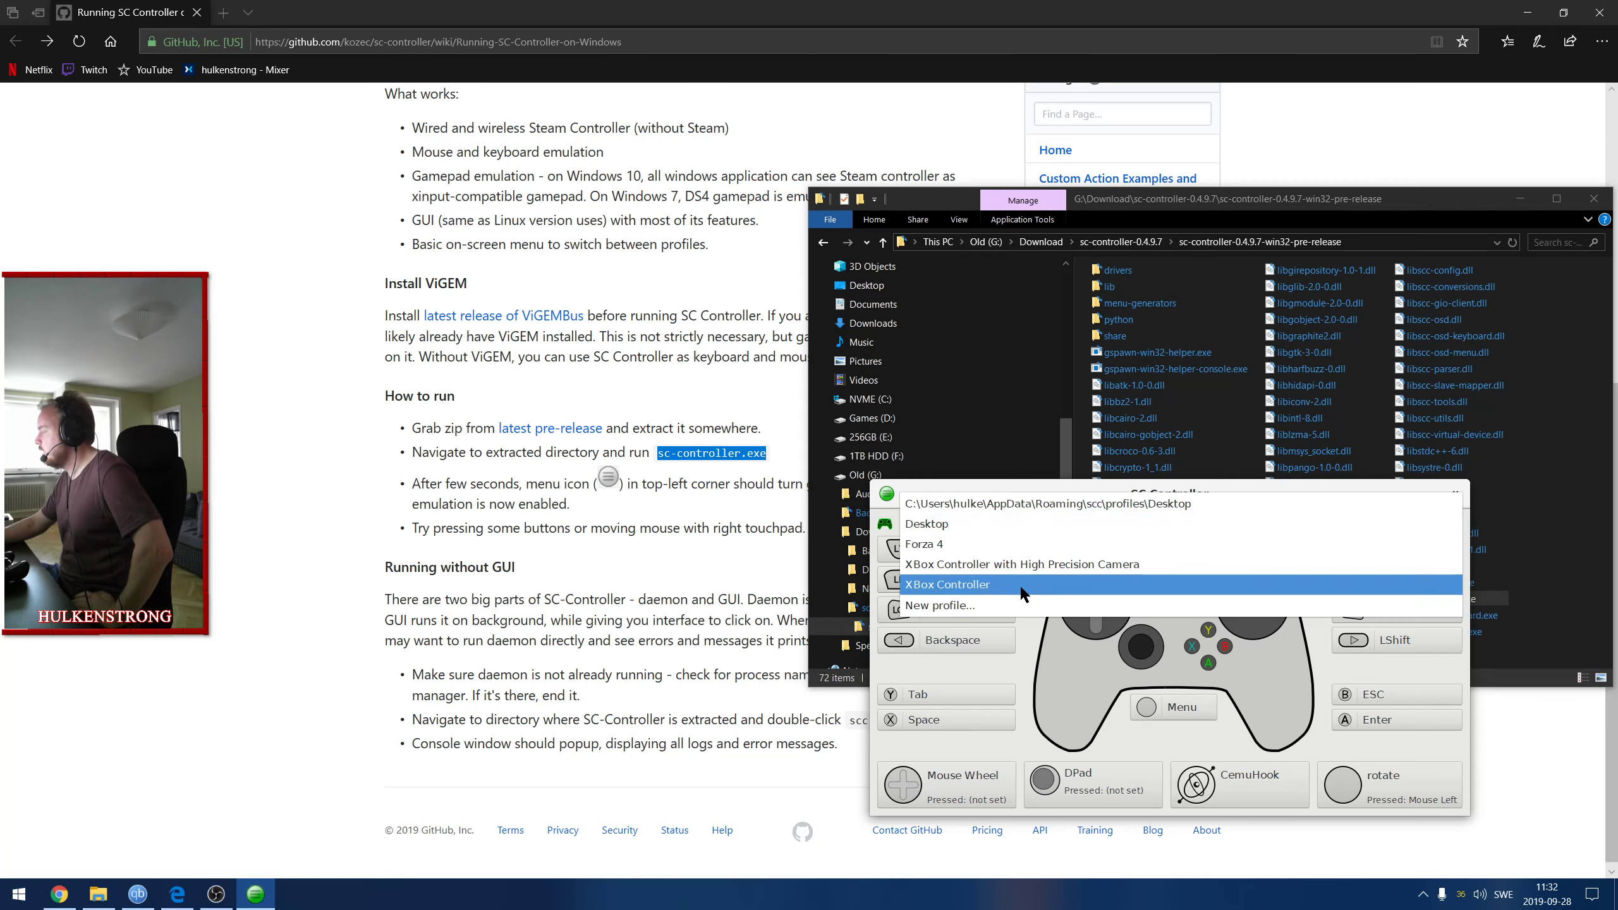
click(946, 584)
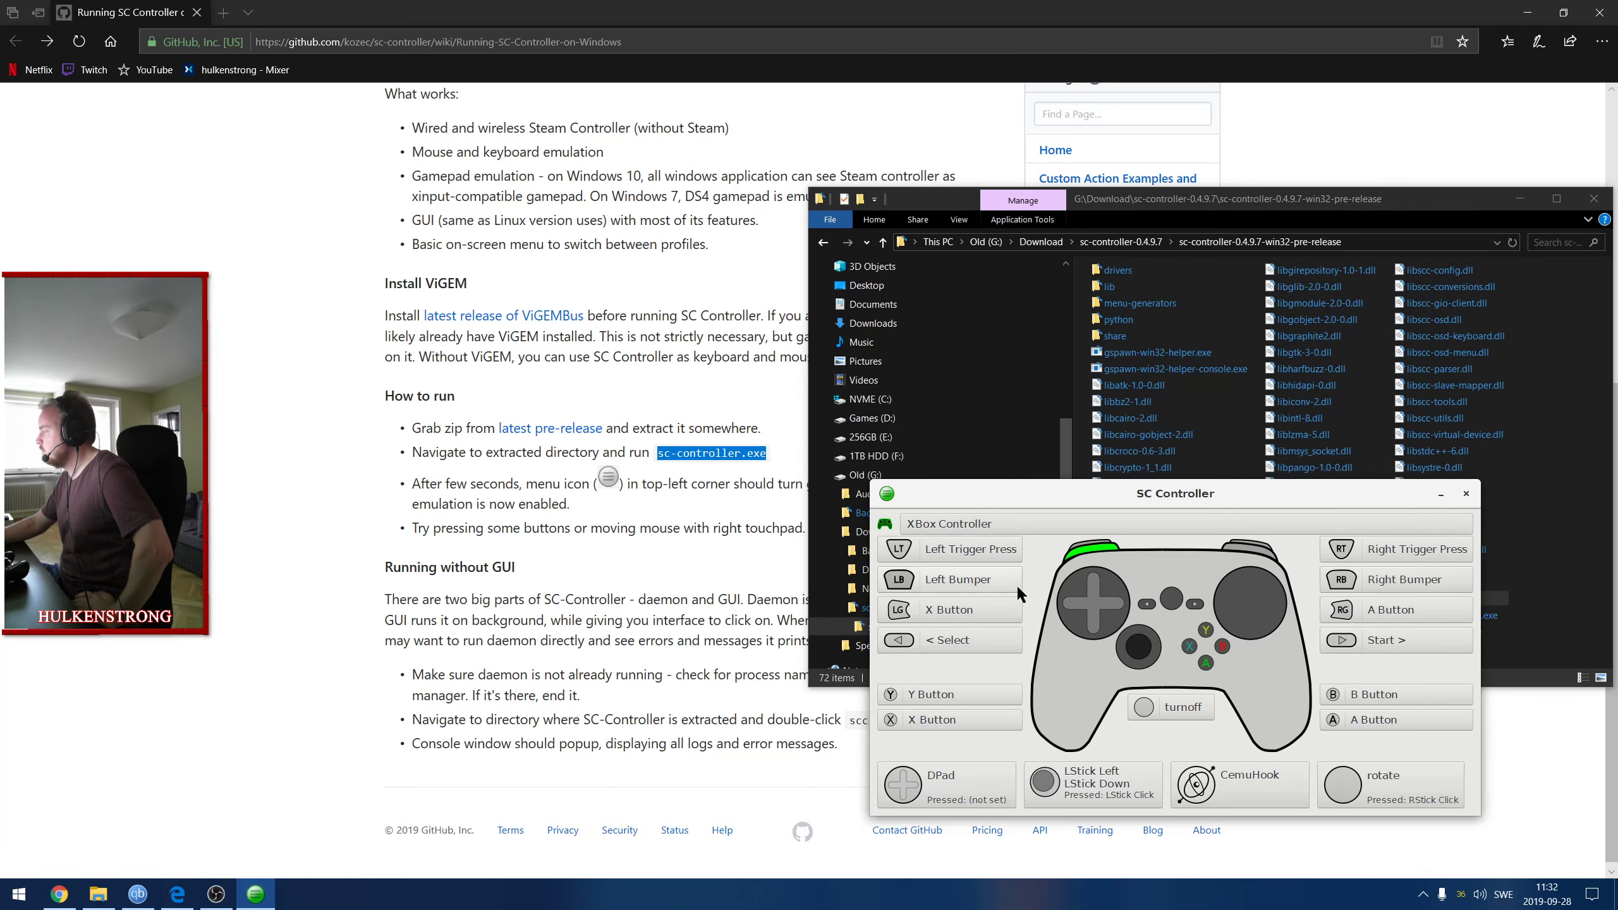
mouse_move(1197, 738)
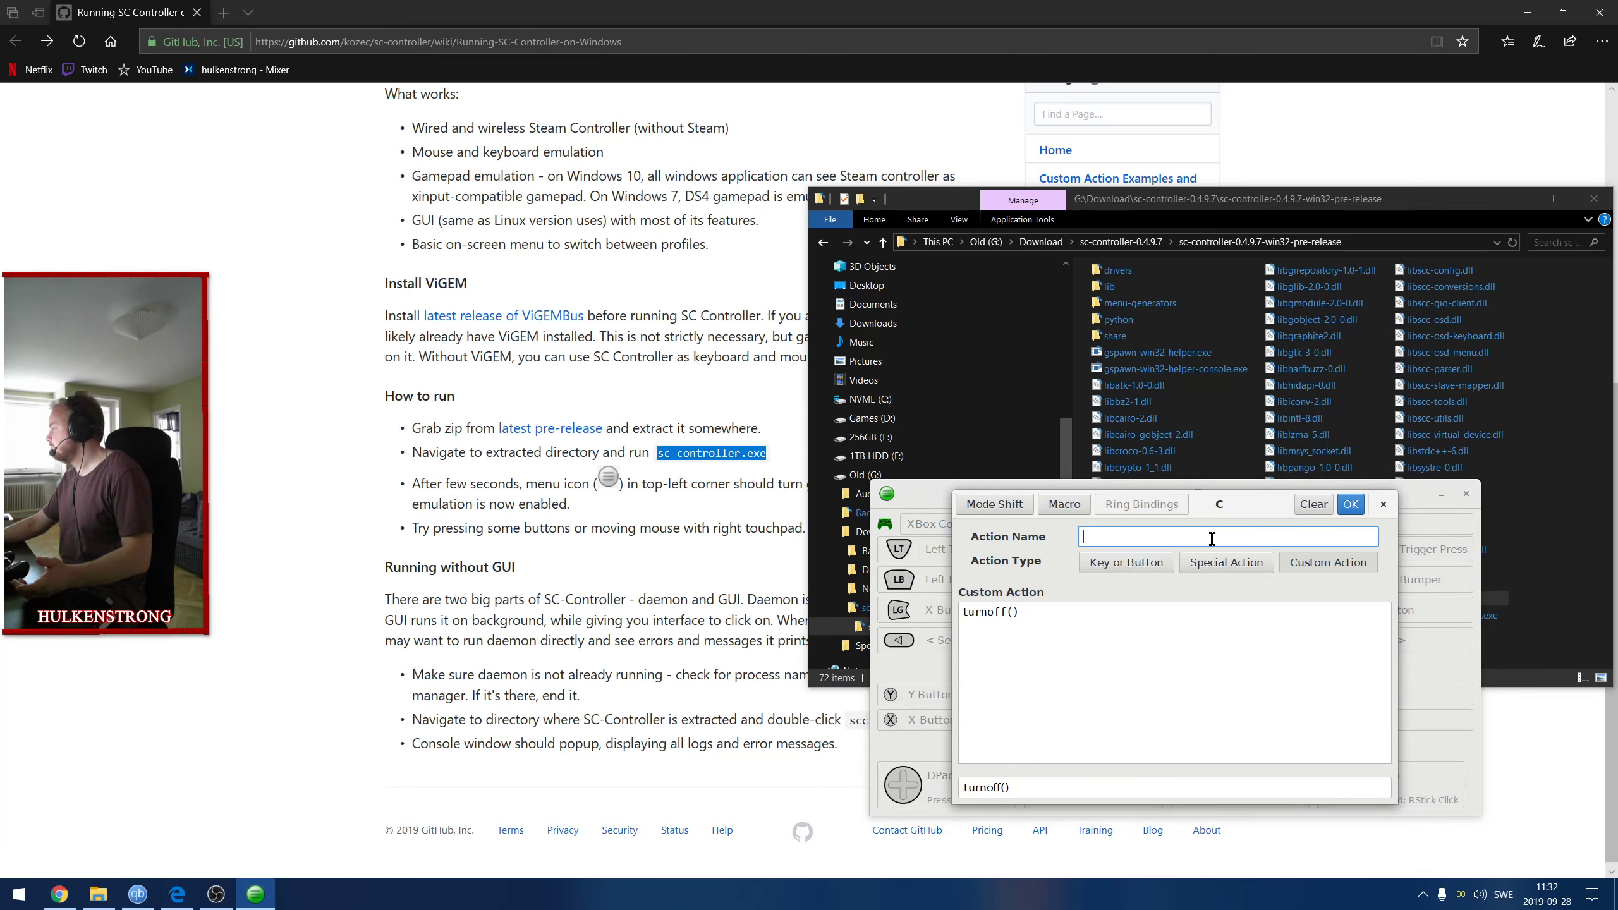
mouse_move(1126, 562)
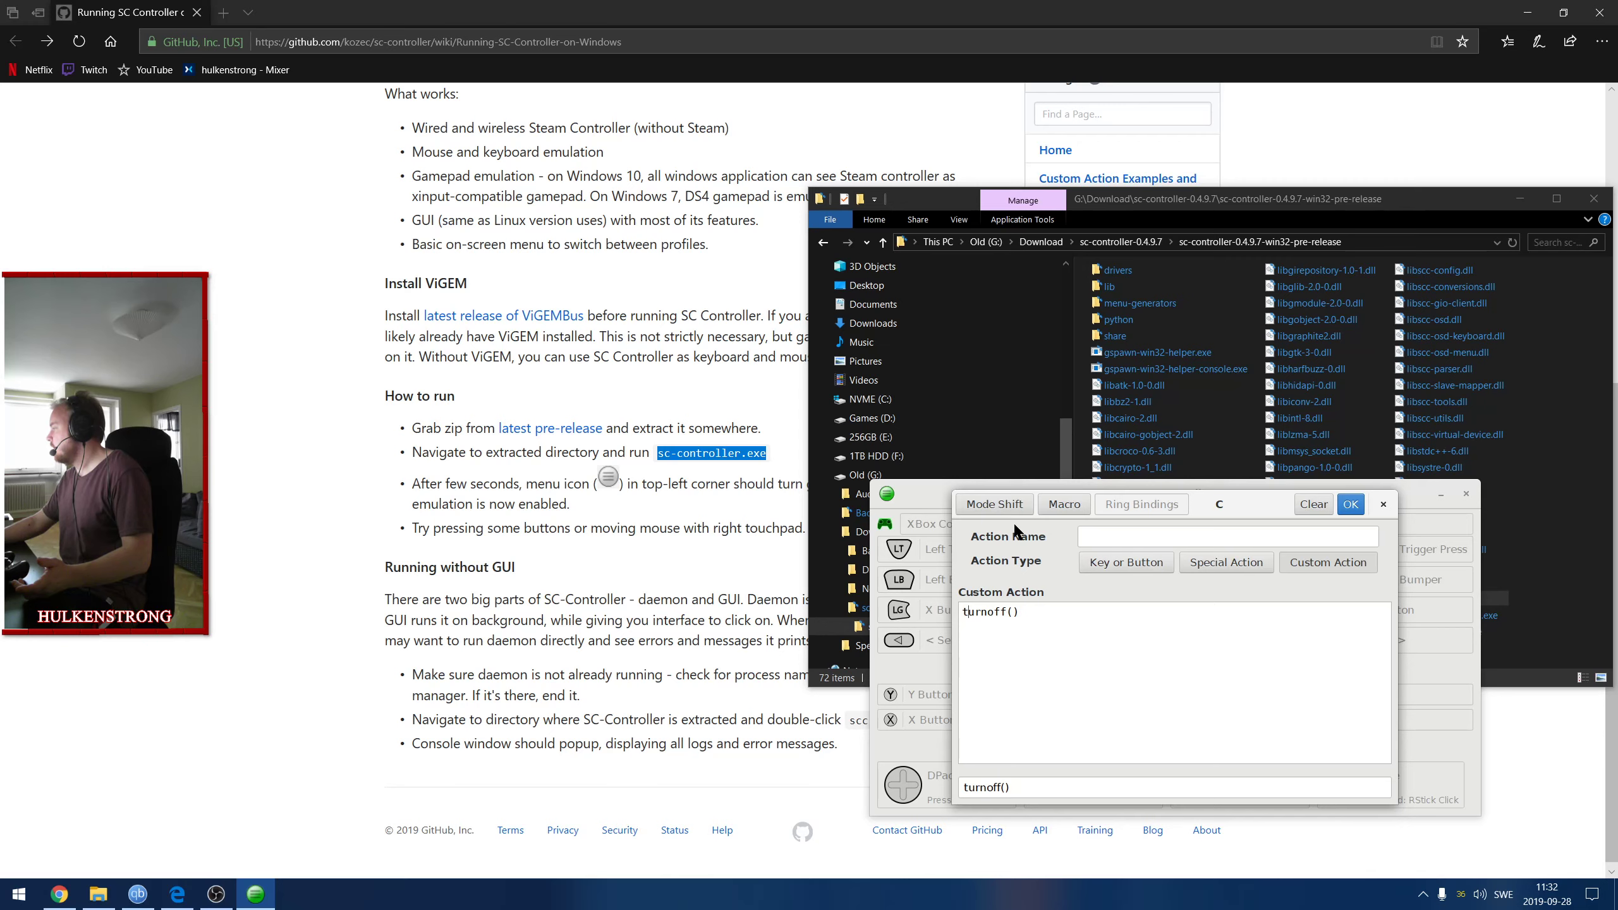
click(1350, 504)
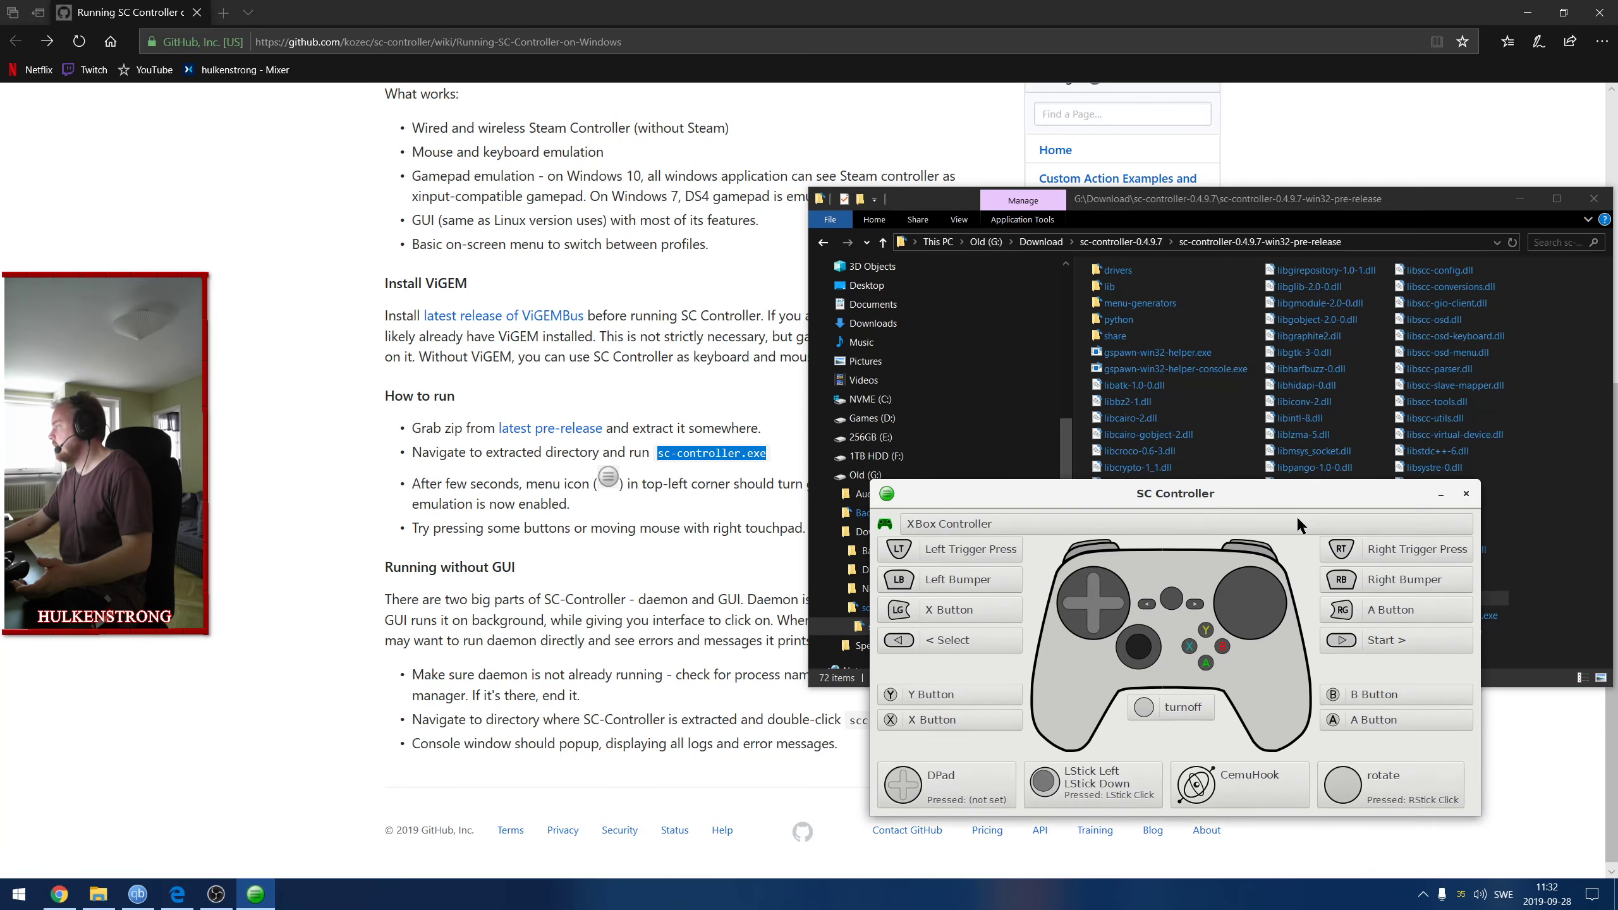
click(1183, 706)
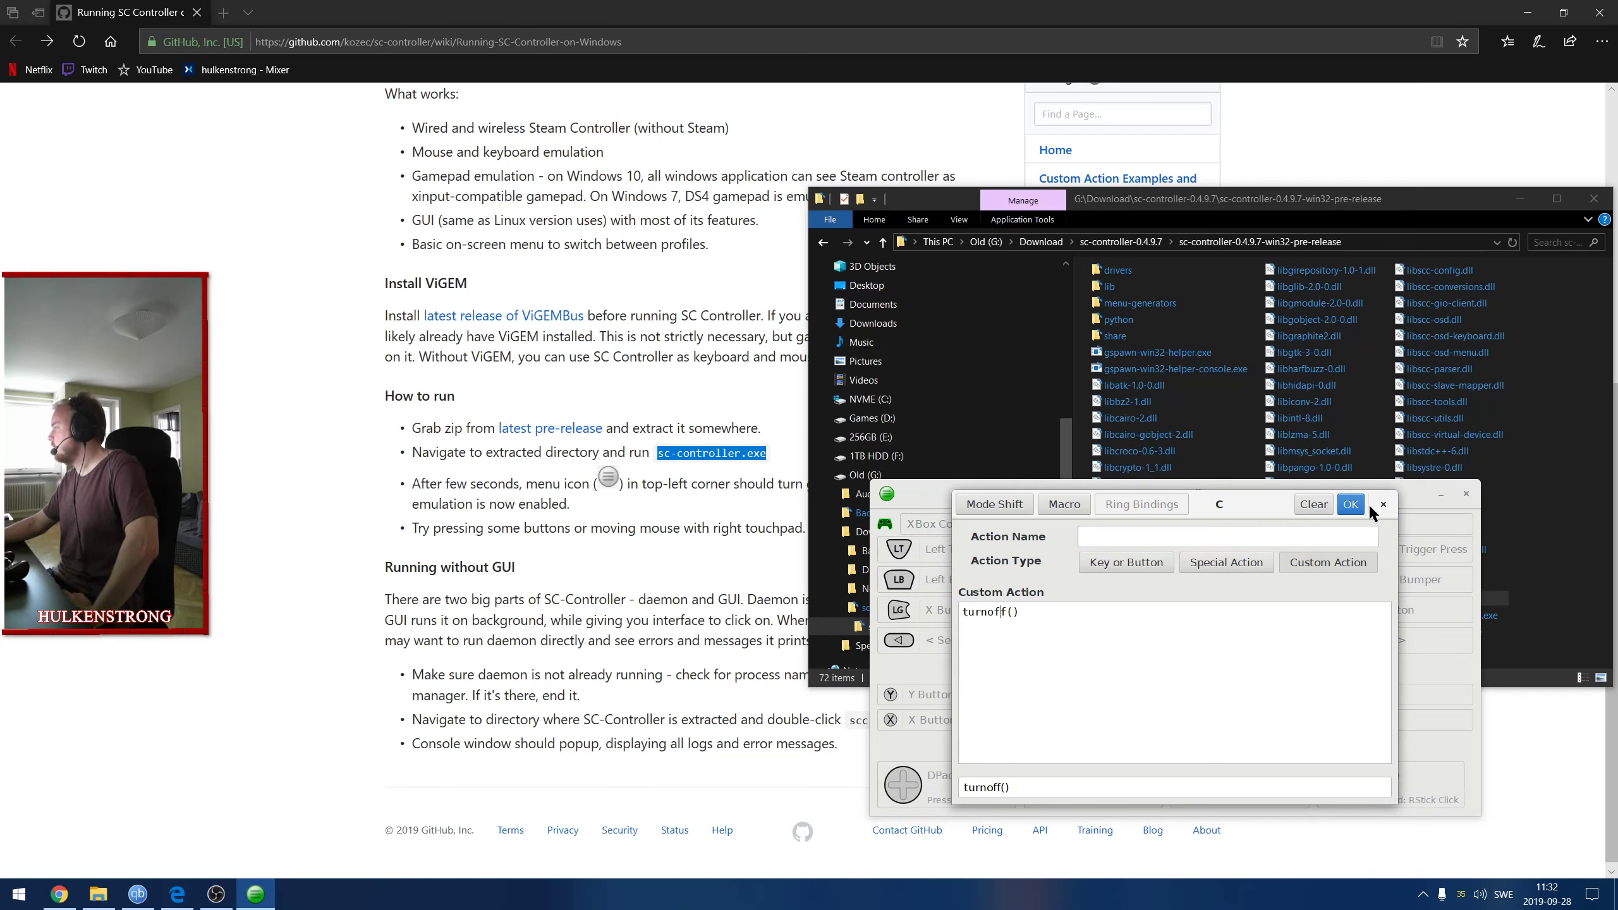
click(1350, 505)
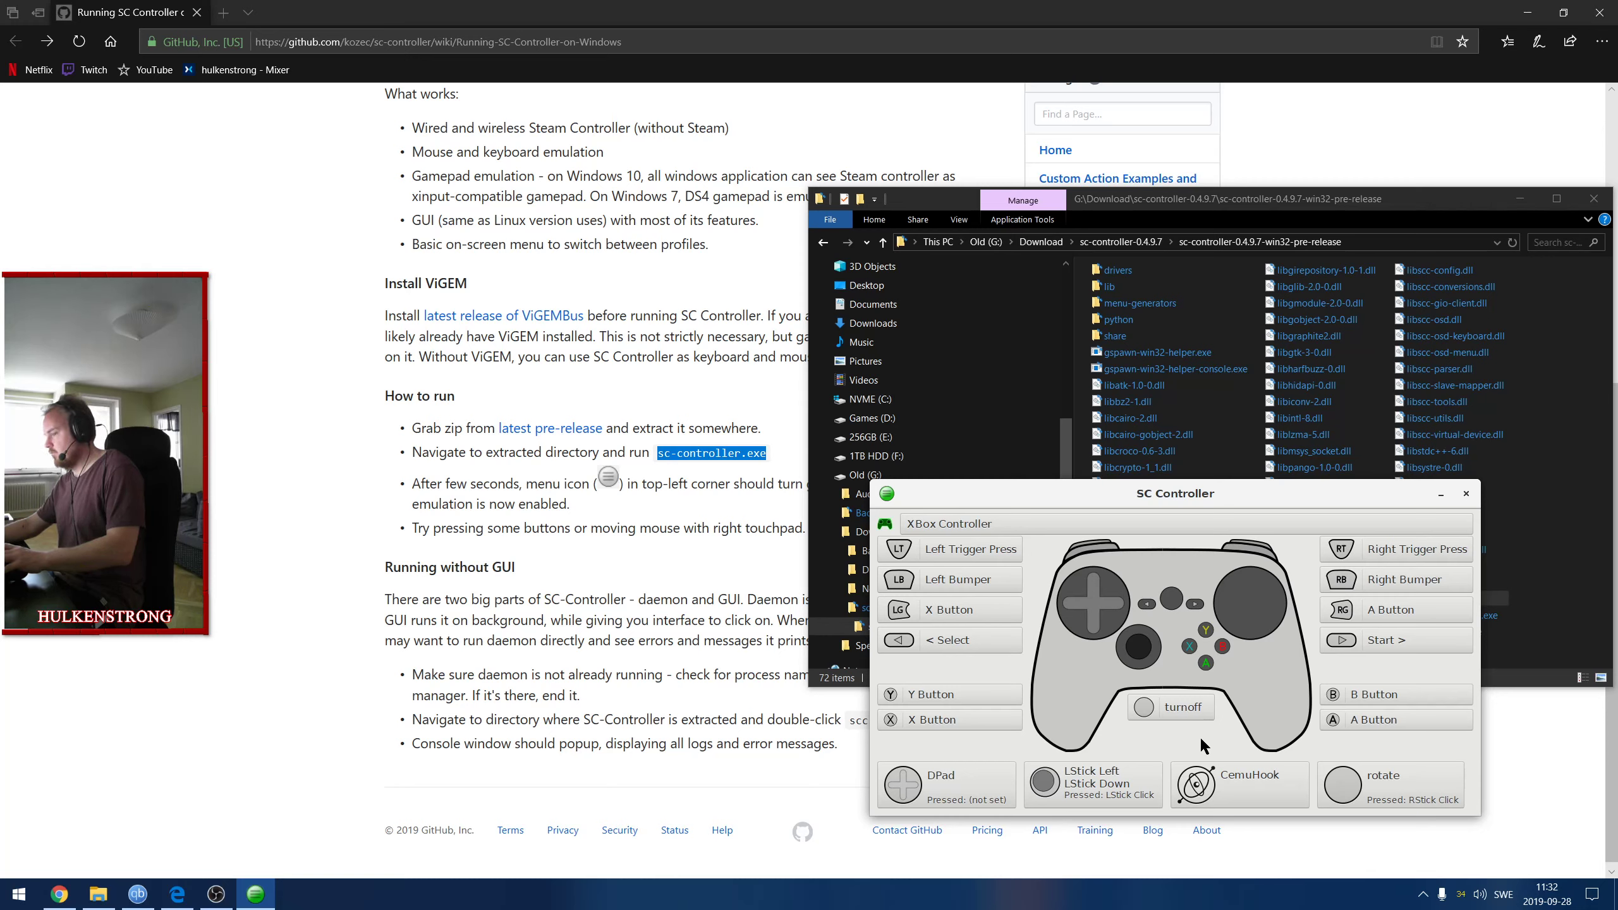
click(950, 523)
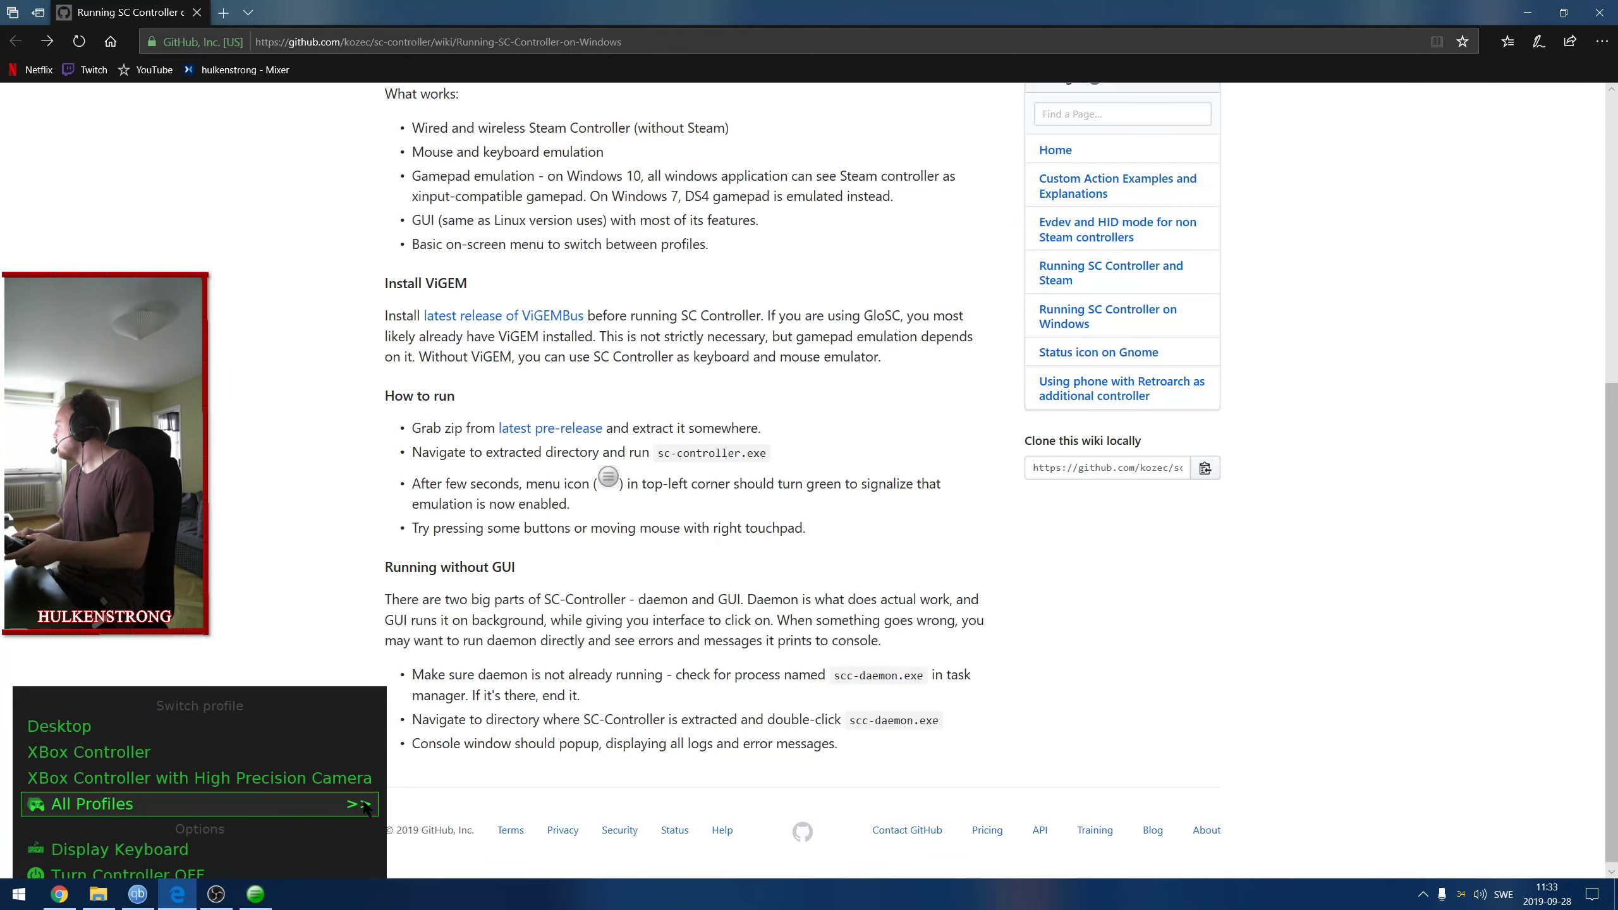
Choose All Profiles >> in the on-screen menu, then dismiss the menu.
click(94, 804)
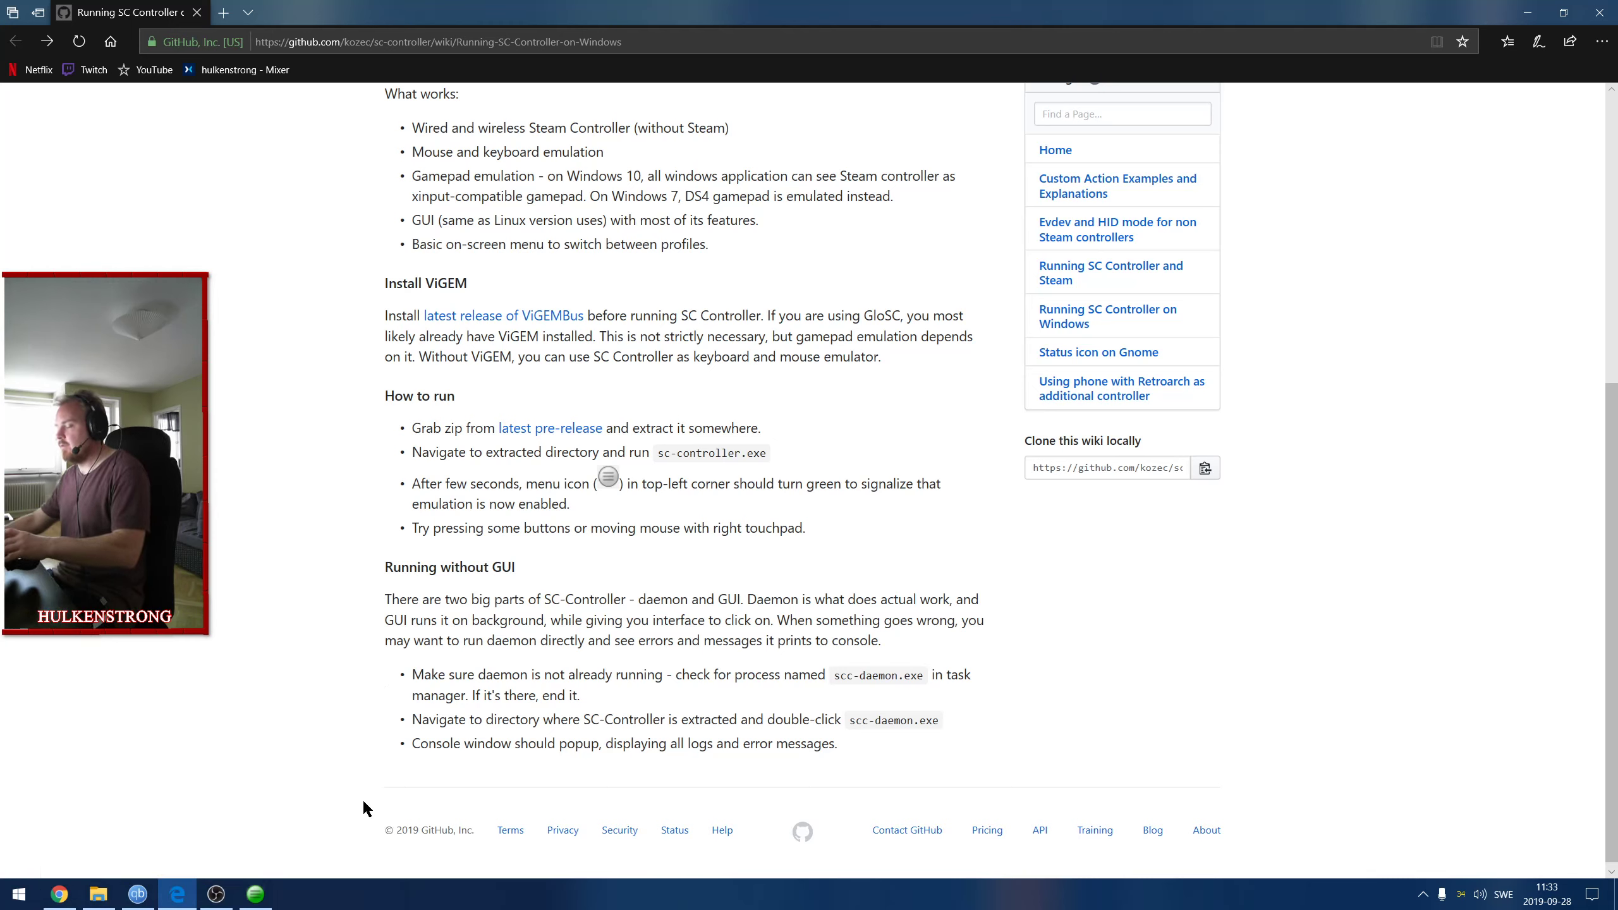
click(254, 894)
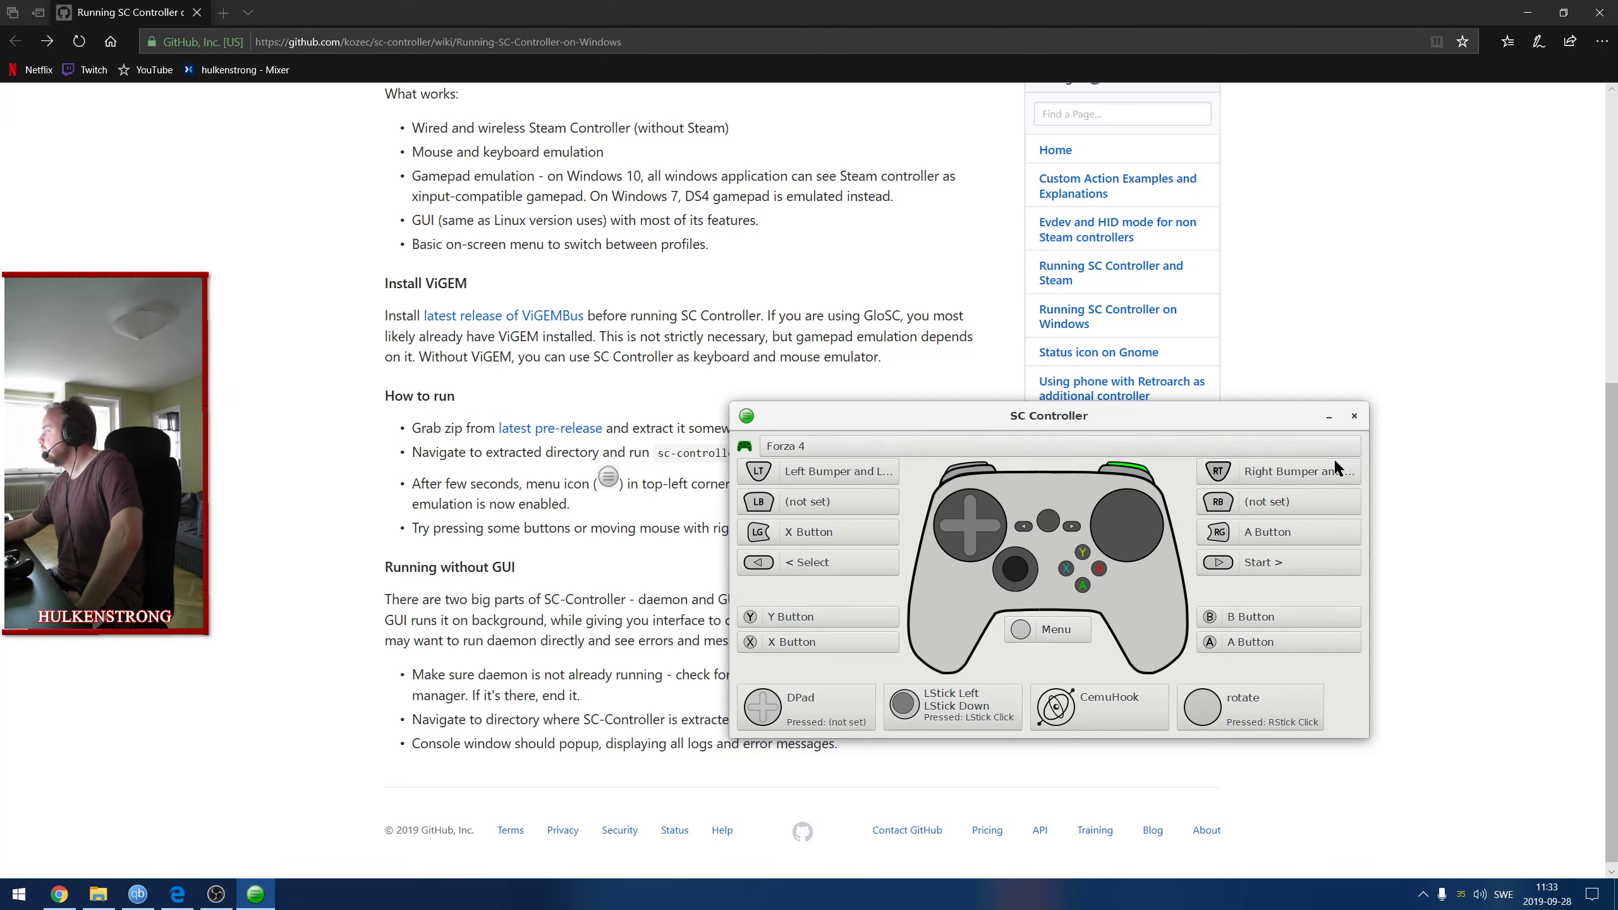
Review the Forza 4 right trigger's press levels and analog output, then close its editor.
click(1279, 470)
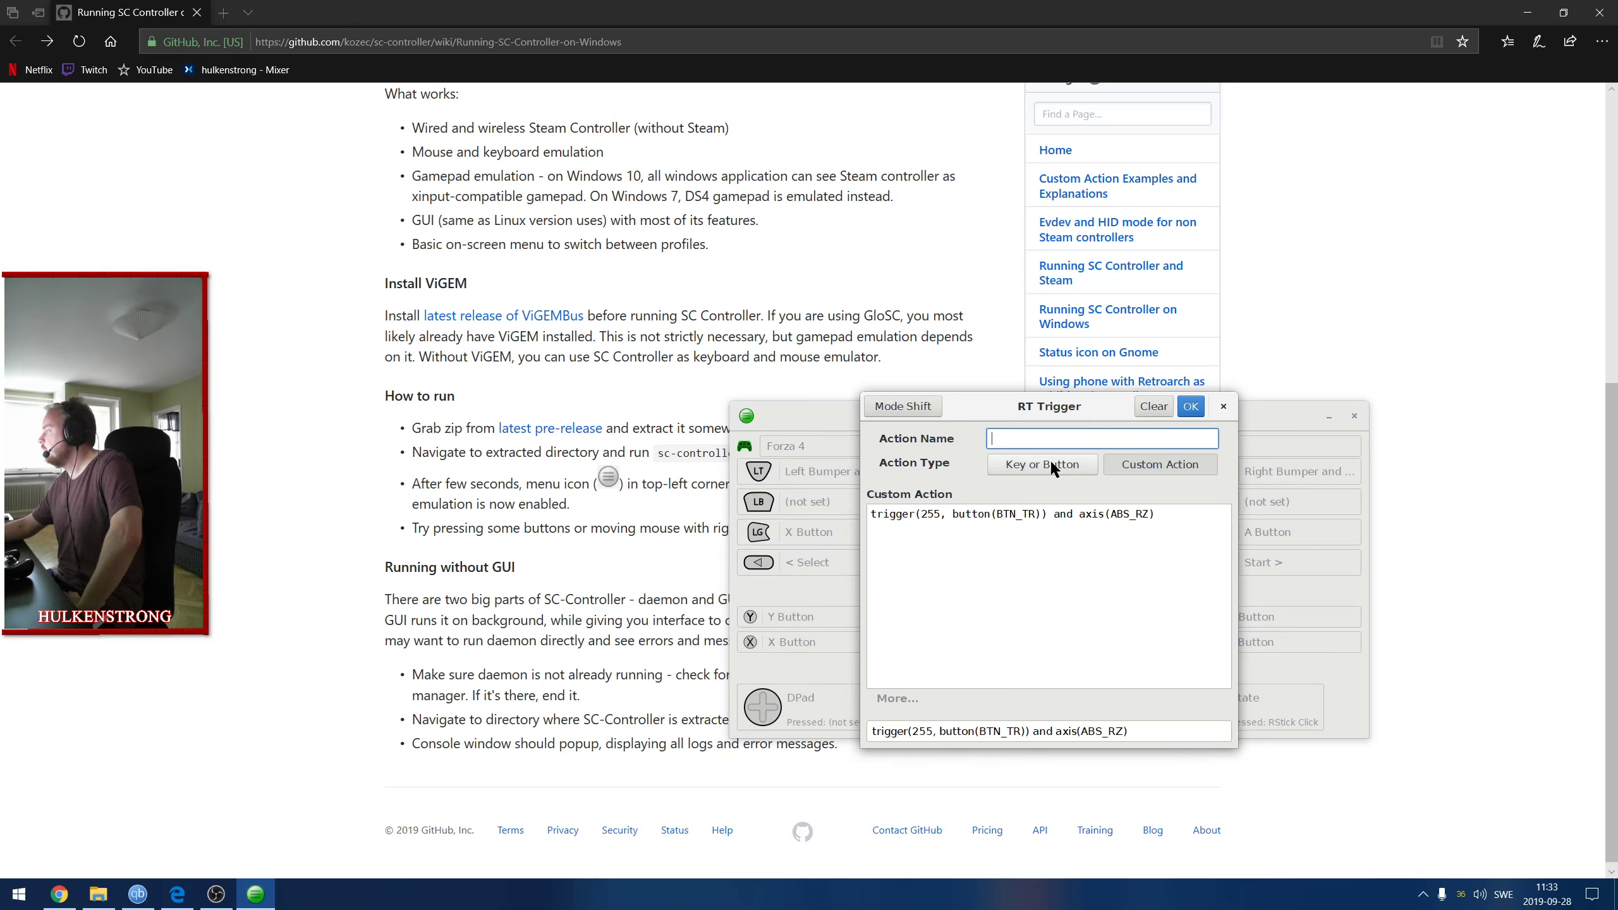
click(1042, 465)
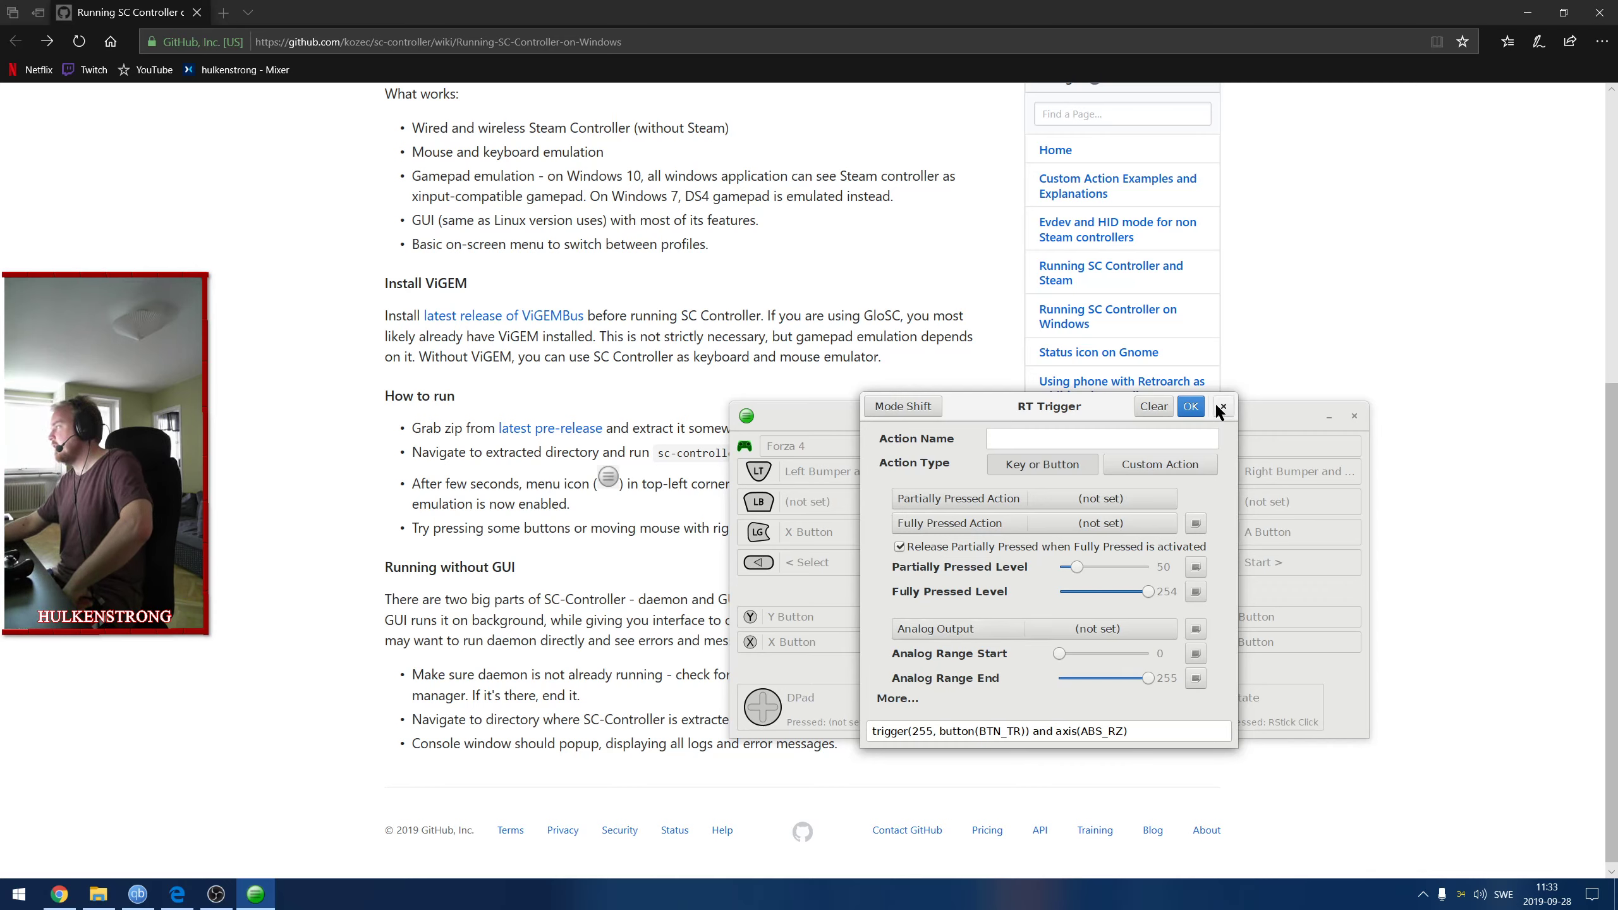
click(1190, 406)
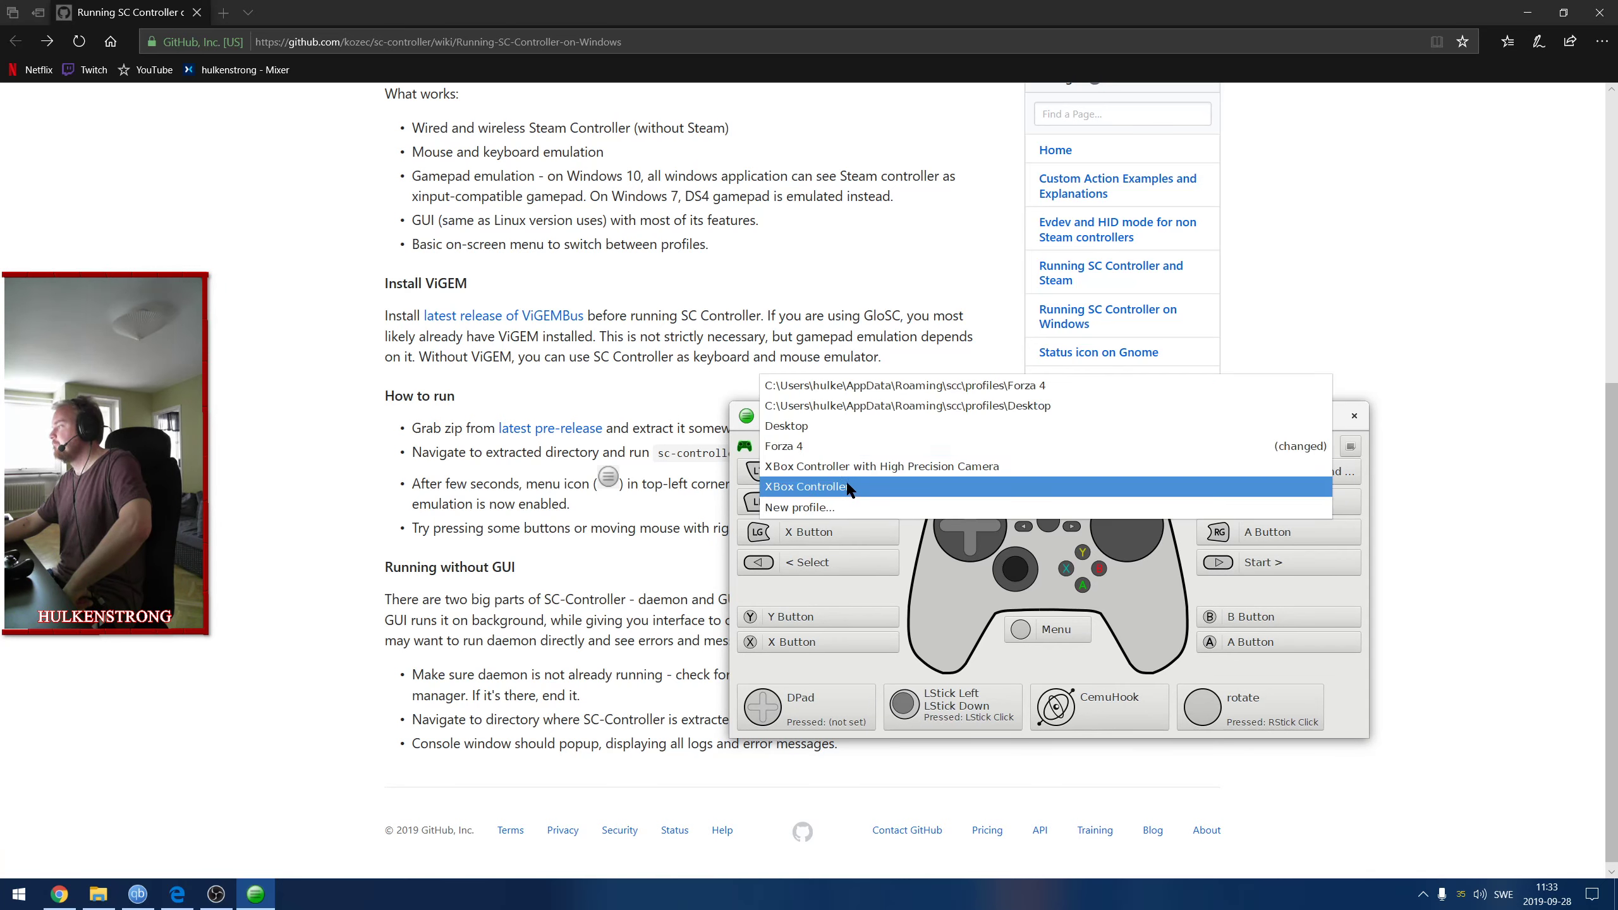
Load the XBox Controller profile and inspect its Right Trigger Press binding, then close it.
click(806, 486)
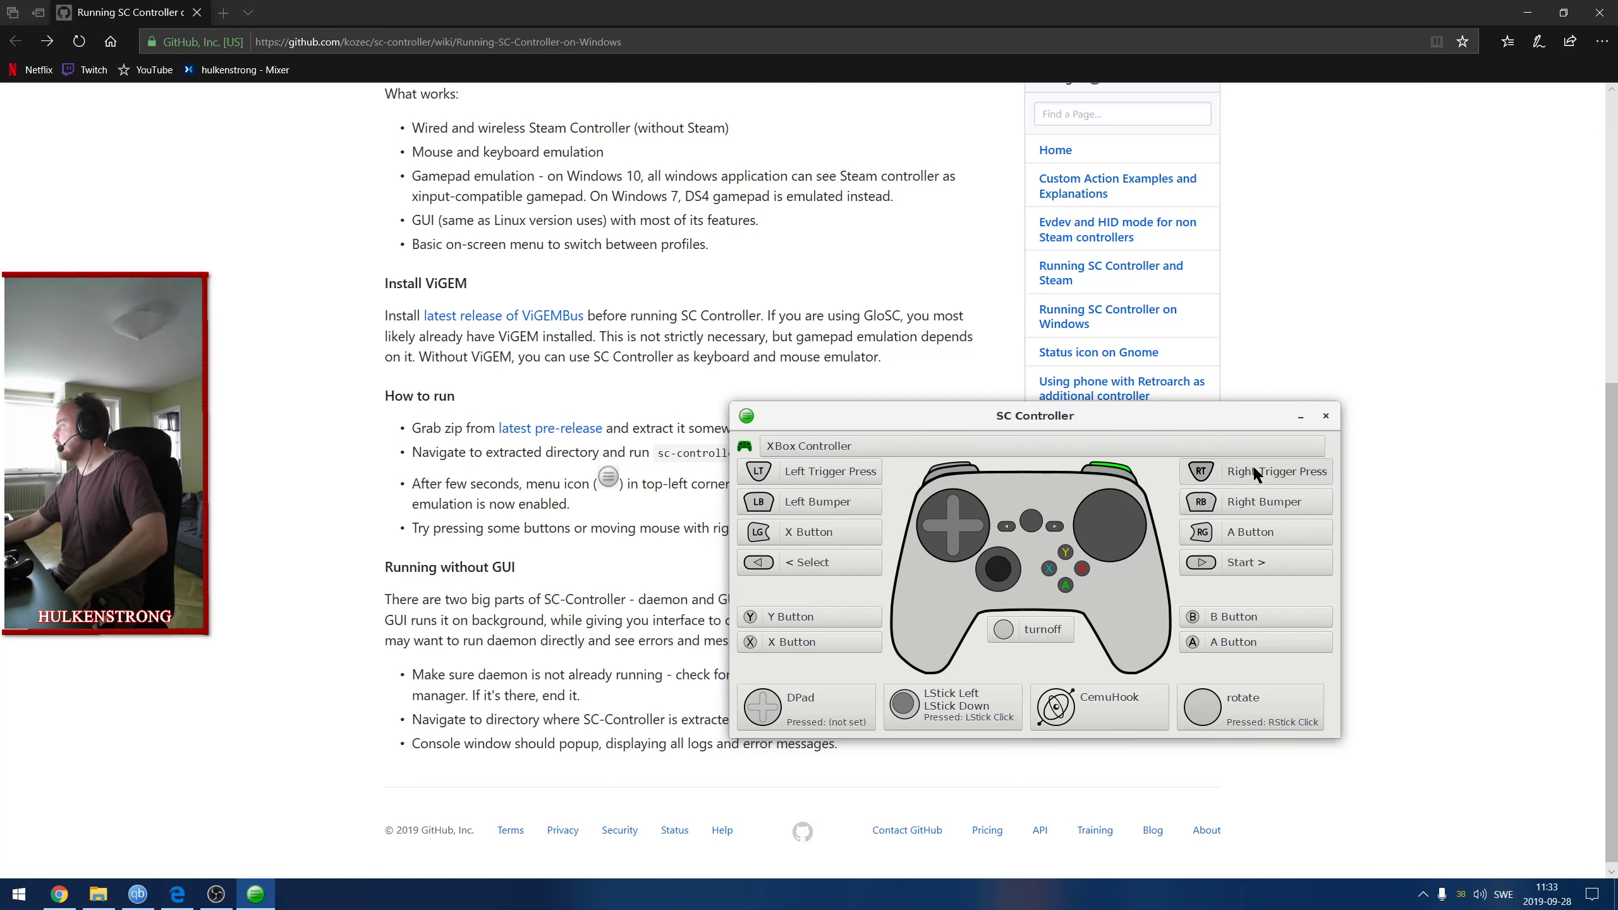
click(1280, 472)
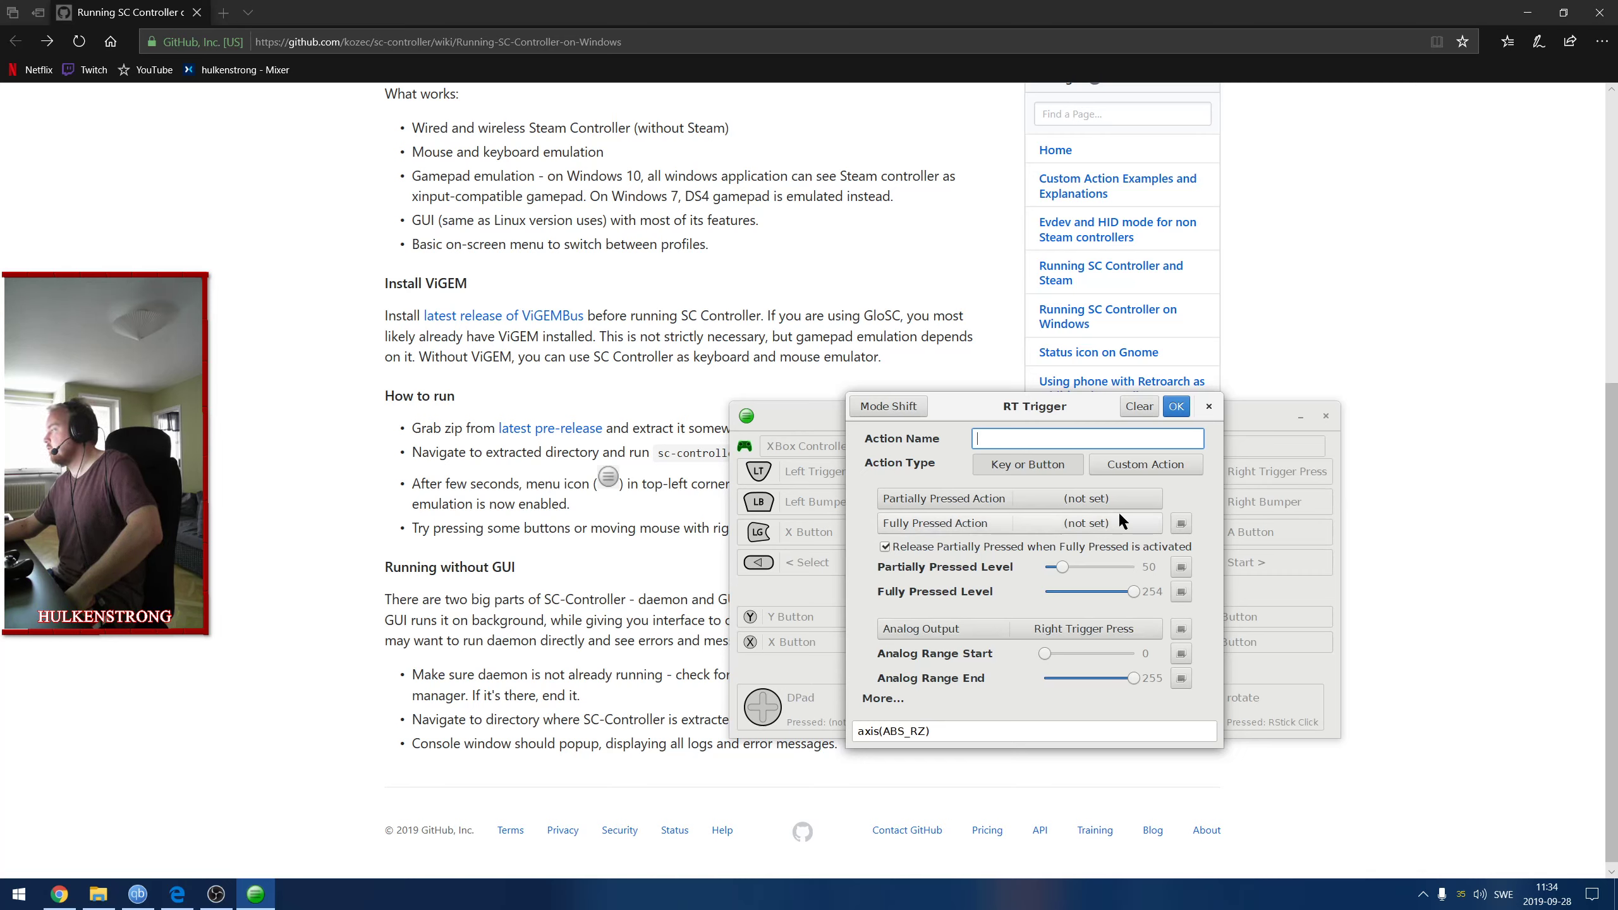
click(1174, 406)
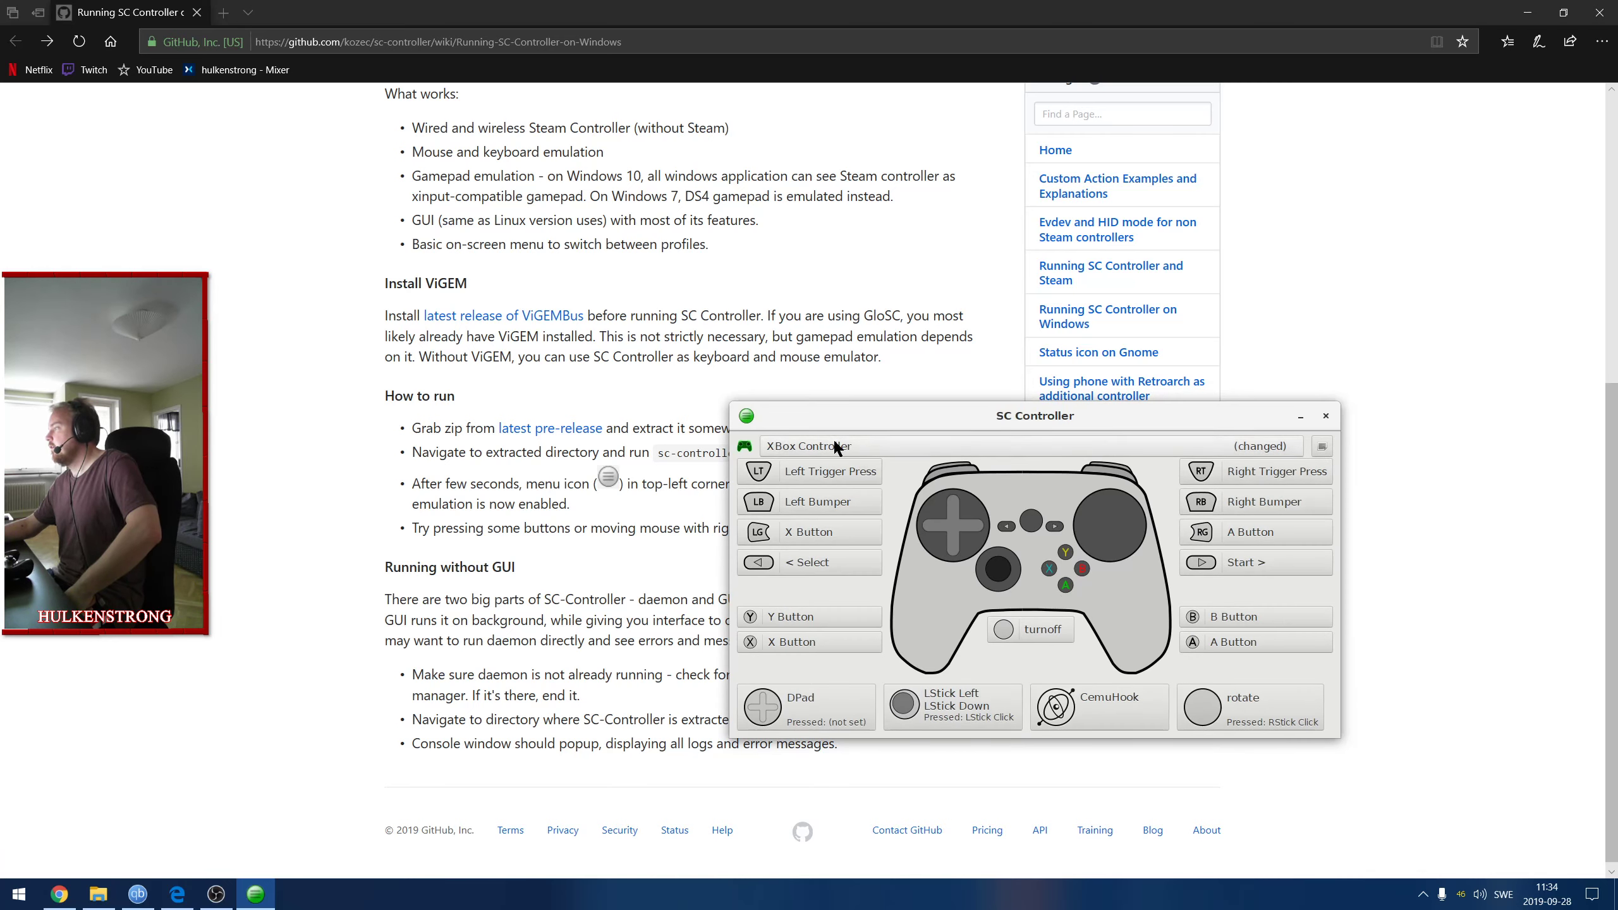
Reload Forza 4 and inspect its RT expression trigger(255, button(BTN_TR)) and axis(ABS_RZ).
click(815, 445)
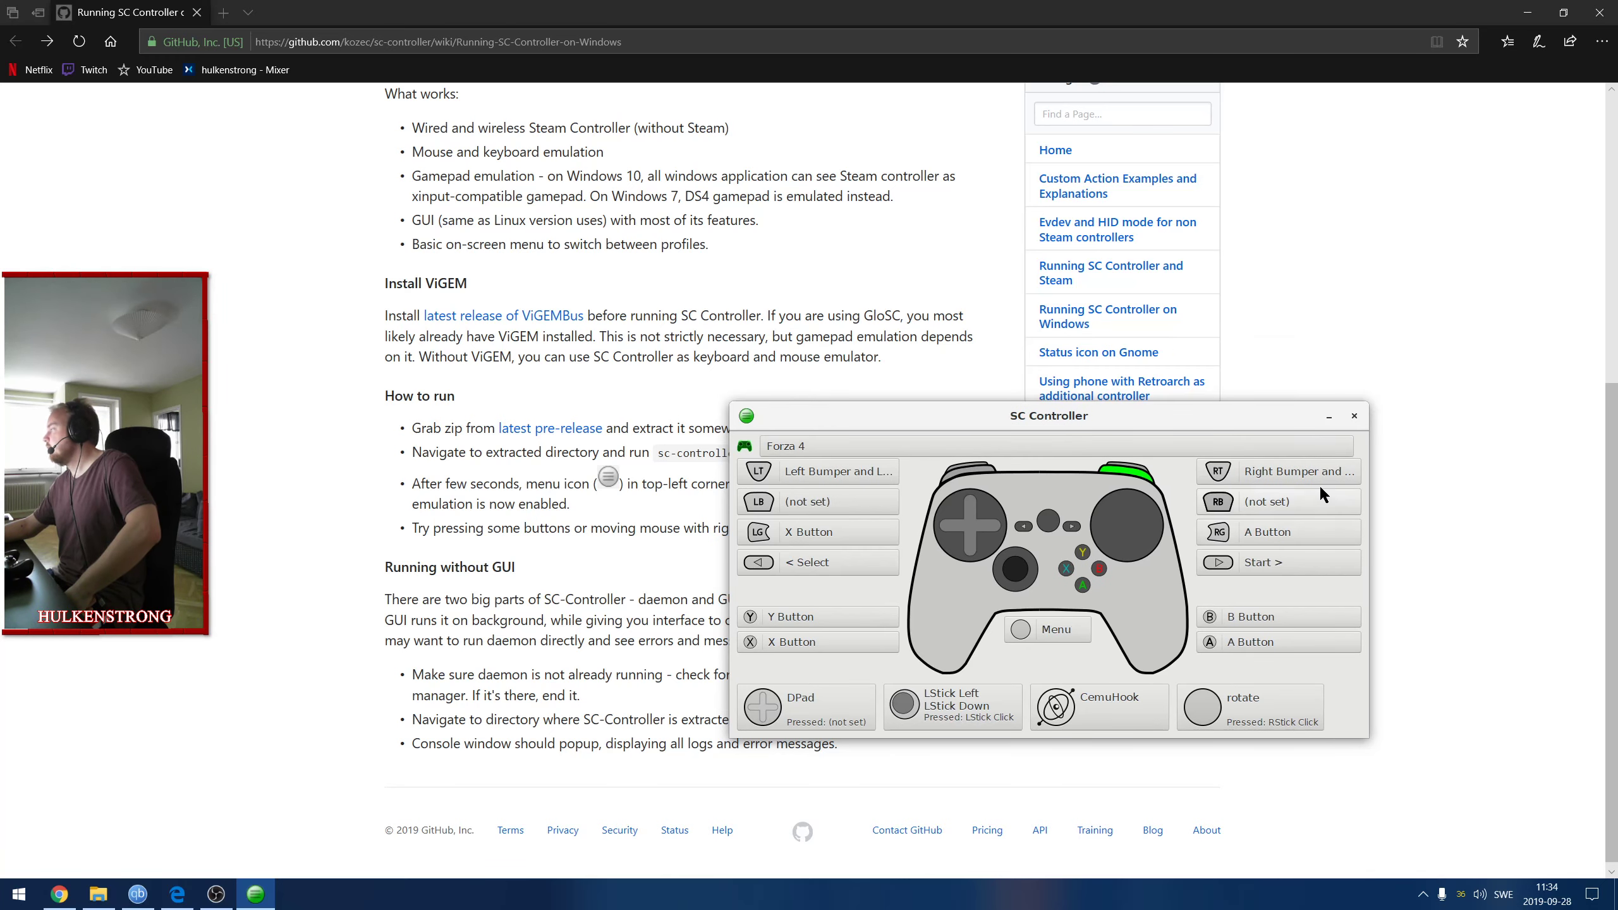
click(1279, 470)
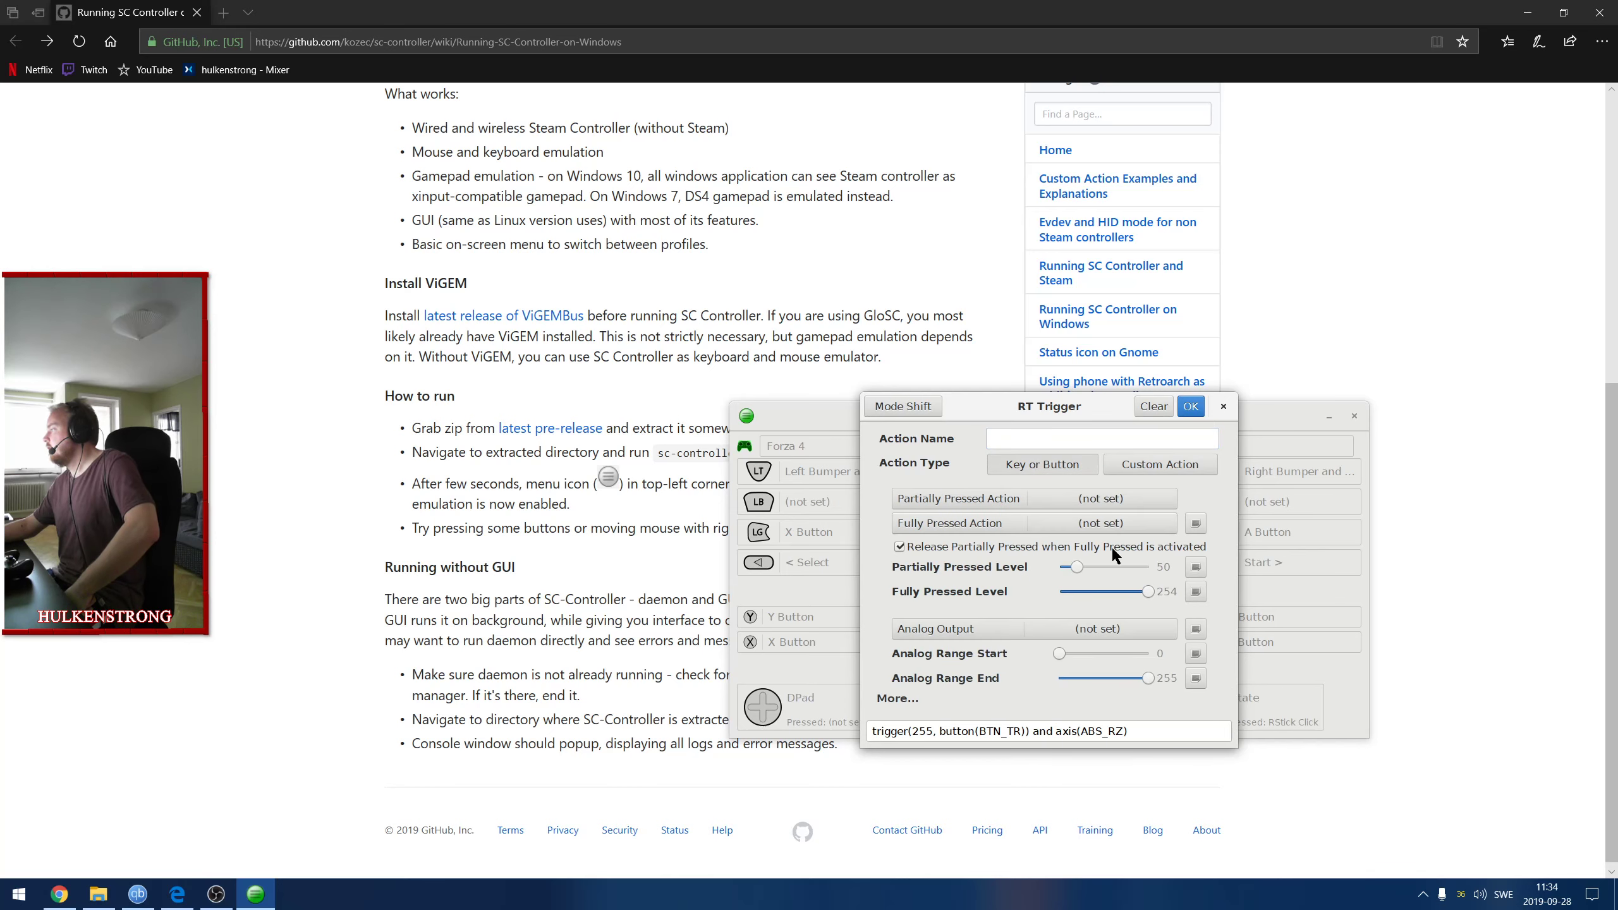
mouse_move(968, 650)
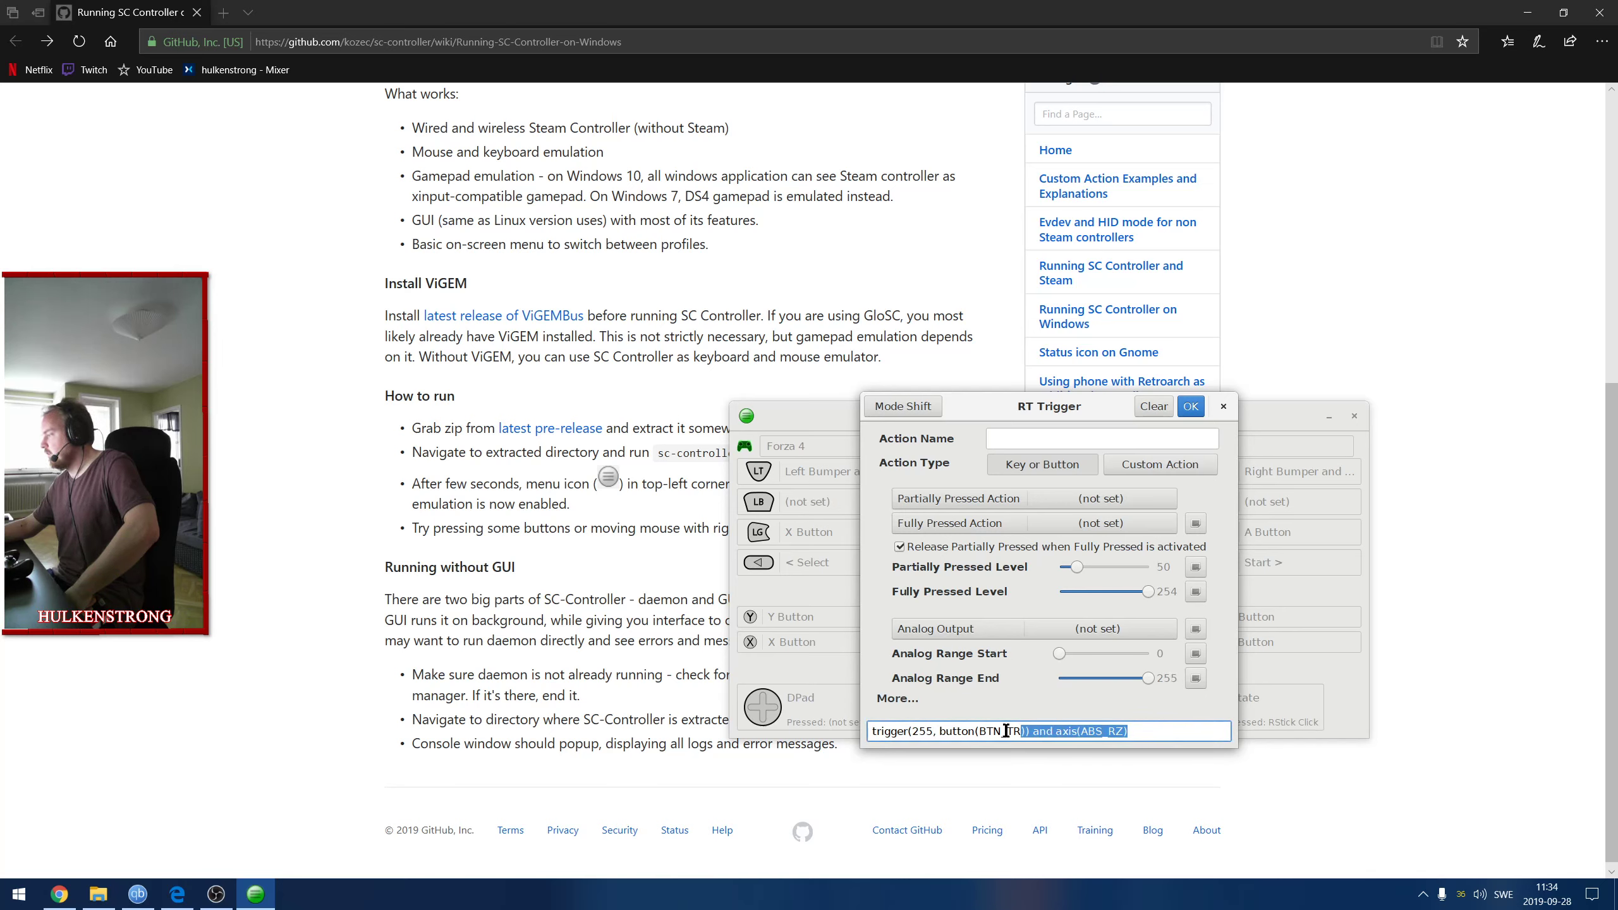
triple_click(1048, 731)
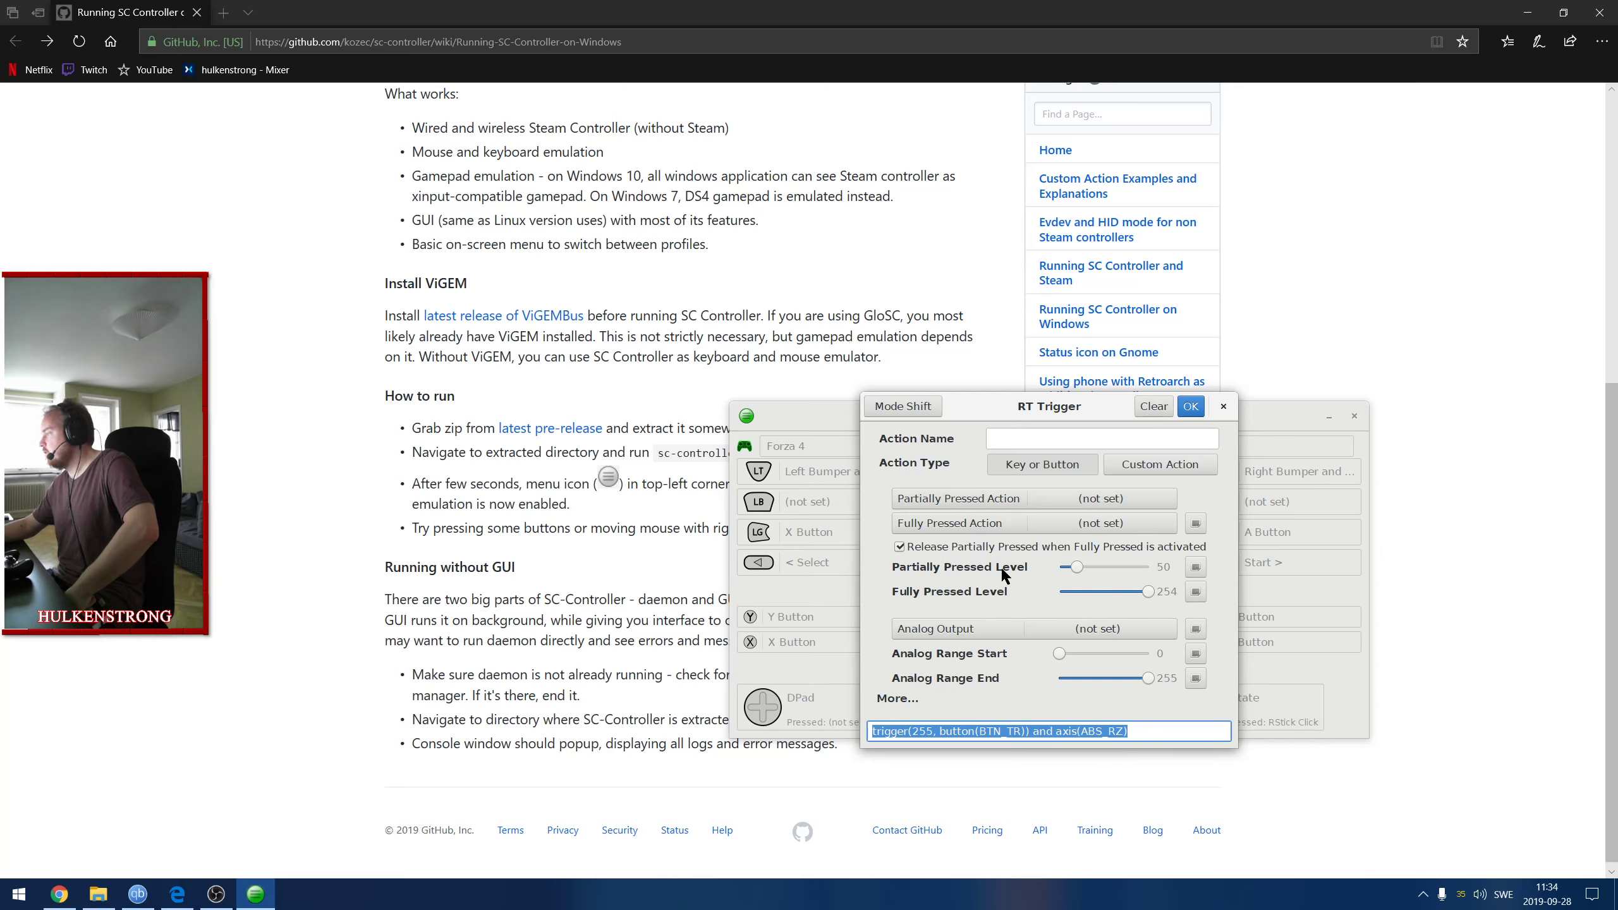
mouse_move(989, 558)
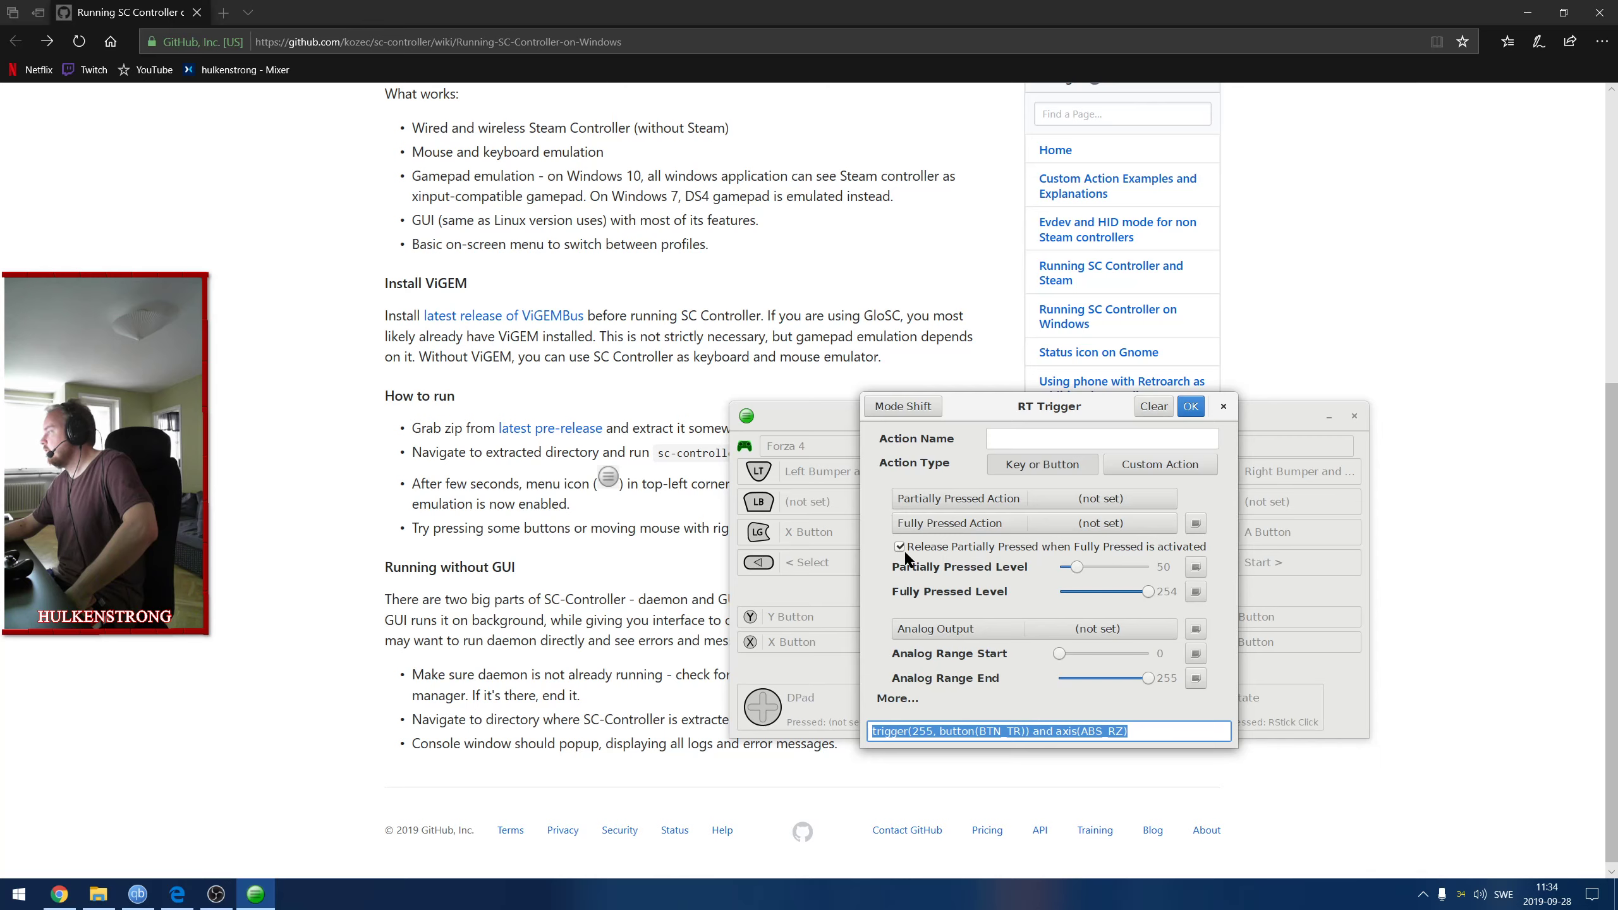
mouse_move(984, 550)
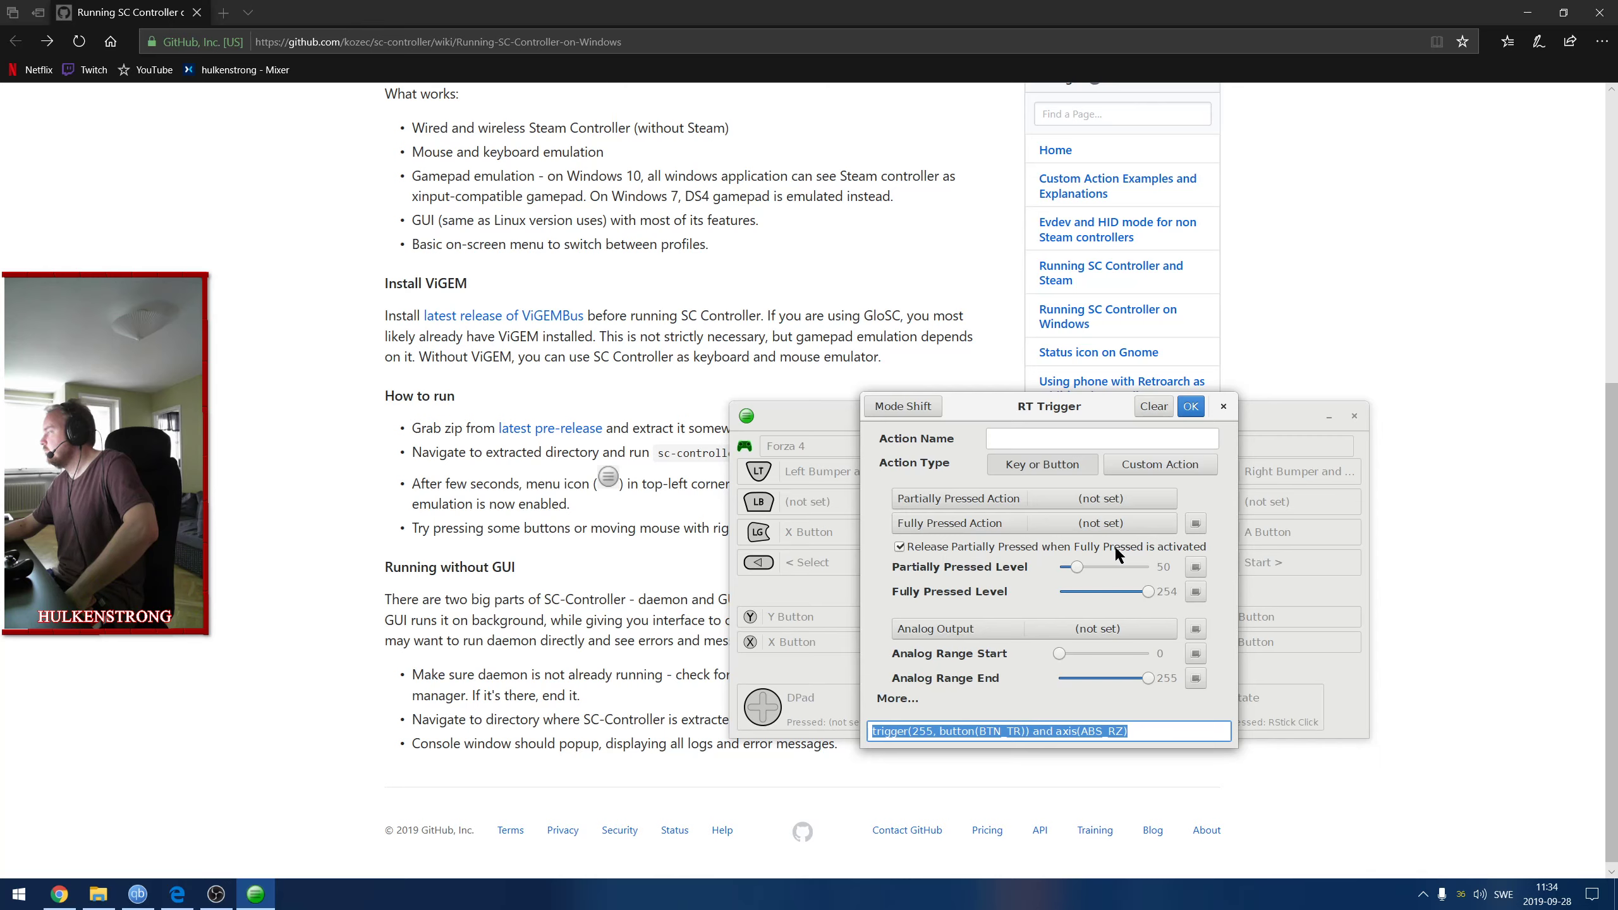
click(1190, 406)
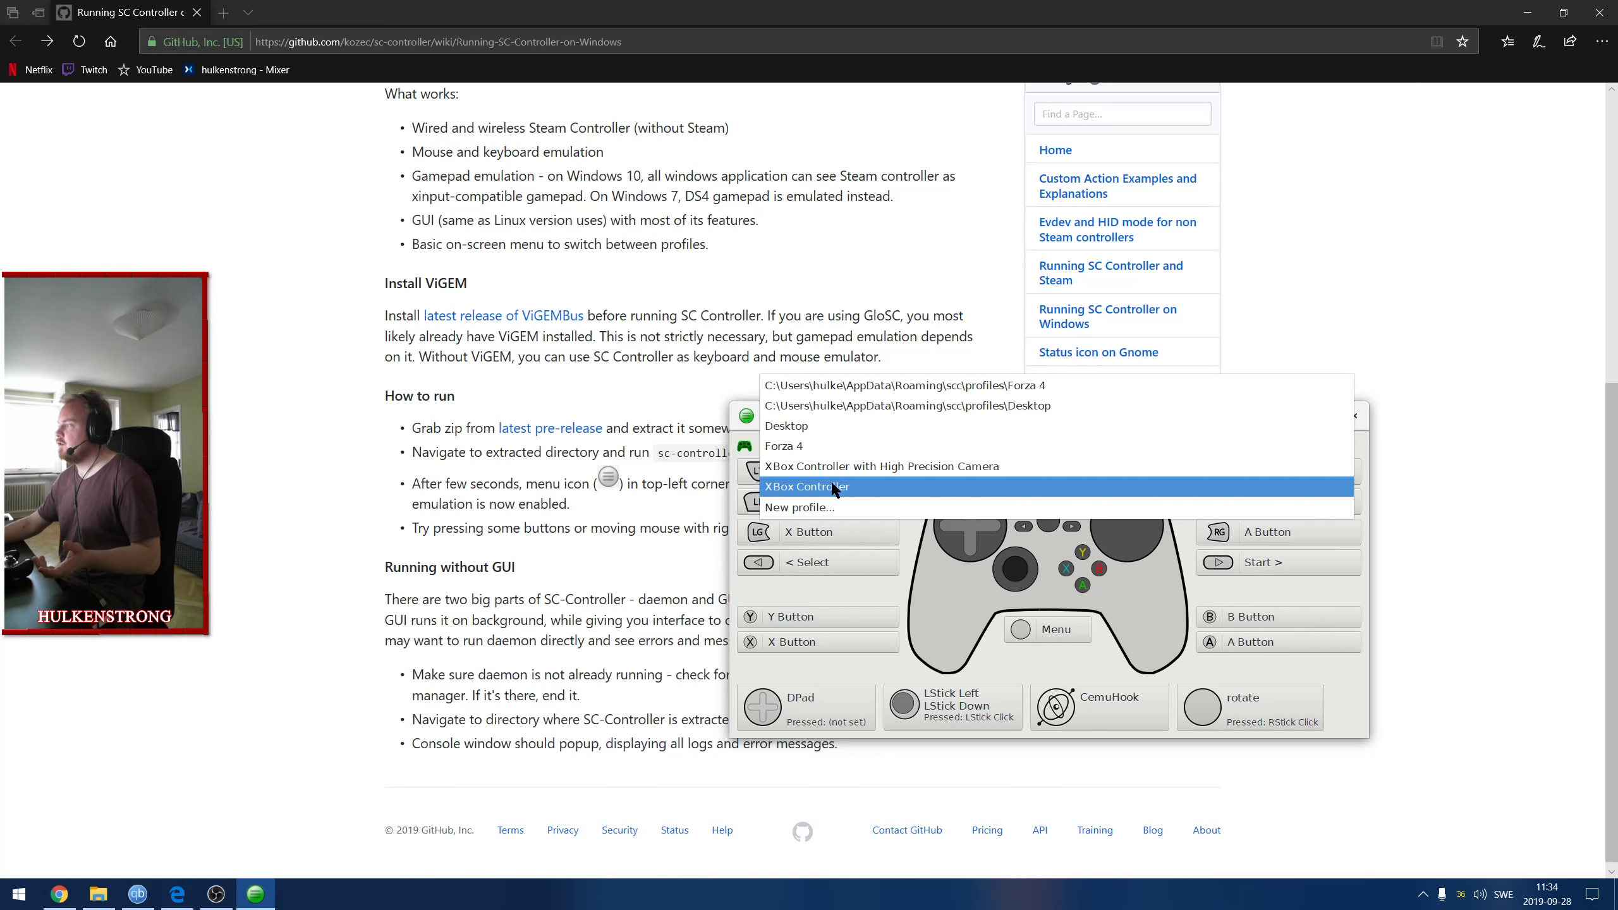
Switch to XBox Controller, then browse the advanced, controller, OSD colour and menu settings pages.
click(808, 486)
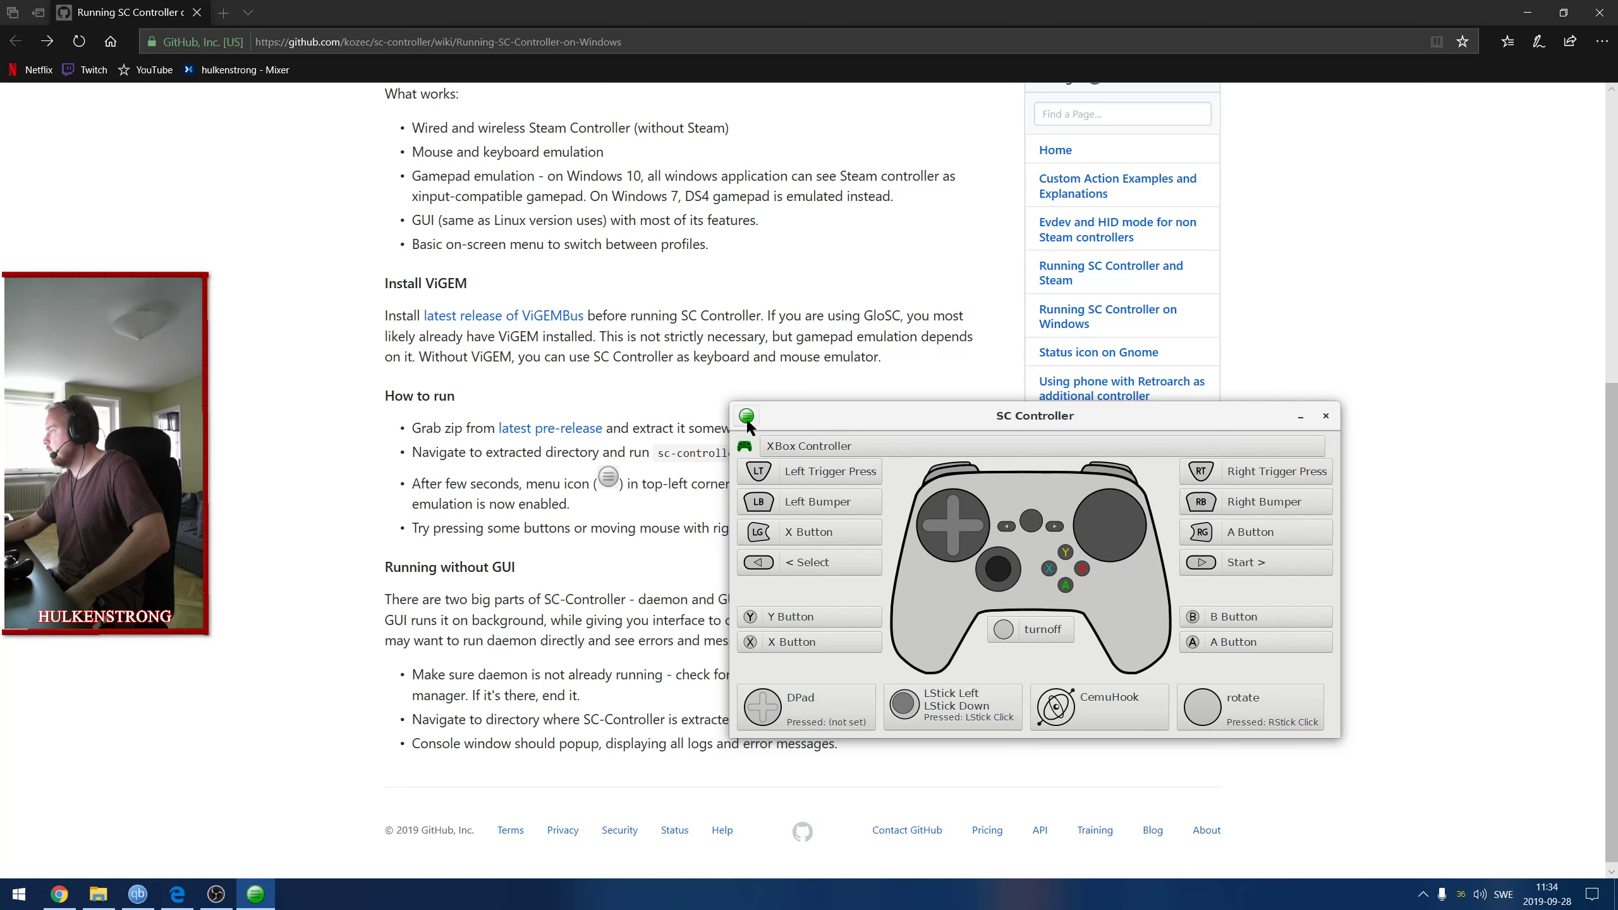
click(746, 417)
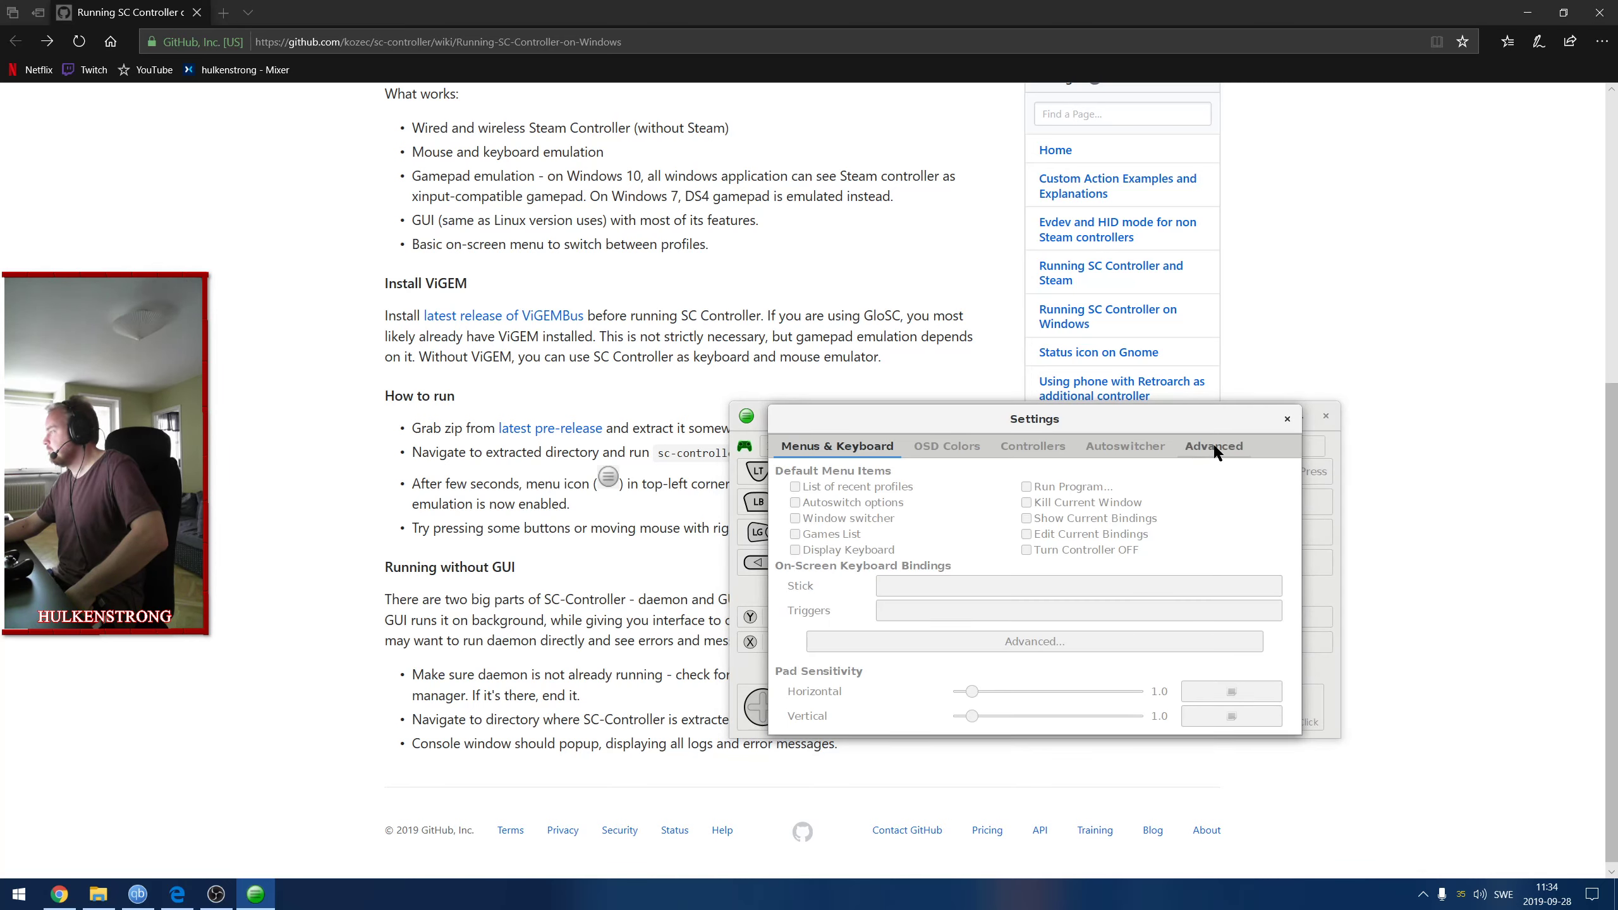
click(1214, 445)
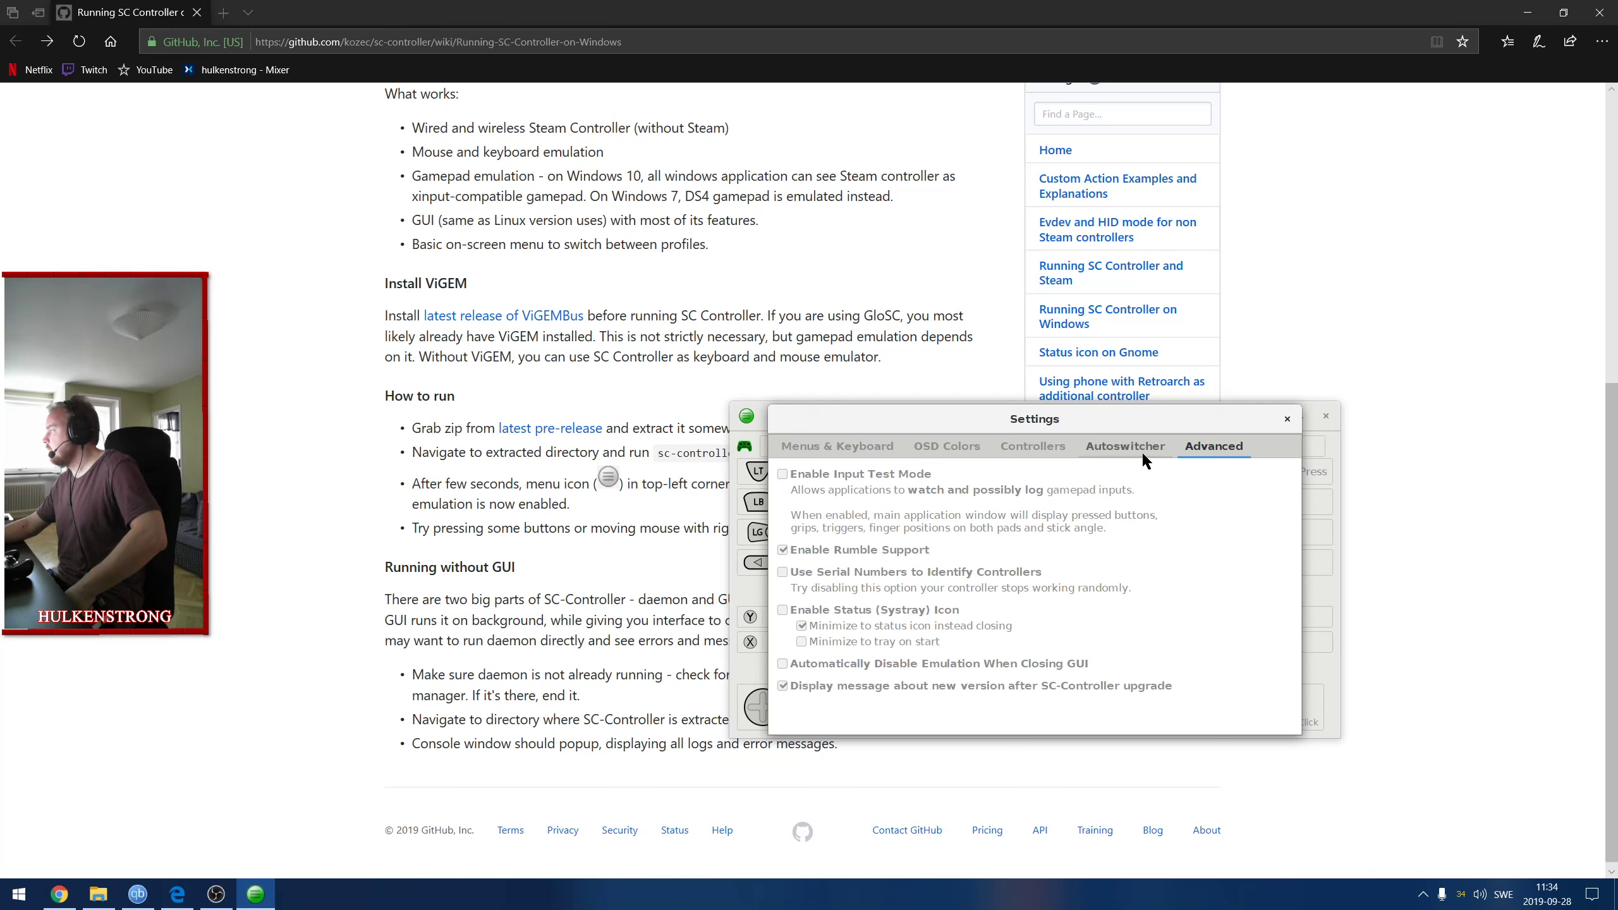
click(1033, 445)
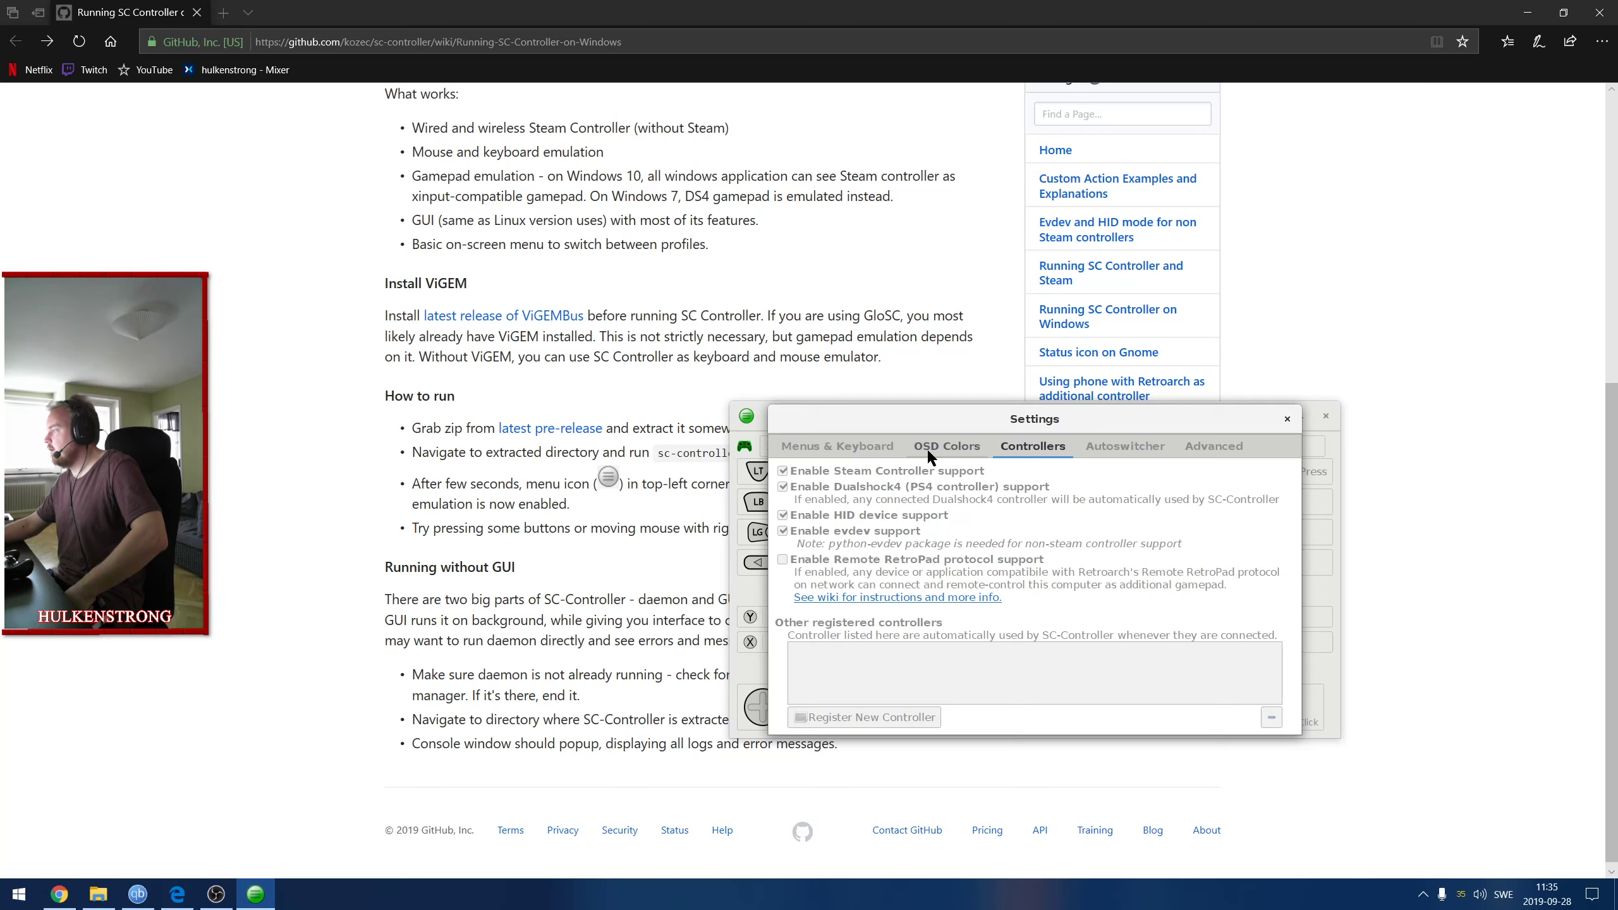
click(946, 446)
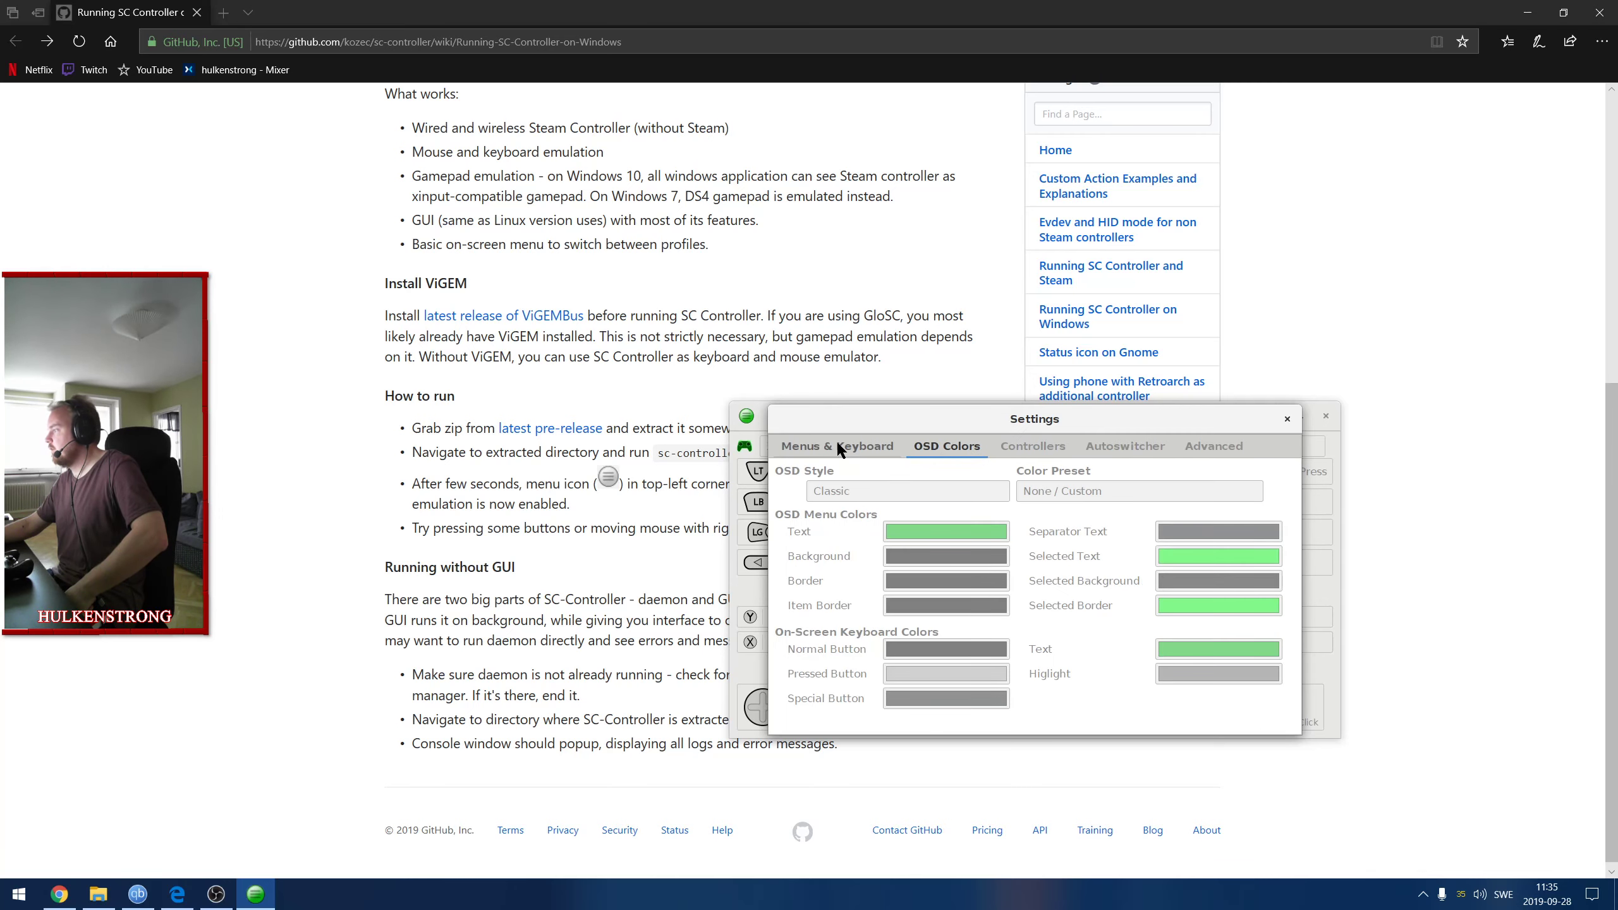
click(835, 446)
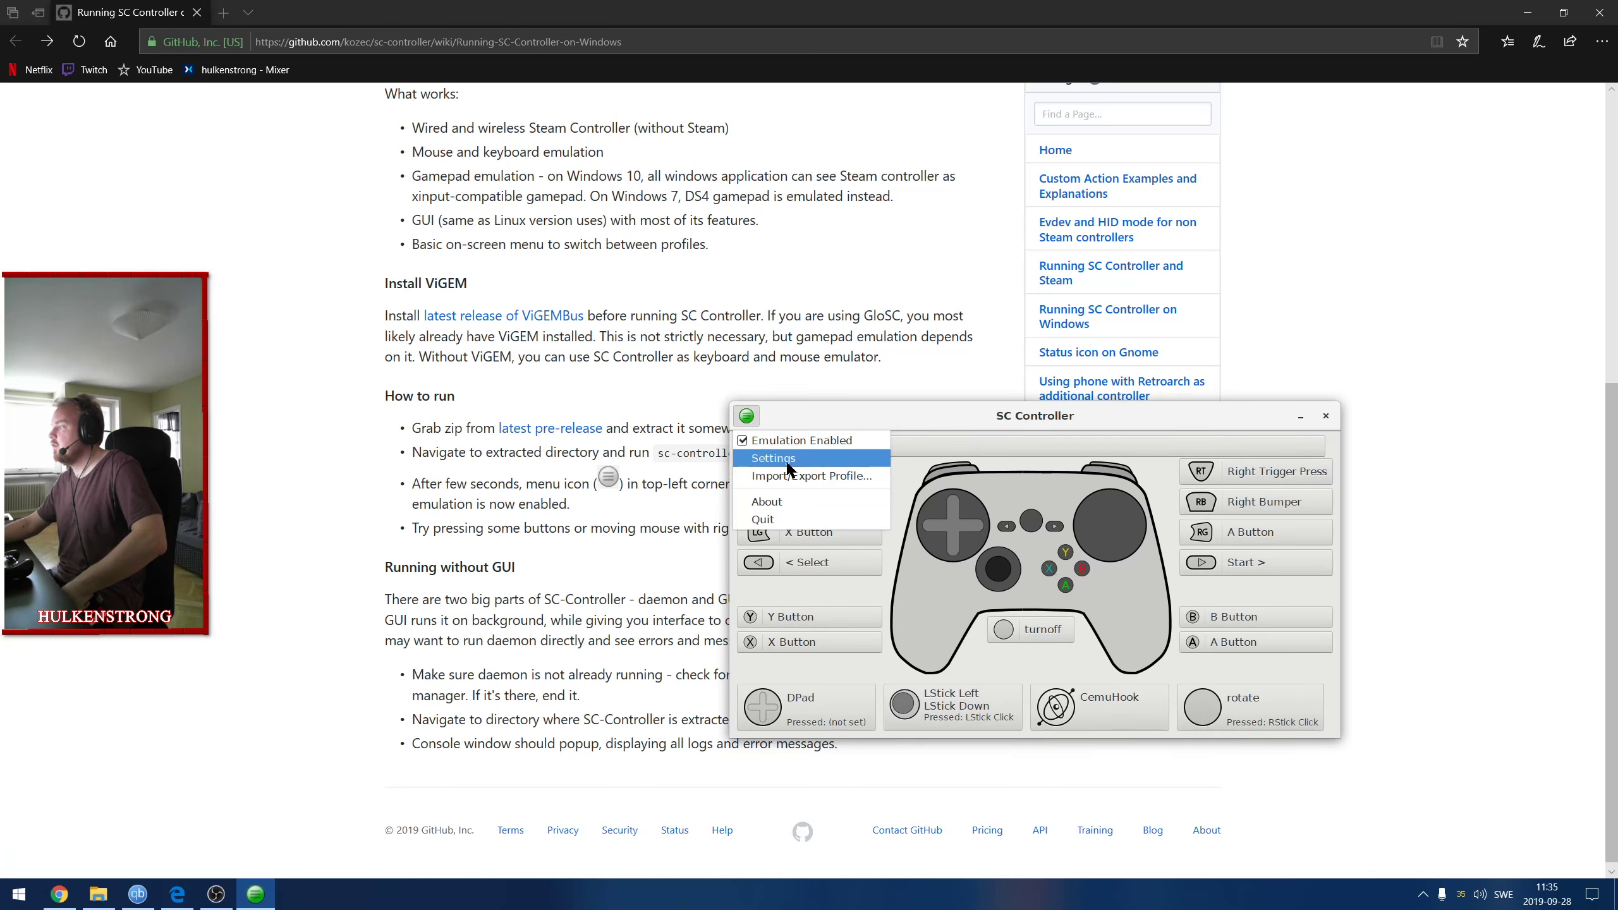
mouse_move(862, 419)
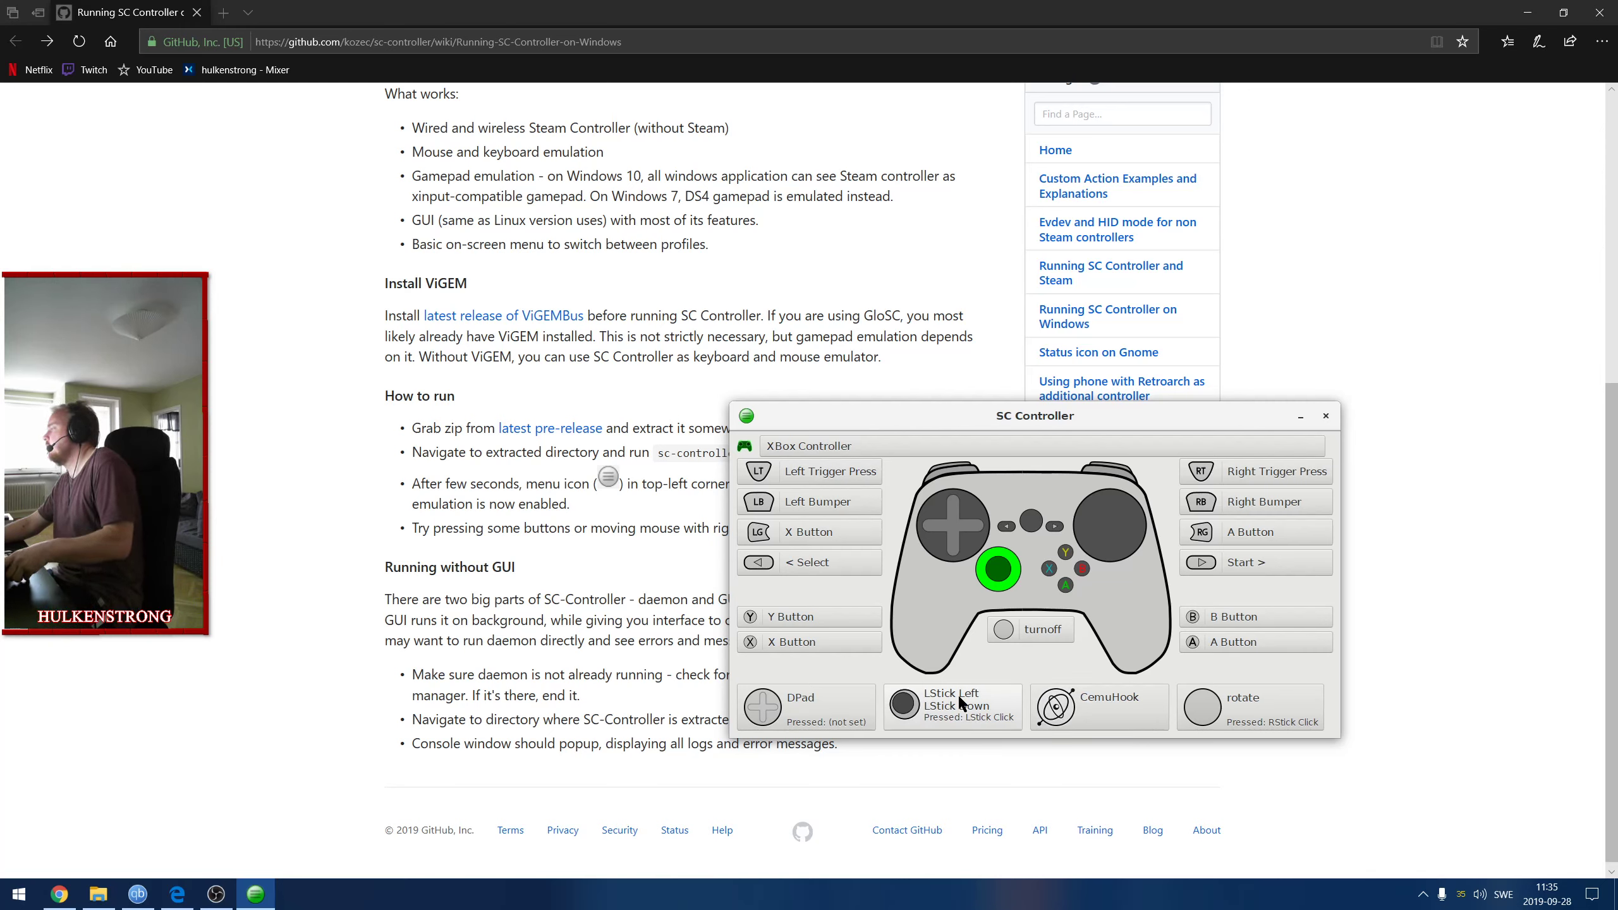
Open the XBox Controller RT trigger editor with More... options like Display OSD expanded.
click(1277, 470)
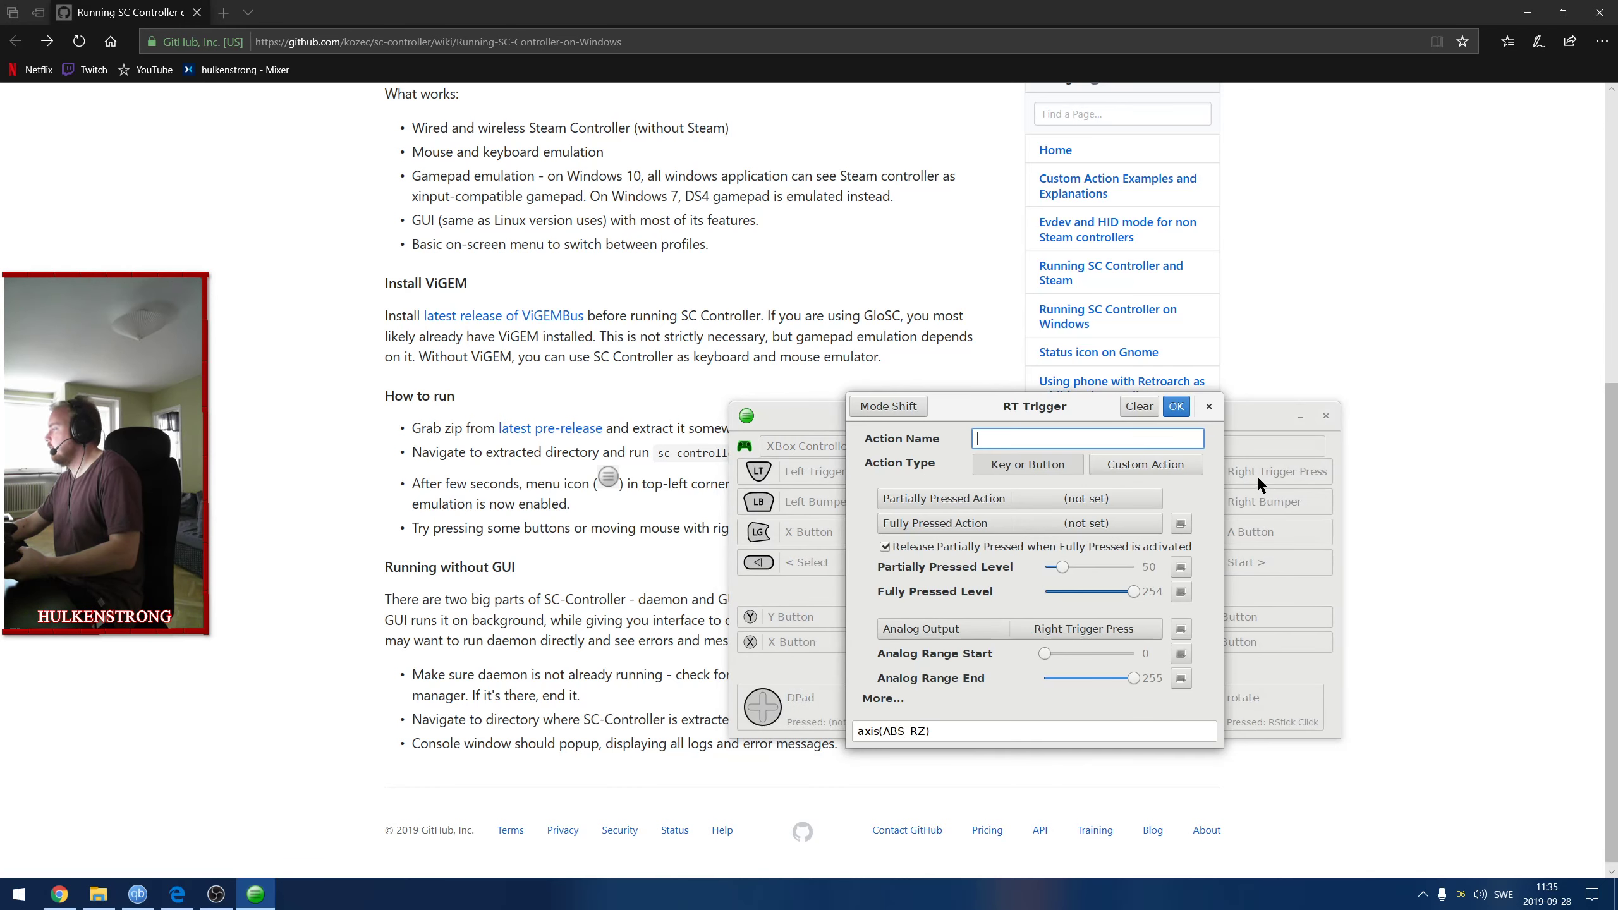
mouse_move(1042, 493)
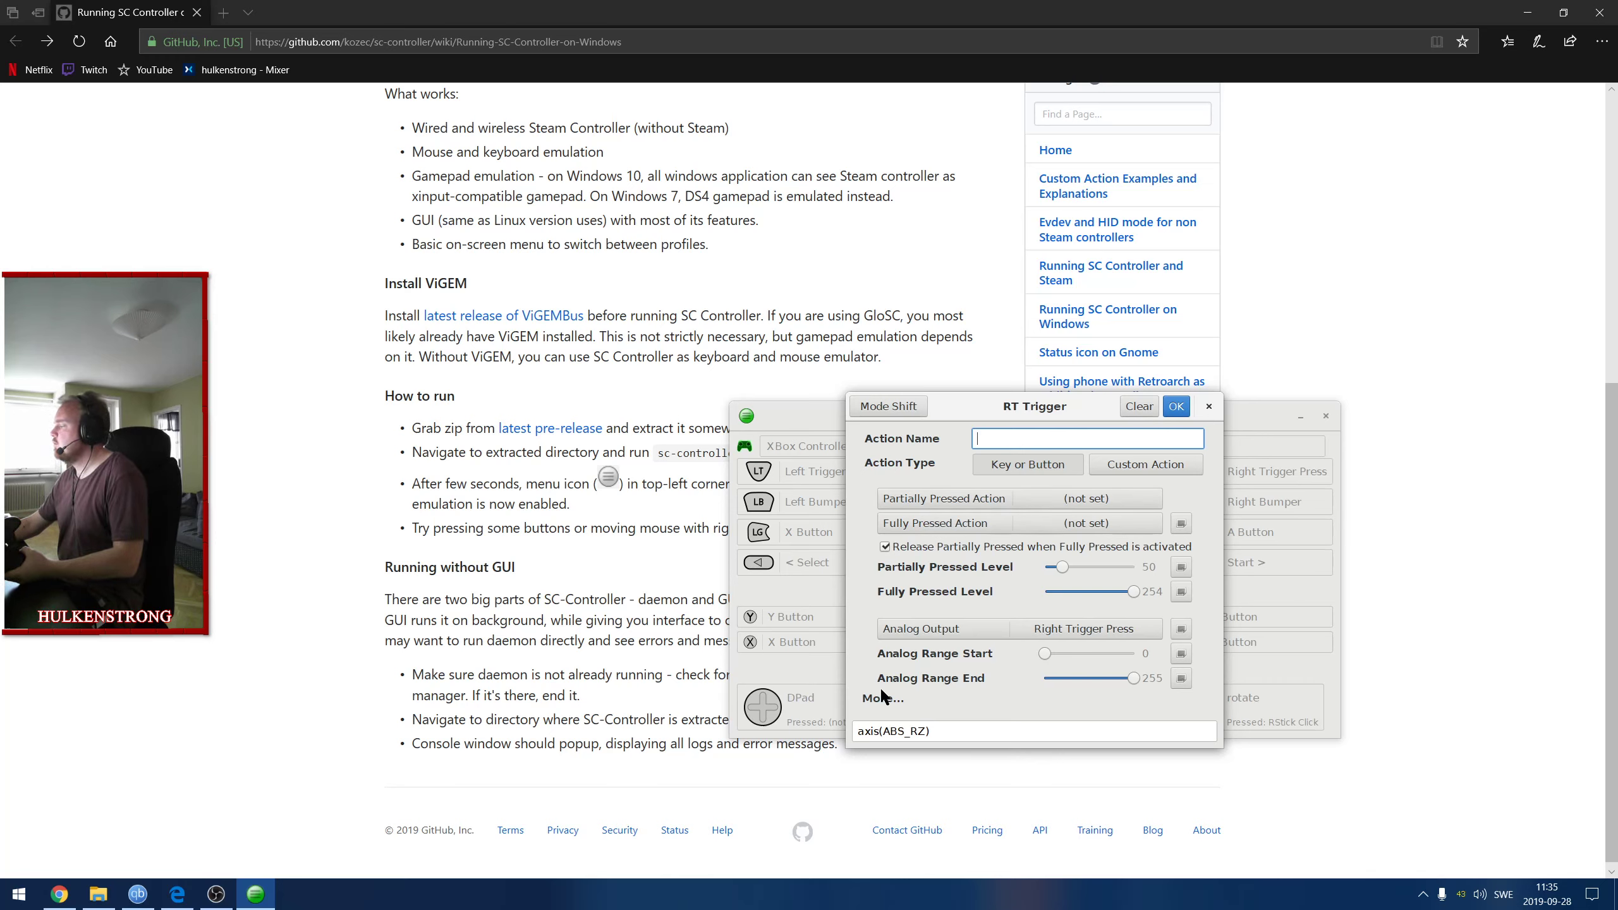
click(883, 698)
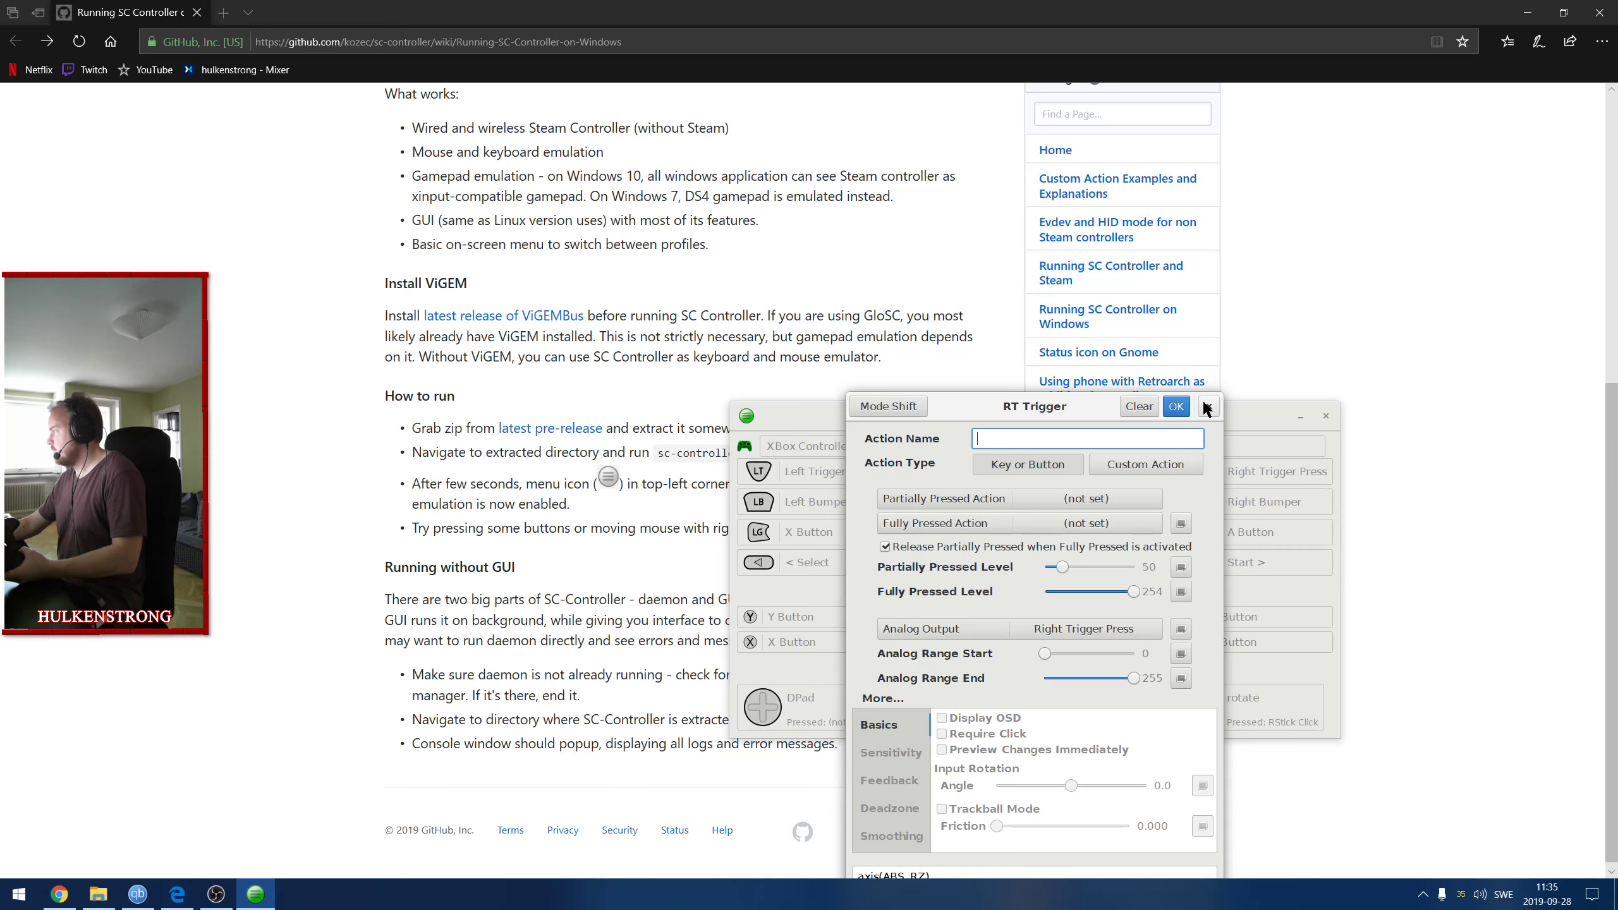
Close RT Trigger, then expand and close the Left Pad Simple DPAD editor unchanged.
click(1176, 406)
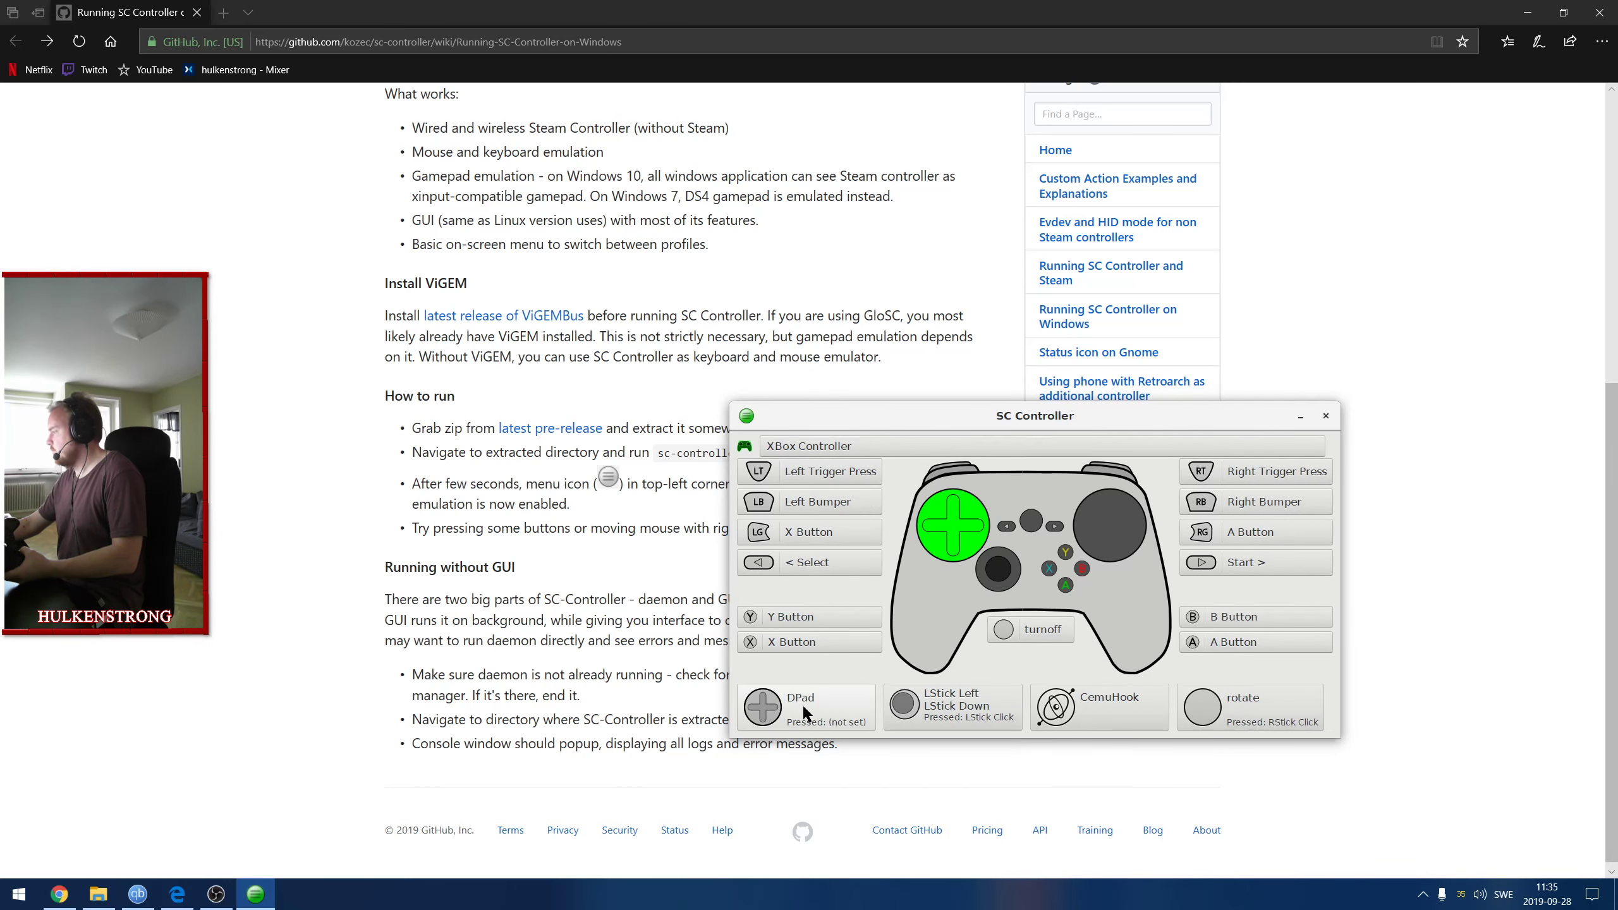
click(806, 707)
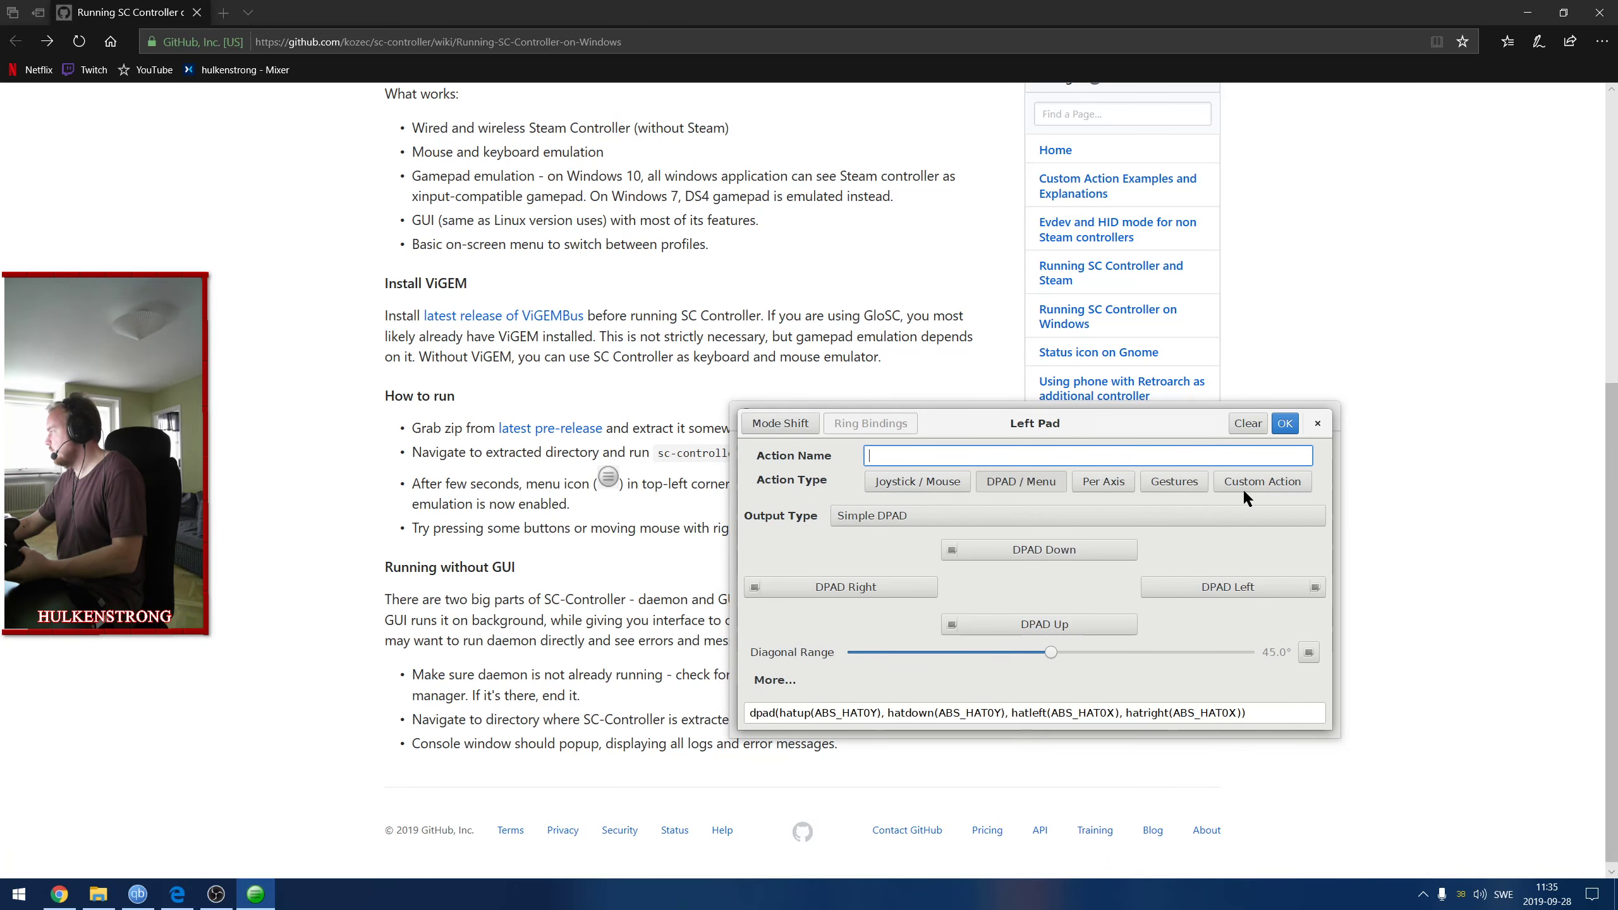
mouse_move(932, 438)
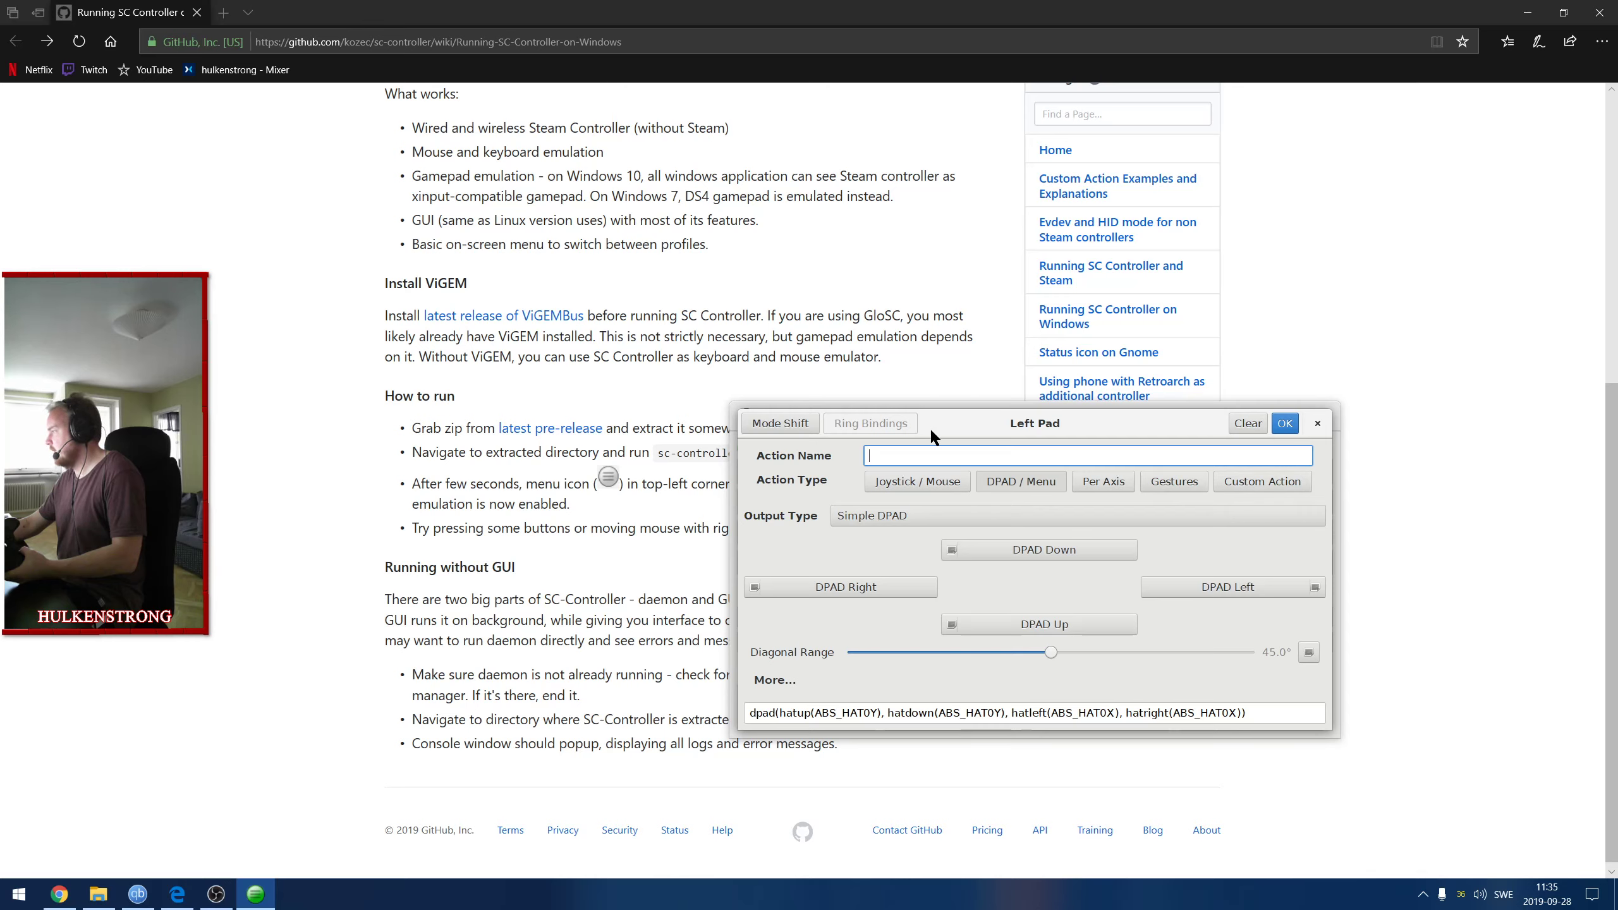
click(774, 680)
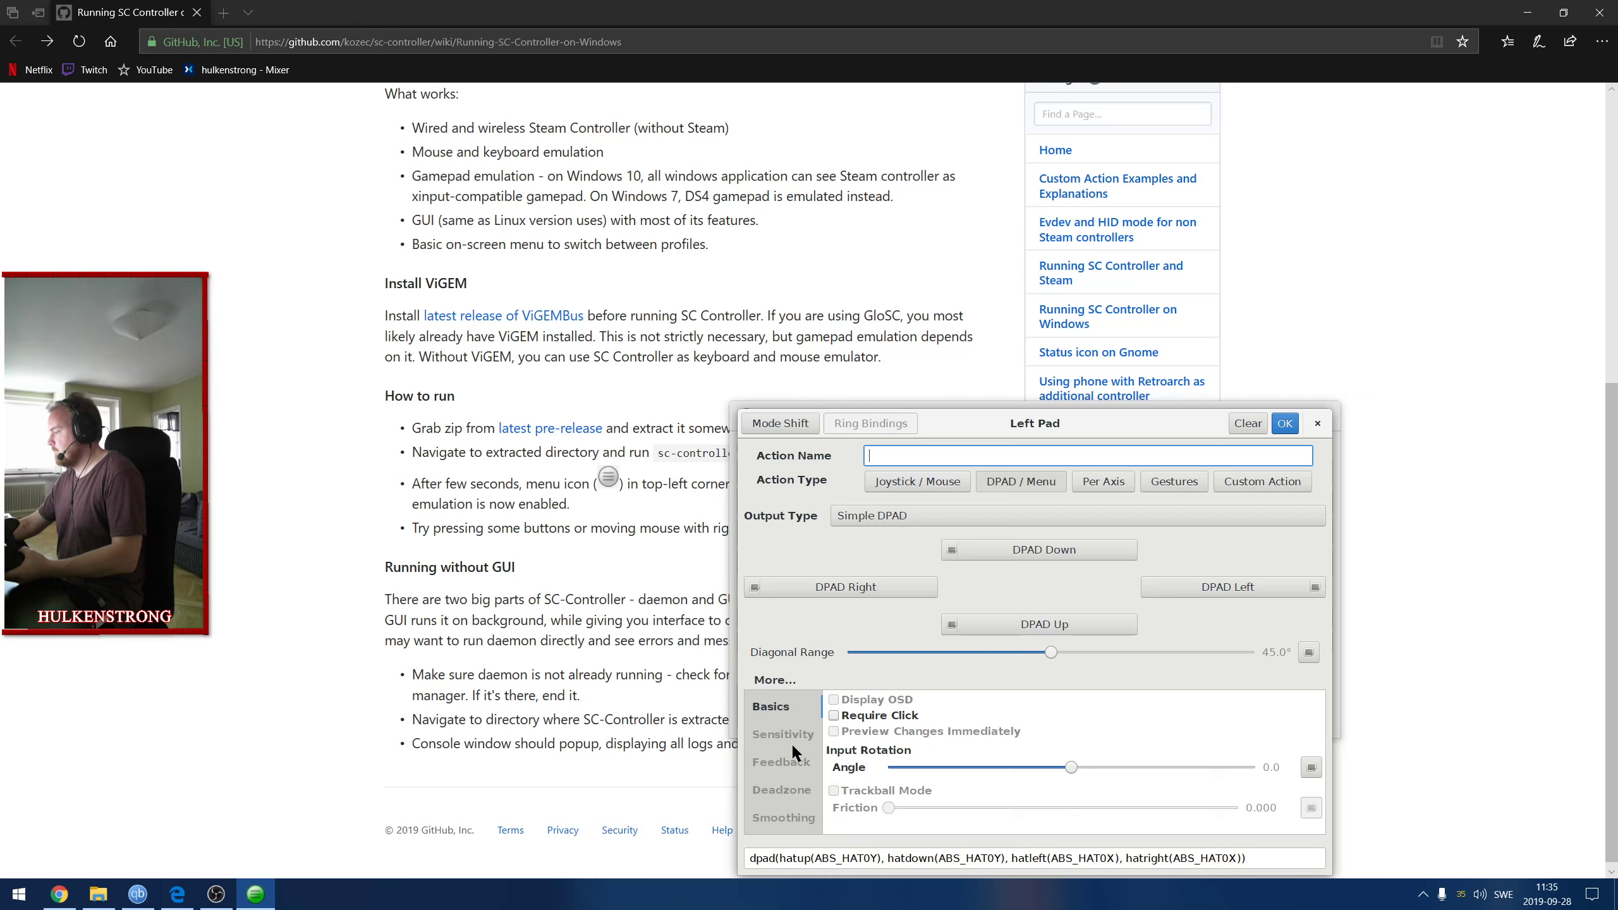
mouse_move(787, 719)
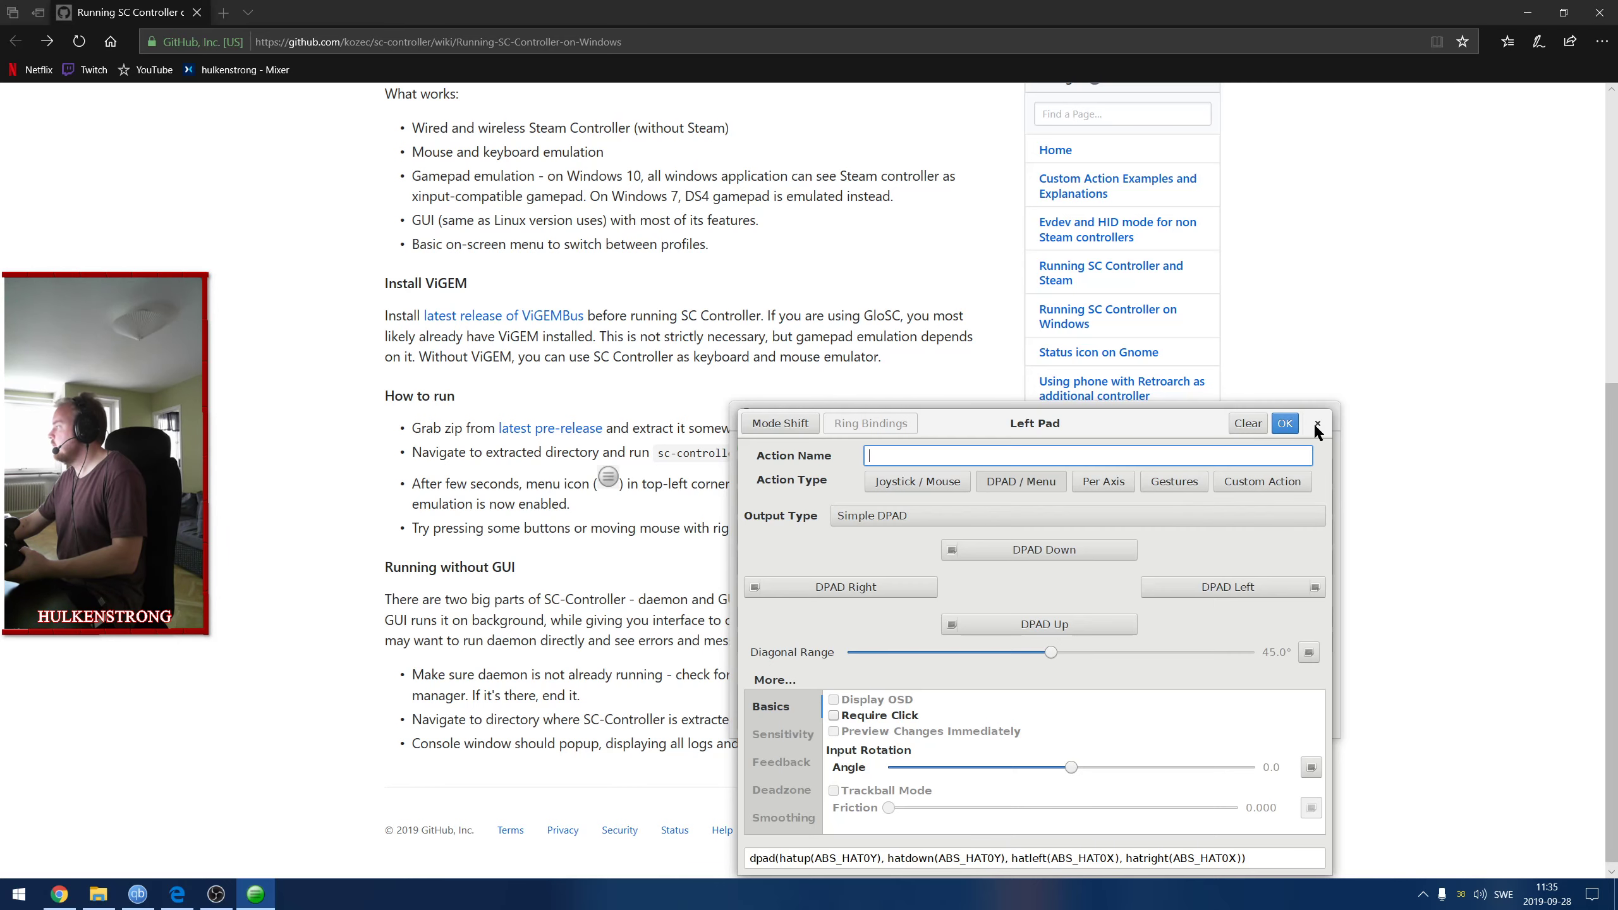
click(1285, 423)
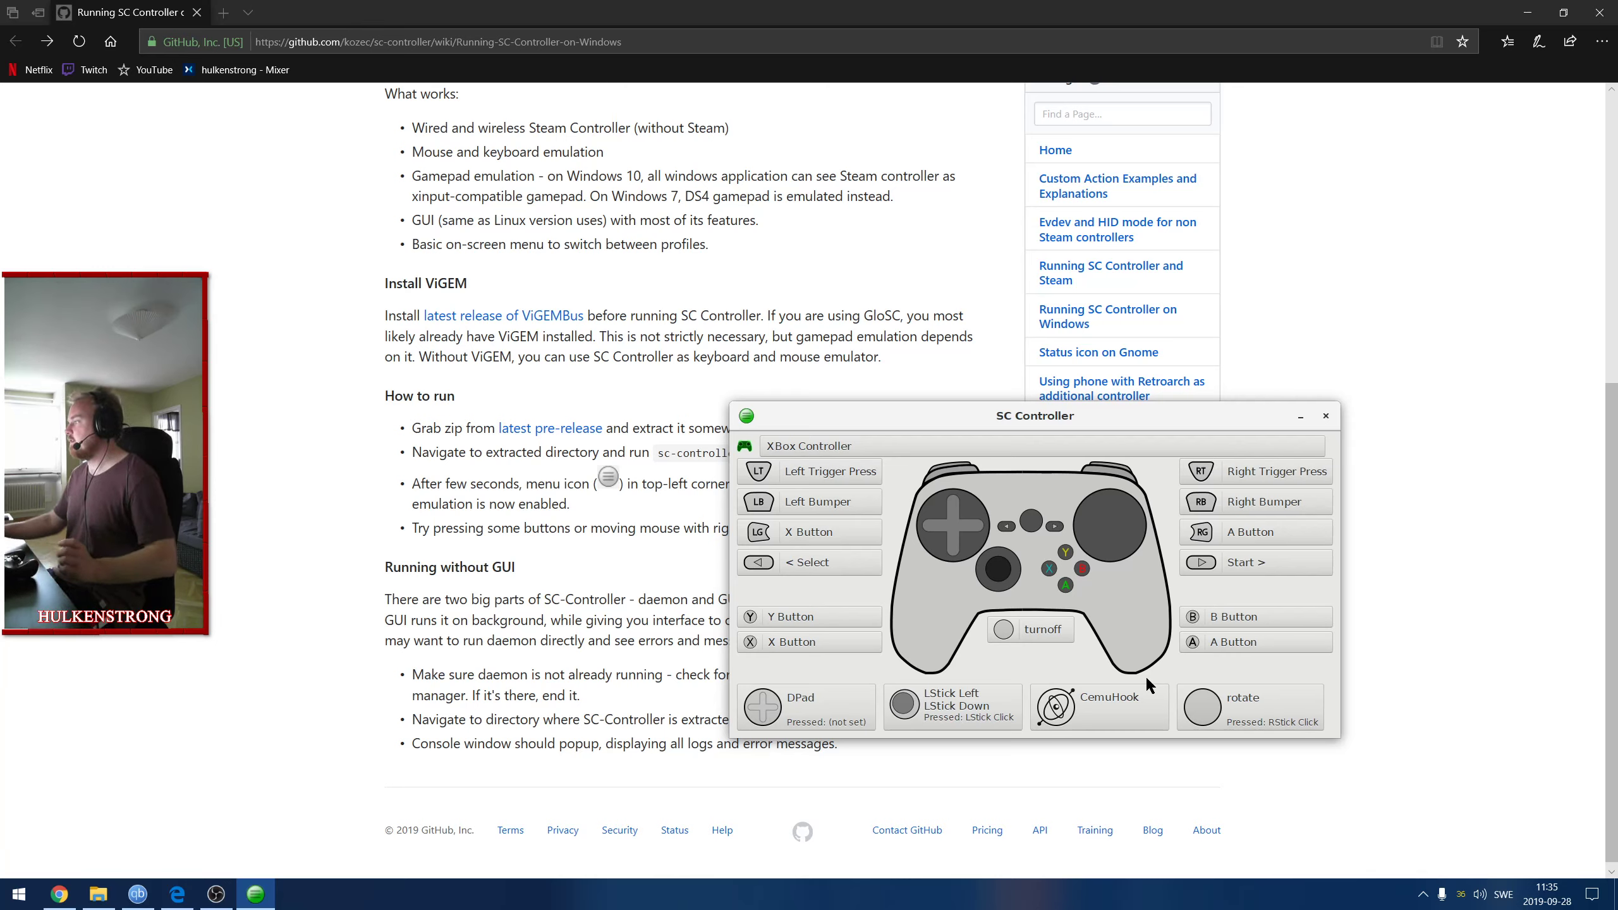
mouse_move(526, 381)
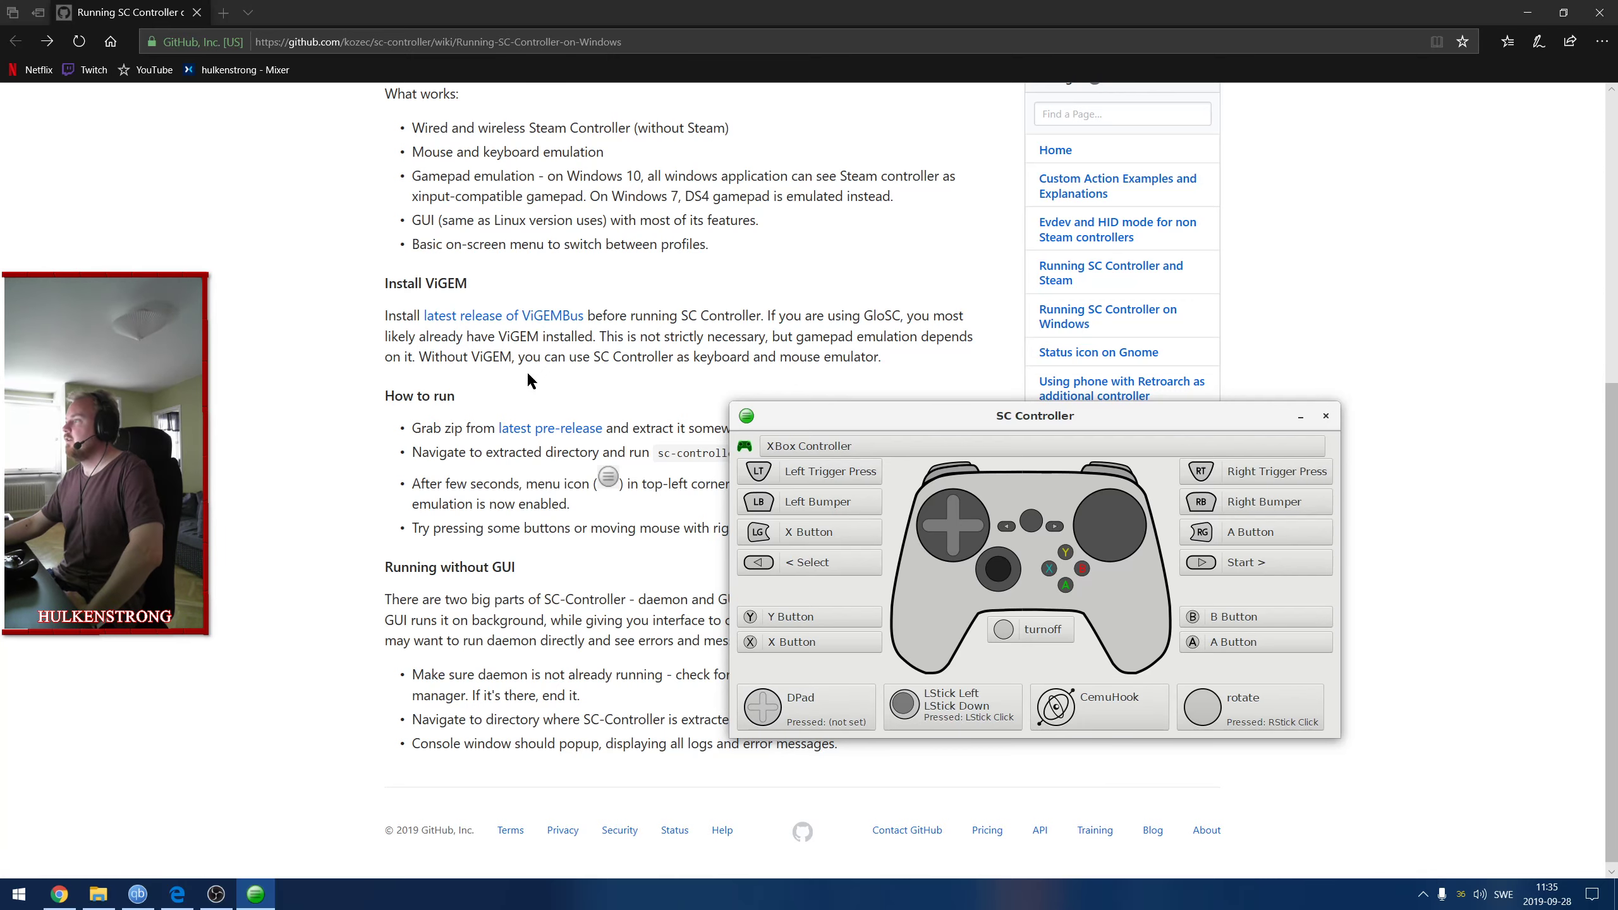
scroll(down, 3)
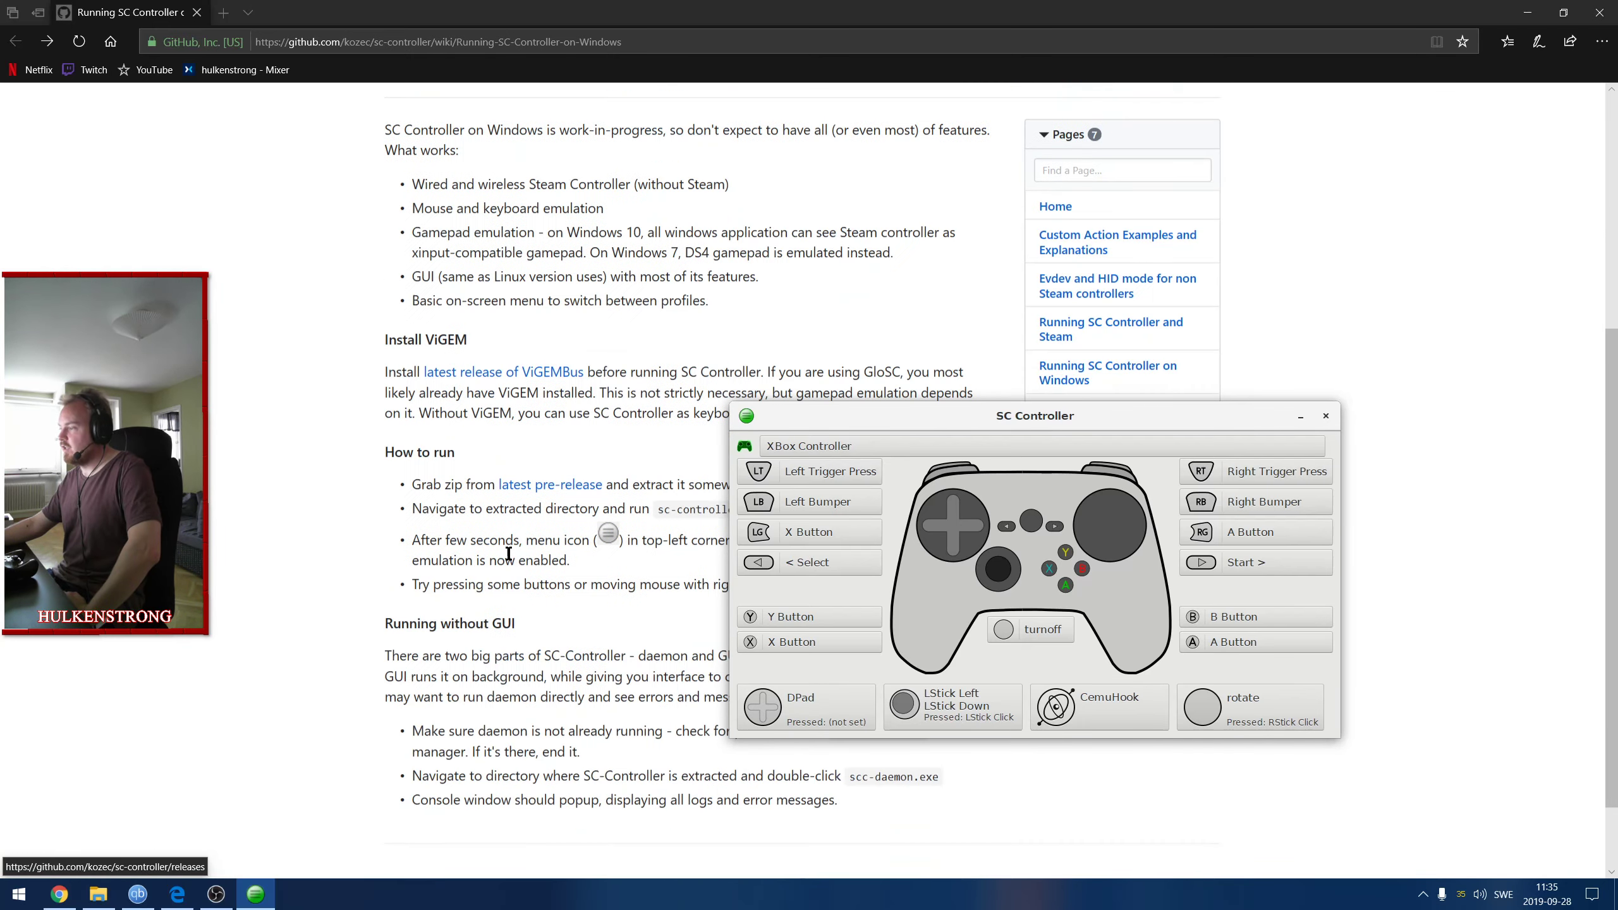
scroll(down, 3)
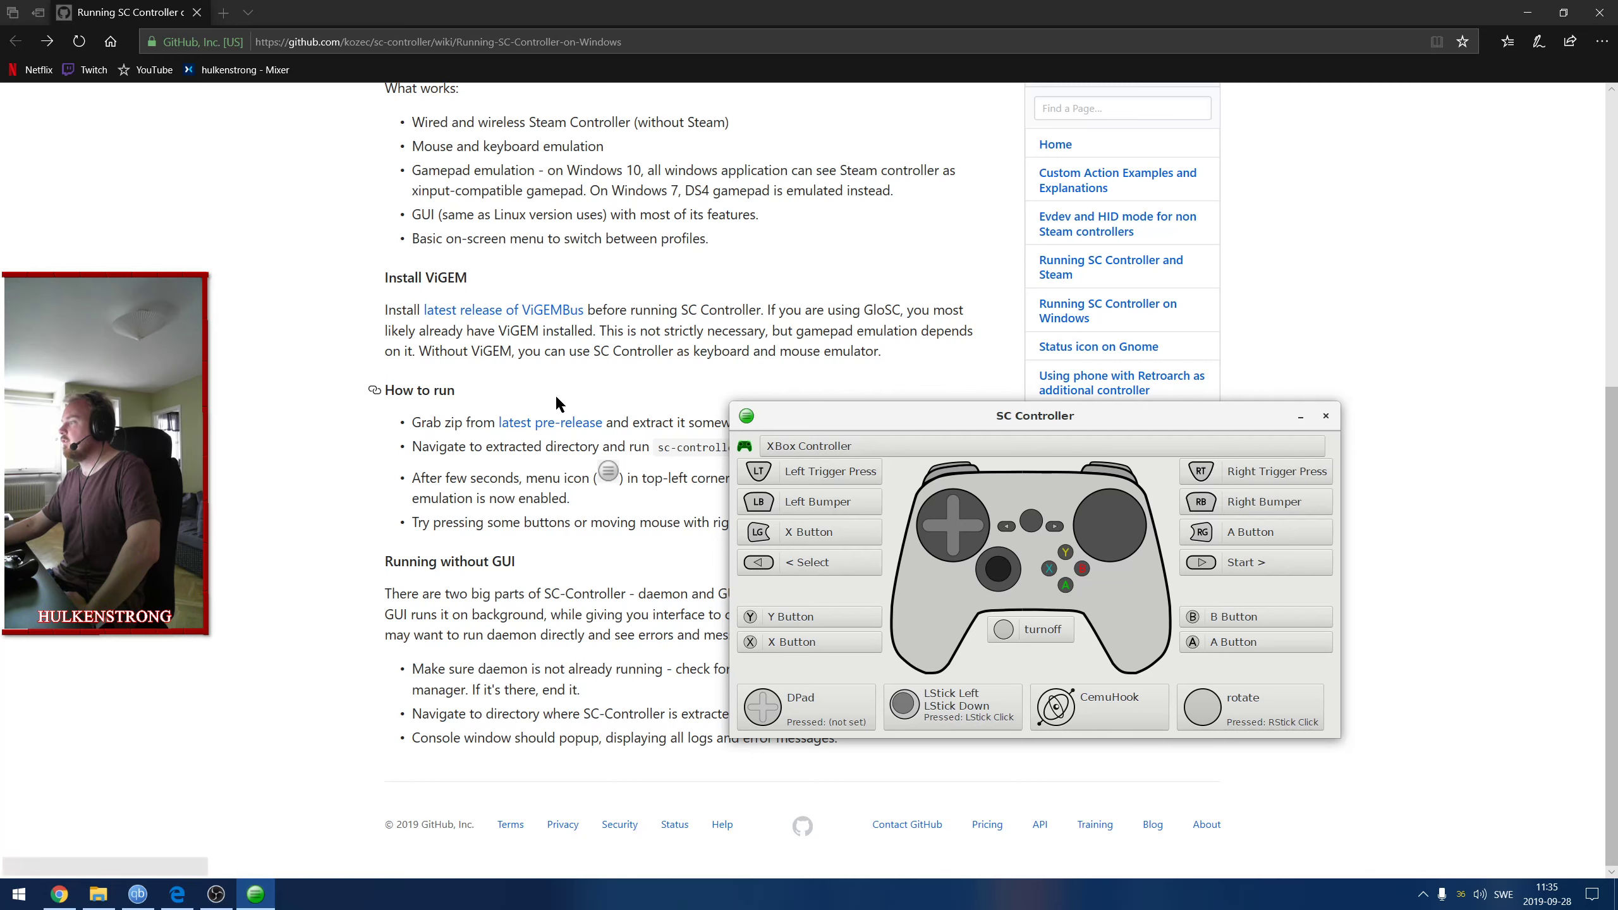
mouse_move(666, 408)
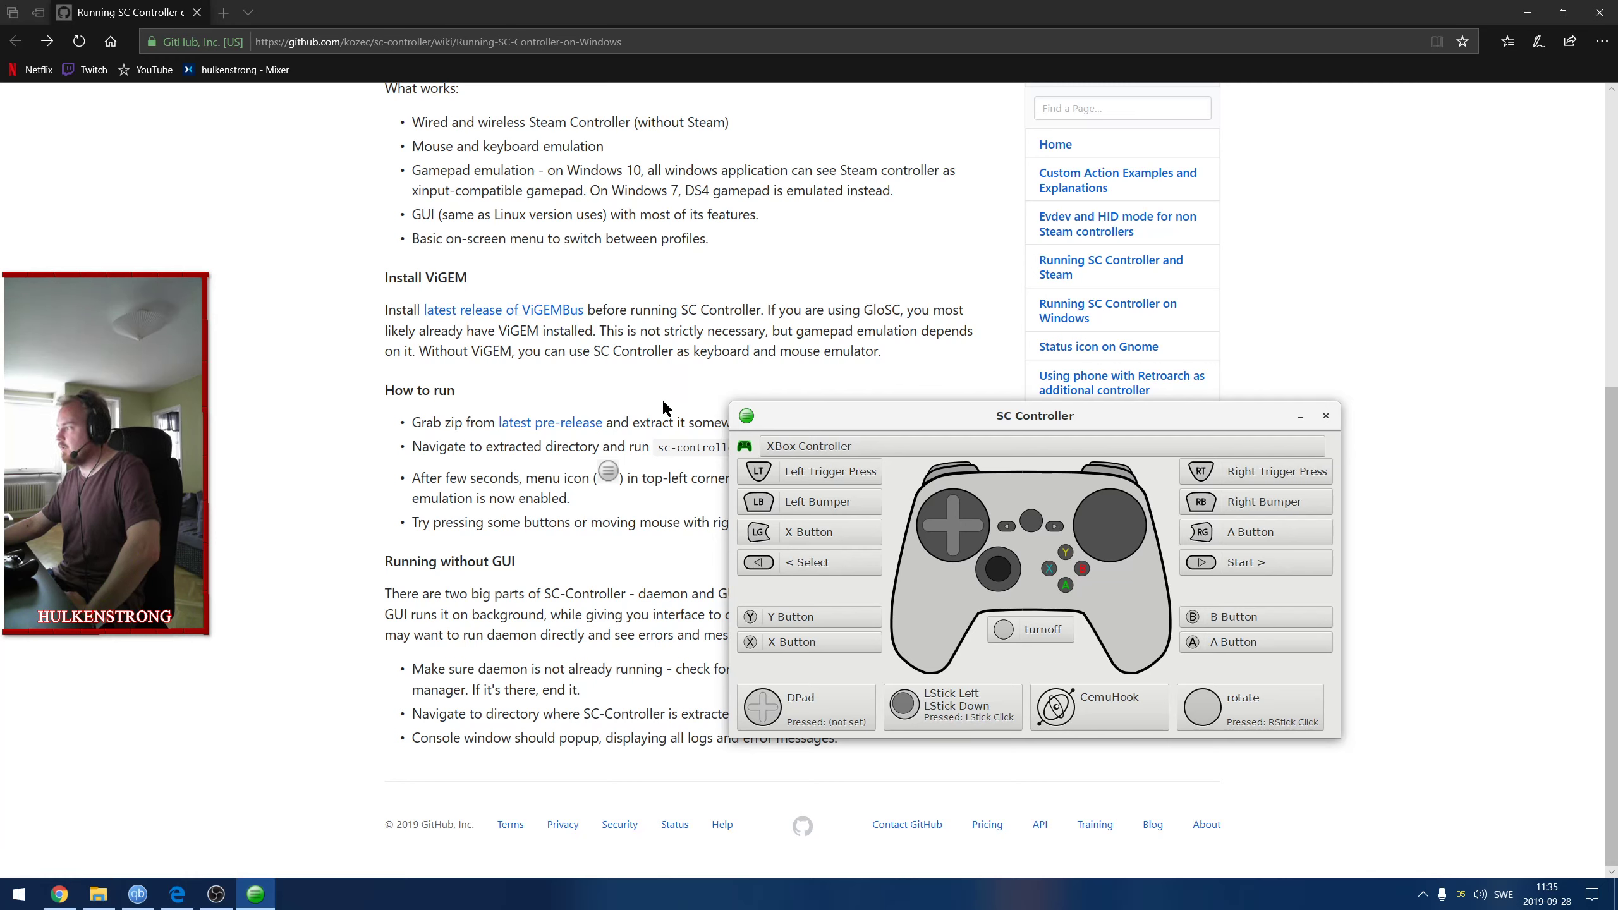
mouse_move(900, 419)
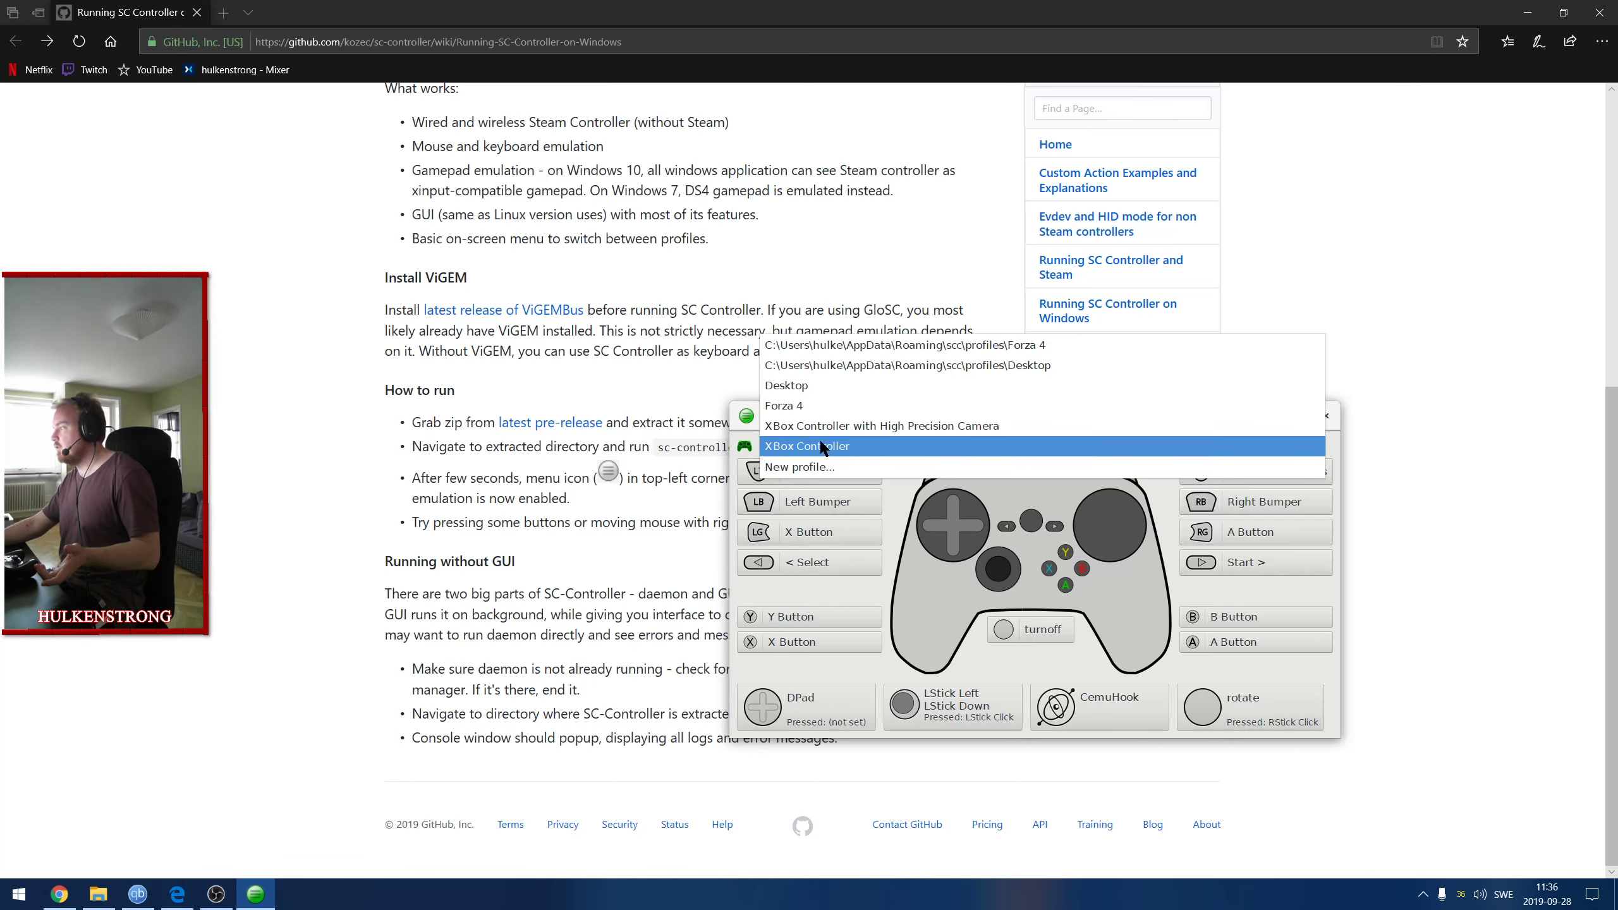
click(879, 425)
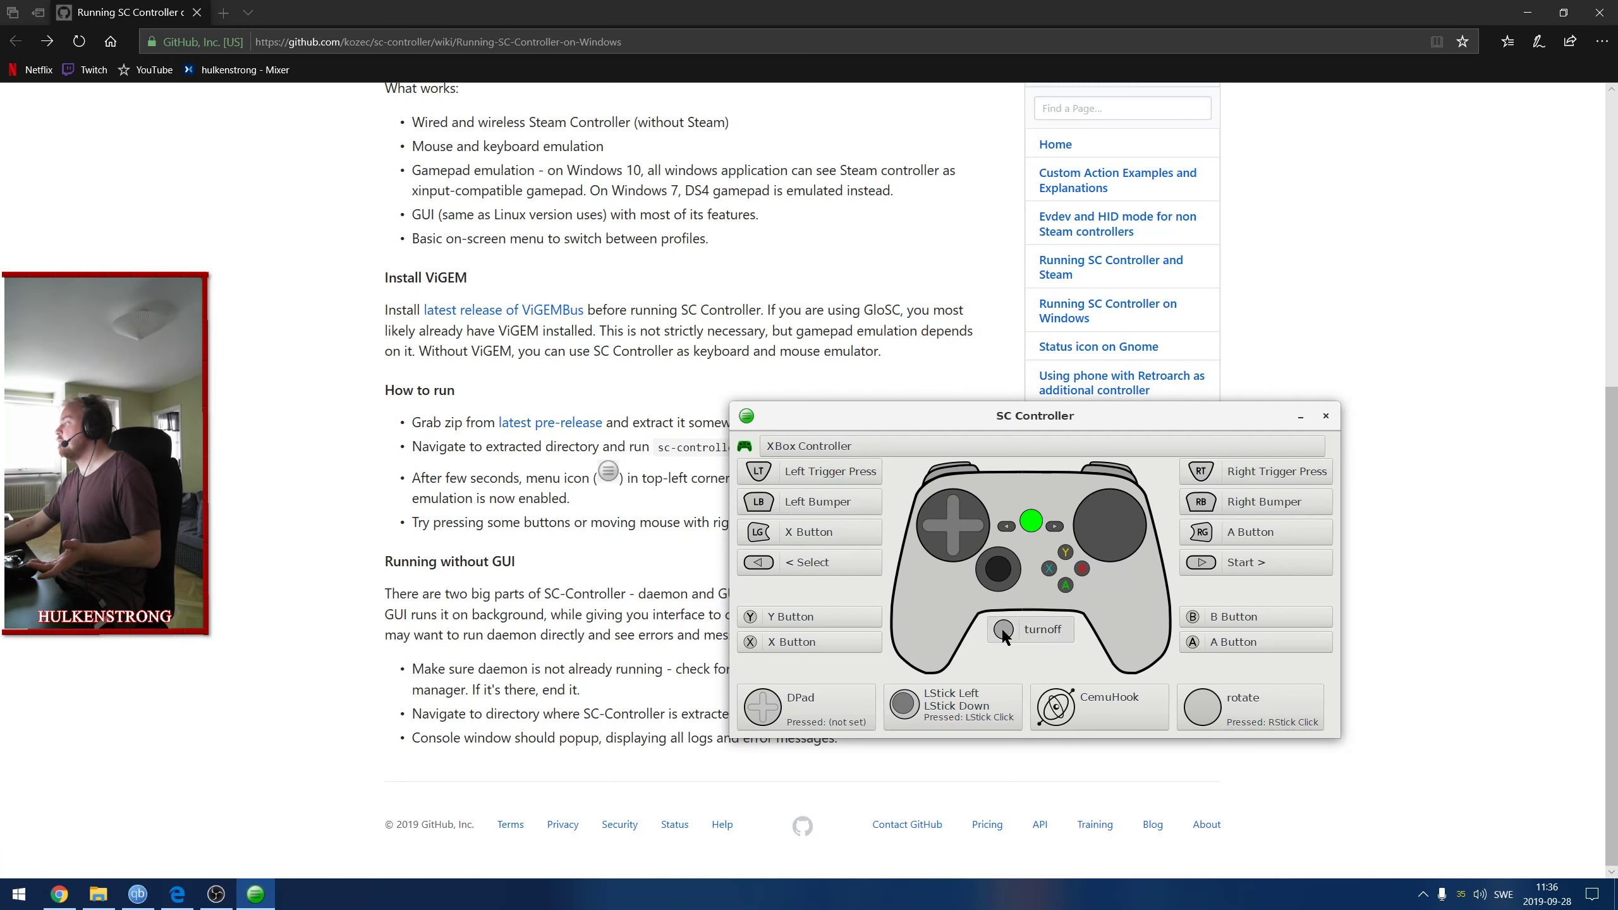
Assign Turn Off Controller from the special actions list to button C and confirm.
click(1033, 629)
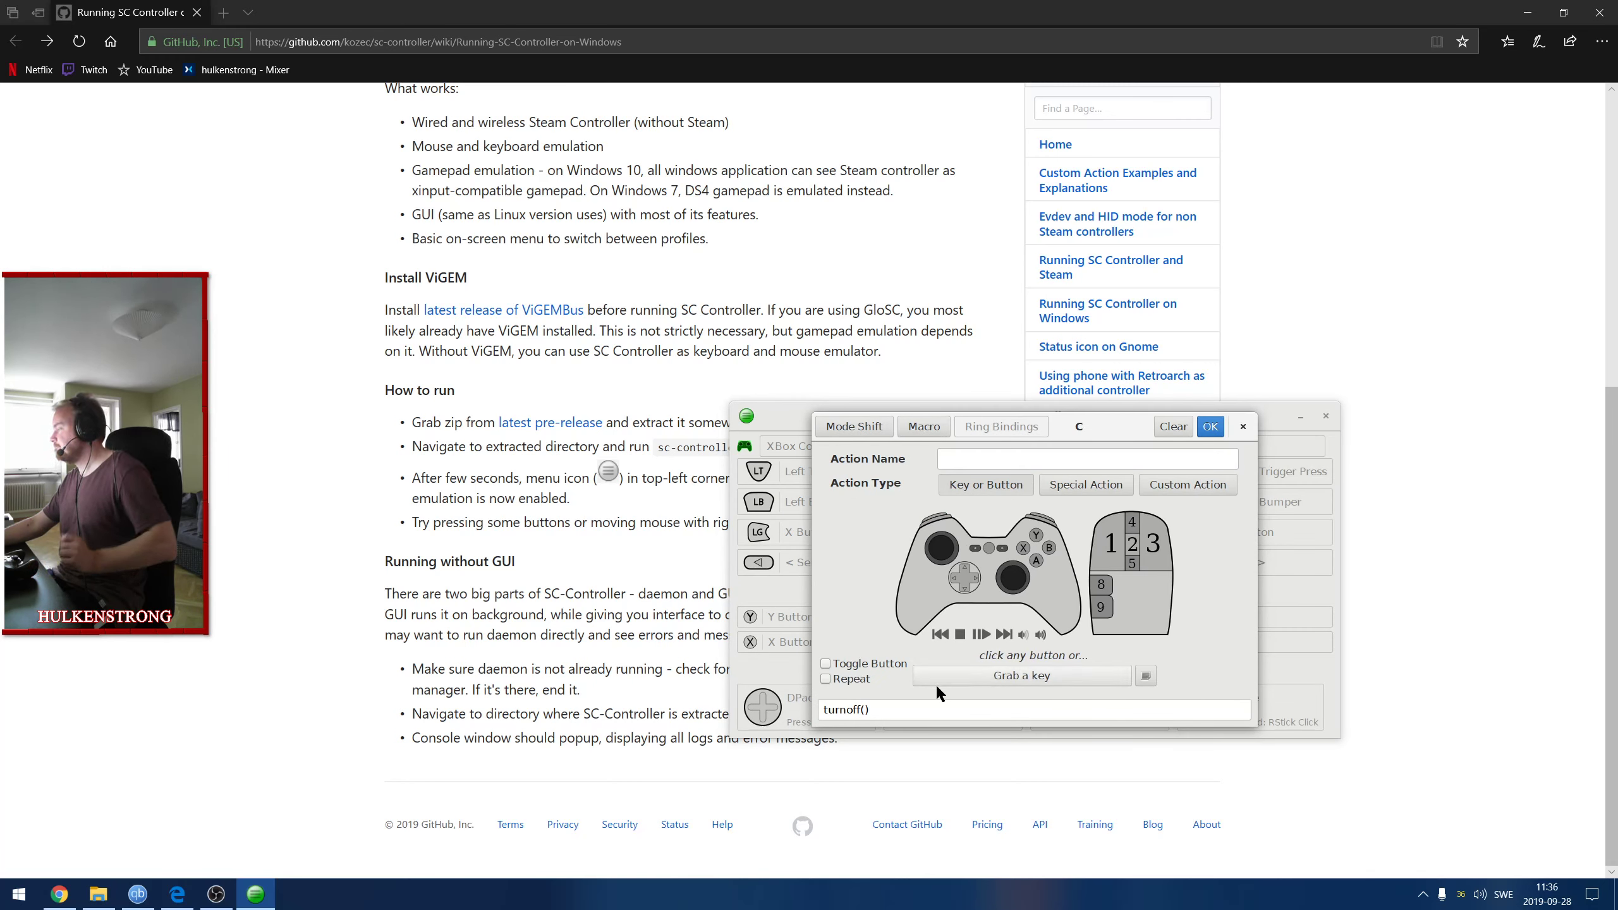
click(1086, 485)
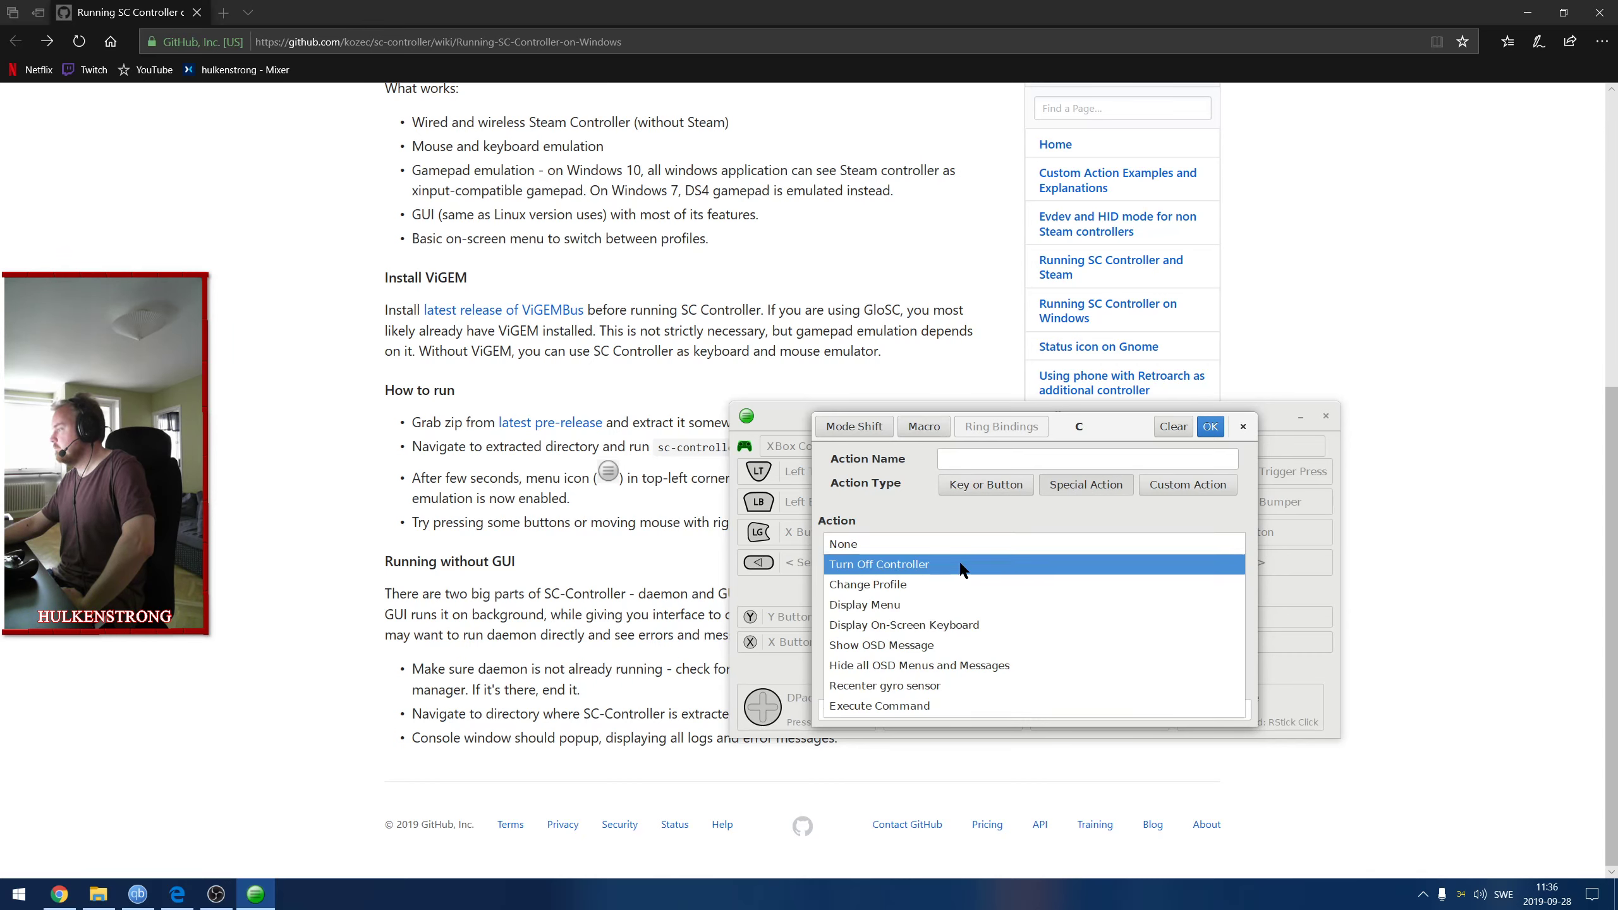
mouse_move(897, 685)
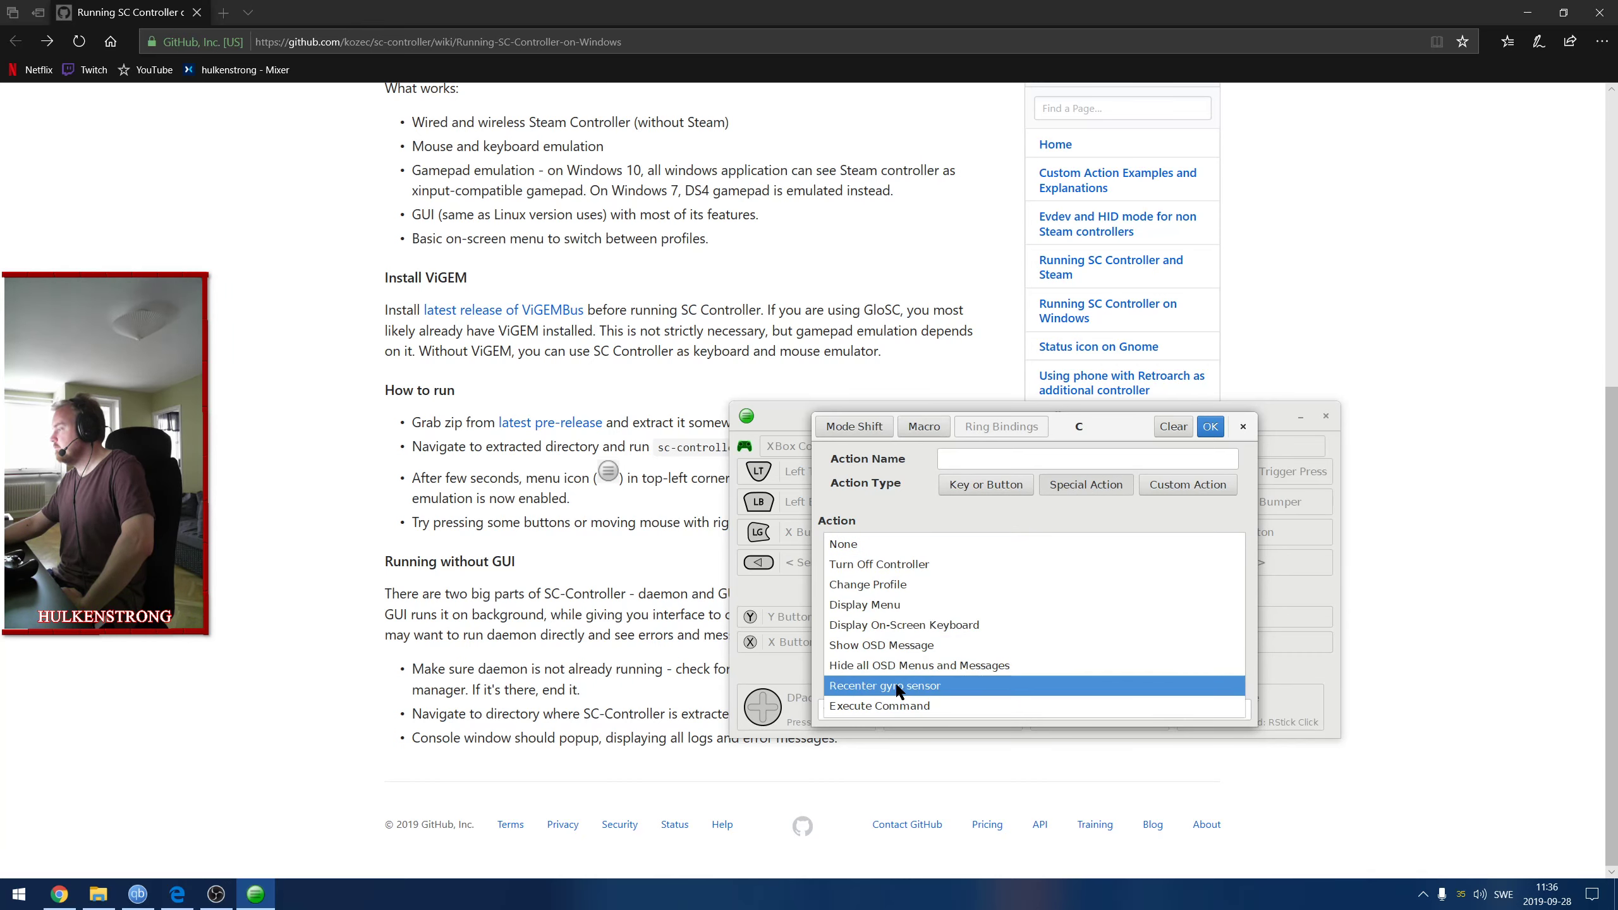
mouse_move(903, 625)
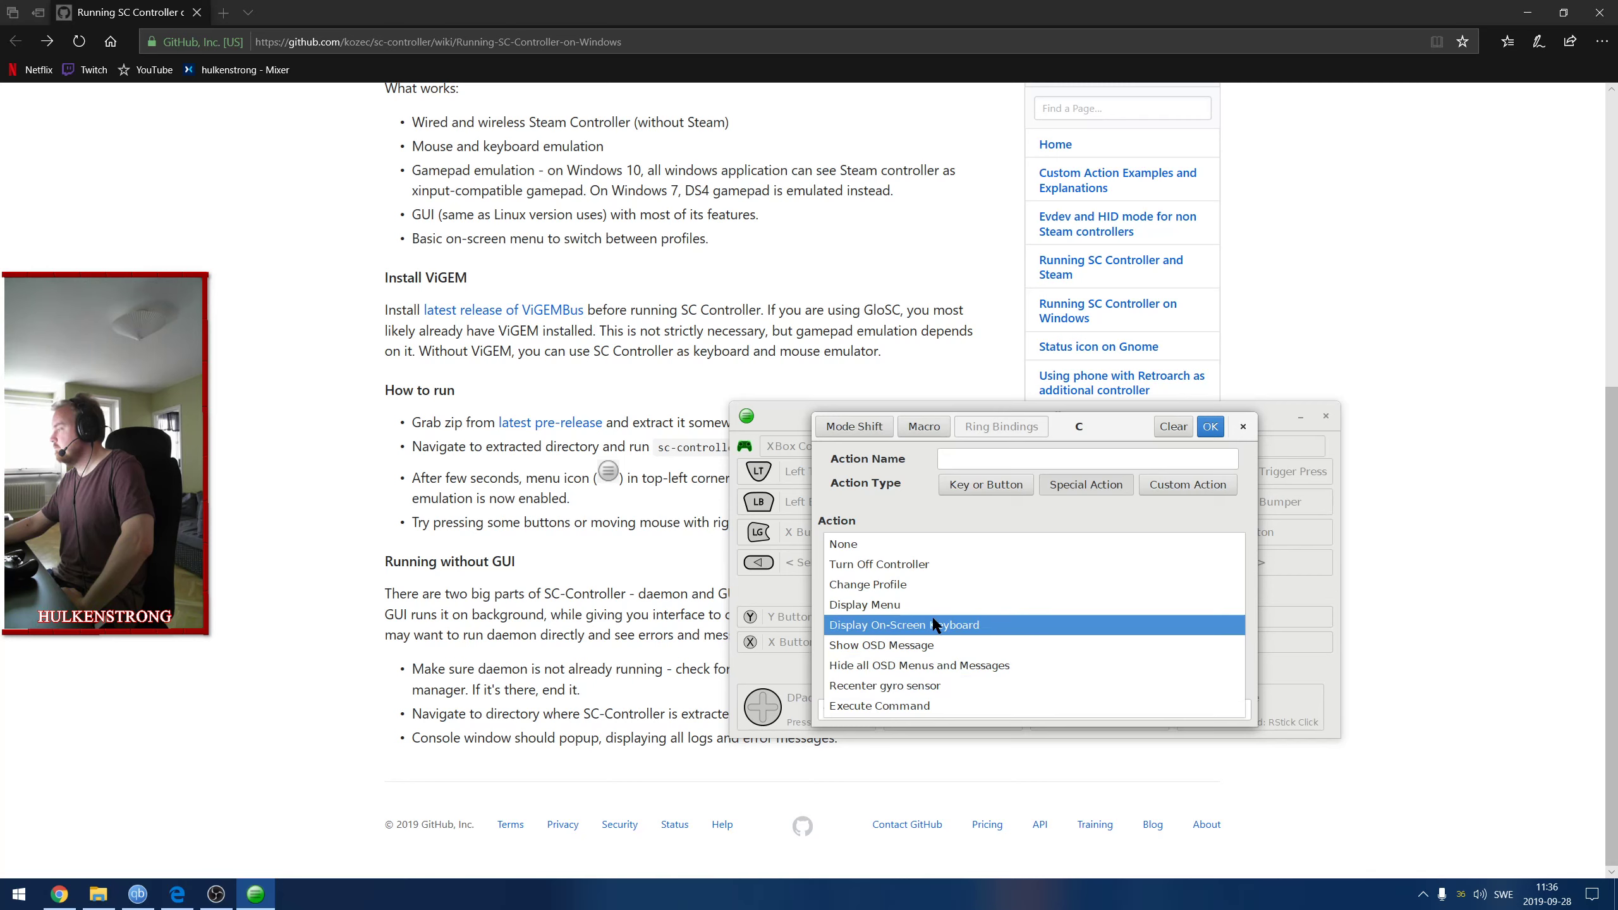
mouse_move(898, 526)
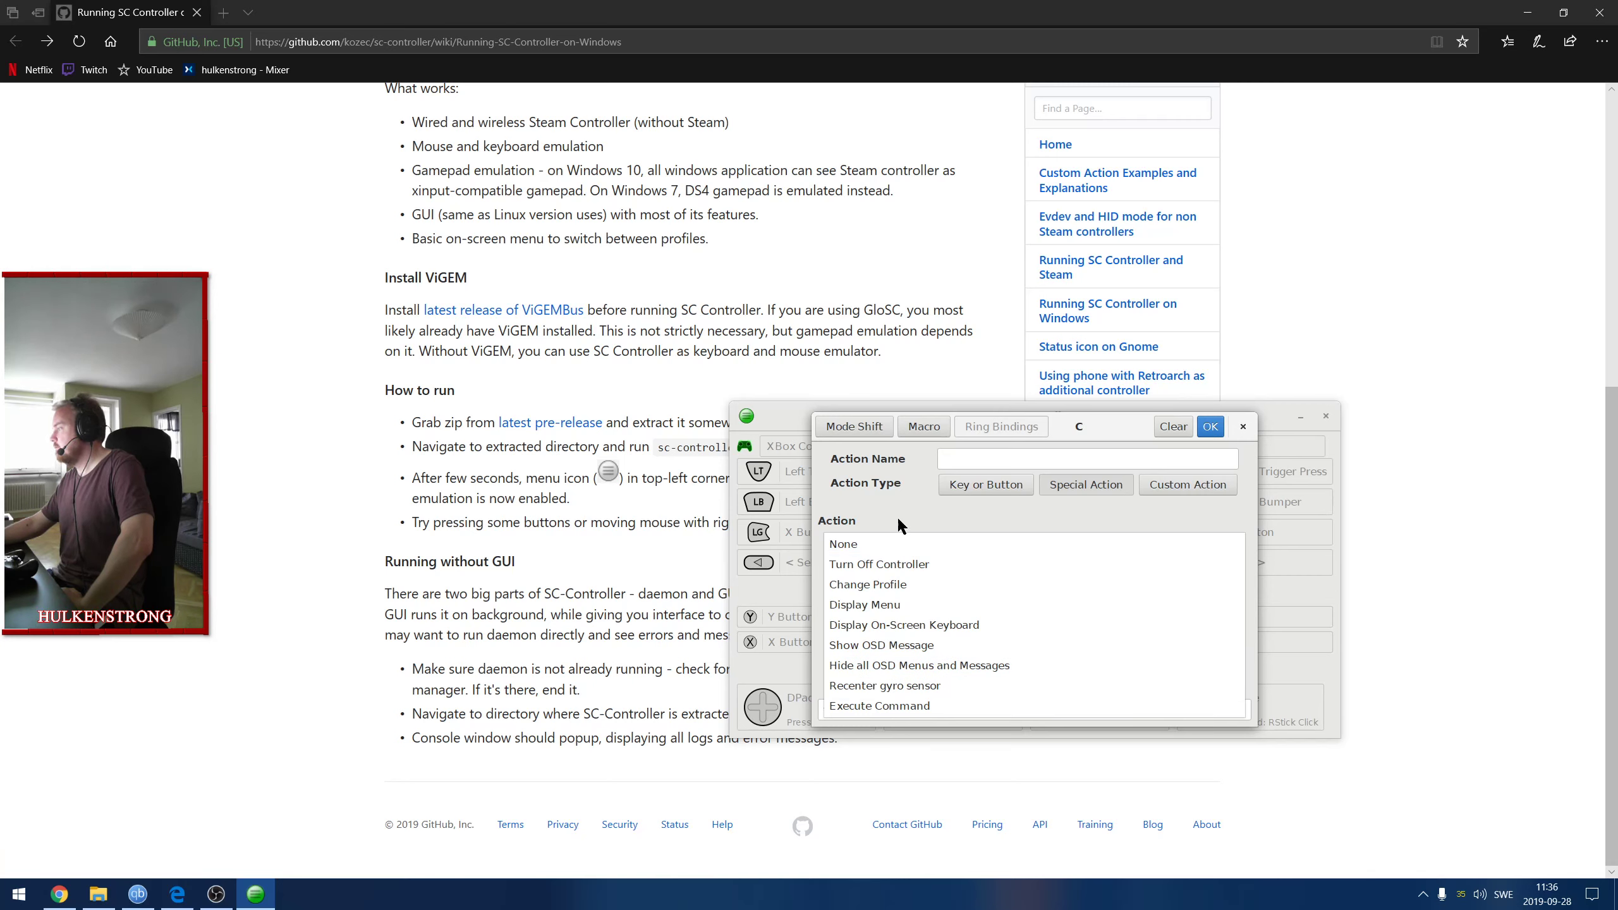
mouse_move(878, 563)
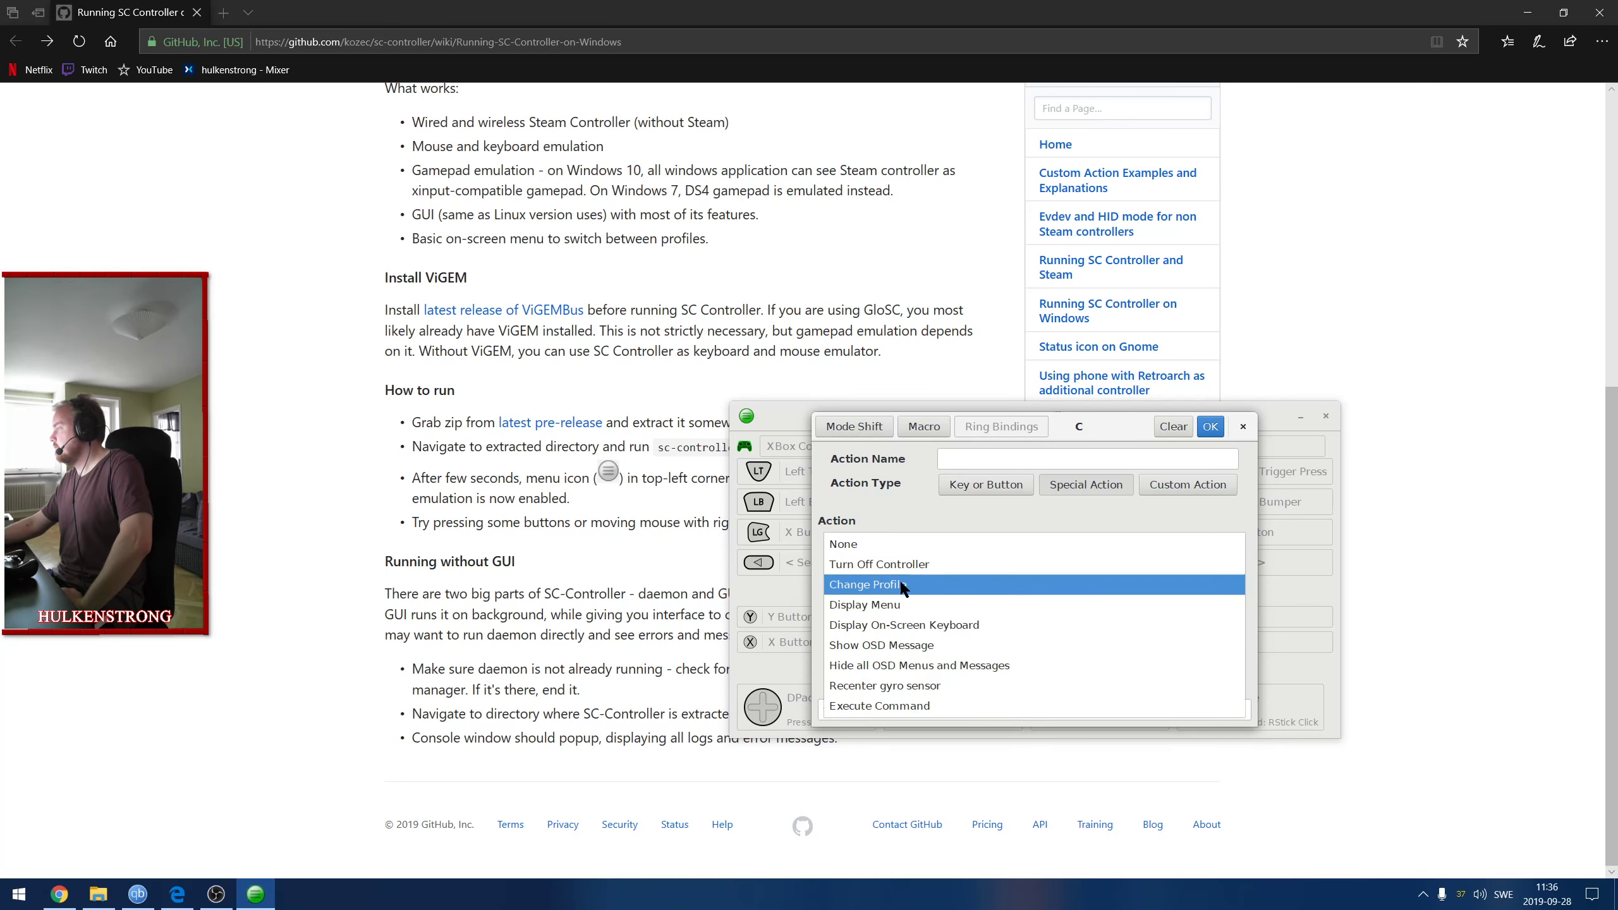
click(877, 564)
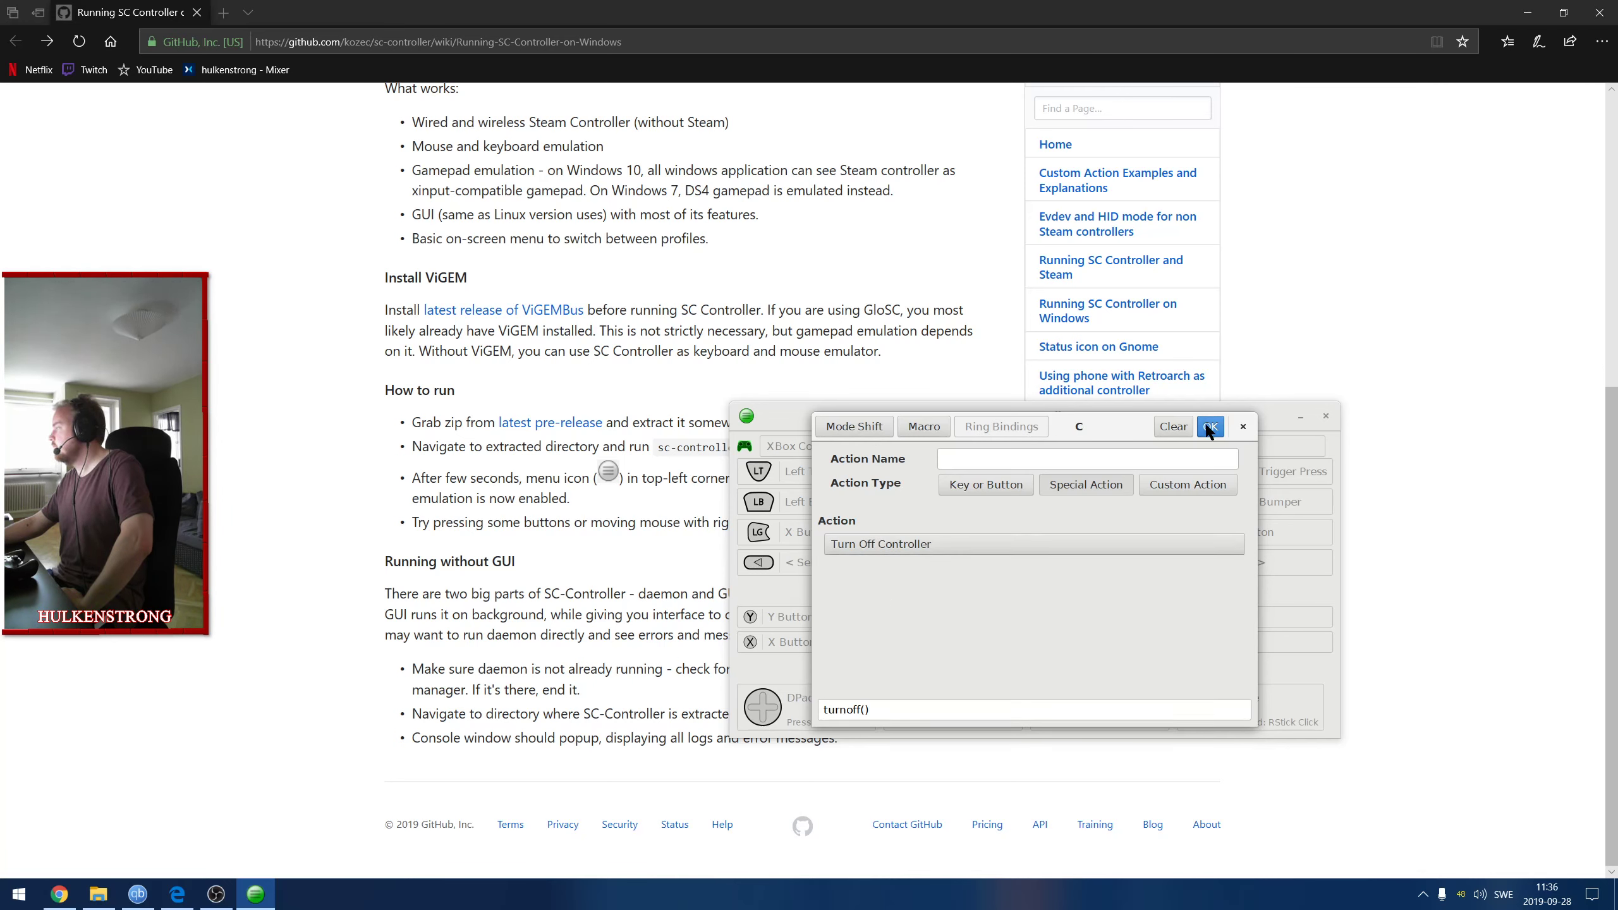
click(1210, 426)
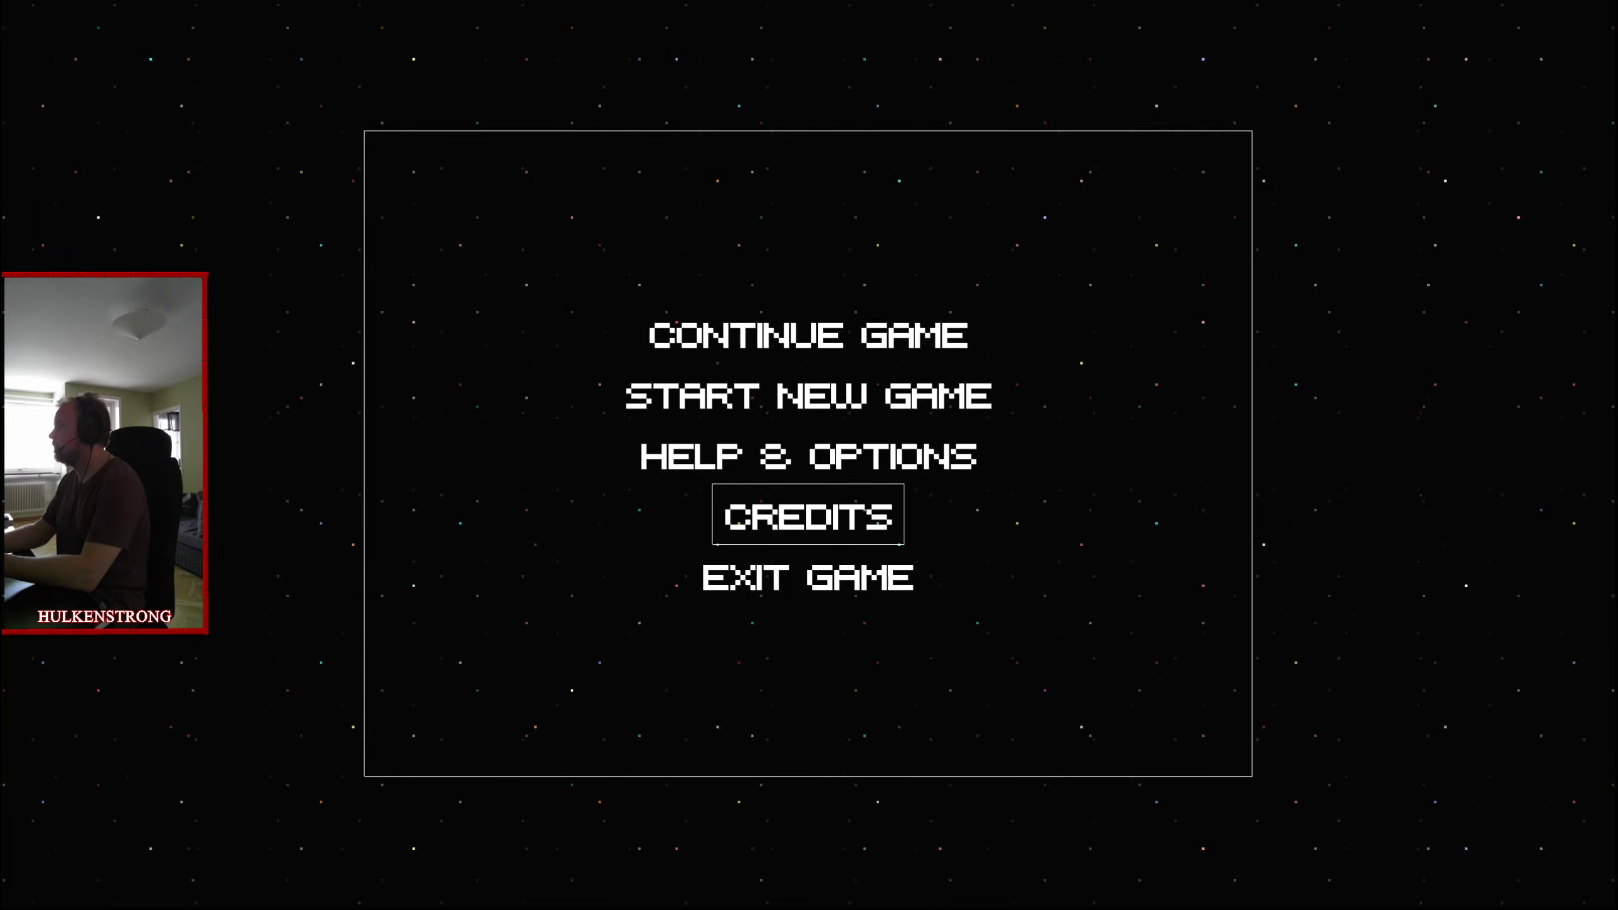
Open FEZ's Controls screen, switch to controller bindings and move to the World Map binding.
click(806, 455)
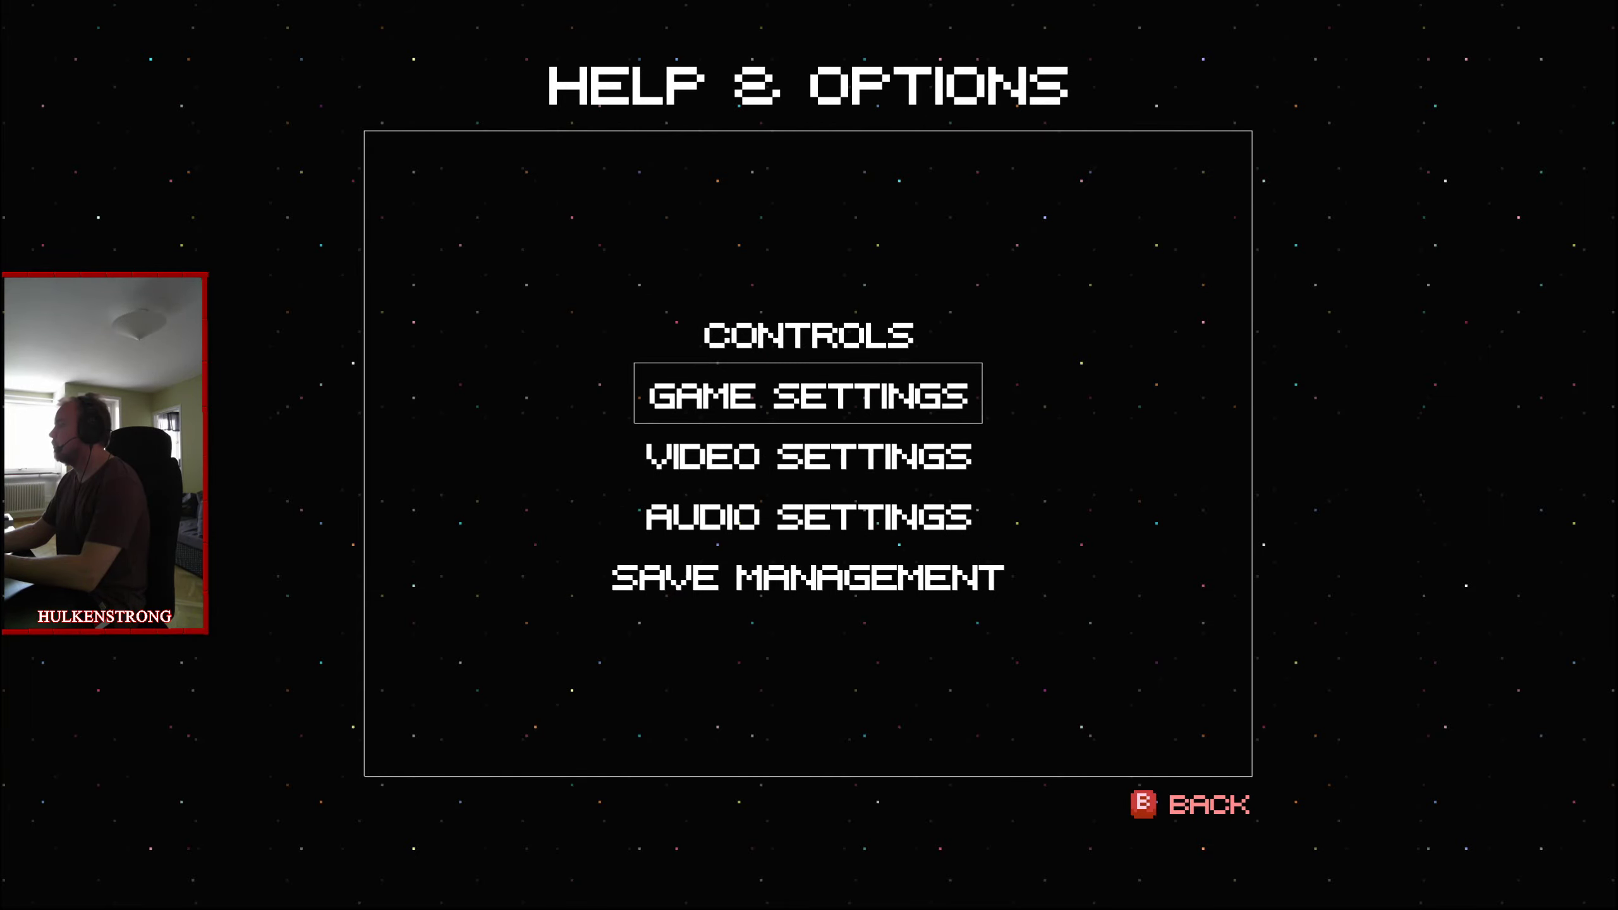
click(808, 334)
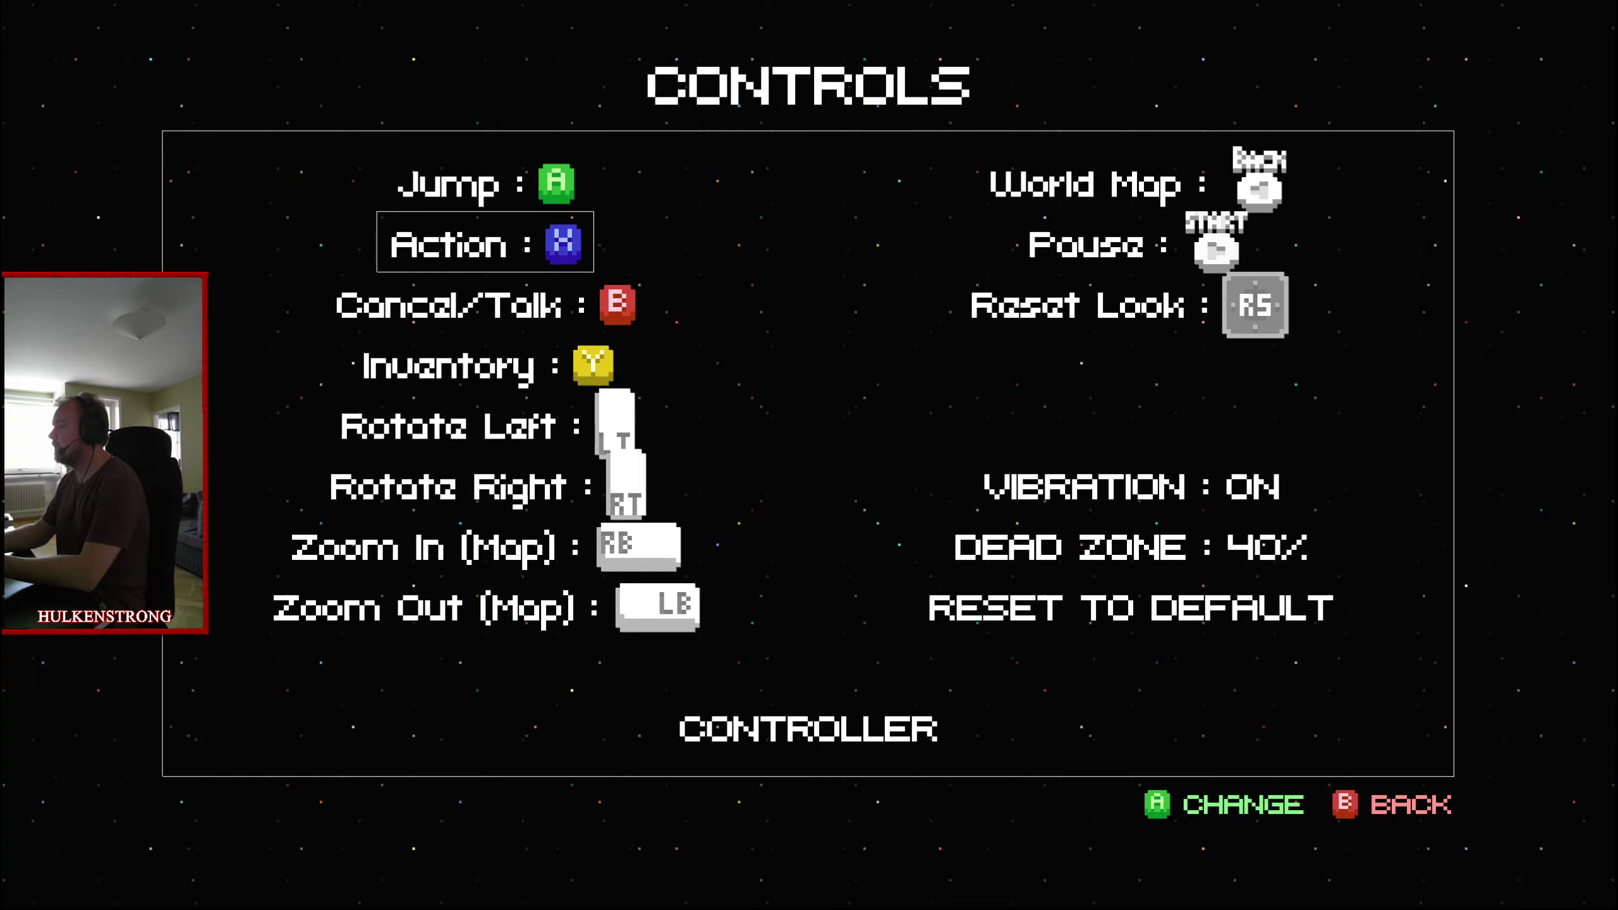
key(down)
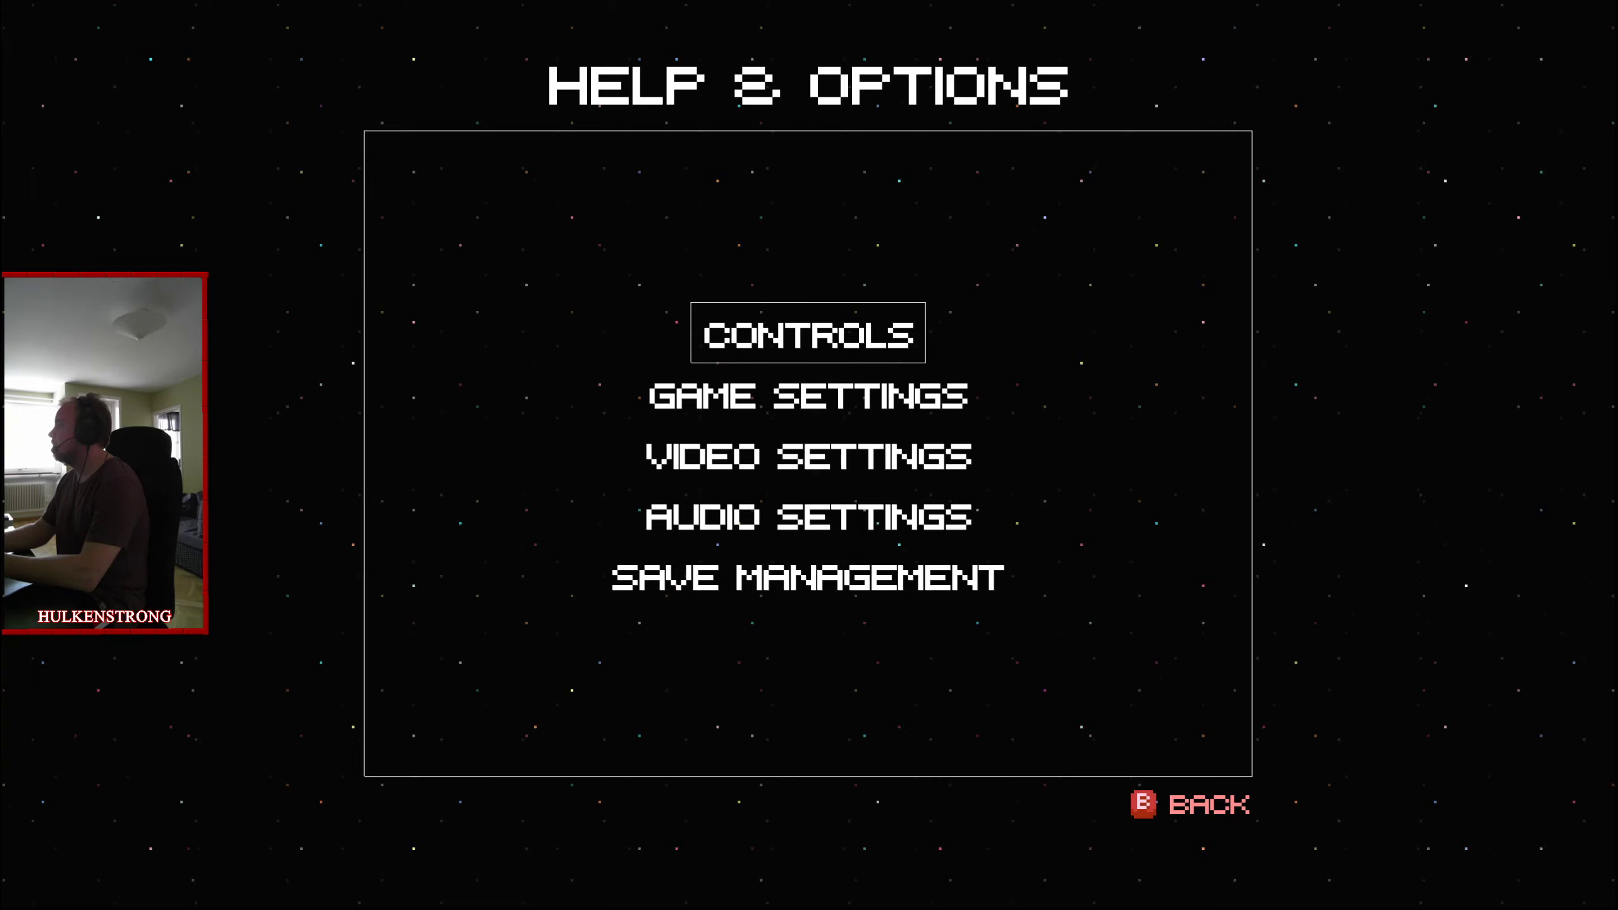
click(807, 333)
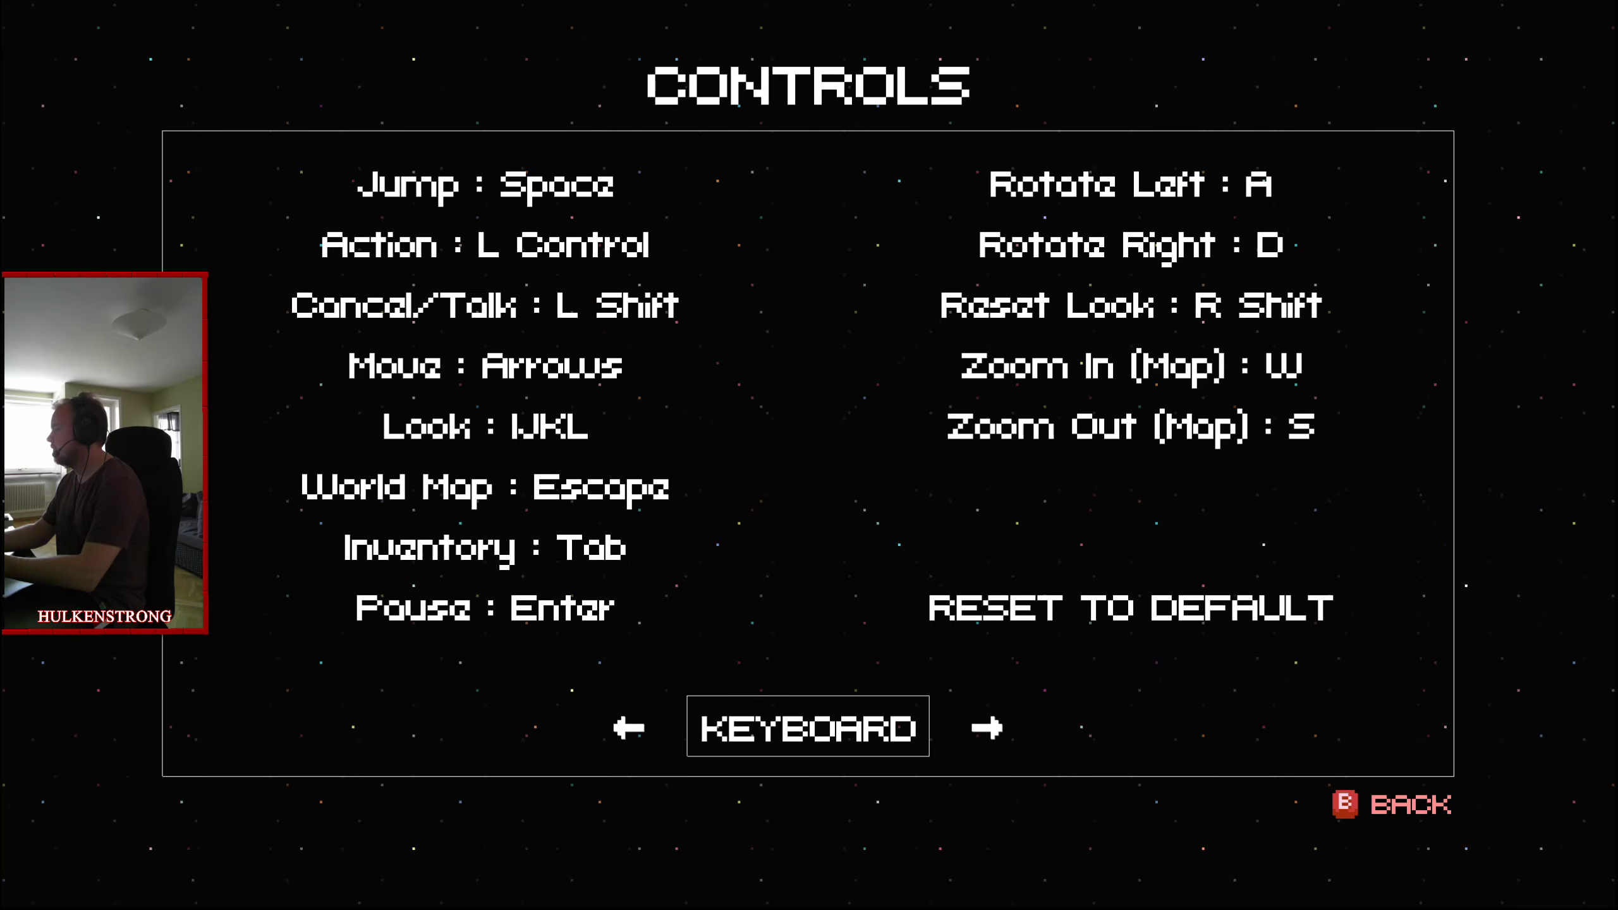
click(1010, 726)
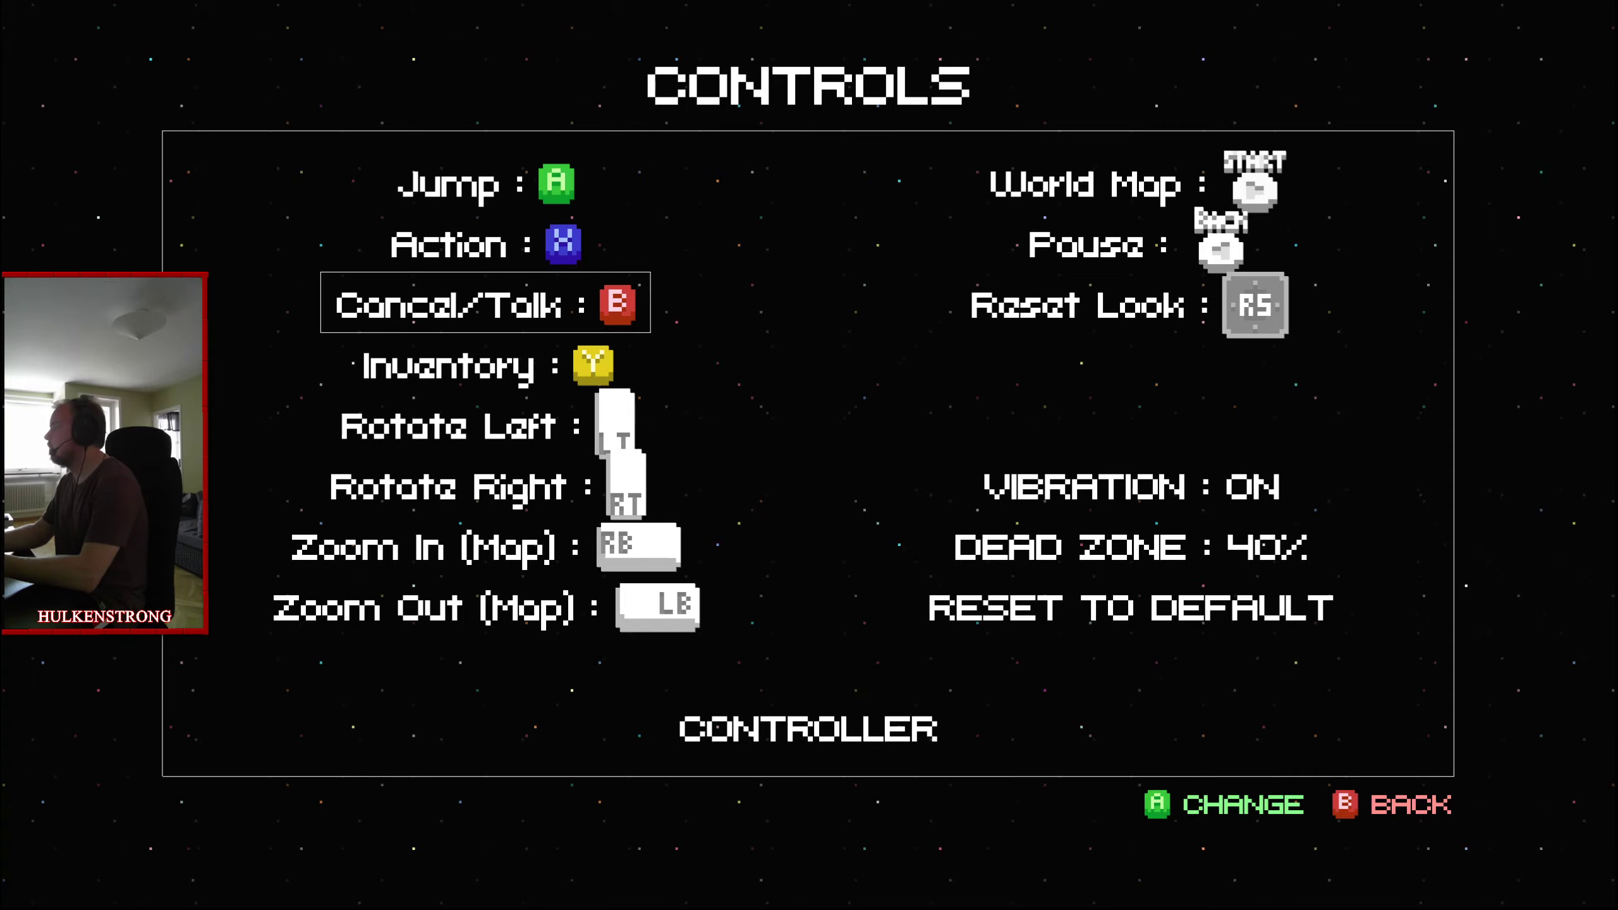
key(down)
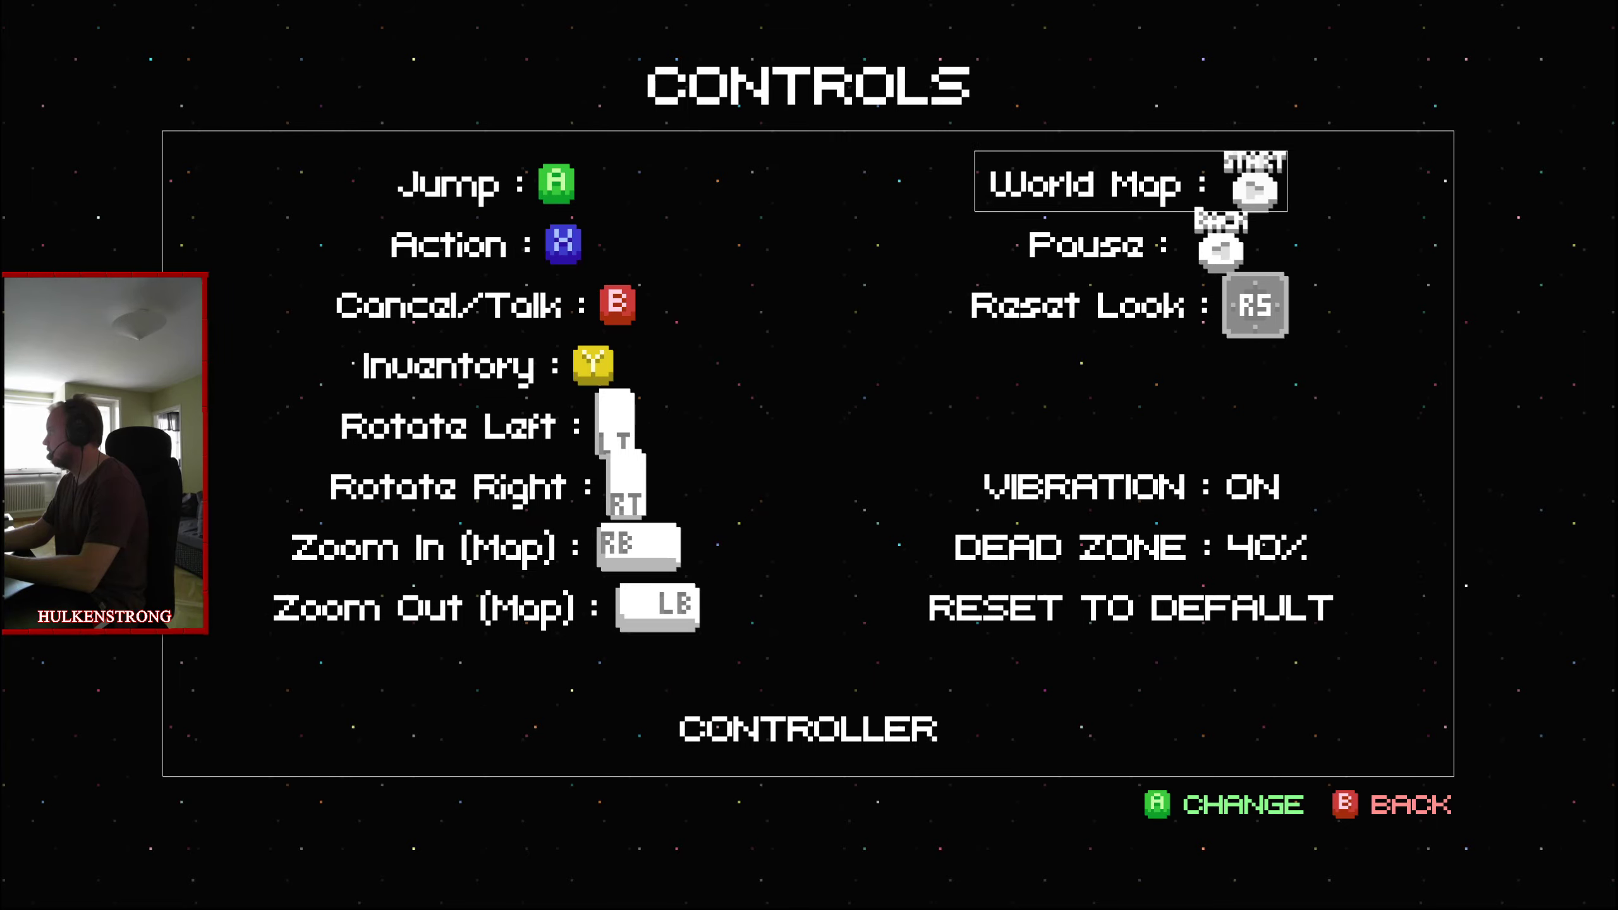
key(Escape)
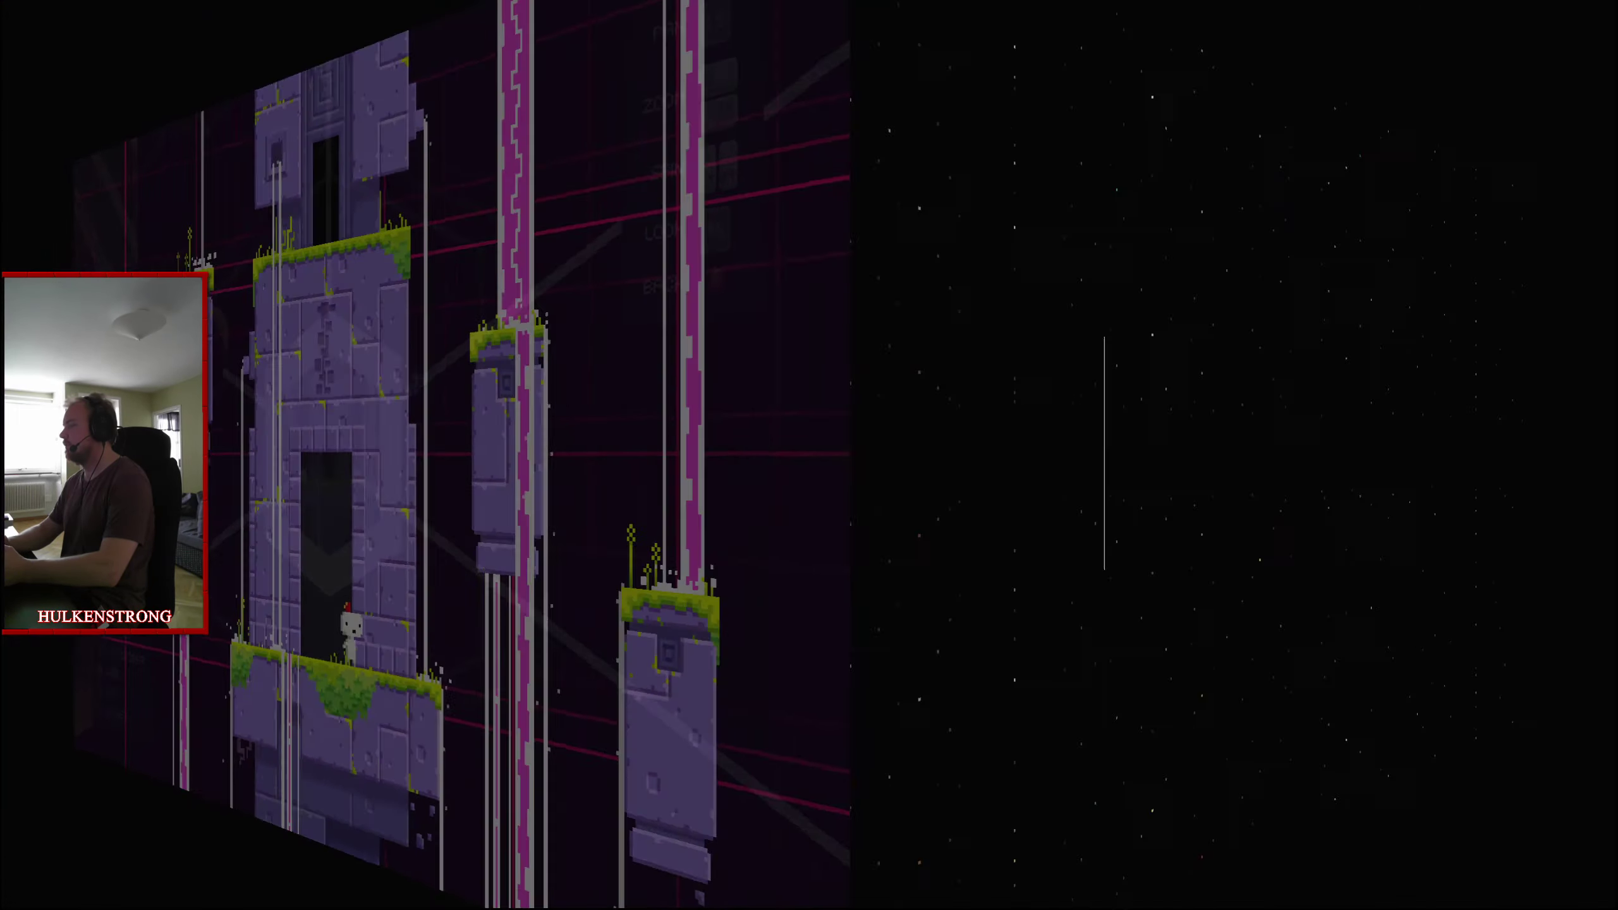
Pause FEZ to show the resume, options, credits and exit menu.
key(Escape)
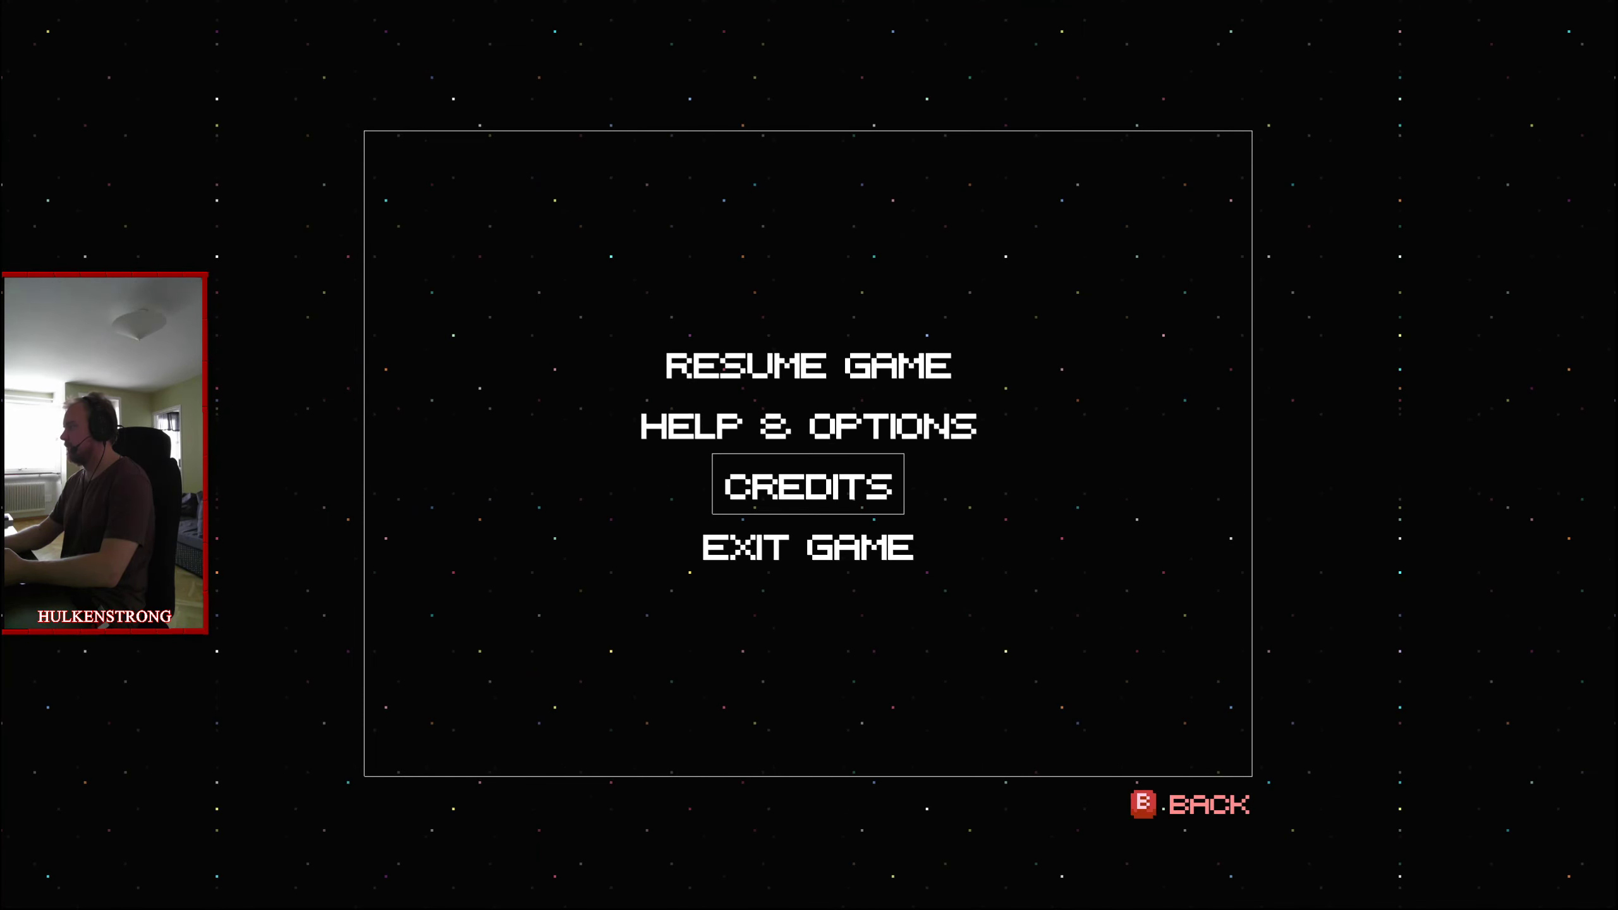
click(807, 548)
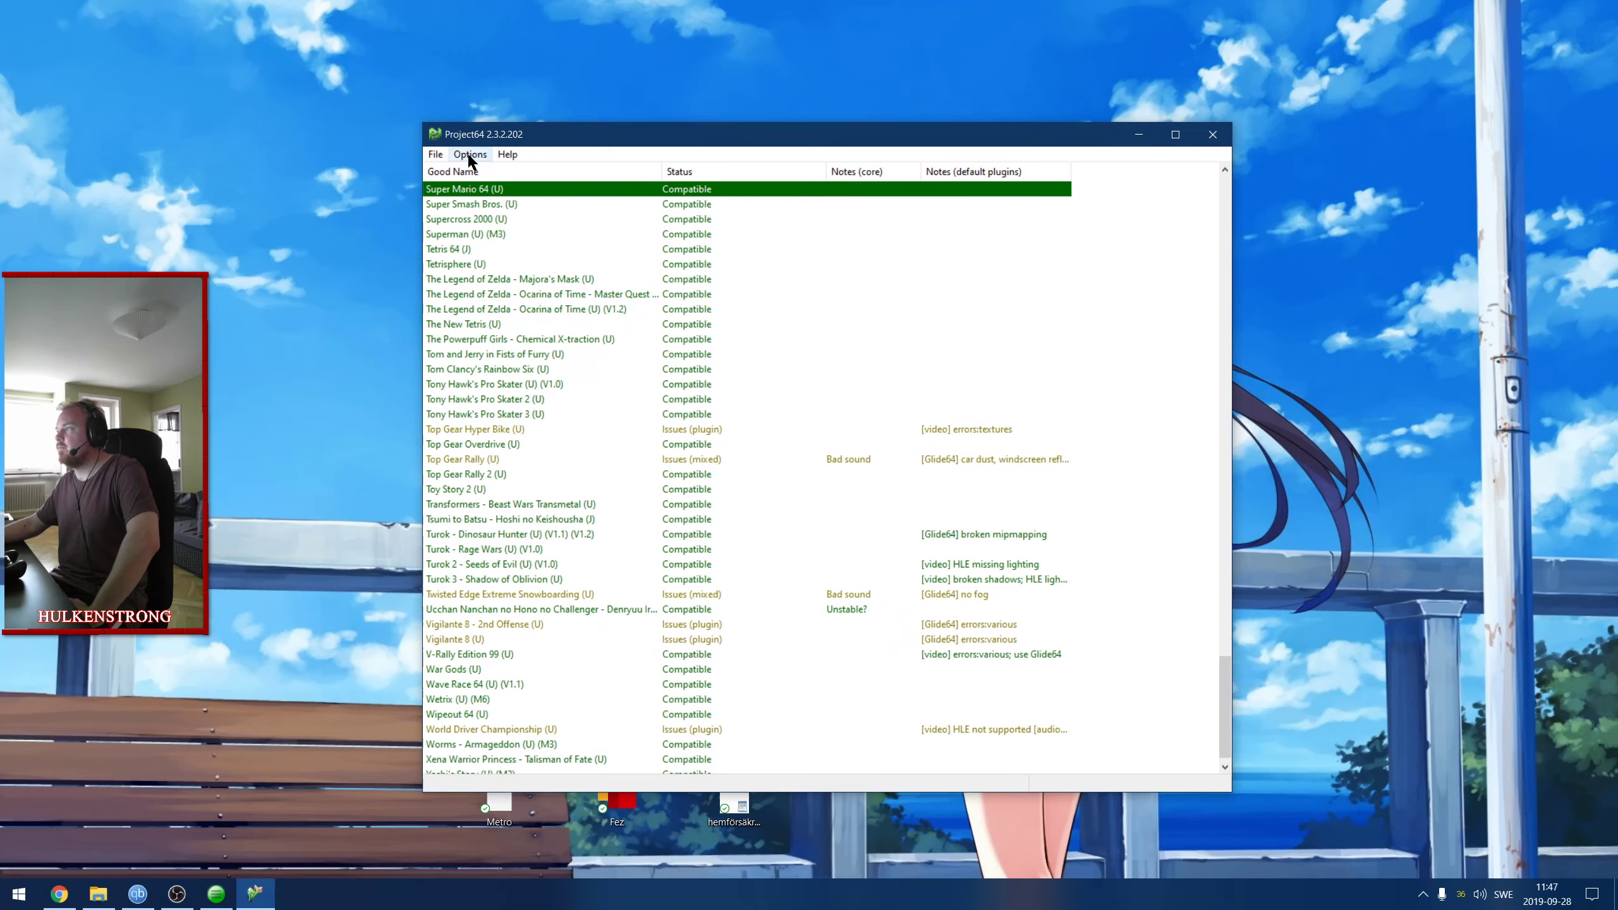
Open Project64's Options menu over the N64 game compatibility list.
click(468, 154)
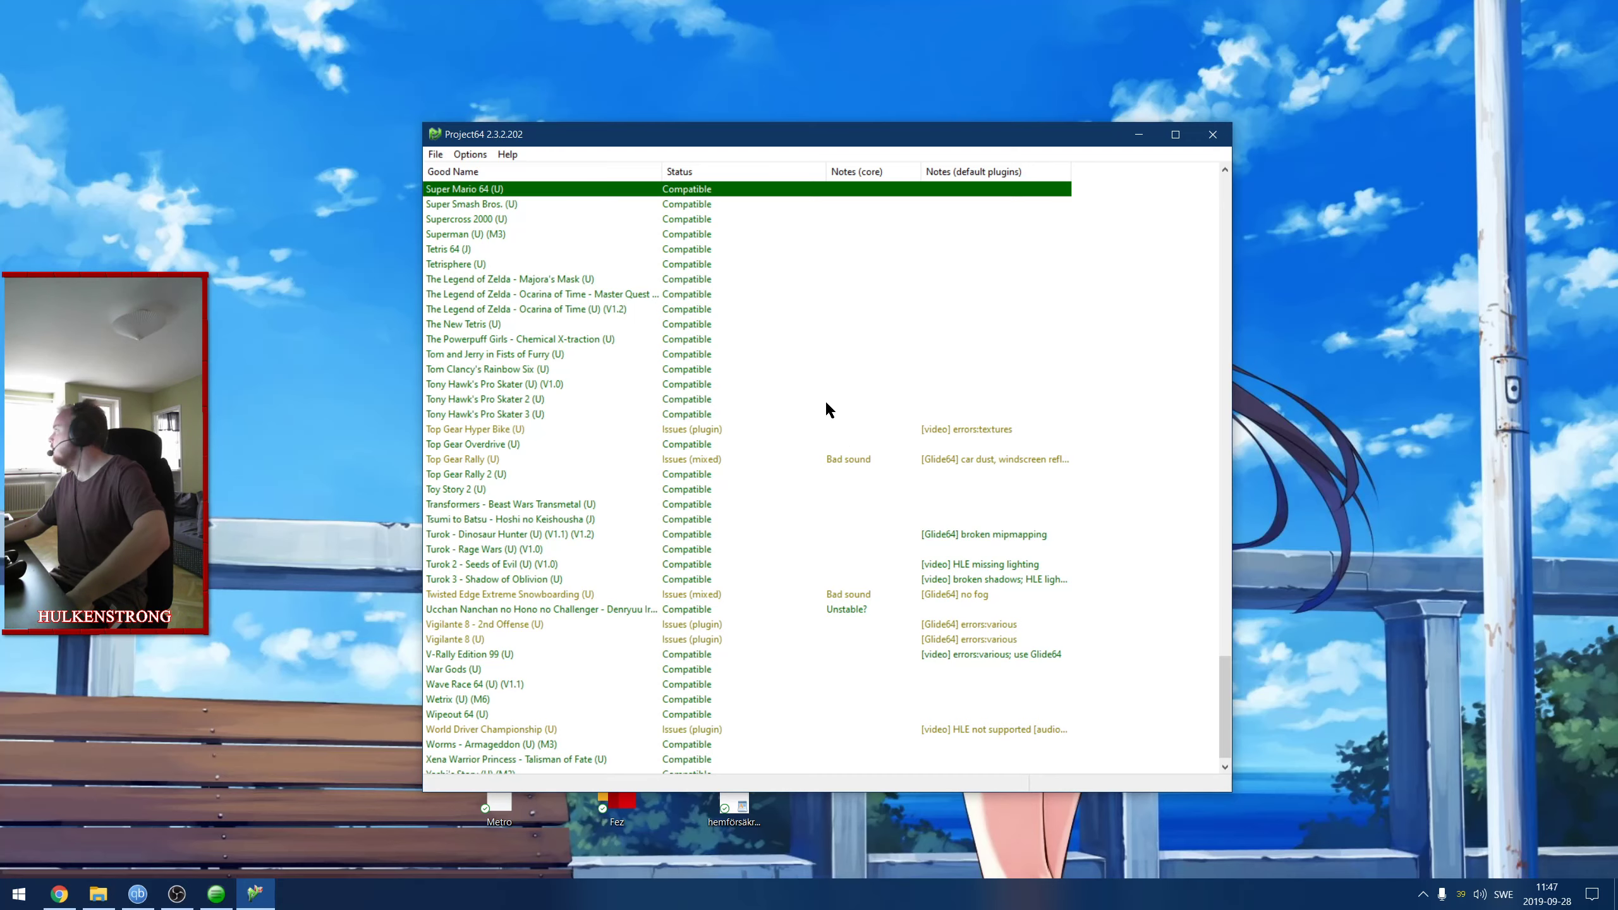
Apply 2560x1440 full-screen resolution, Copy memory sync, 16x anisotropic filtering and 8x antialiasing.
click(1212, 134)
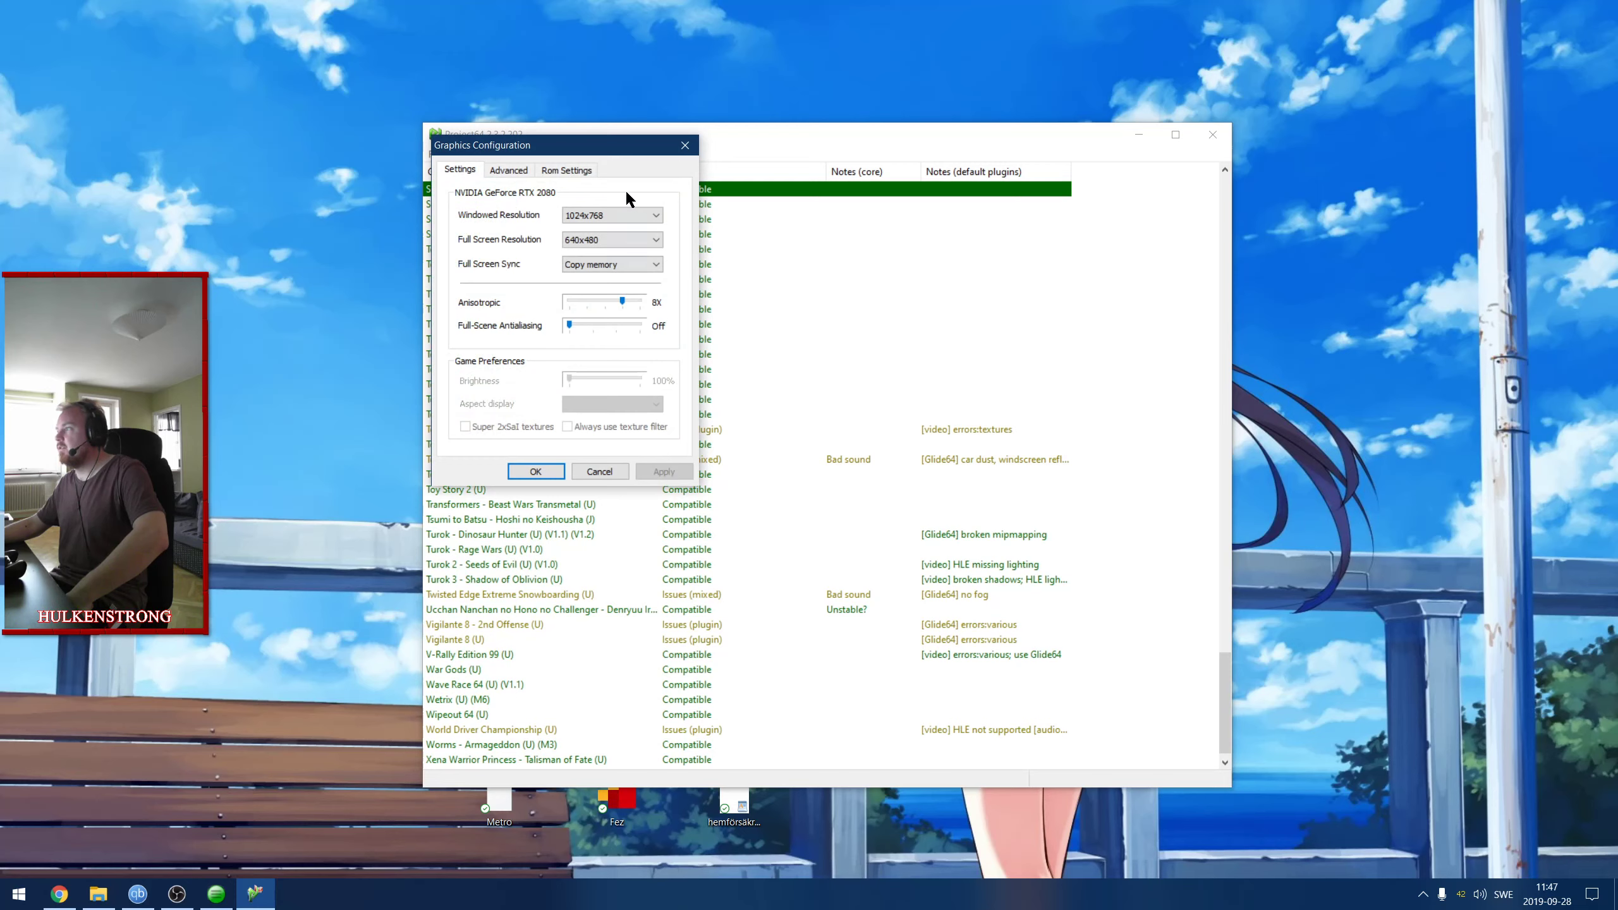
click(654, 215)
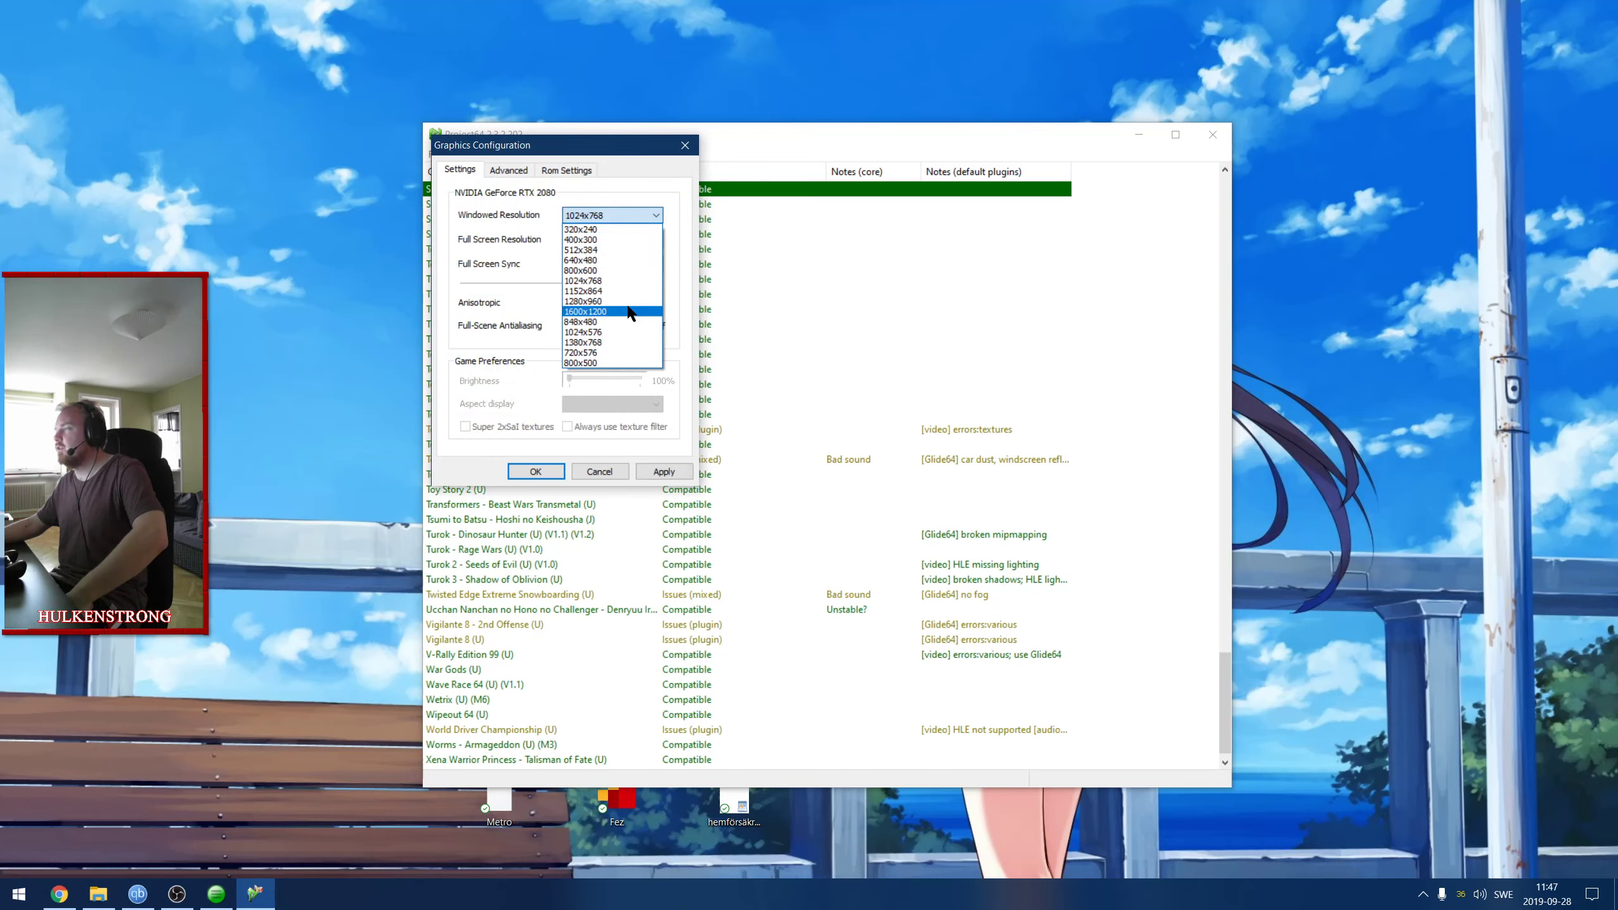
mouse_move(609, 271)
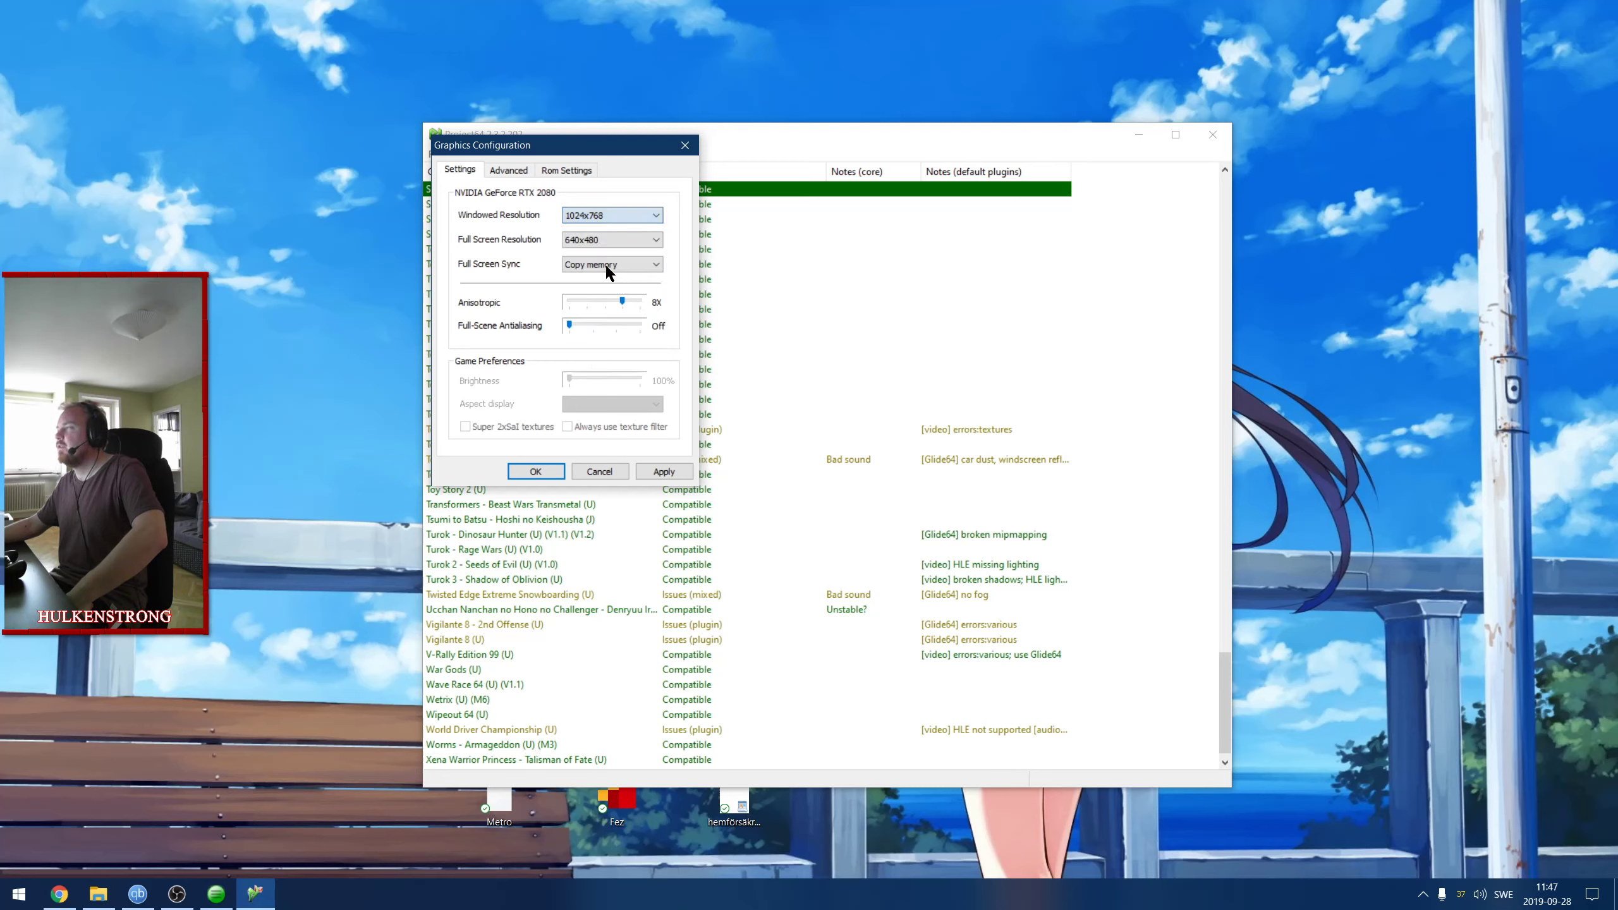
click(654, 240)
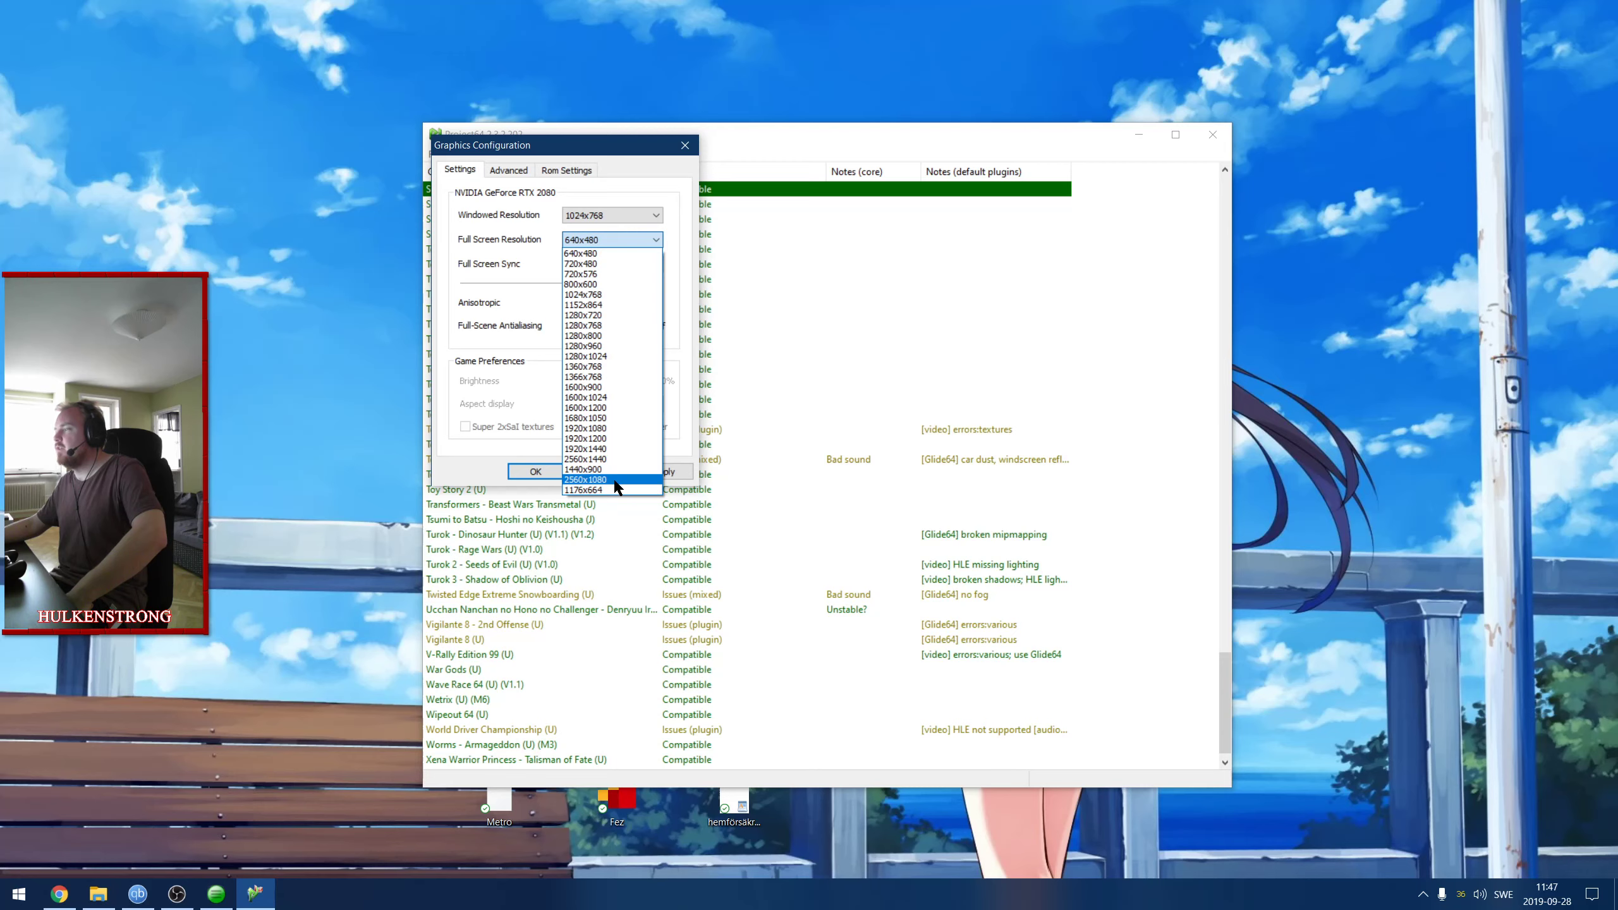
click(584, 479)
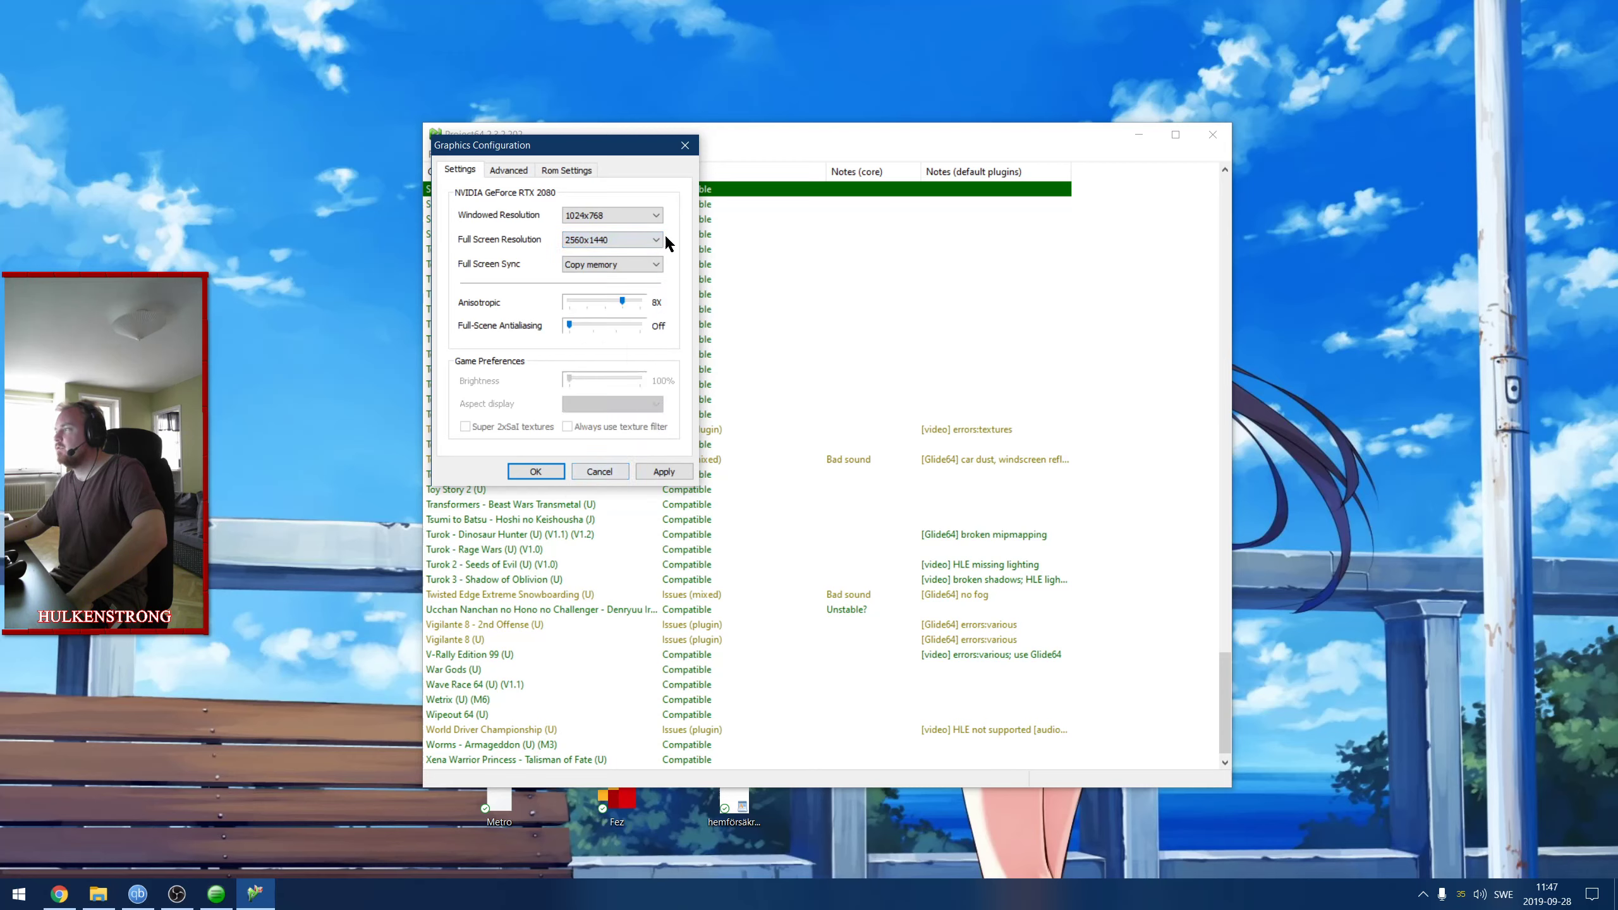
click(656, 240)
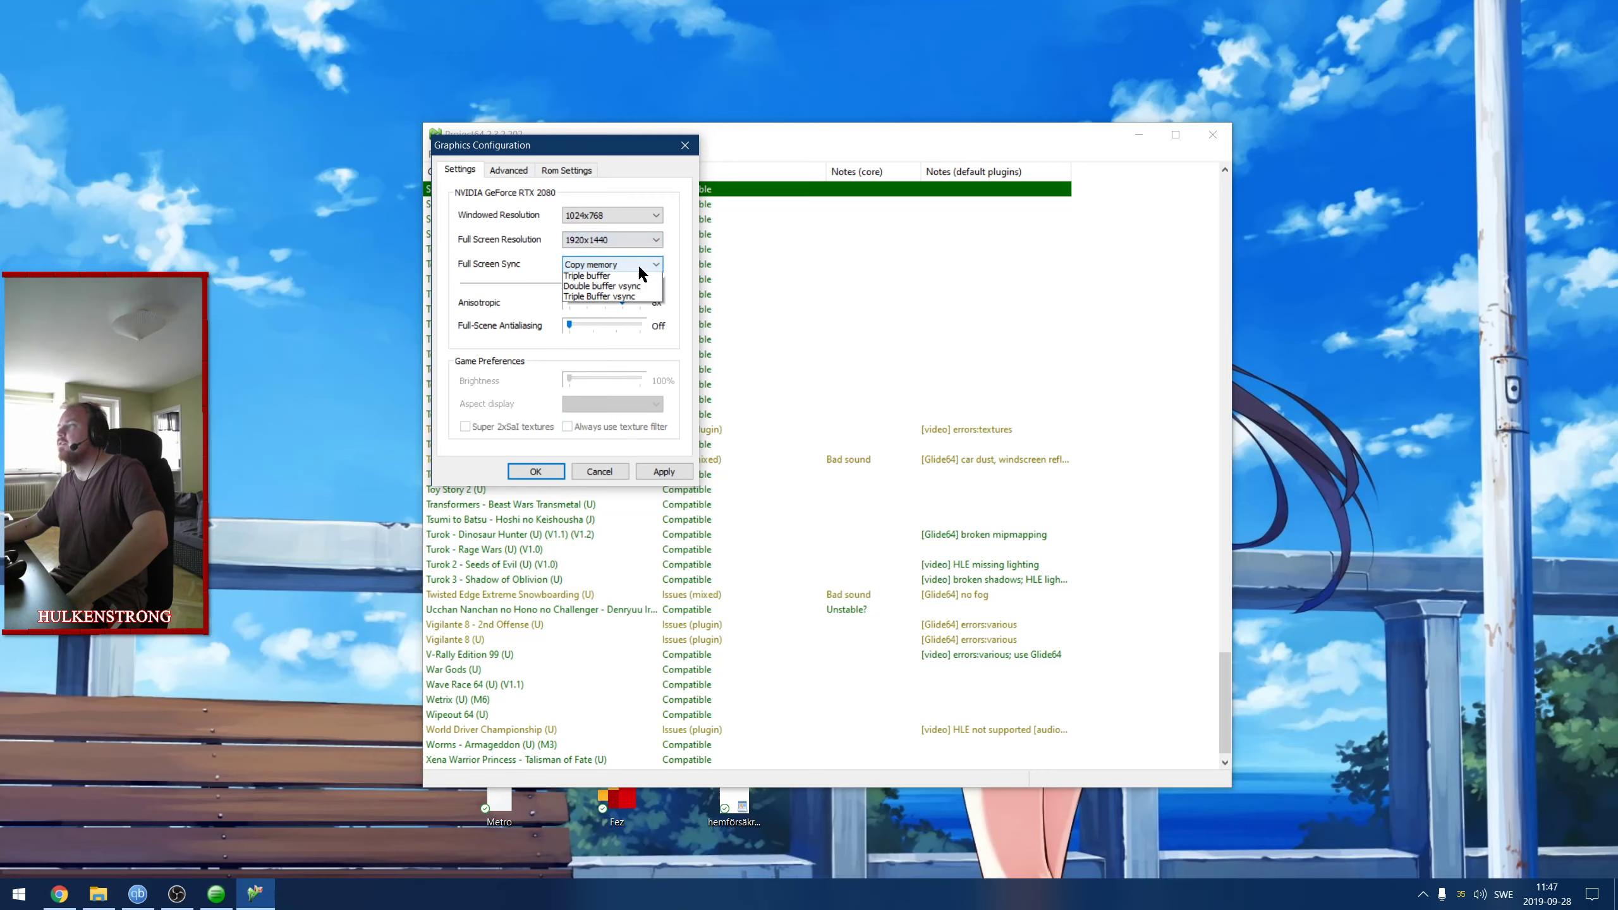
click(589, 264)
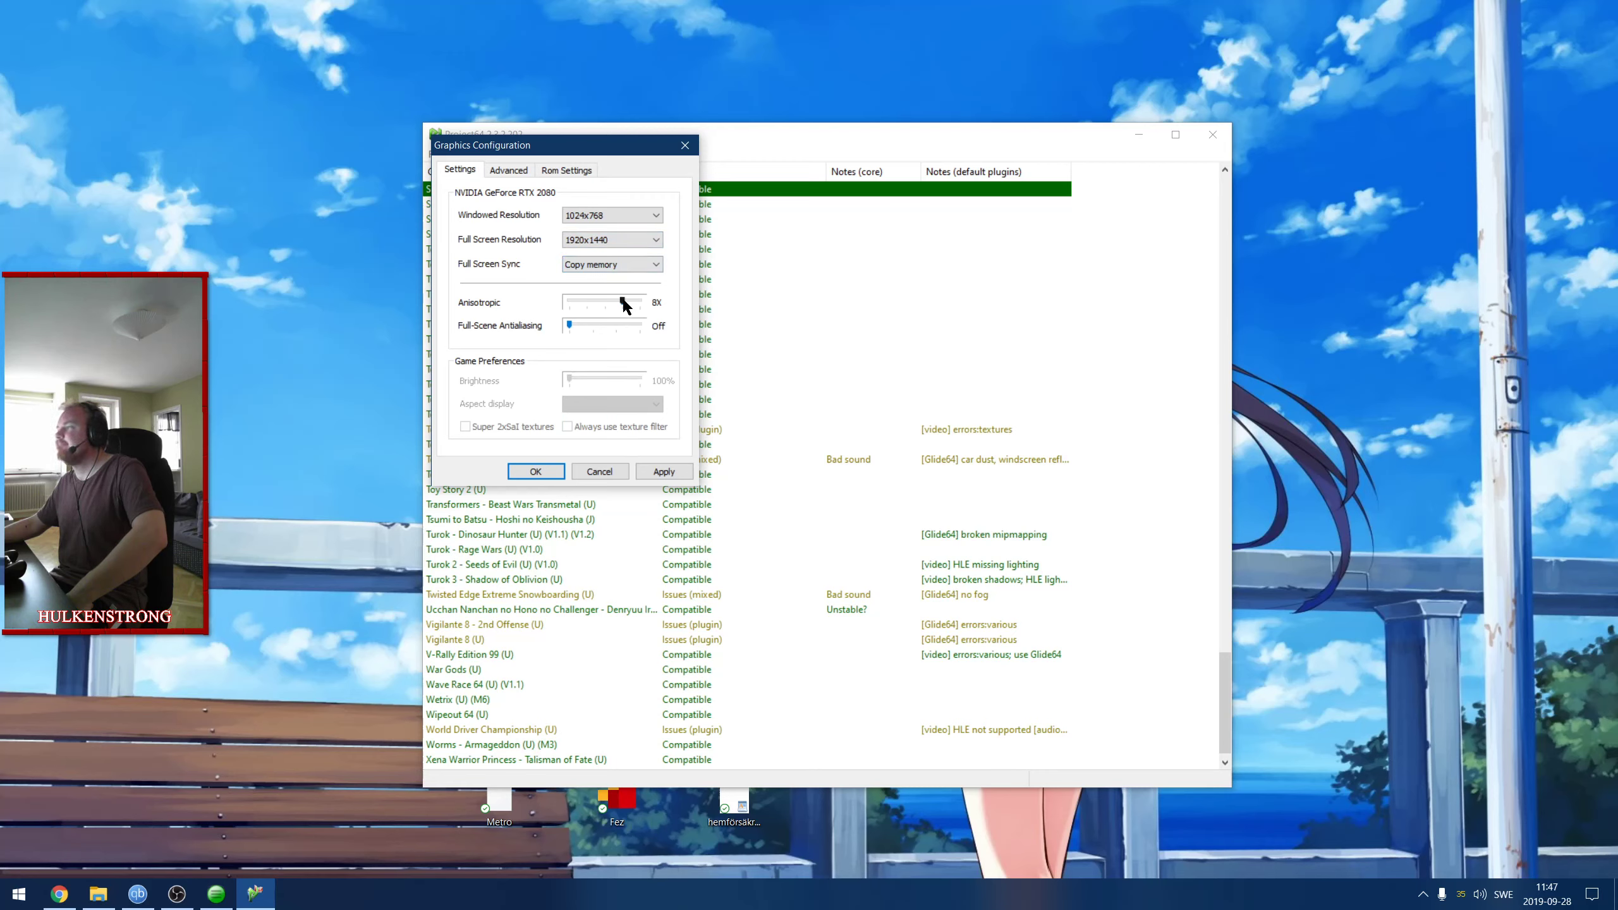
drag(620, 300, 638, 300)
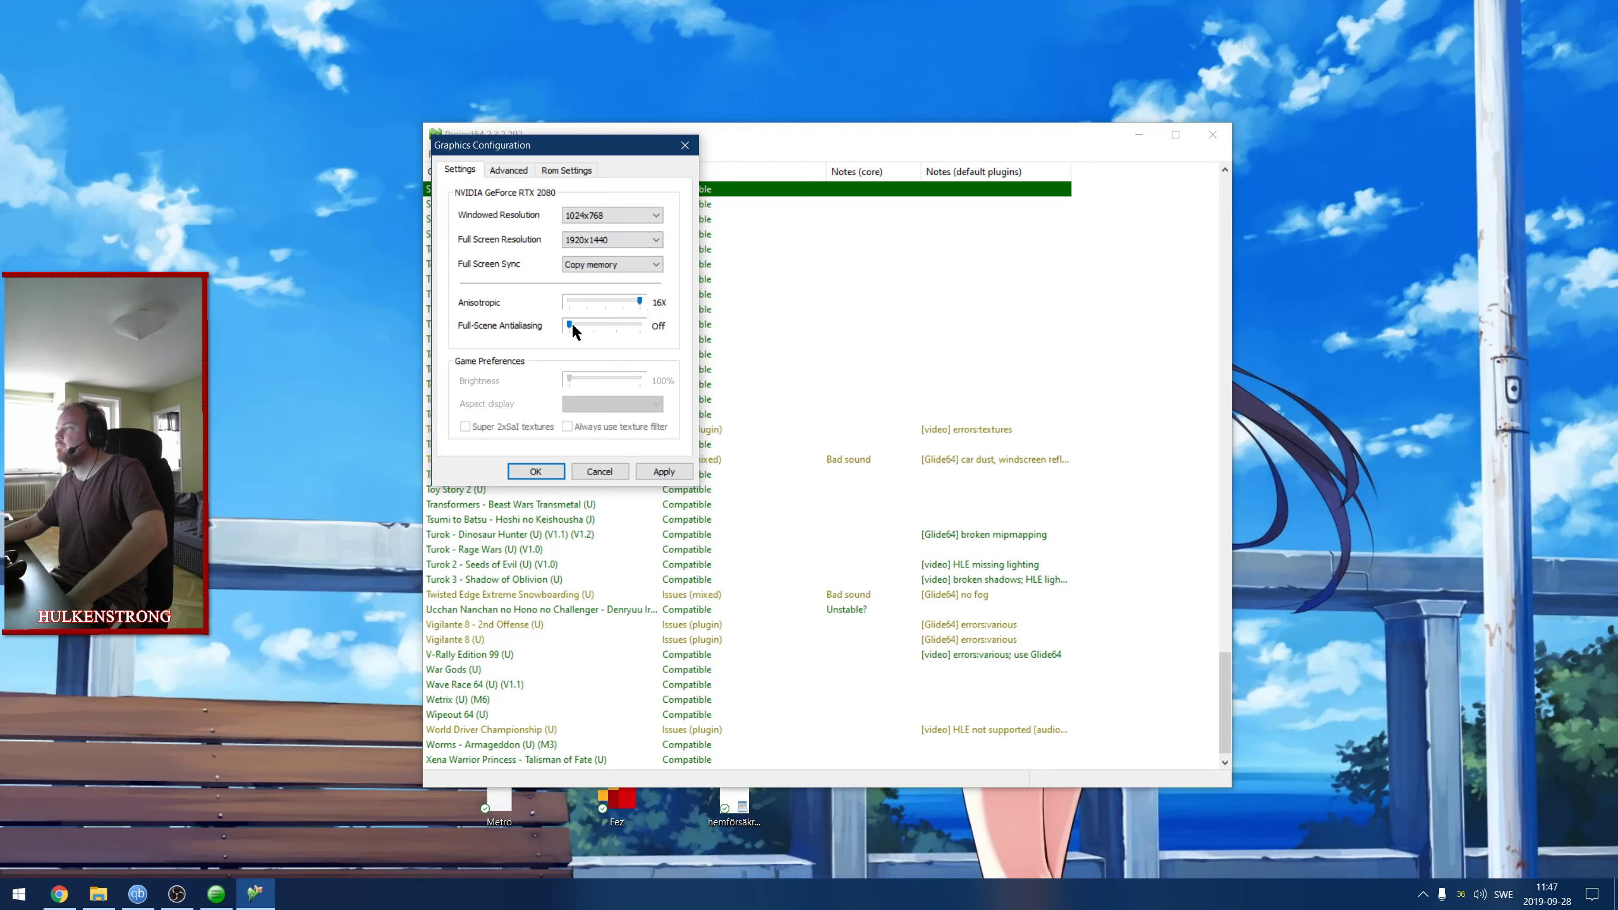
drag(578, 326, 638, 326)
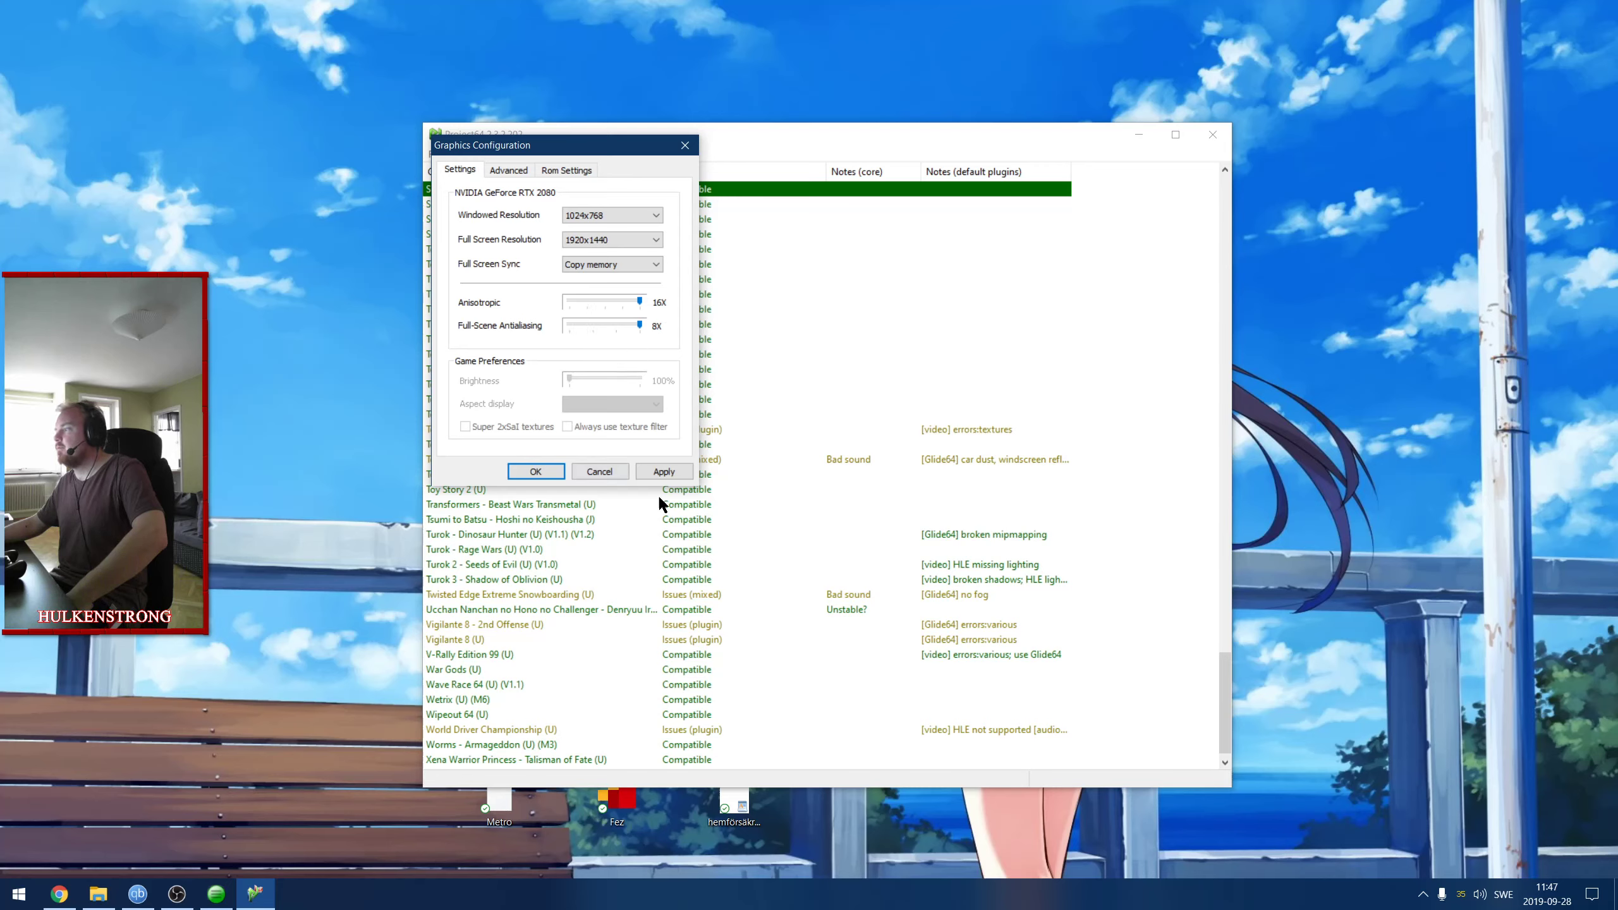
click(664, 470)
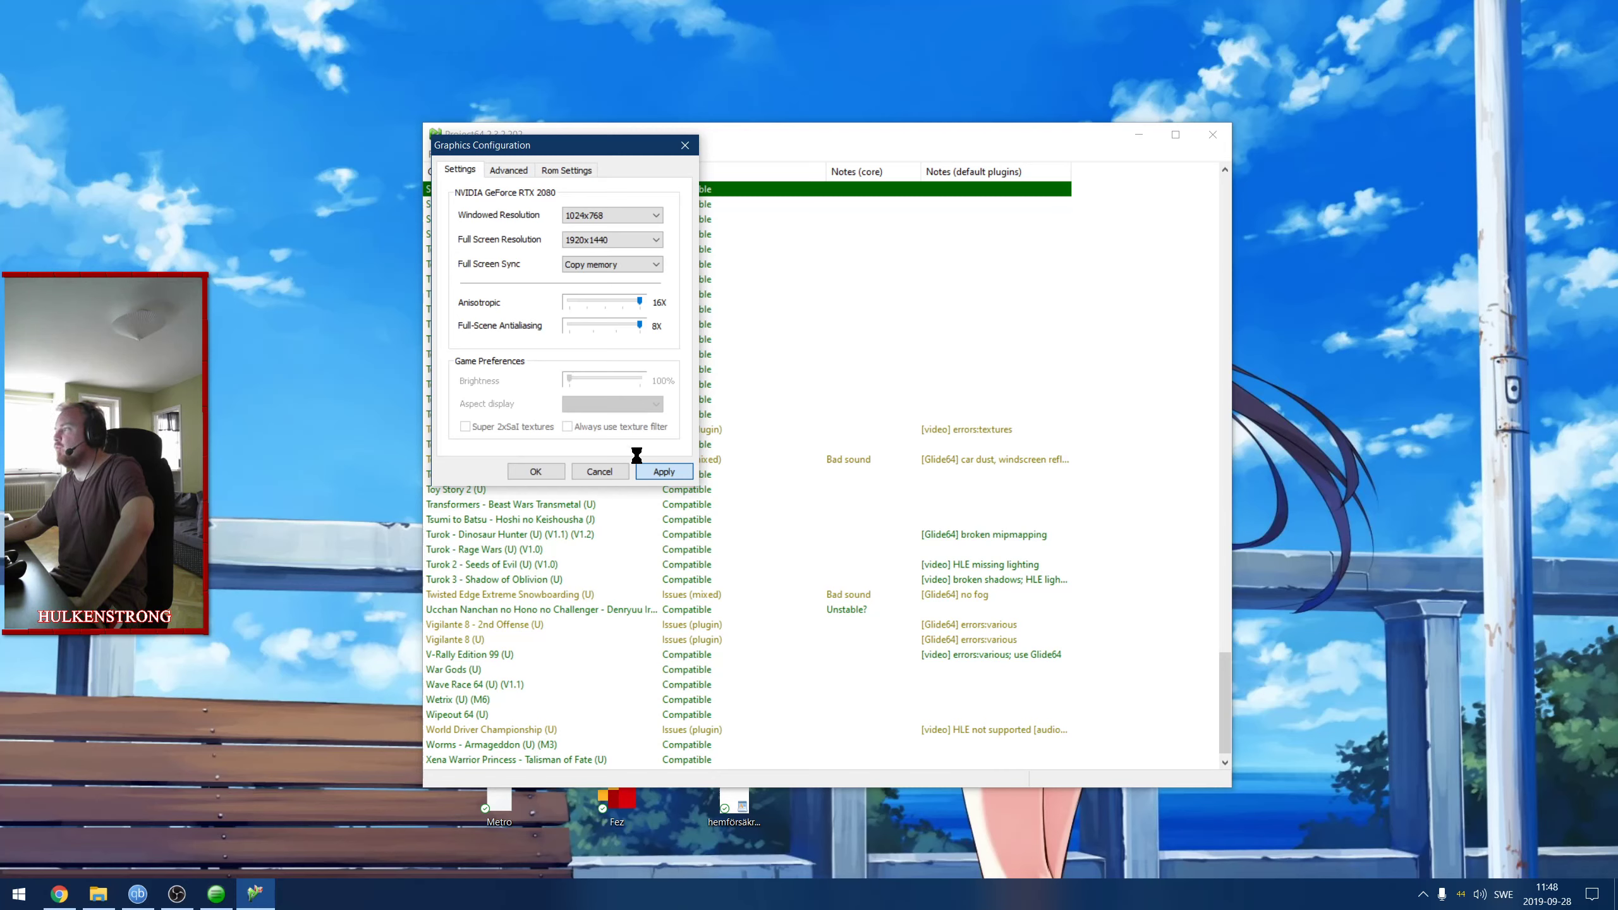
Browse the general and advanced graphics emulation settings tabs.
click(663, 470)
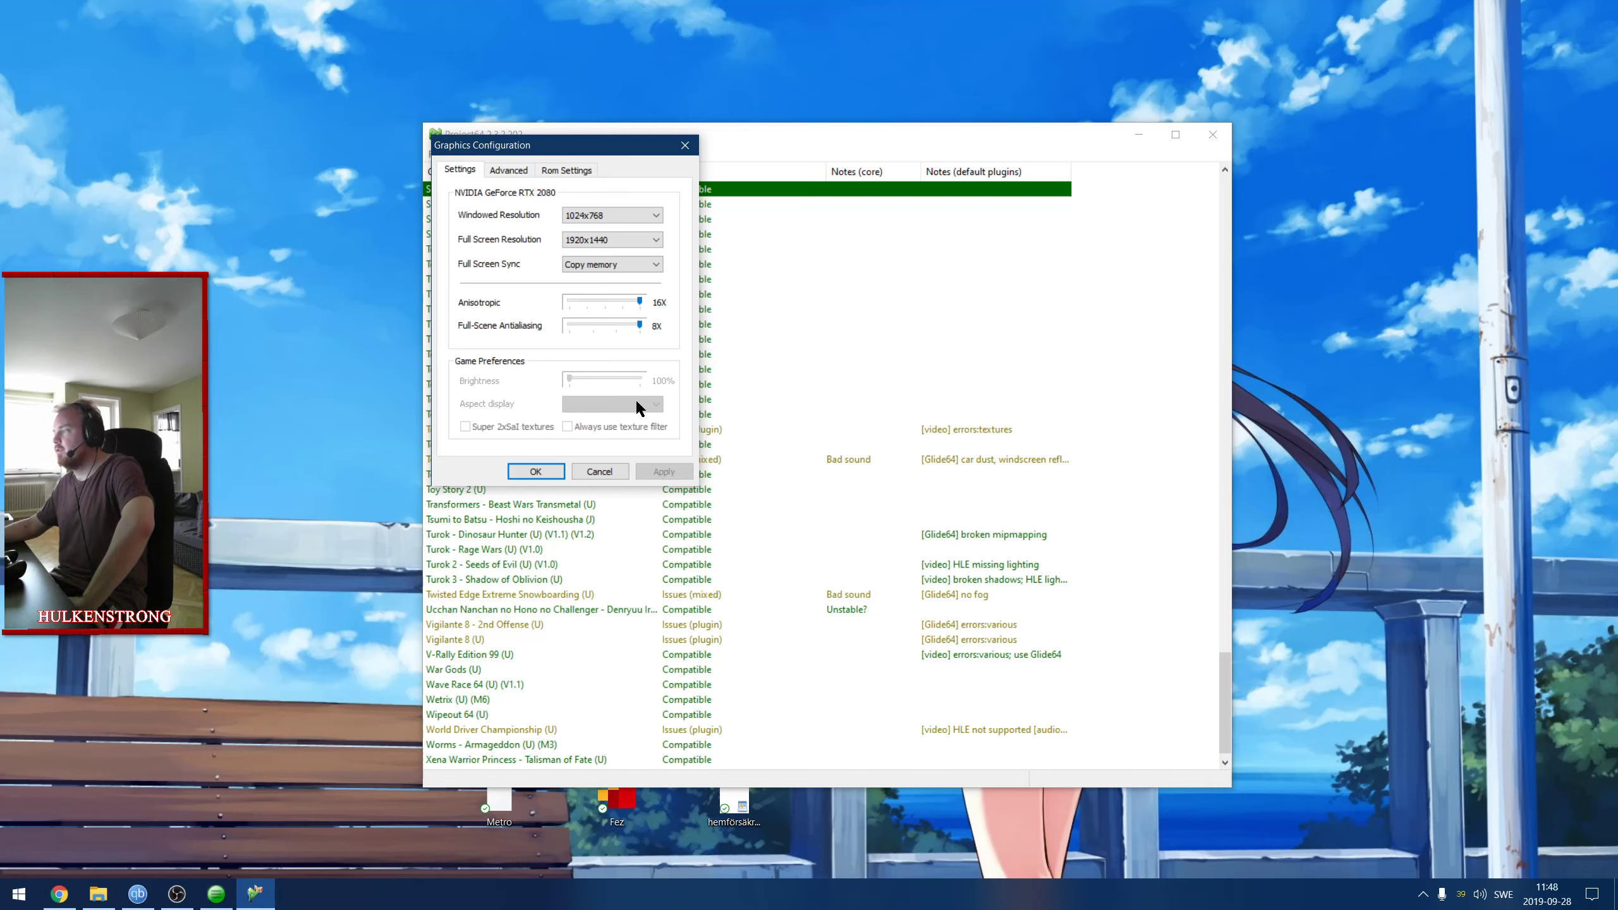
click(507, 170)
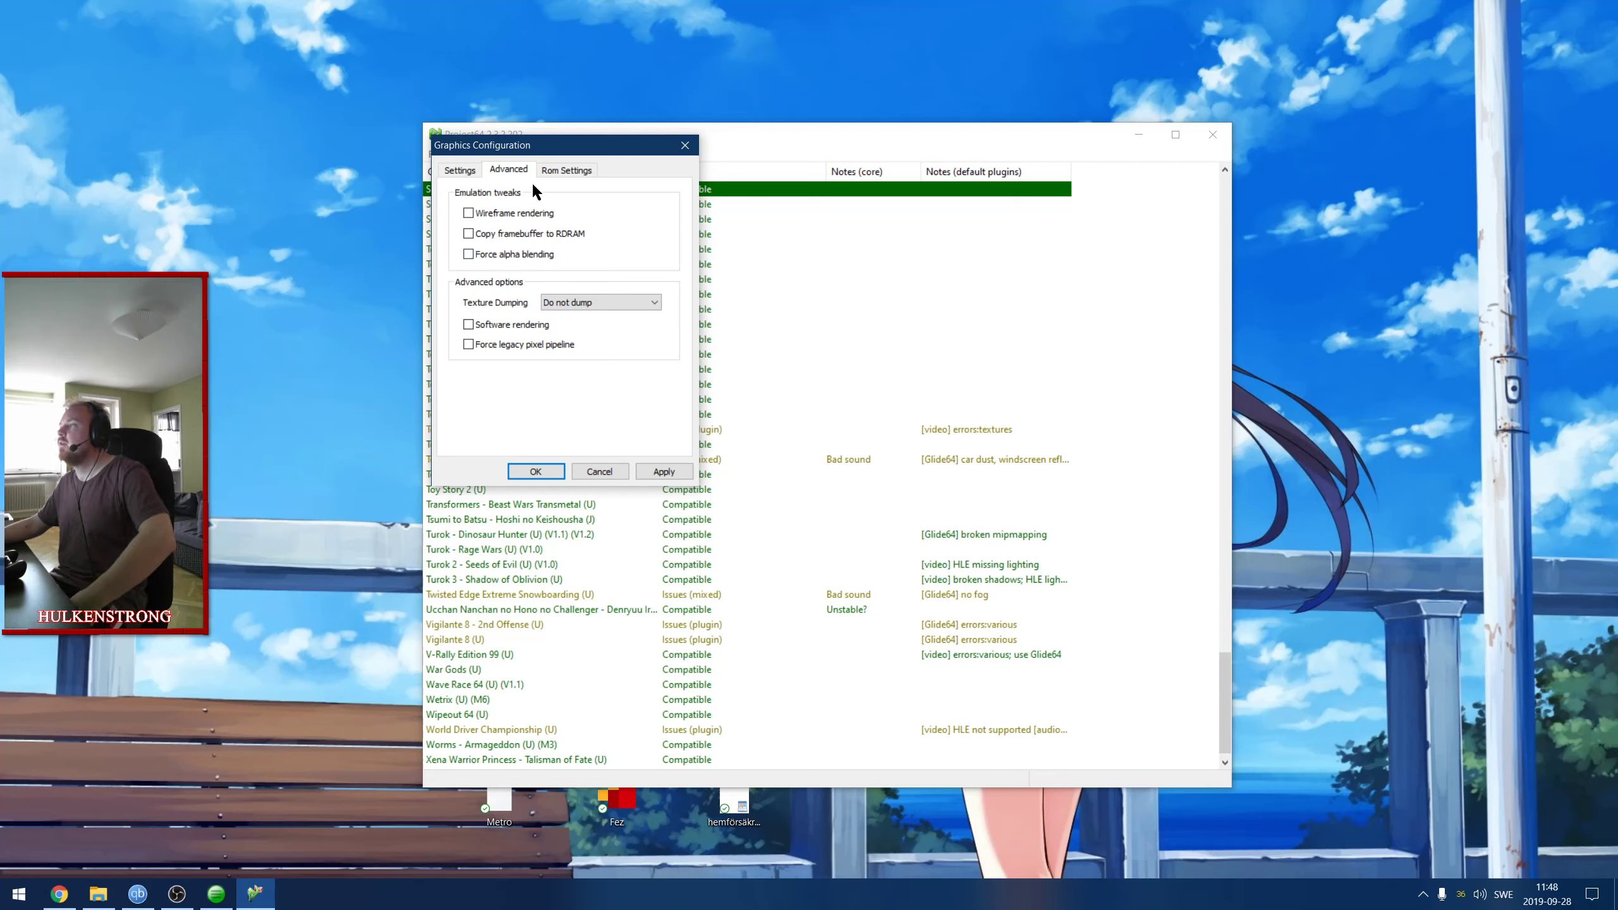
mouse_move(565, 169)
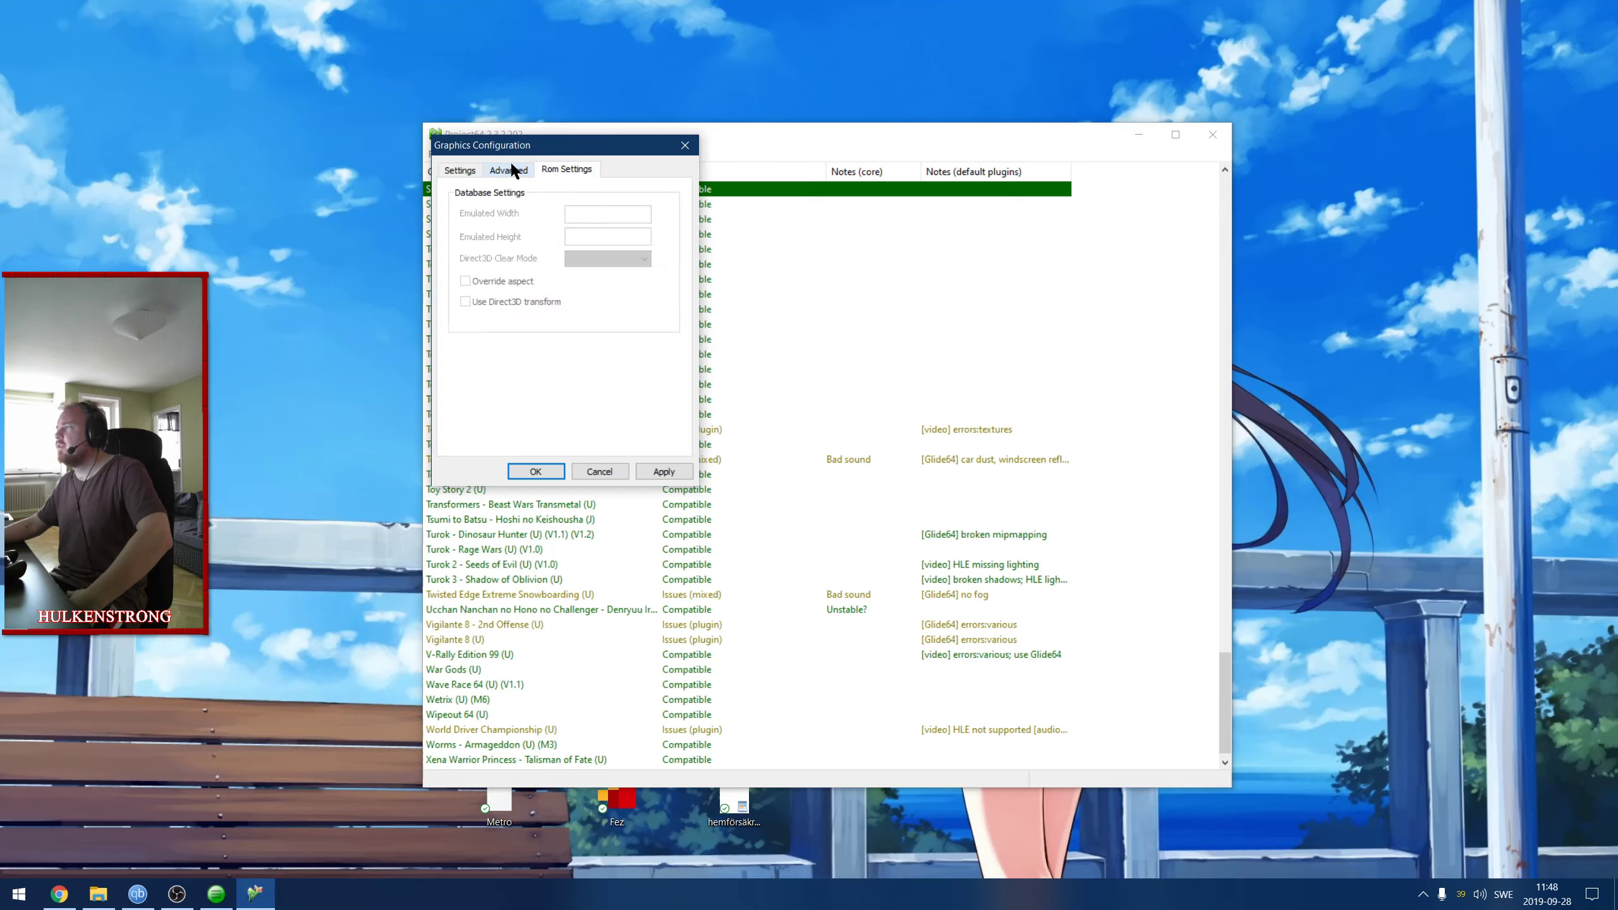
click(507, 169)
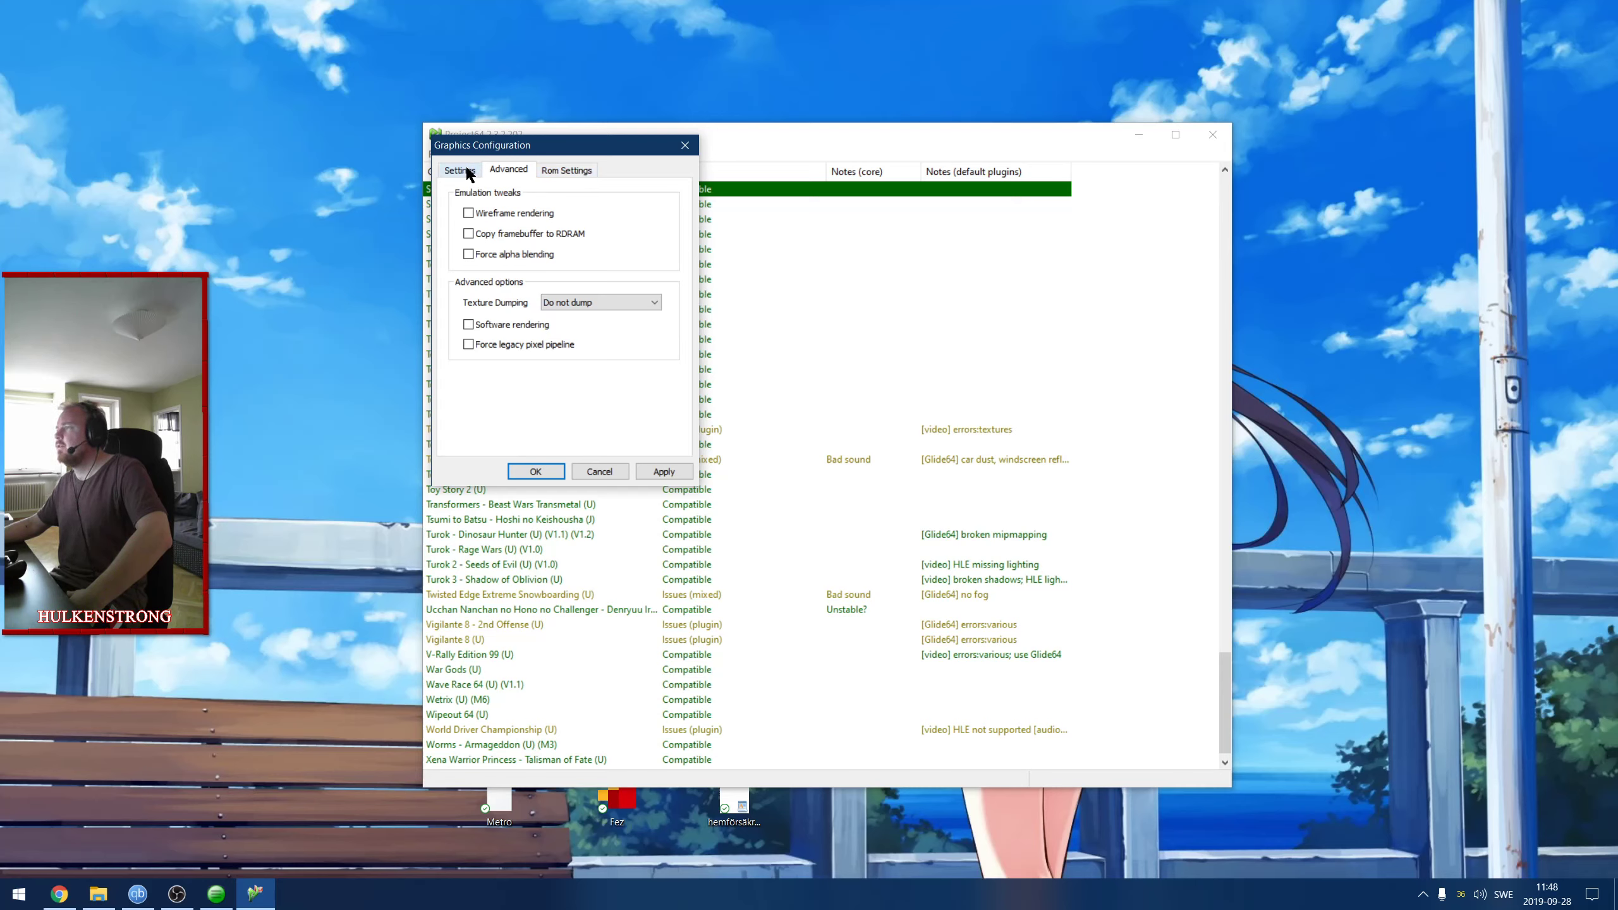
click(459, 169)
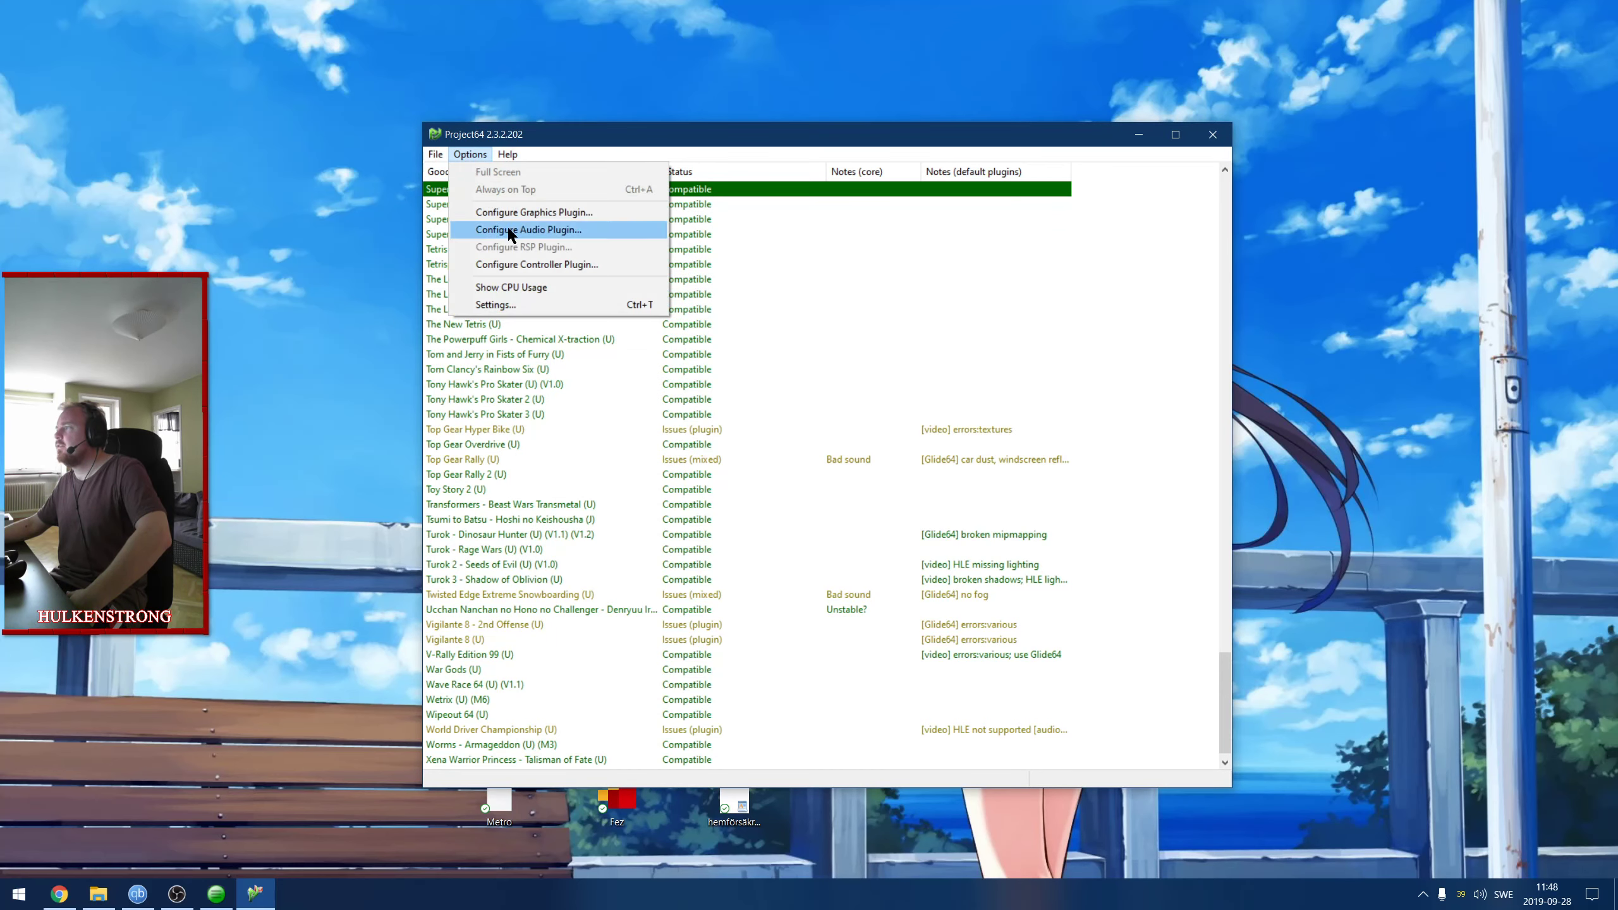
Review the audio and N-Rage controller plugin settings, closing both without changes.
click(527, 229)
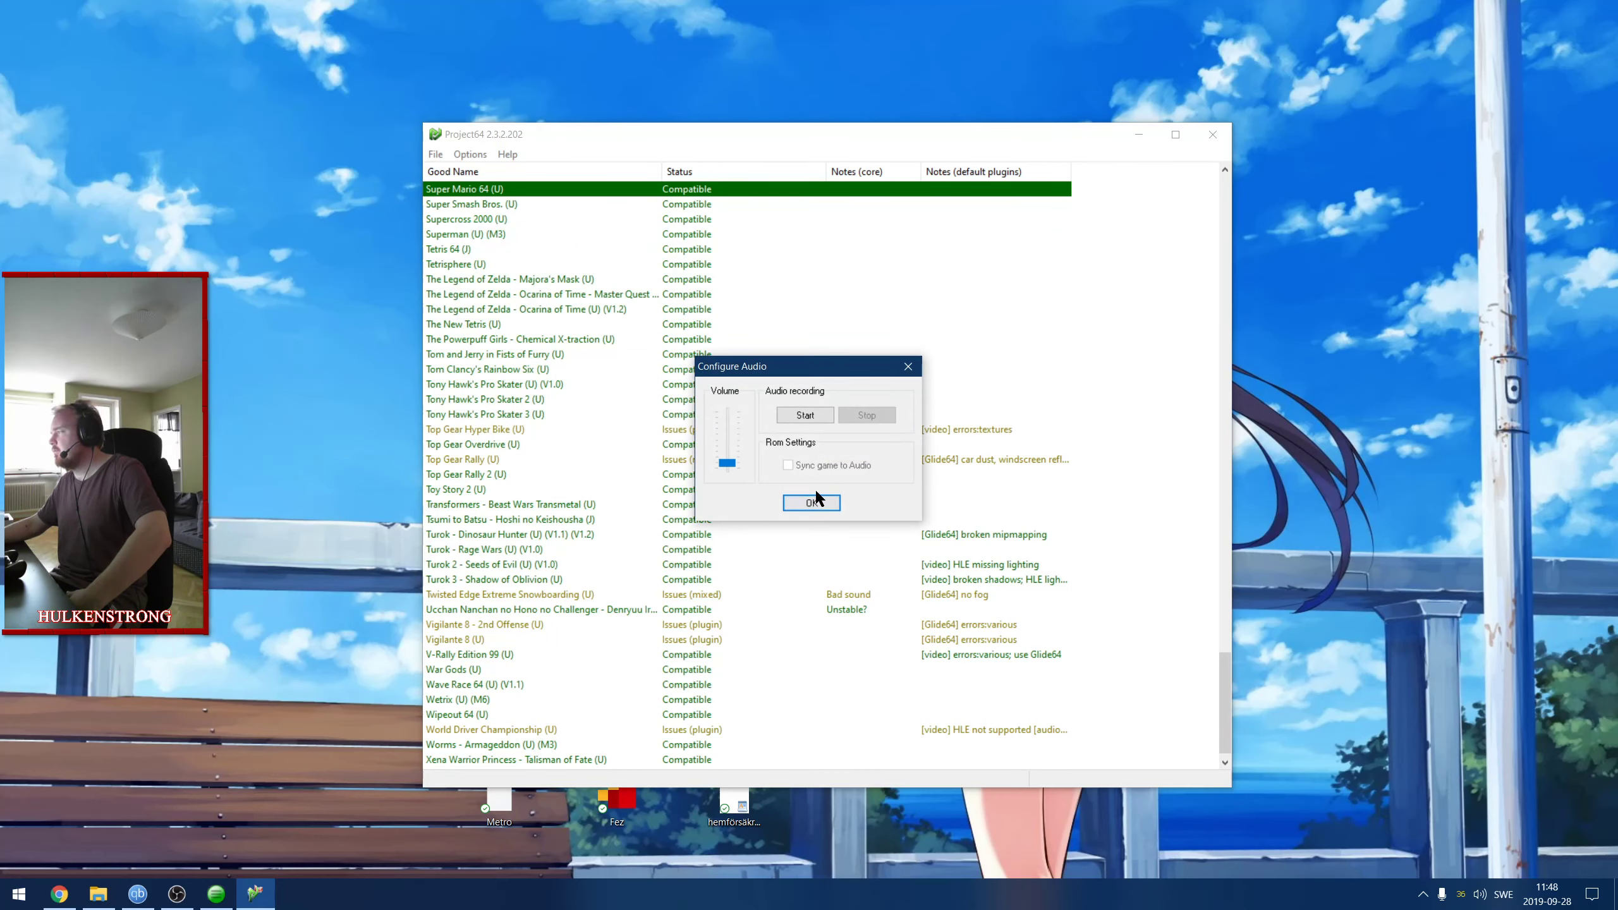
click(811, 502)
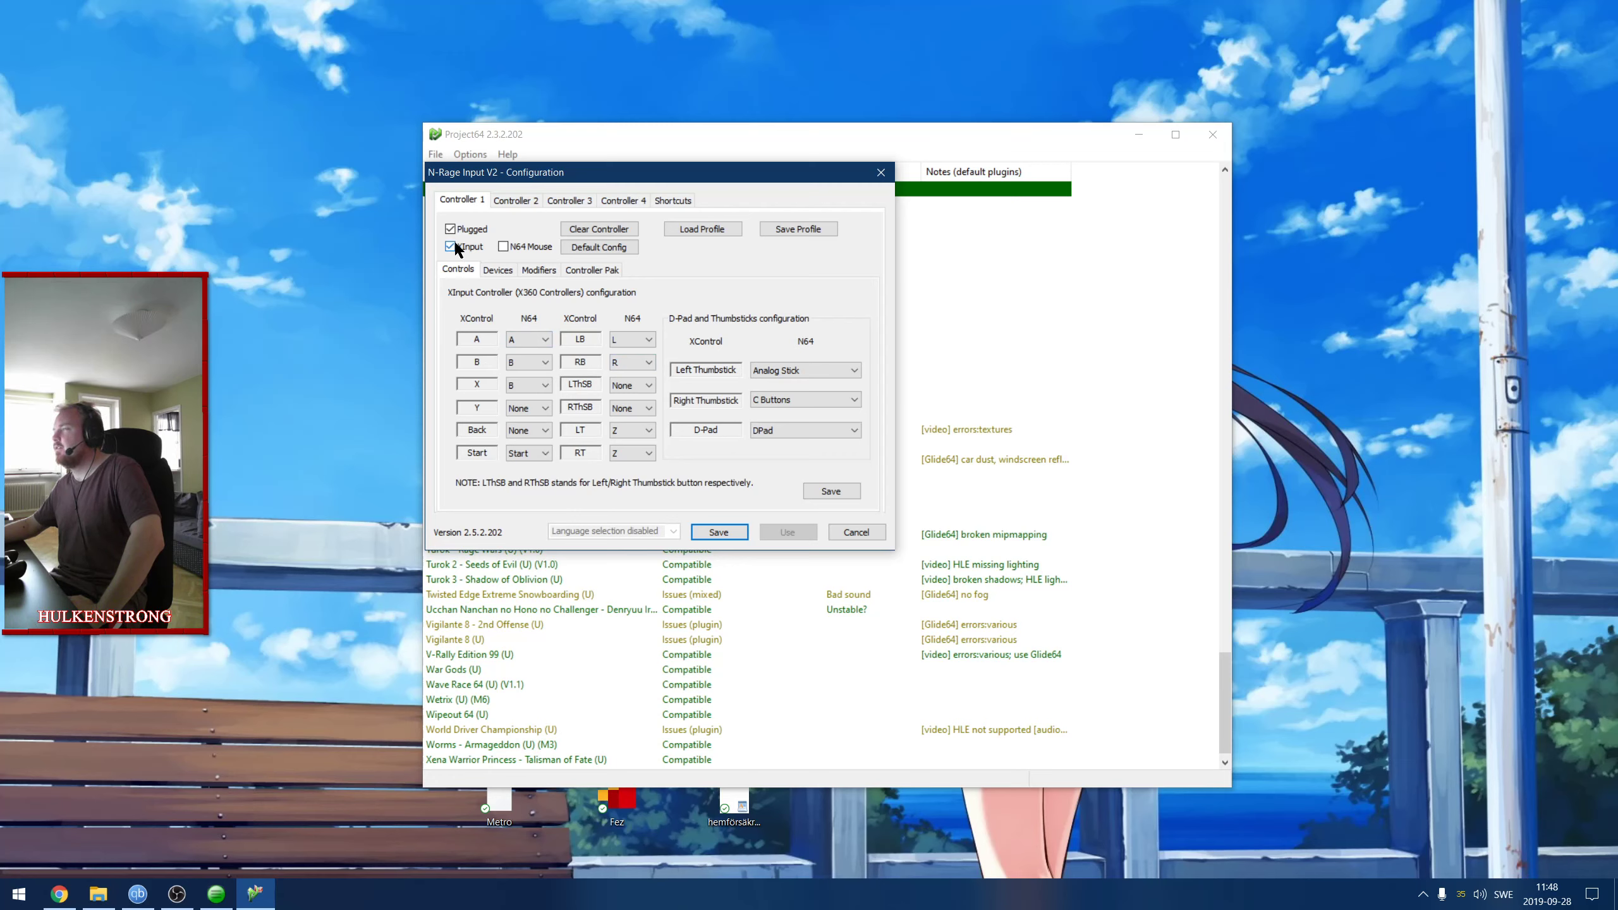
click(497, 269)
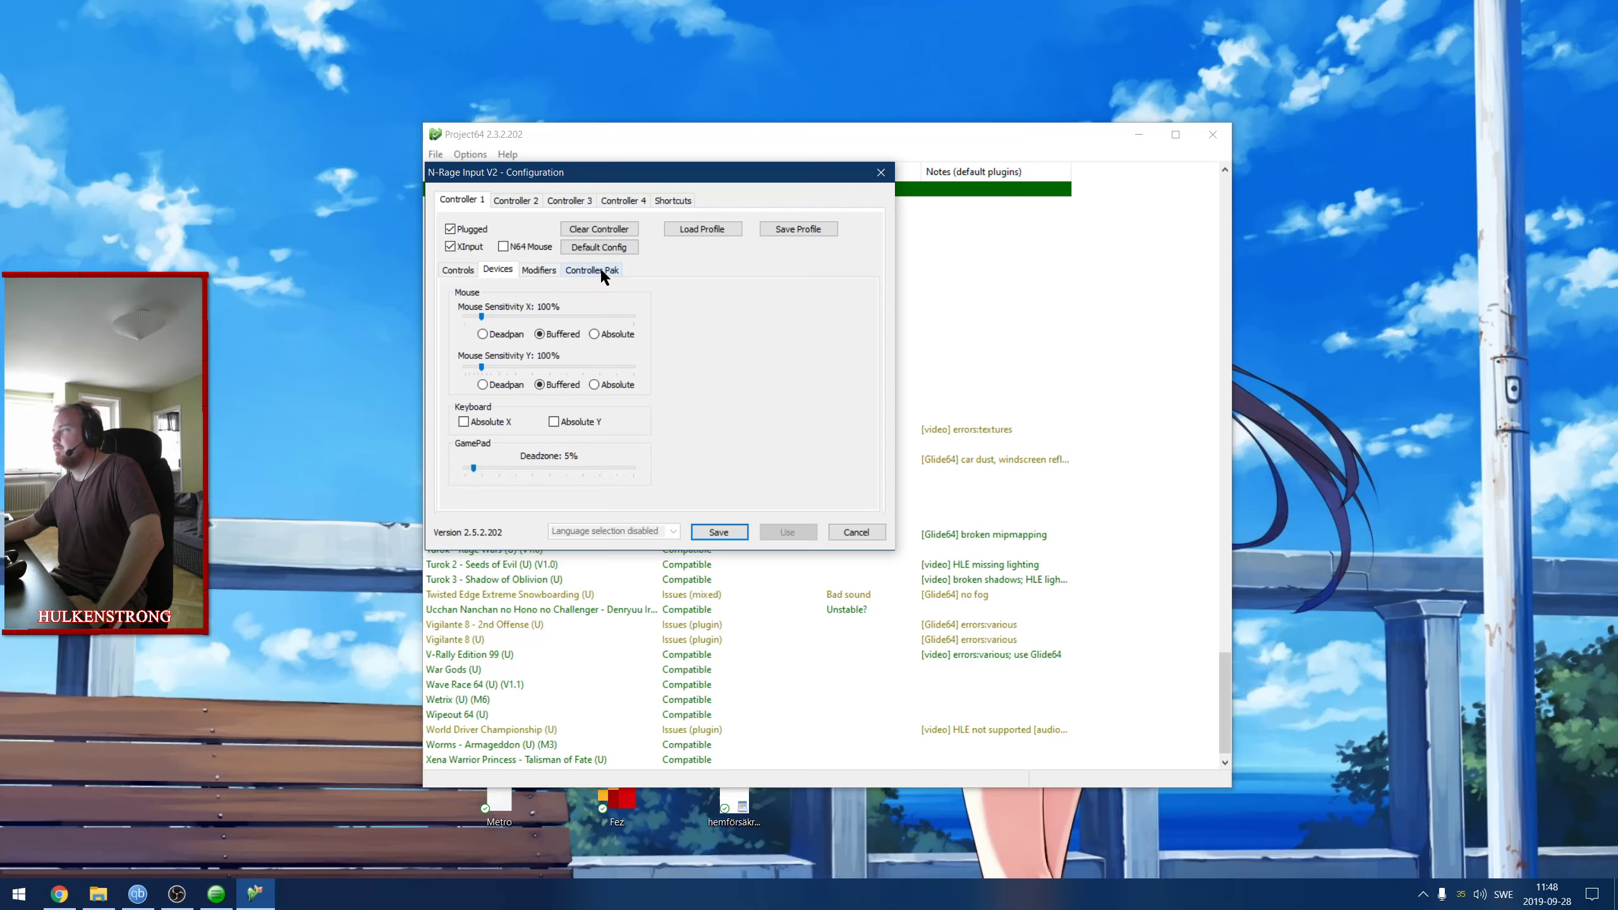
click(538, 270)
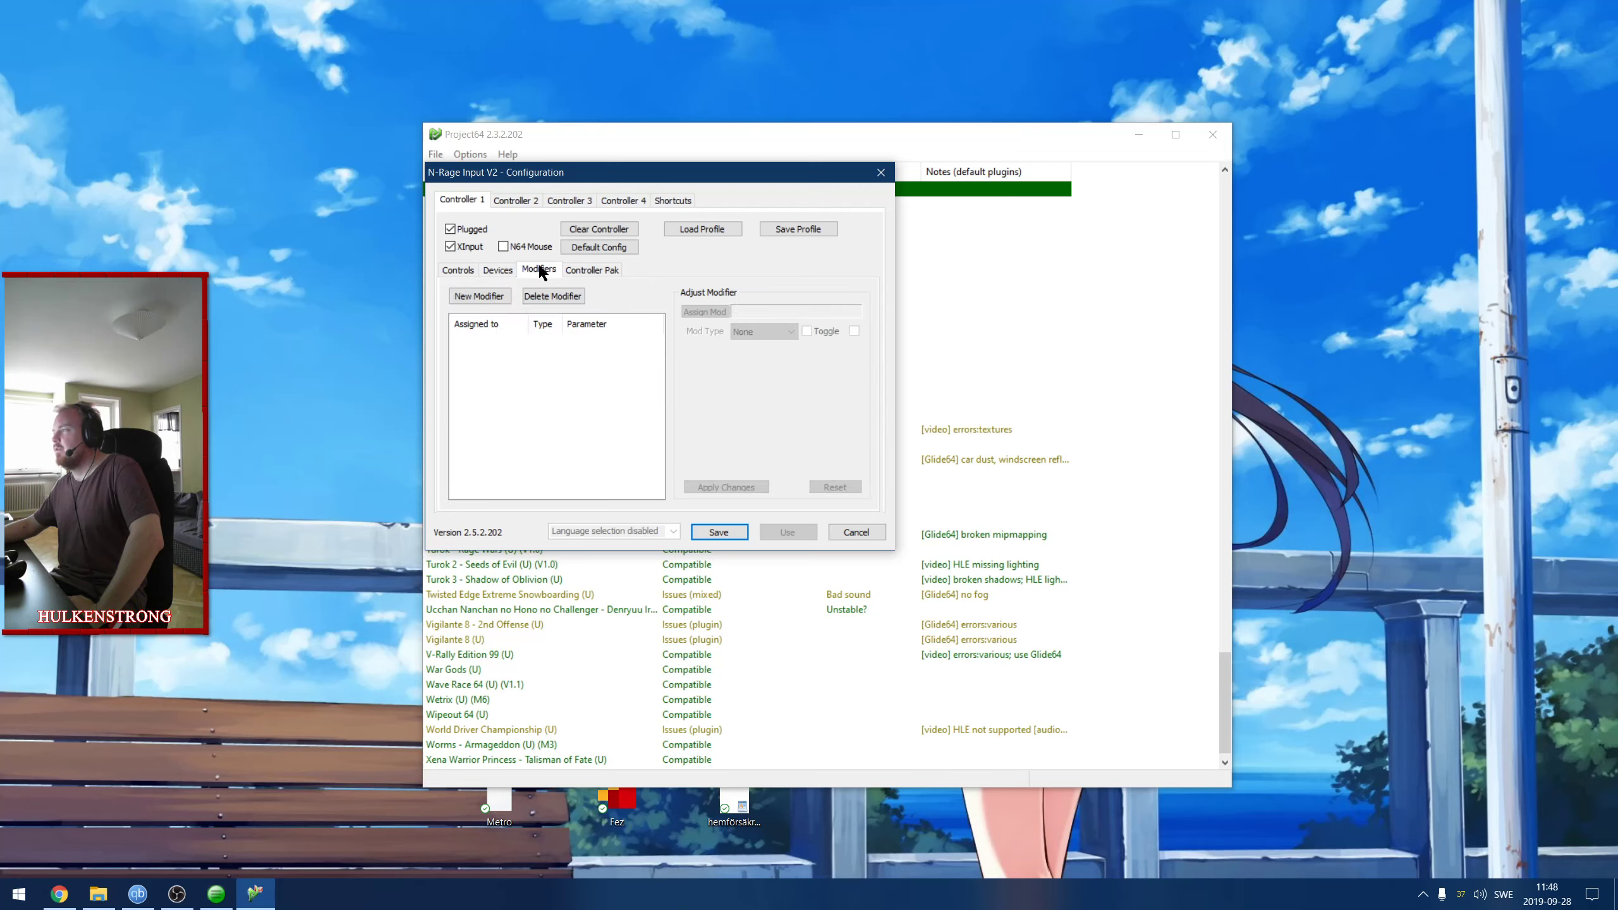
click(457, 269)
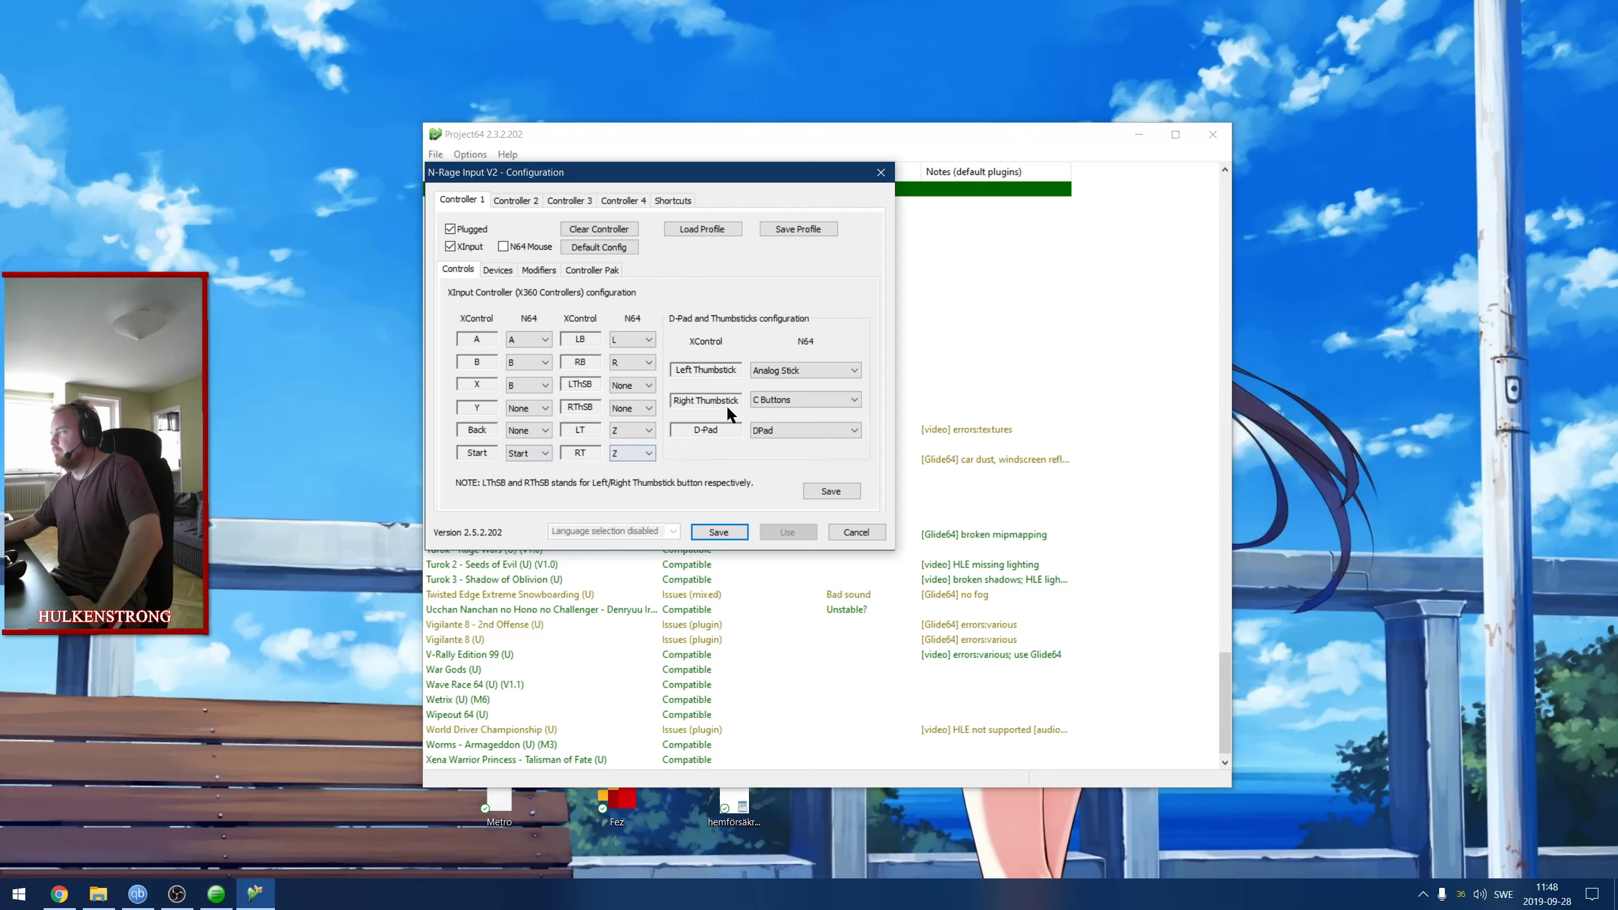
mouse_move(465, 476)
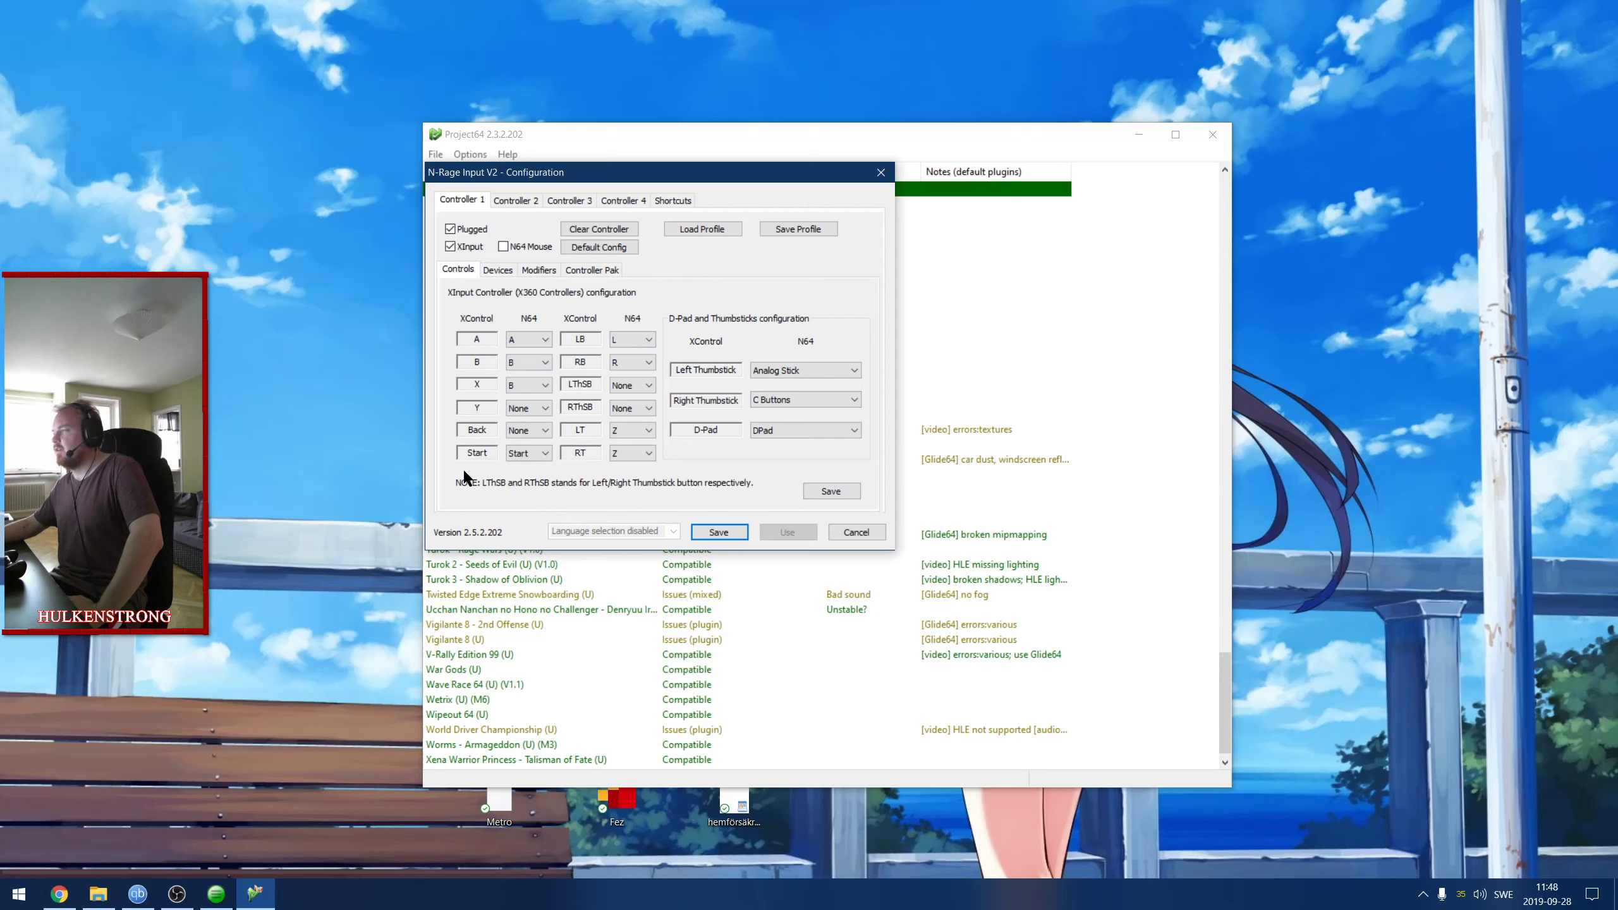
mouse_move(830, 538)
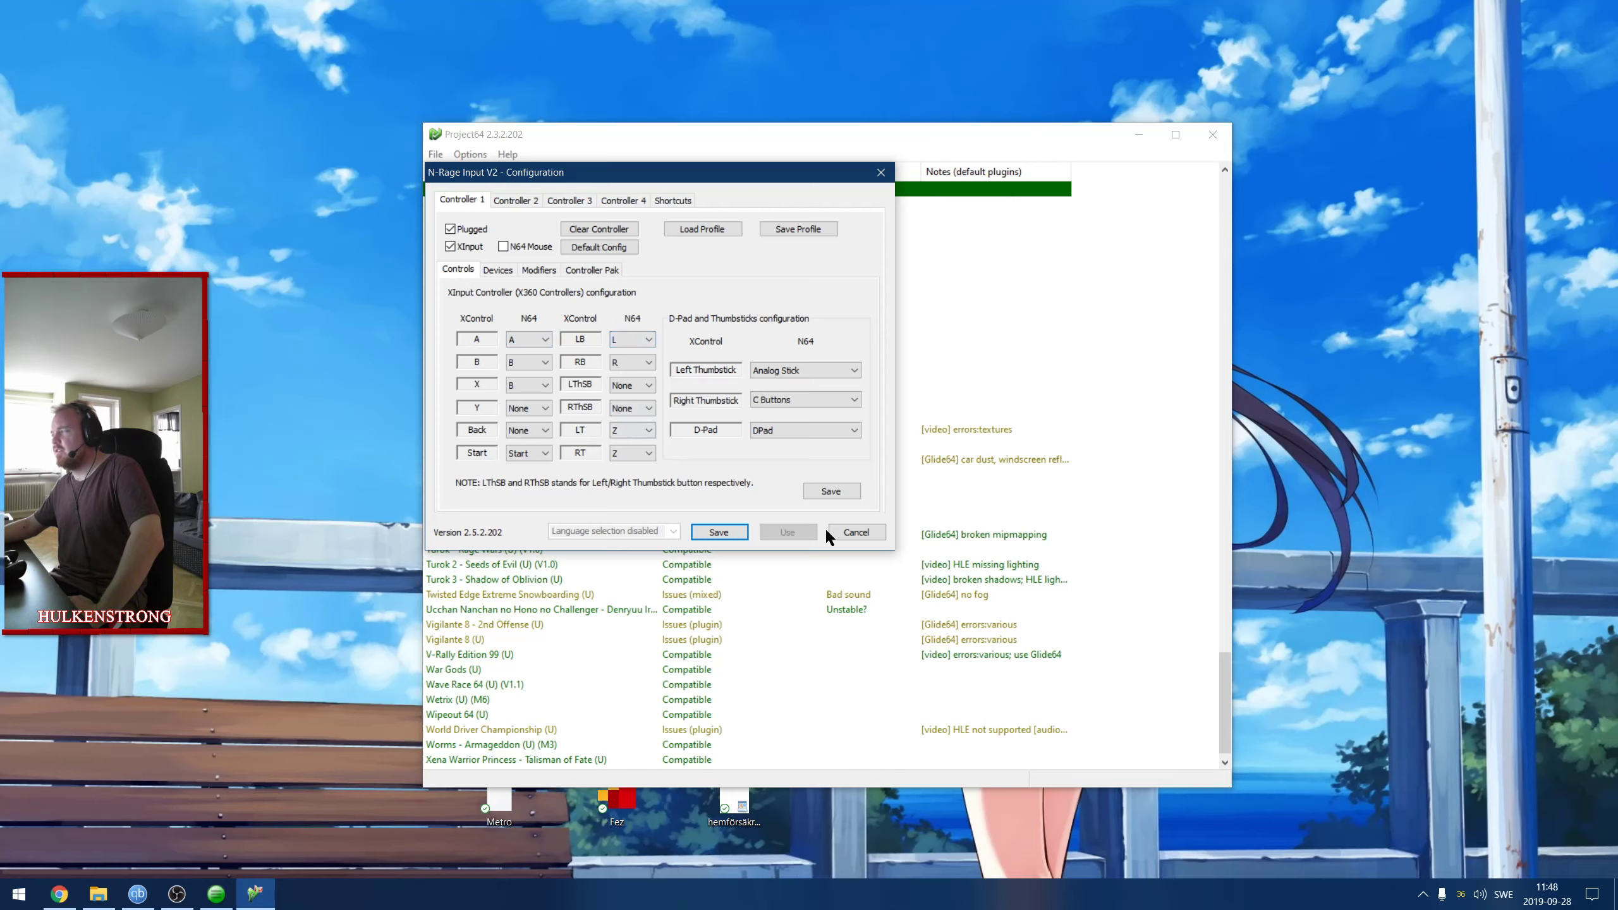
click(856, 532)
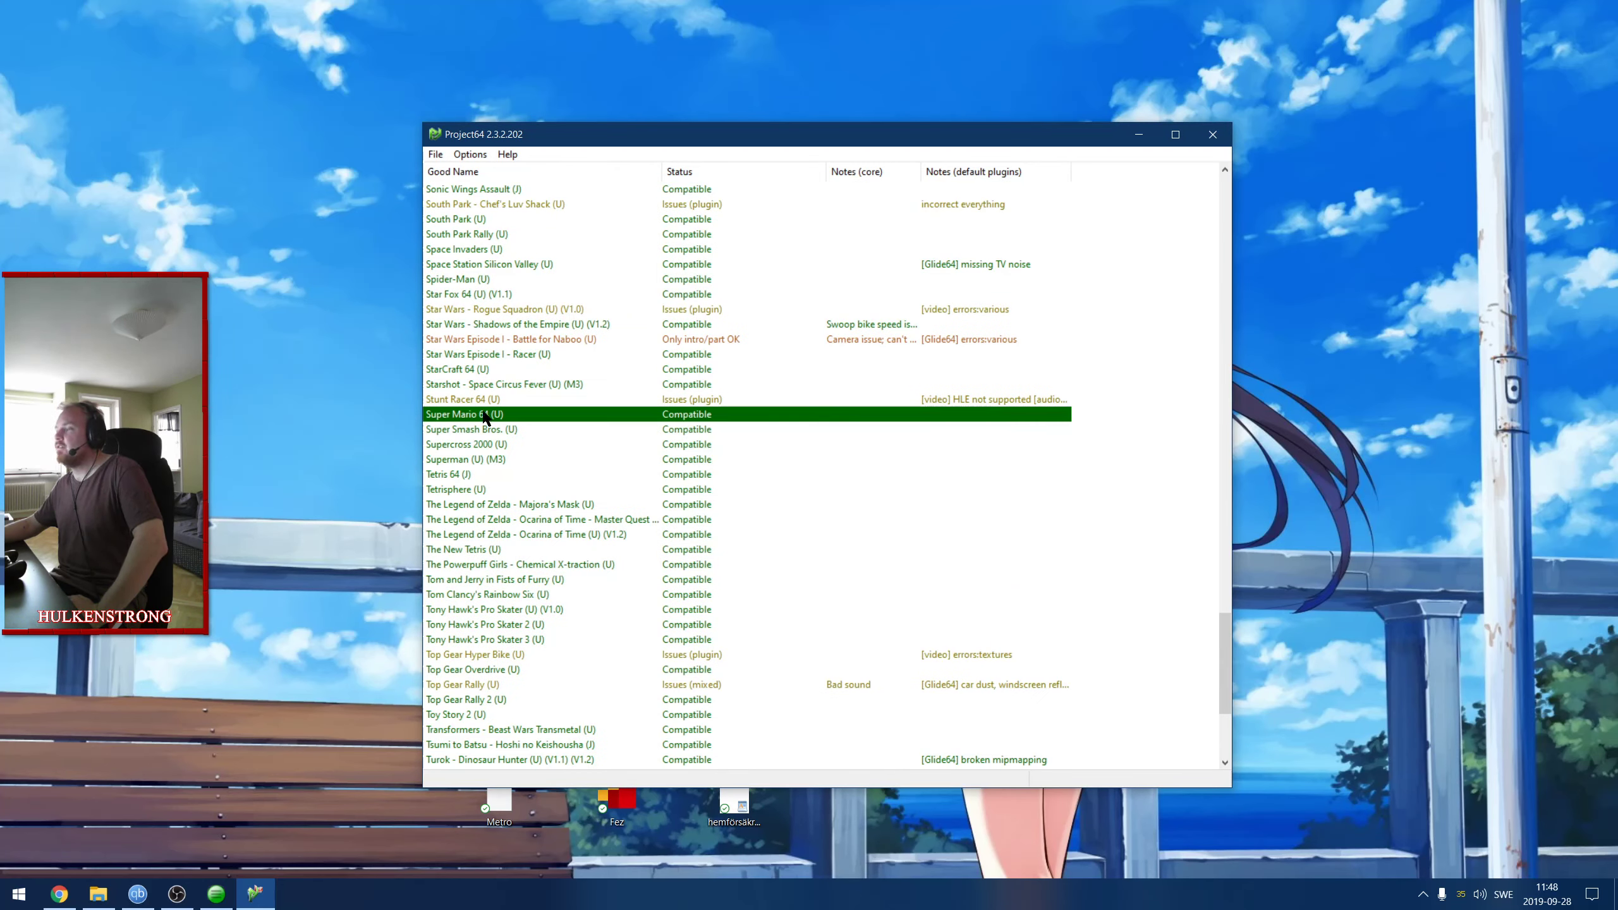
Launch Super Mario 64 (U) from the ROM list.
double_click(463, 414)
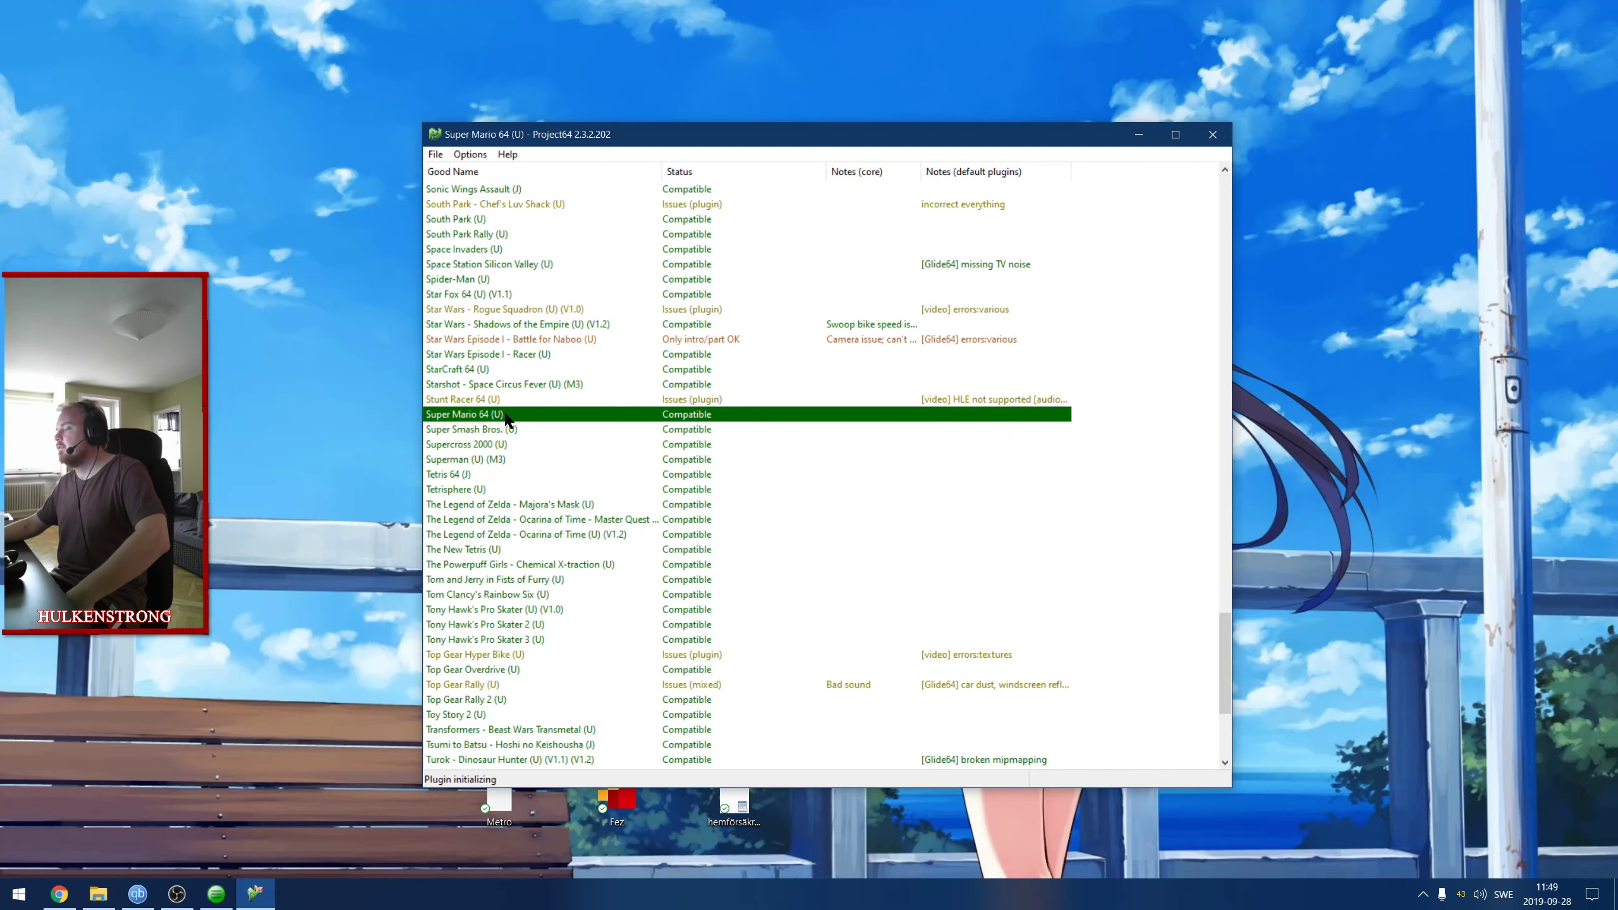
double_click(465, 414)
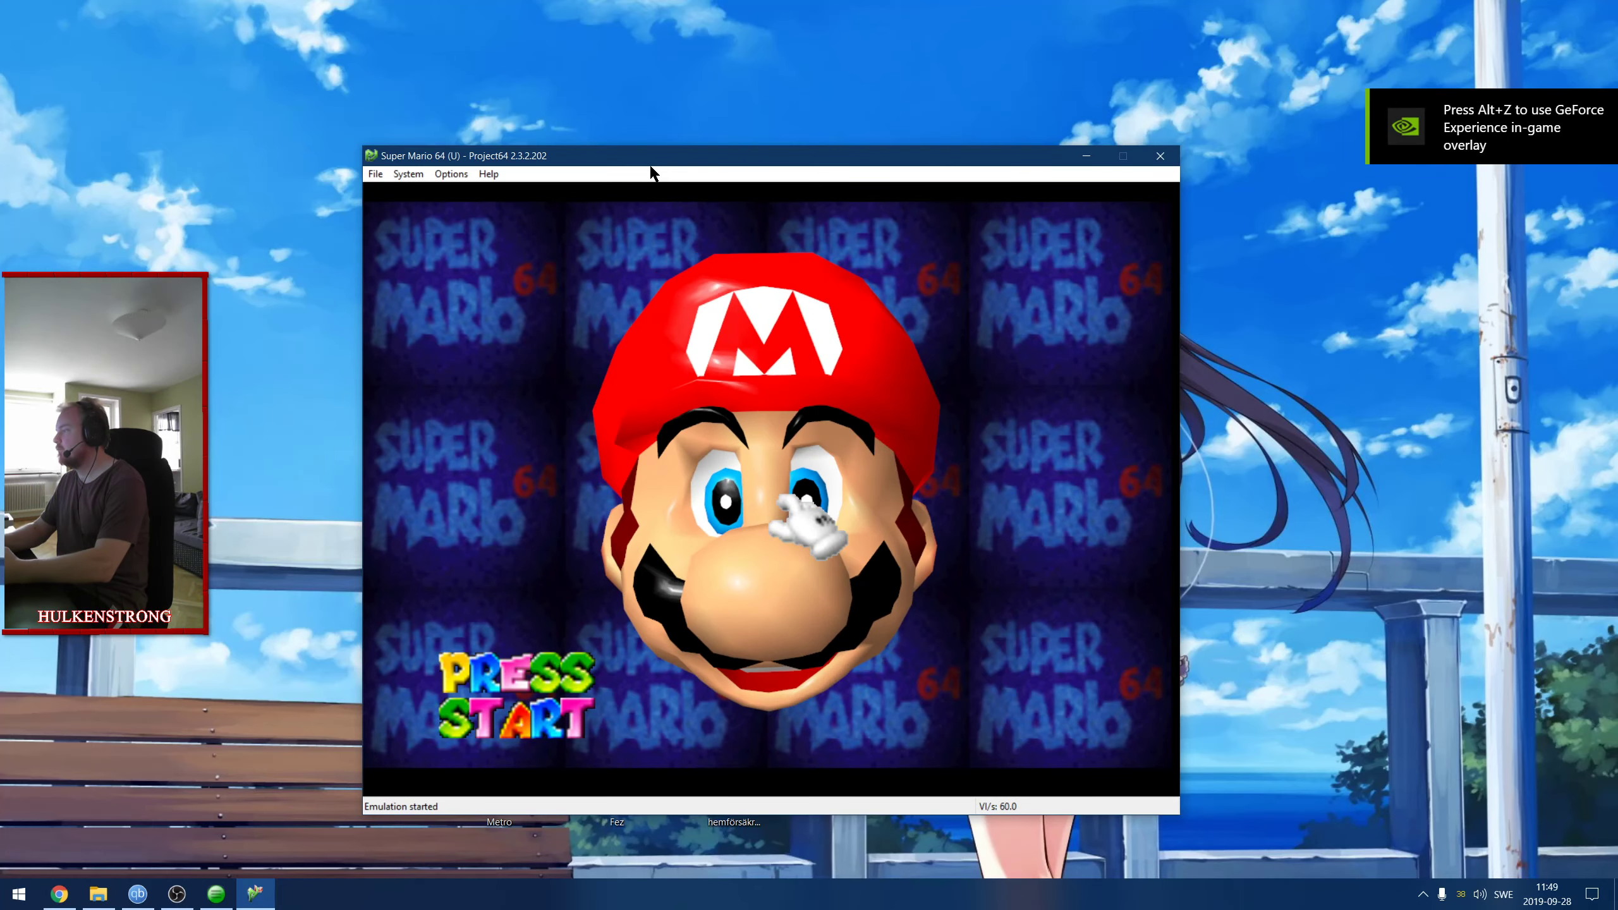
key(enter)
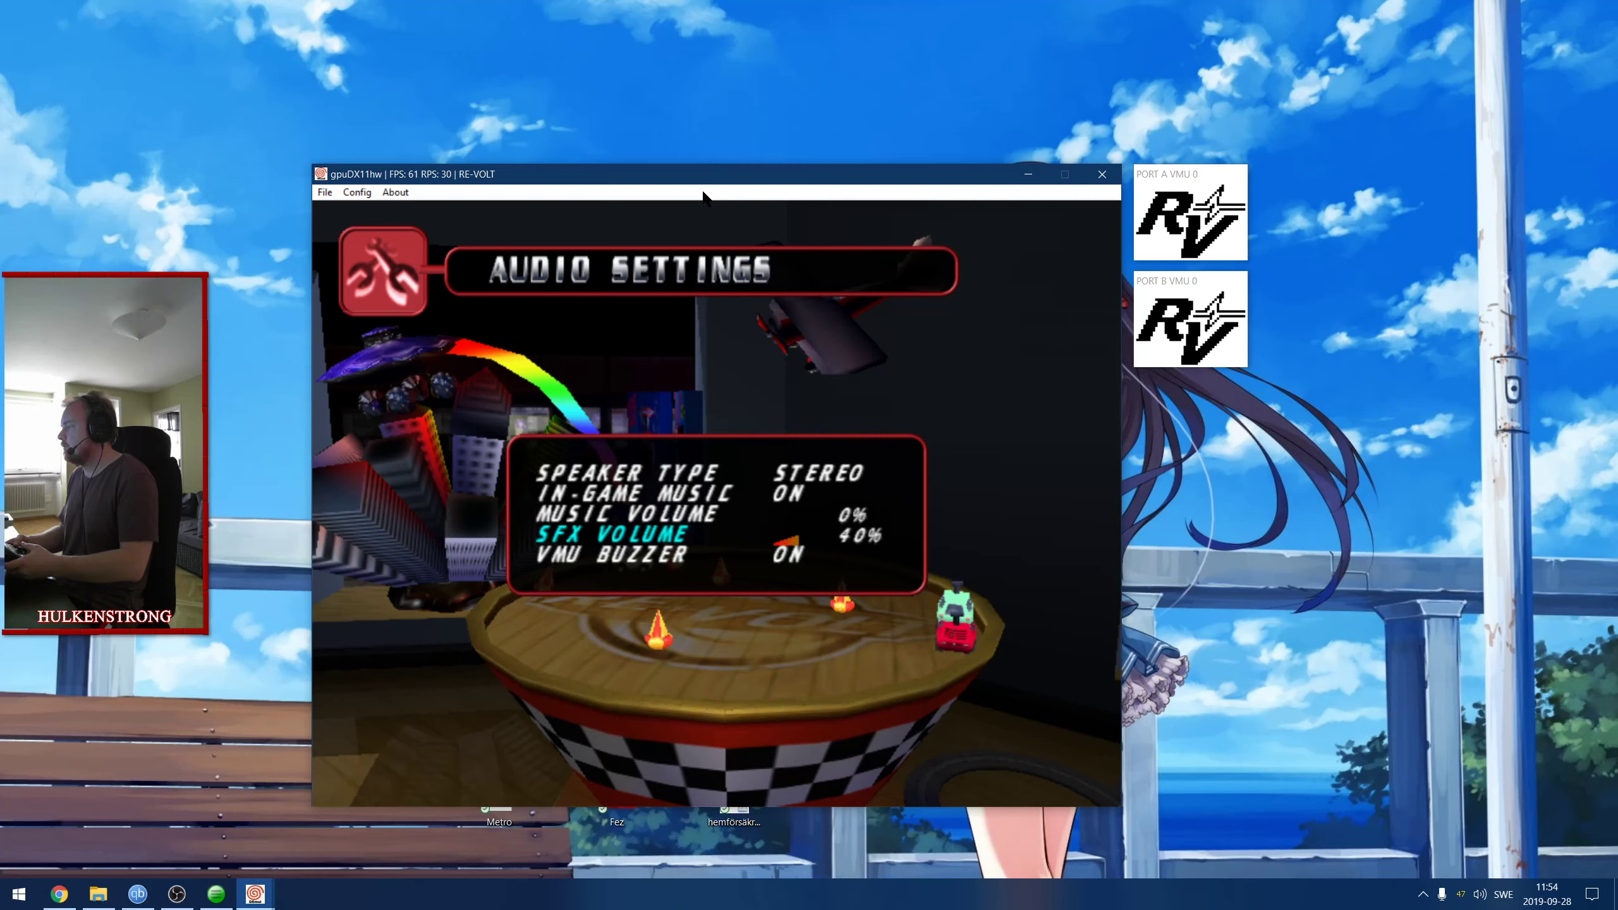
Move to Re-Volt's Game Settings, then back out to the Select Race screen.
key(down)
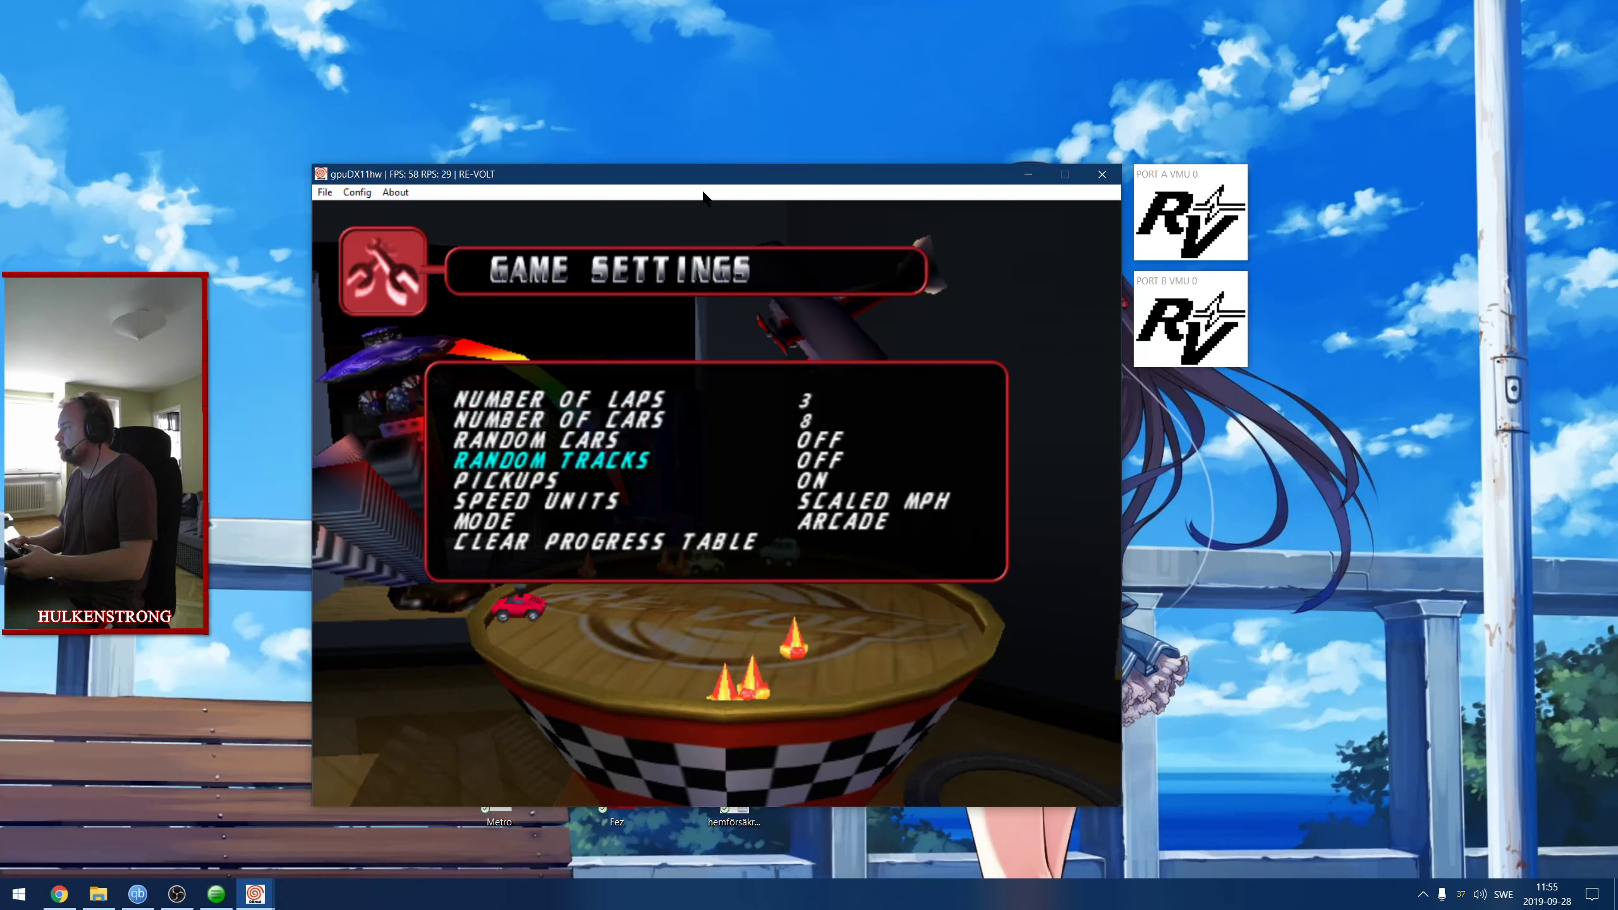
key(Down)
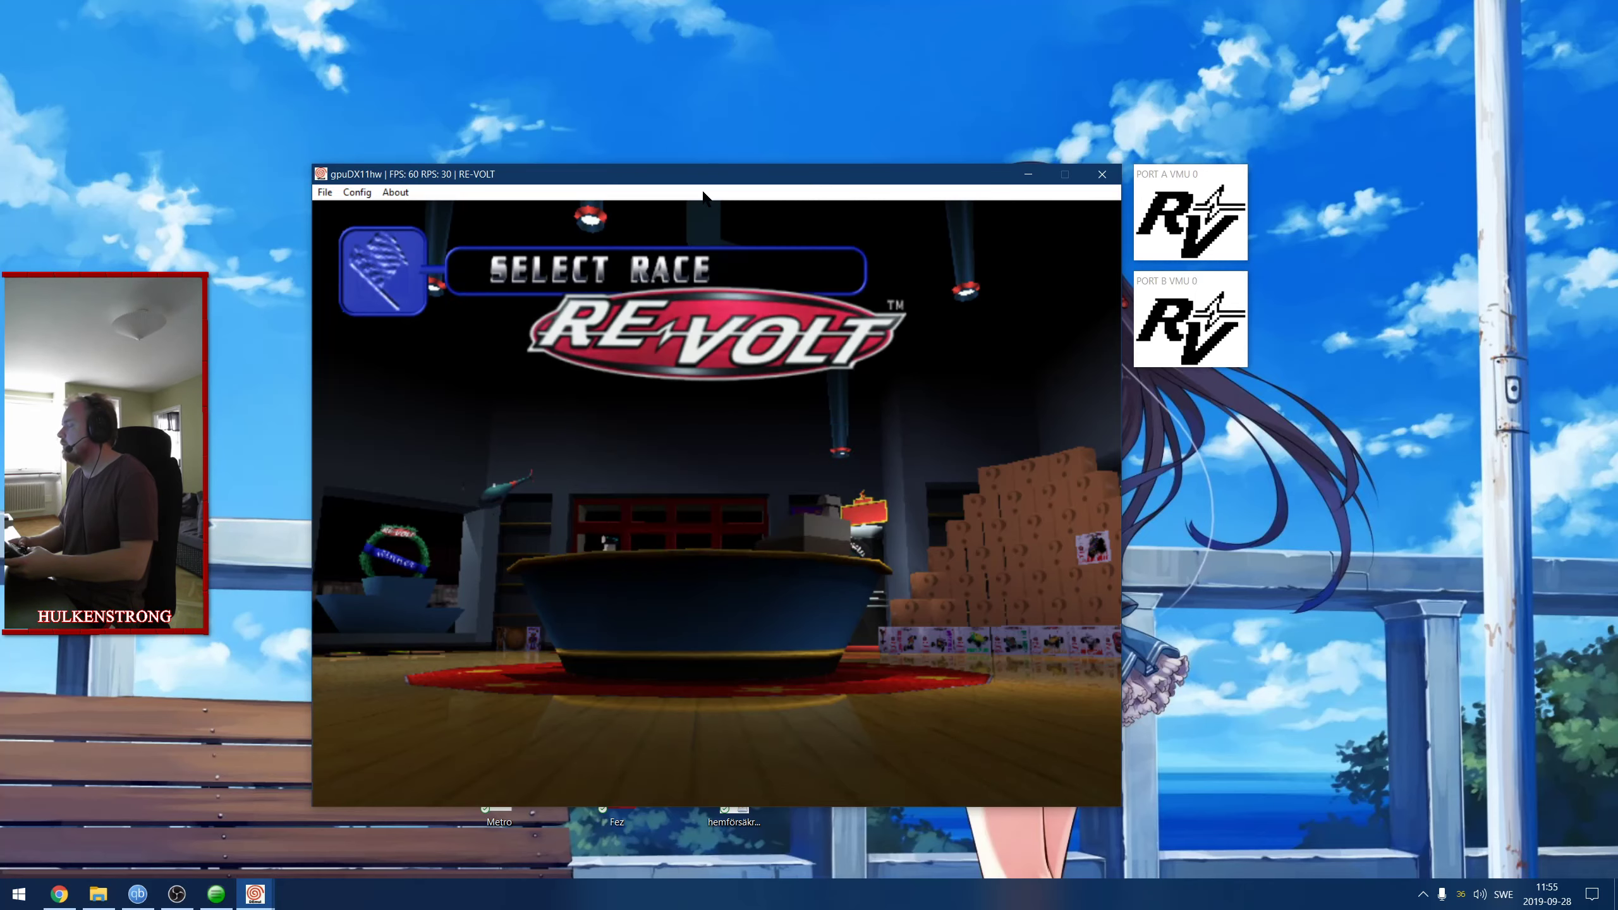
Choose Single Race in Re-Volt and pick the RC Bandit car.
key(enter)
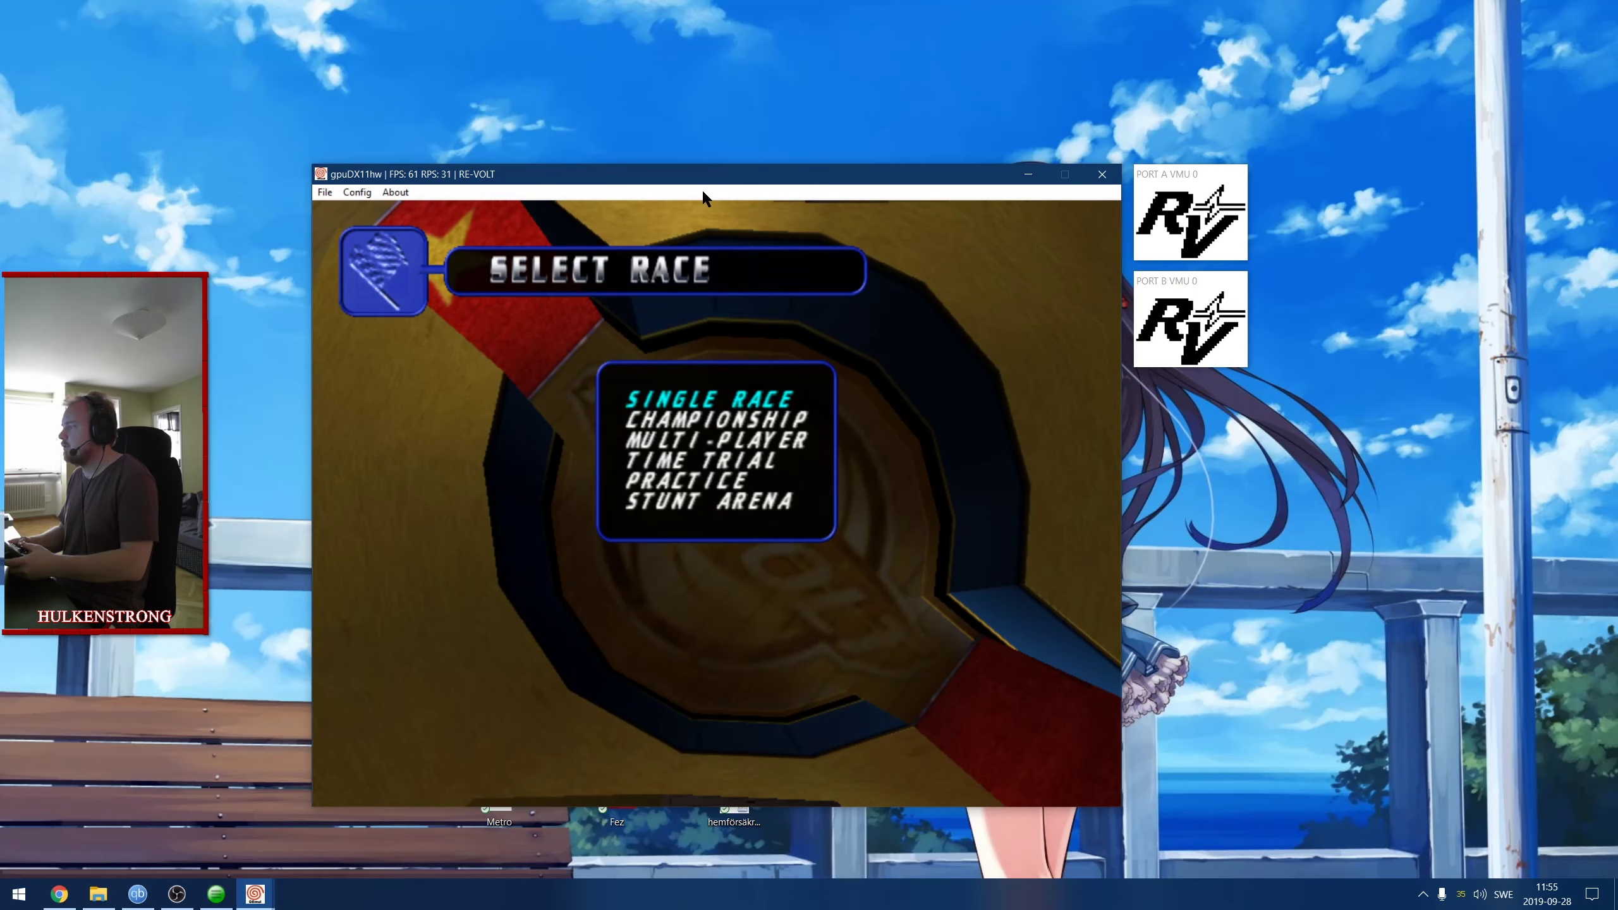
key(down)
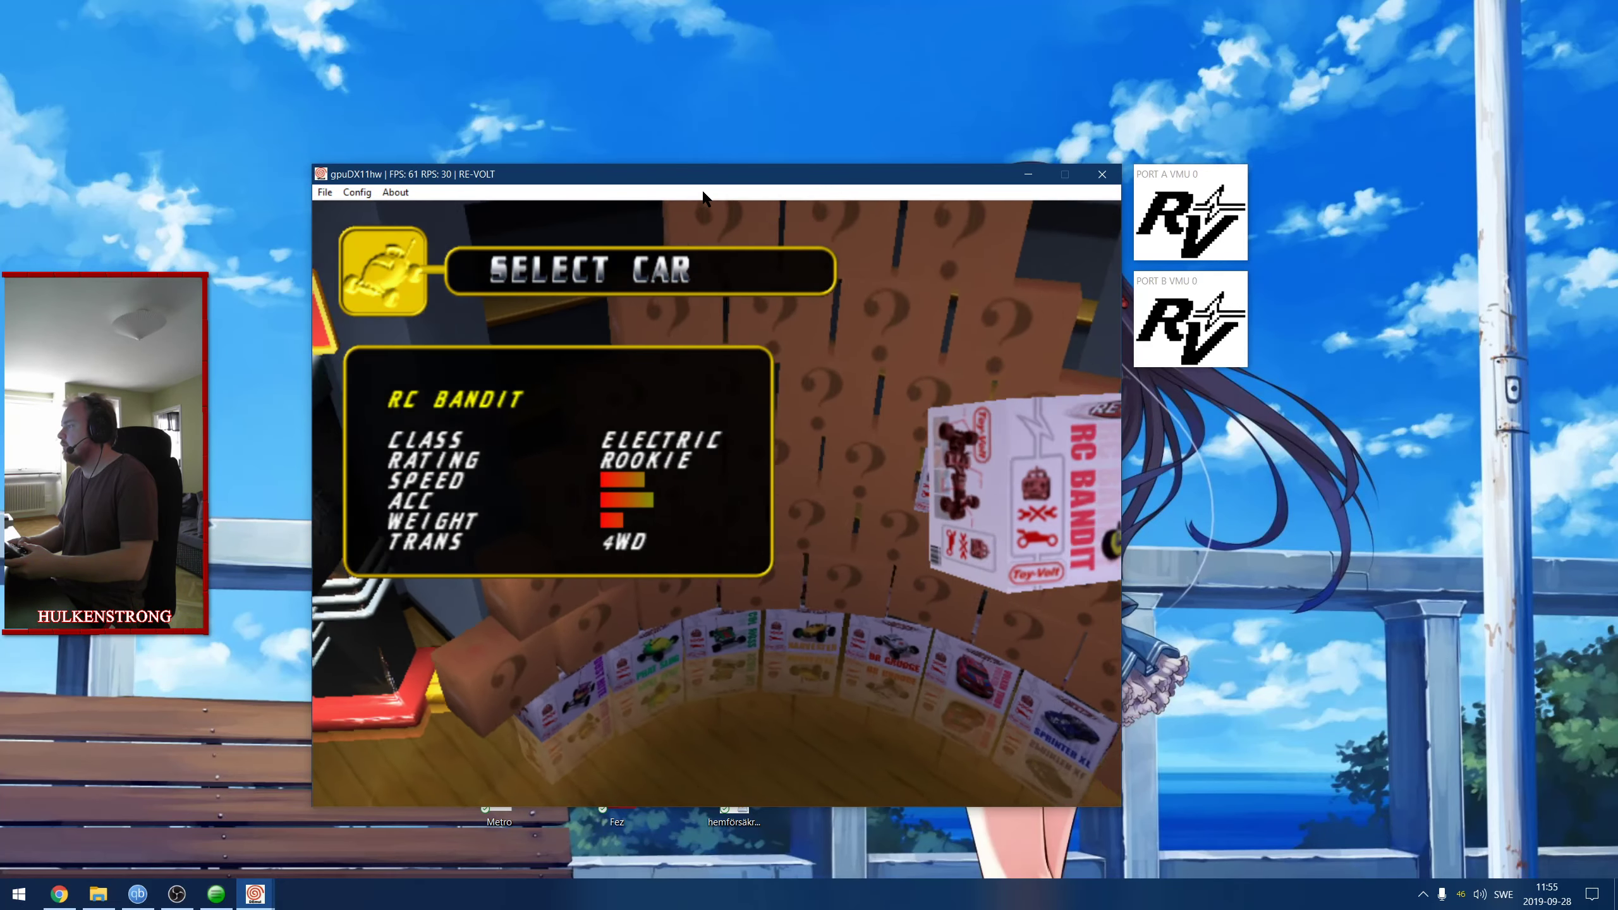
key(Right)
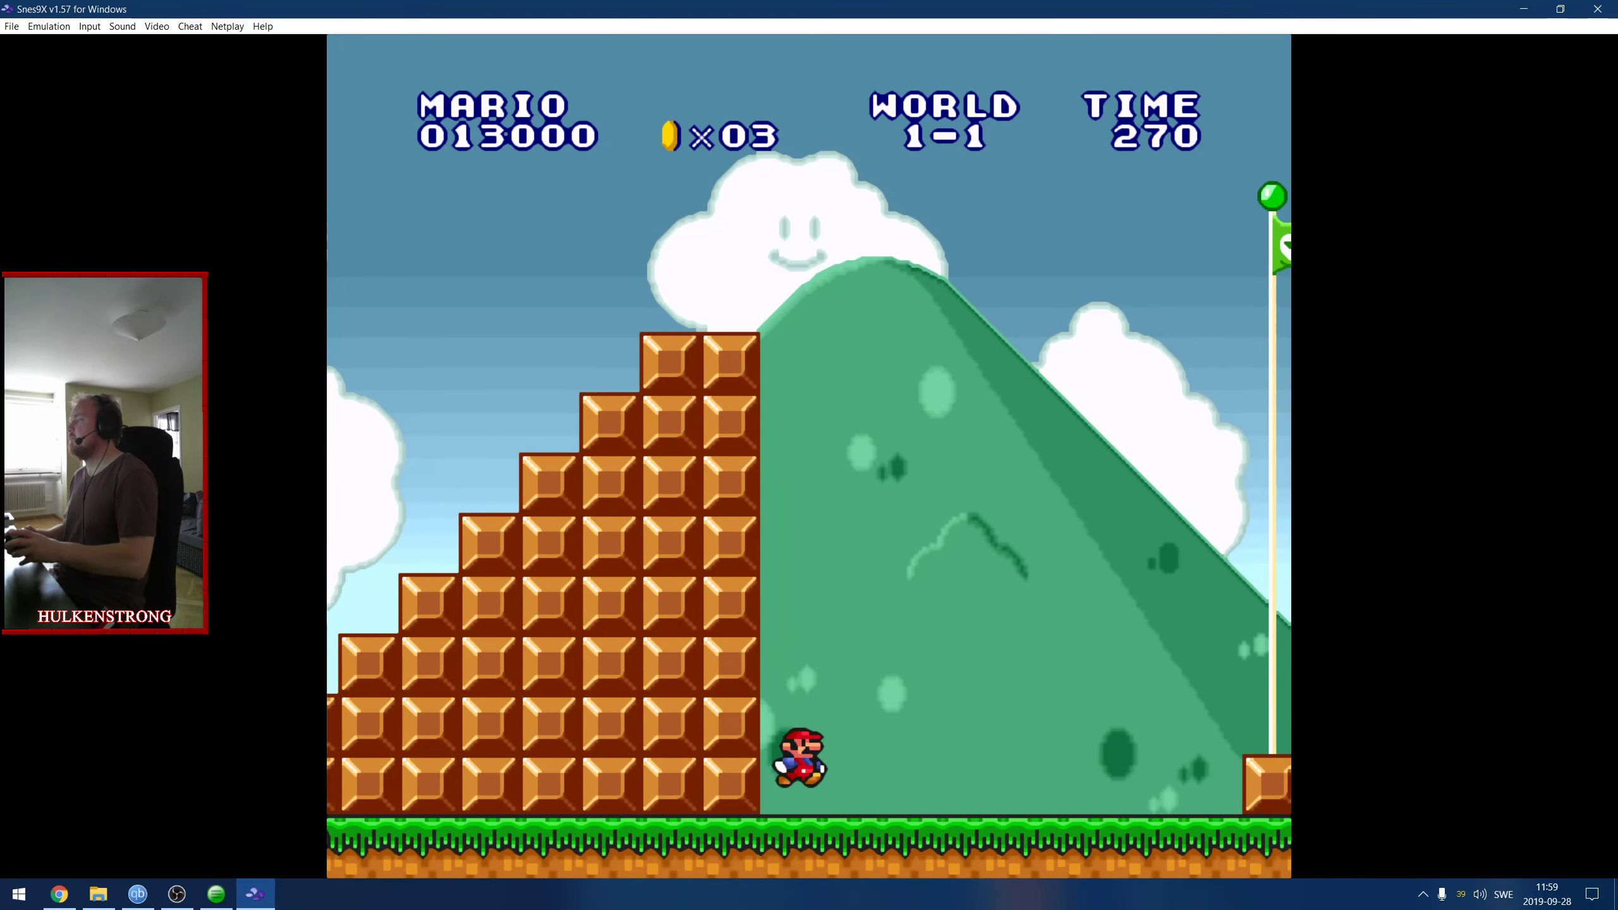
click(122, 26)
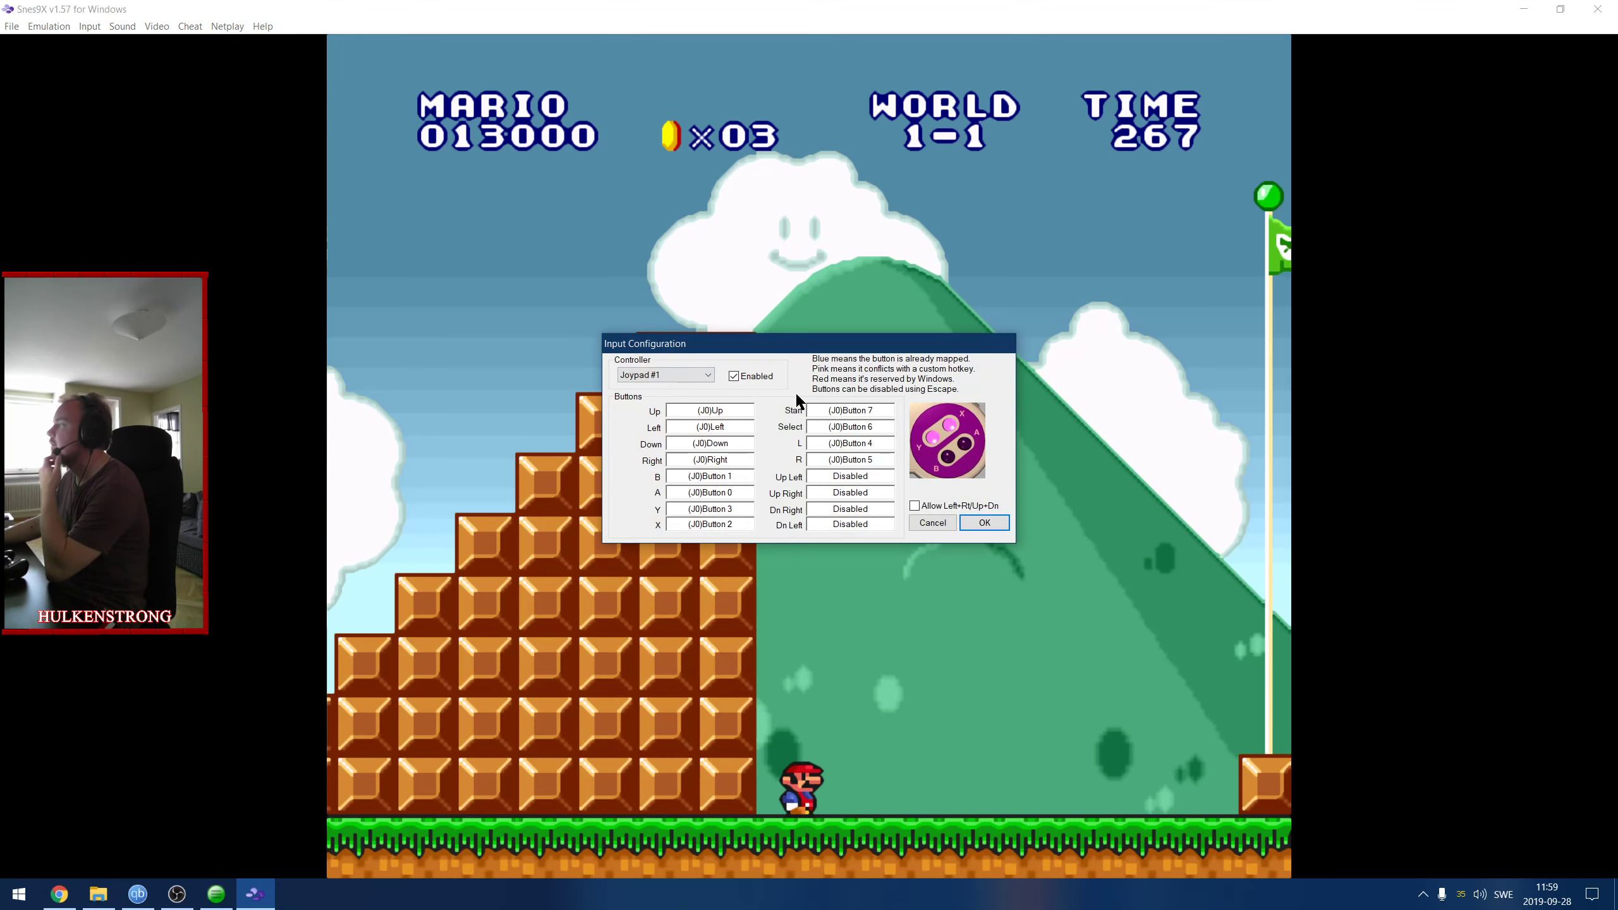
mouse_move(722, 431)
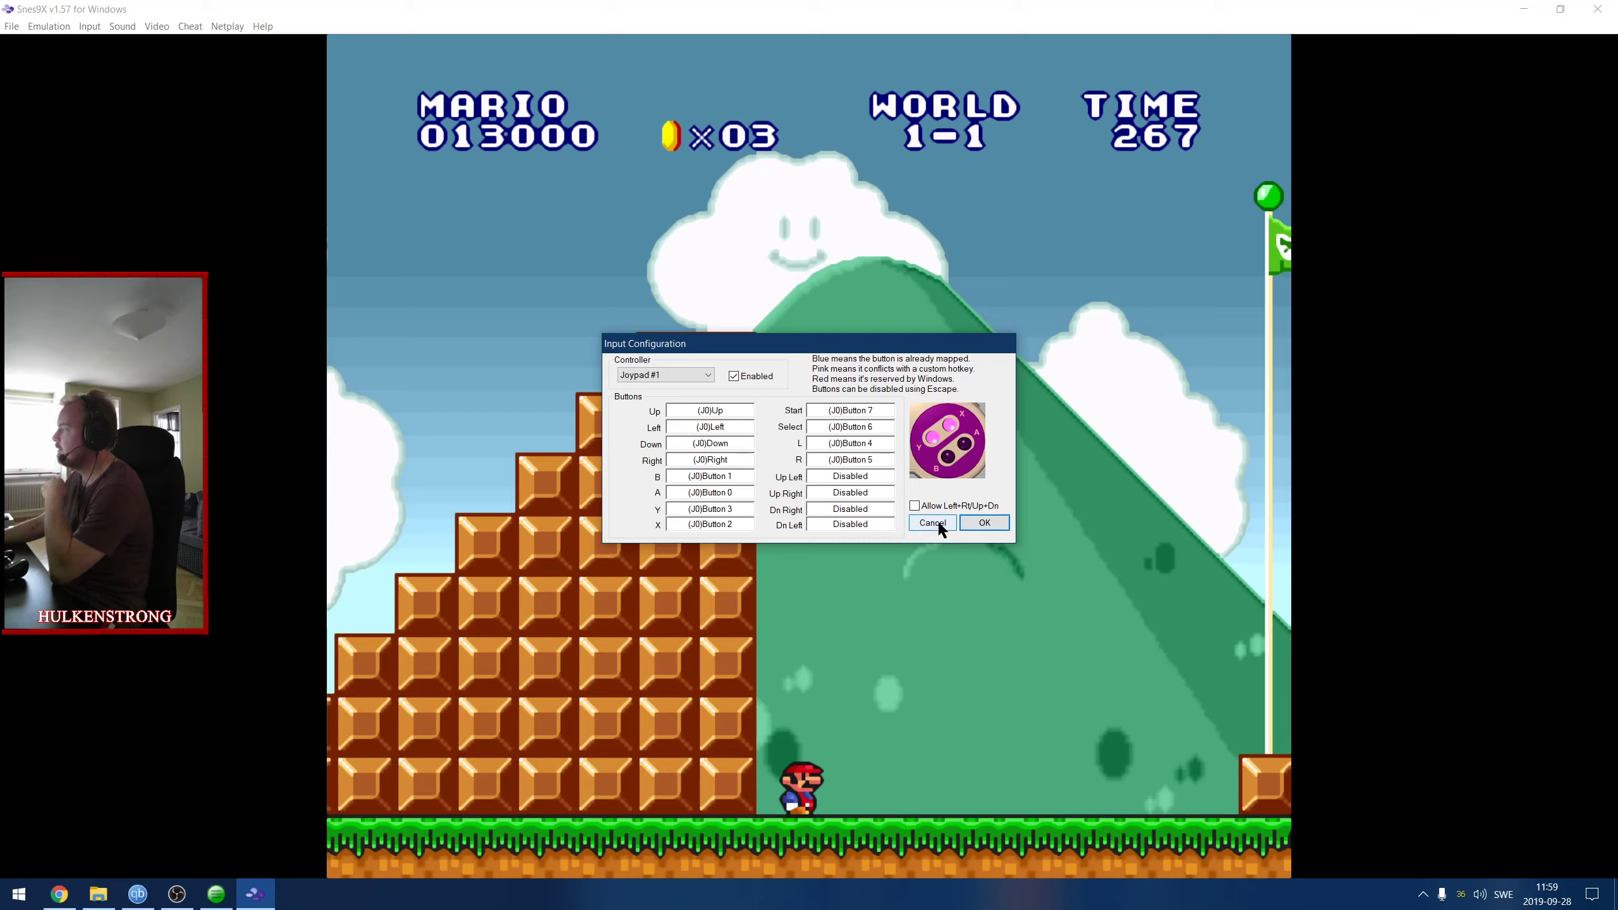
click(930, 523)
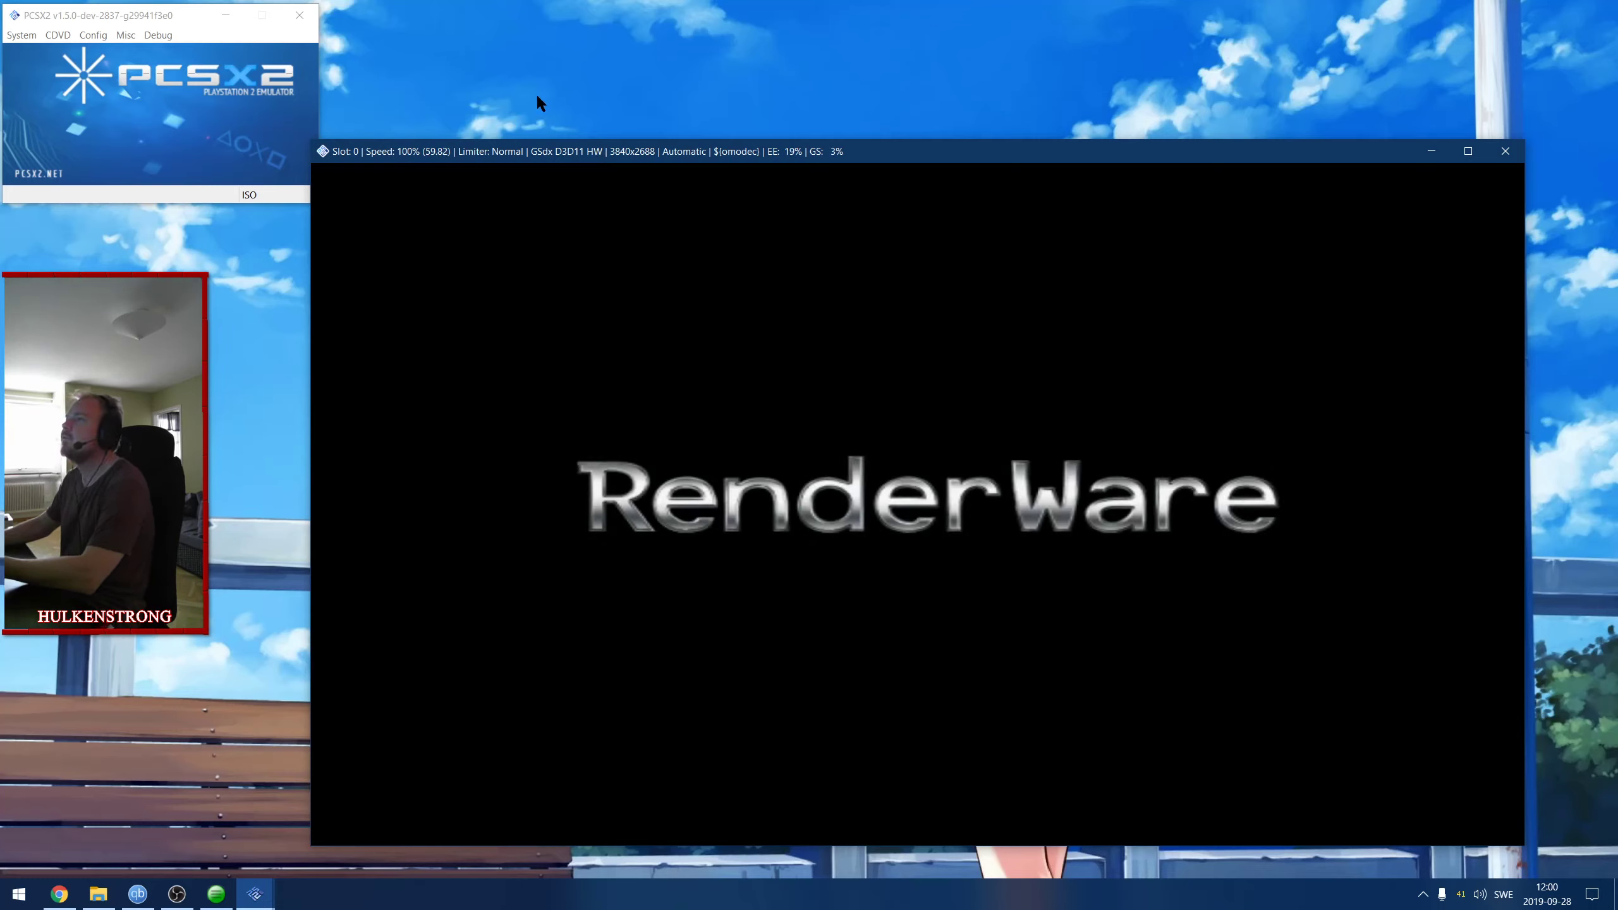
Show the LilyPad PAD plugin's Pad 1 button bindings via the Plugin/BIOS Selector.
click(93, 34)
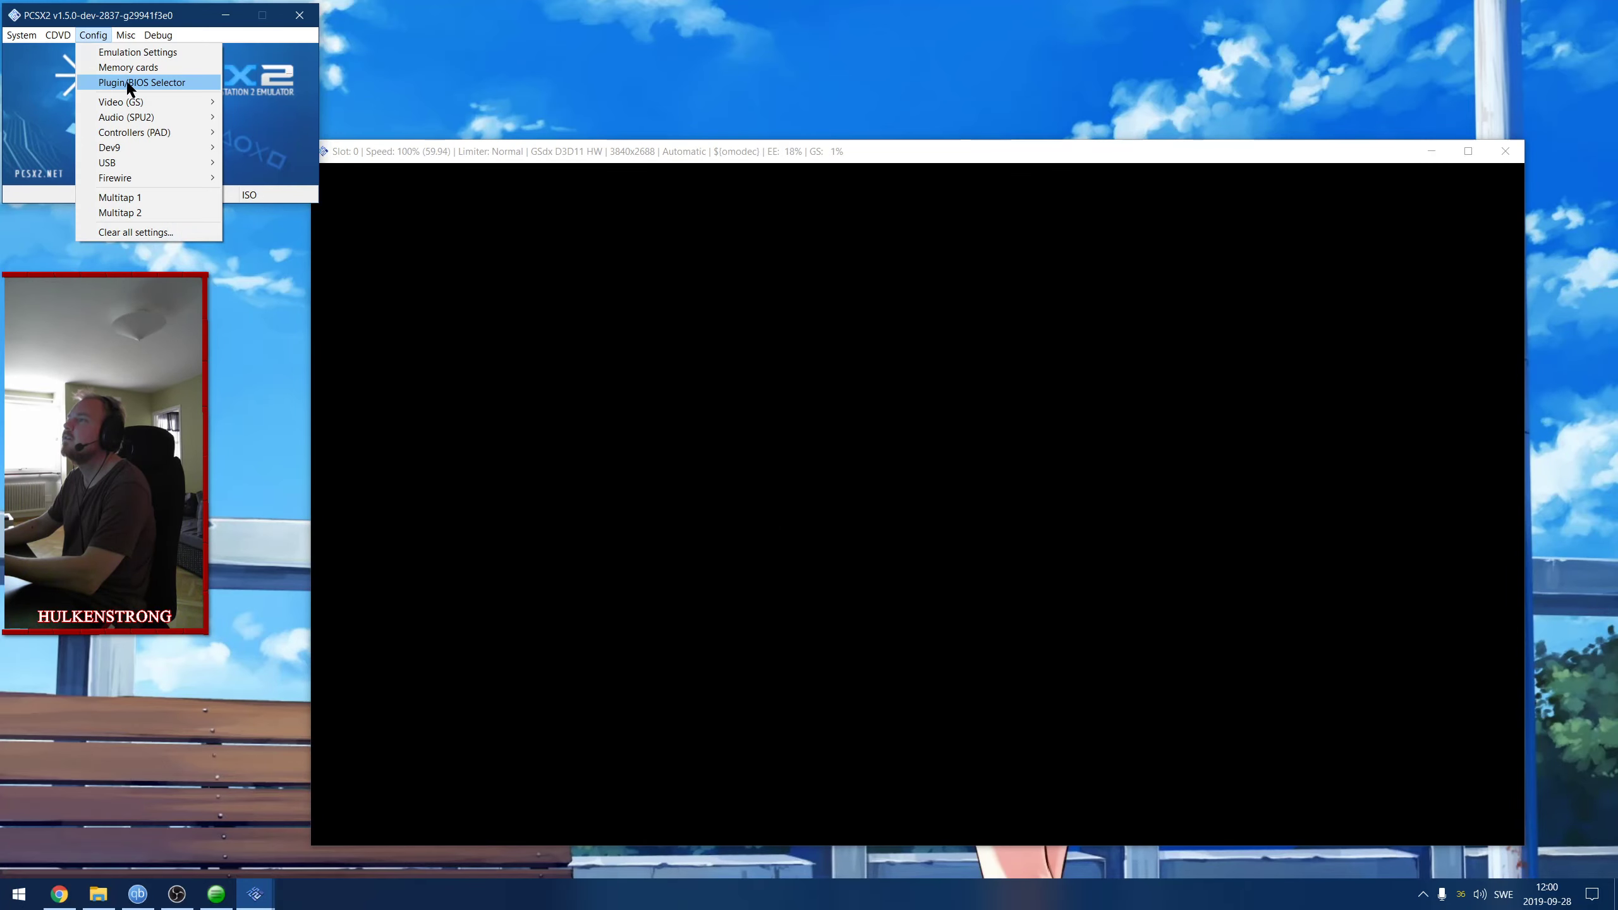
click(139, 82)
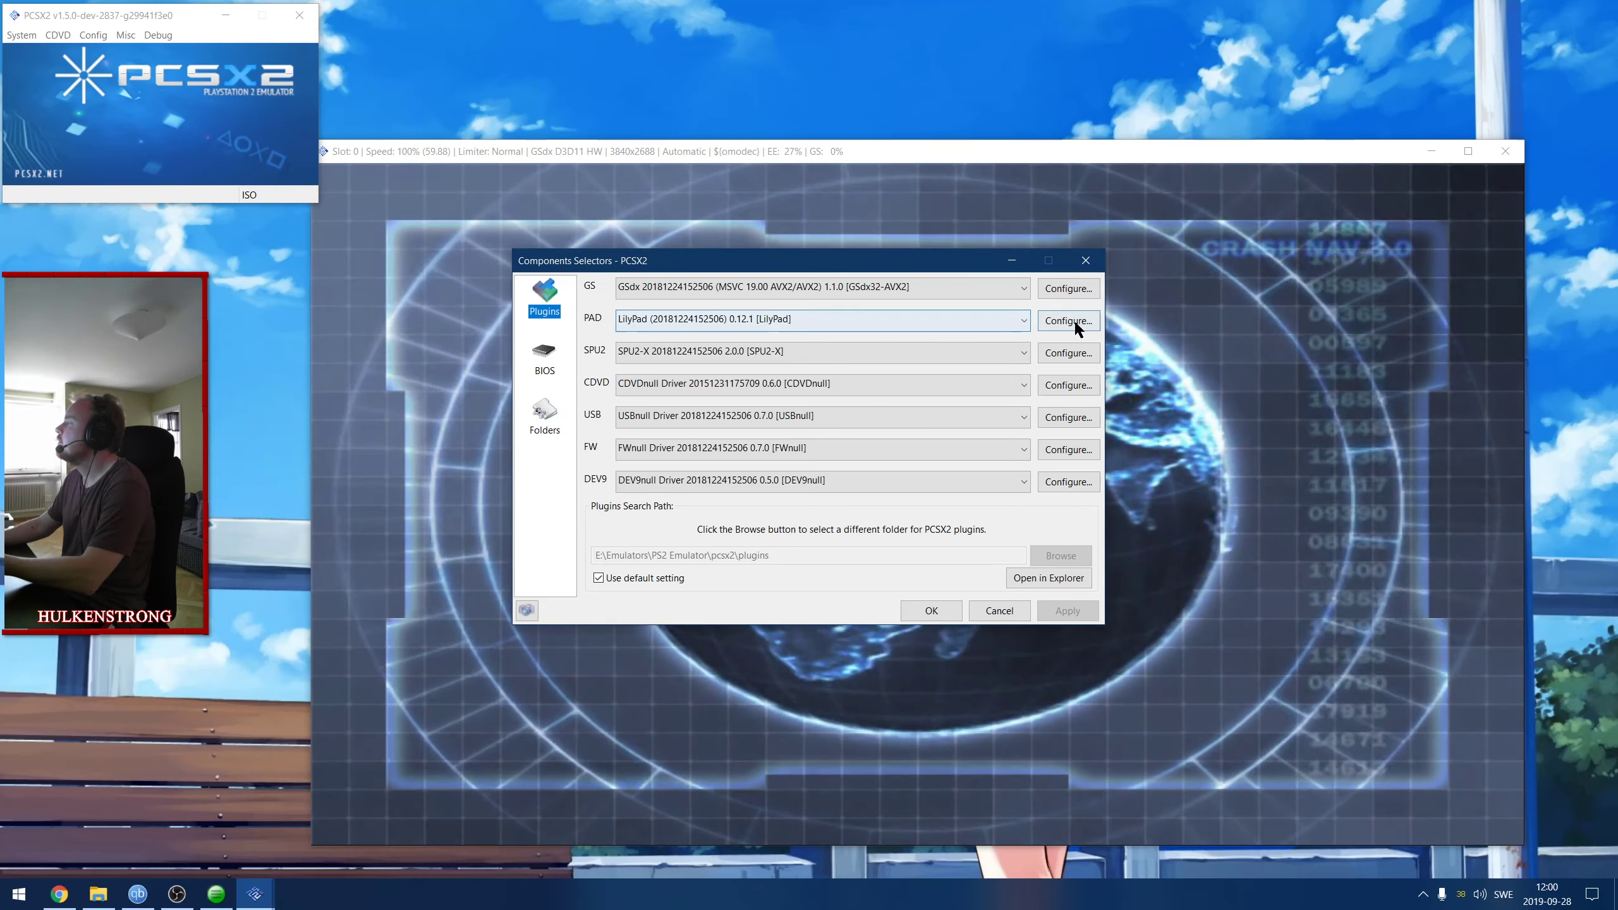
click(1067, 321)
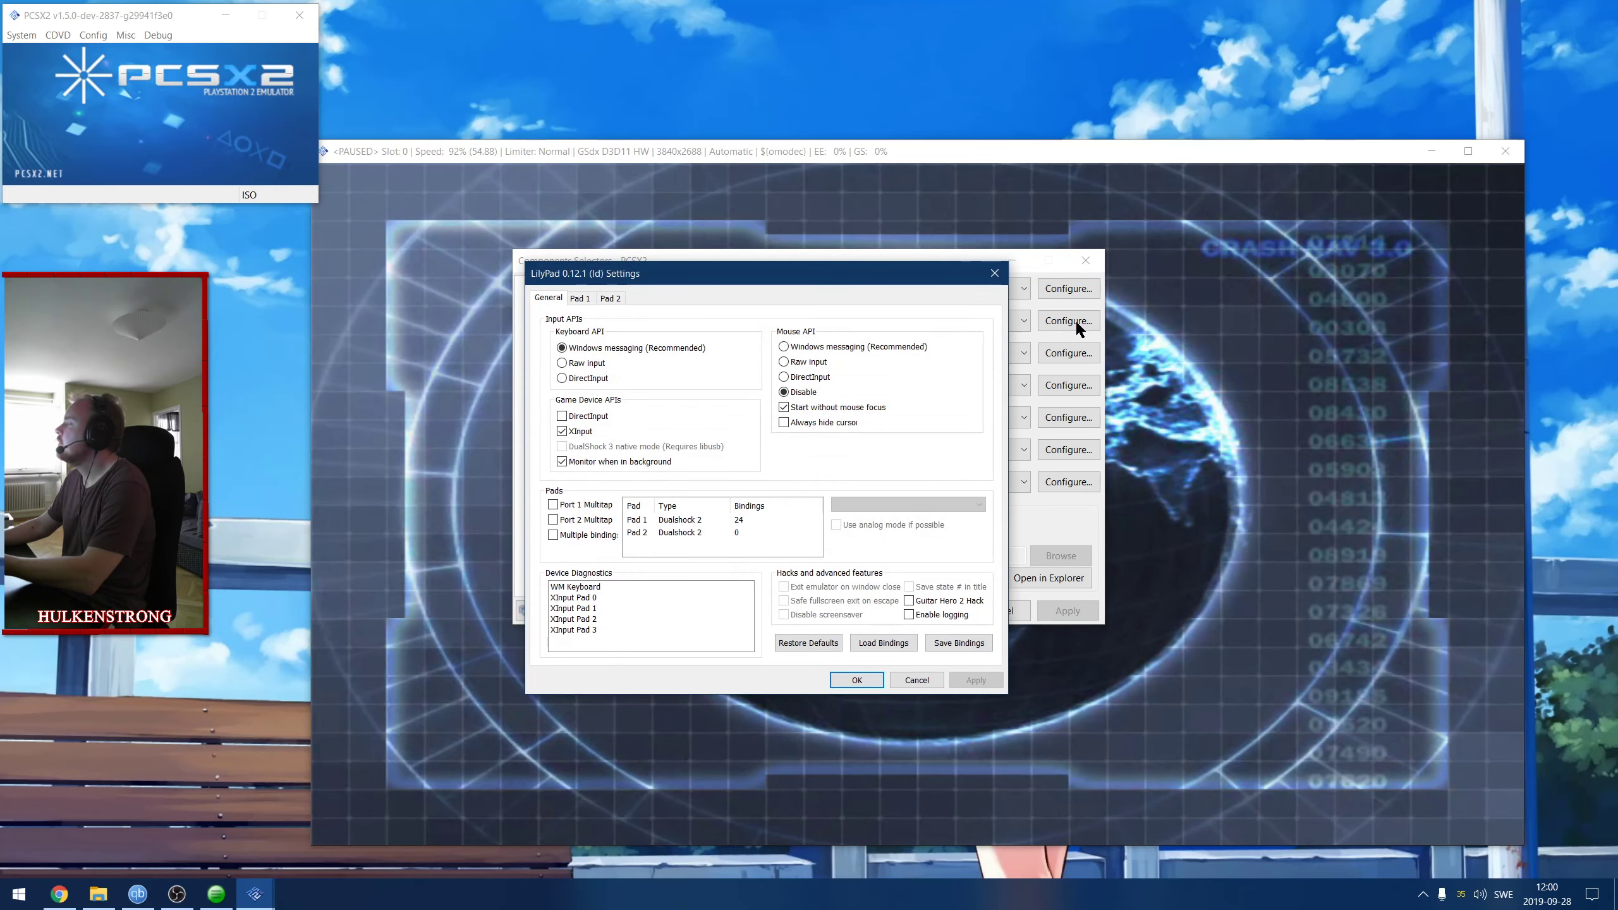
click(579, 298)
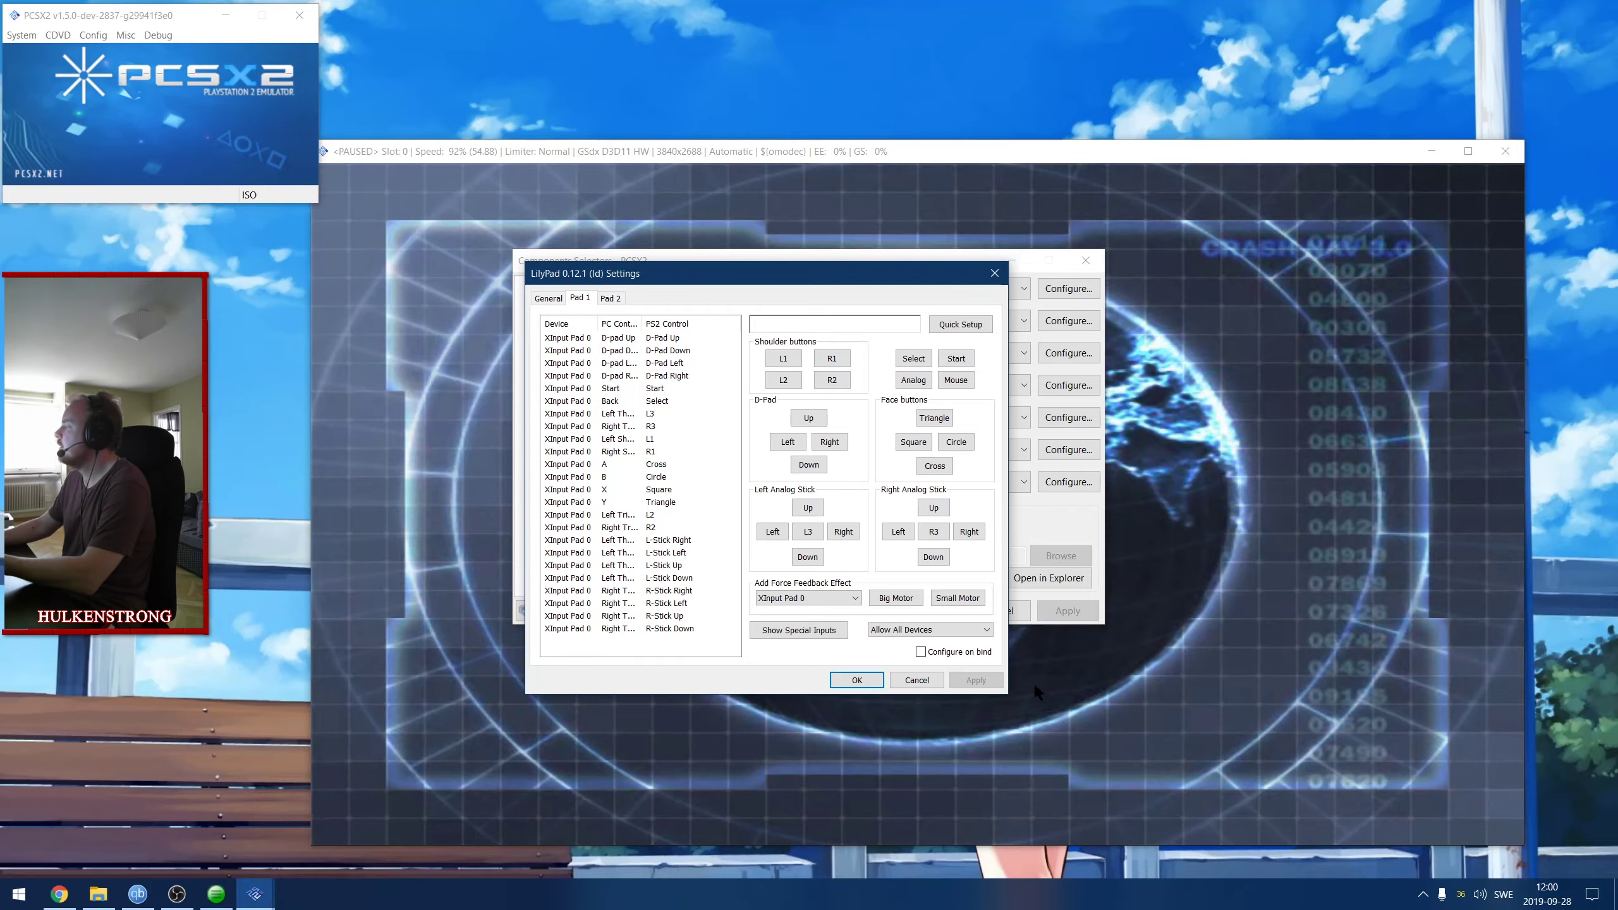
click(855, 679)
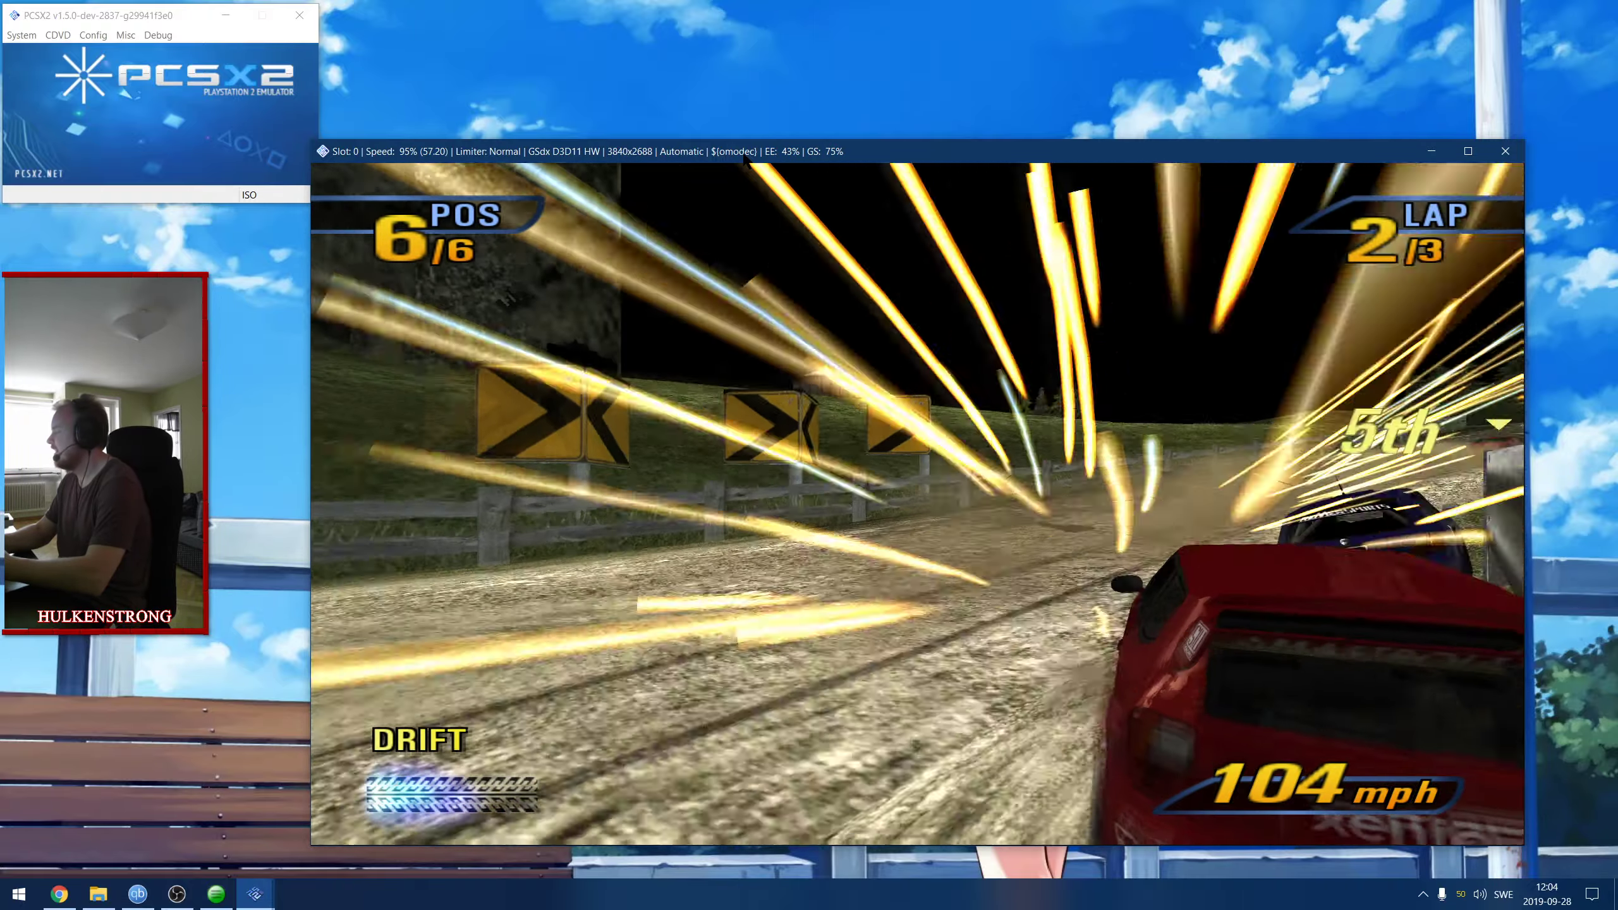
Quit PCSX2 and restore the SC Controller window from the taskbar.
key(Escape)
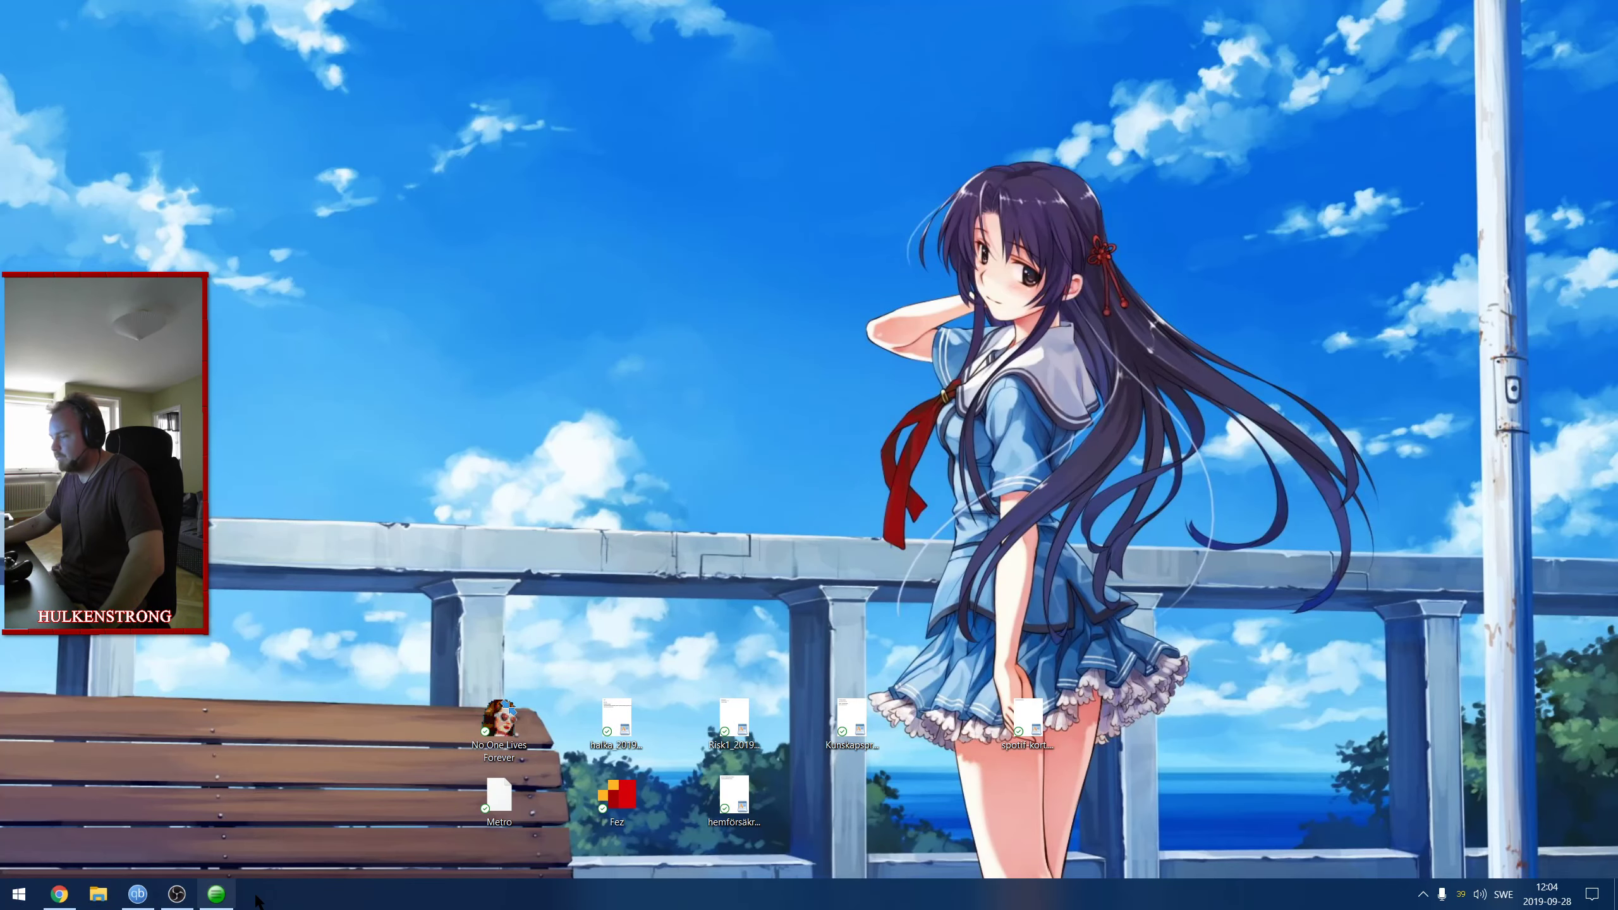
click(215, 894)
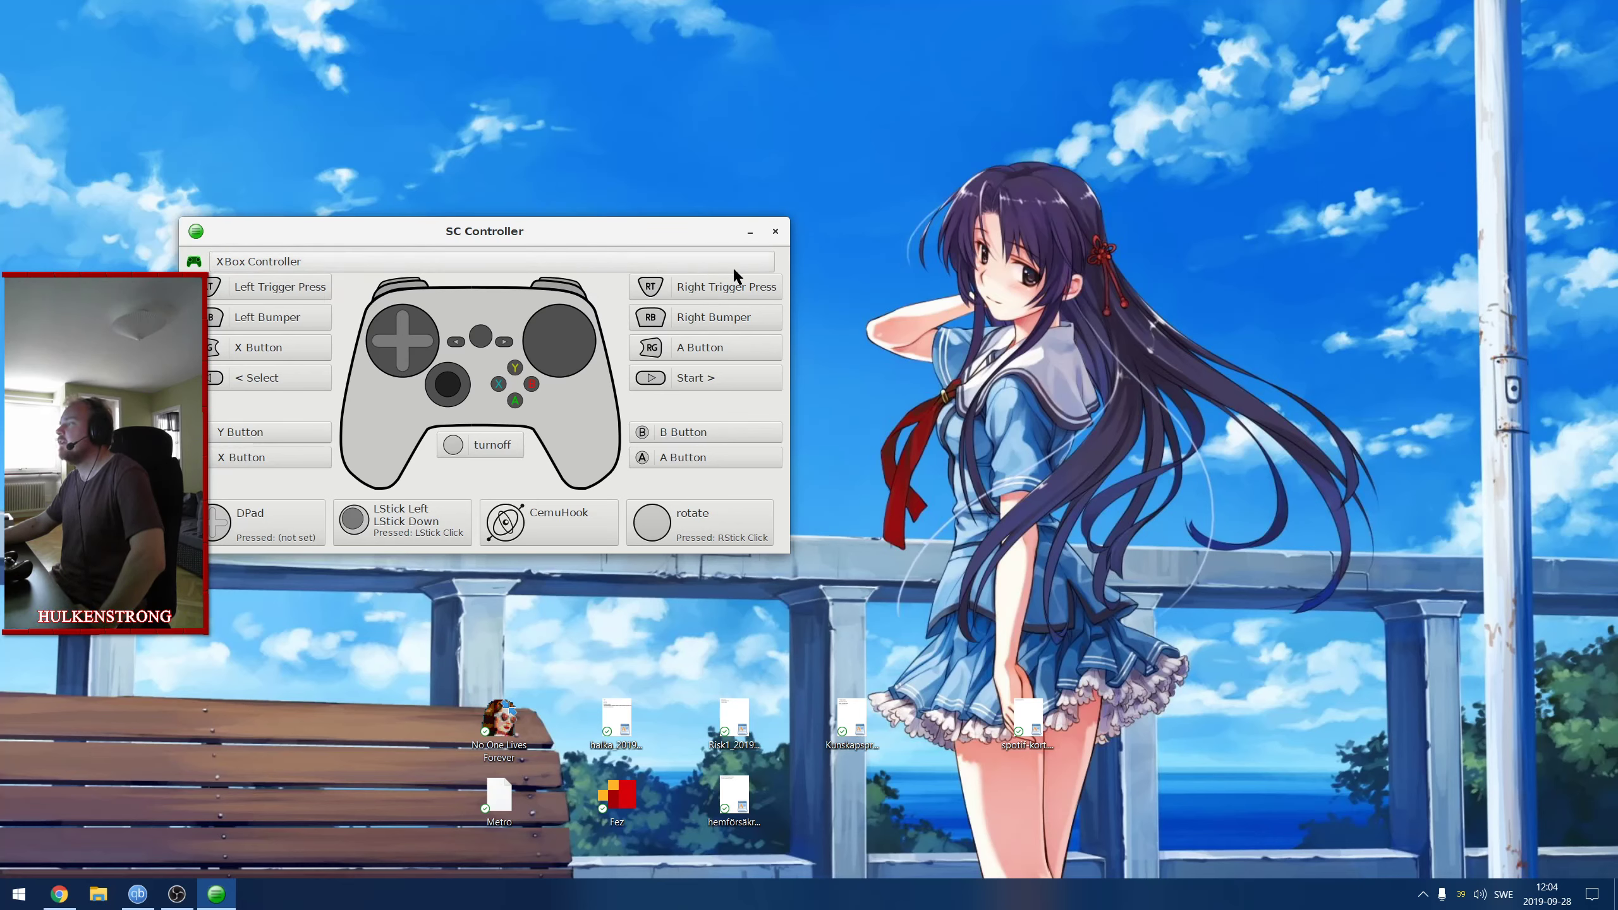
mouse_move(493, 425)
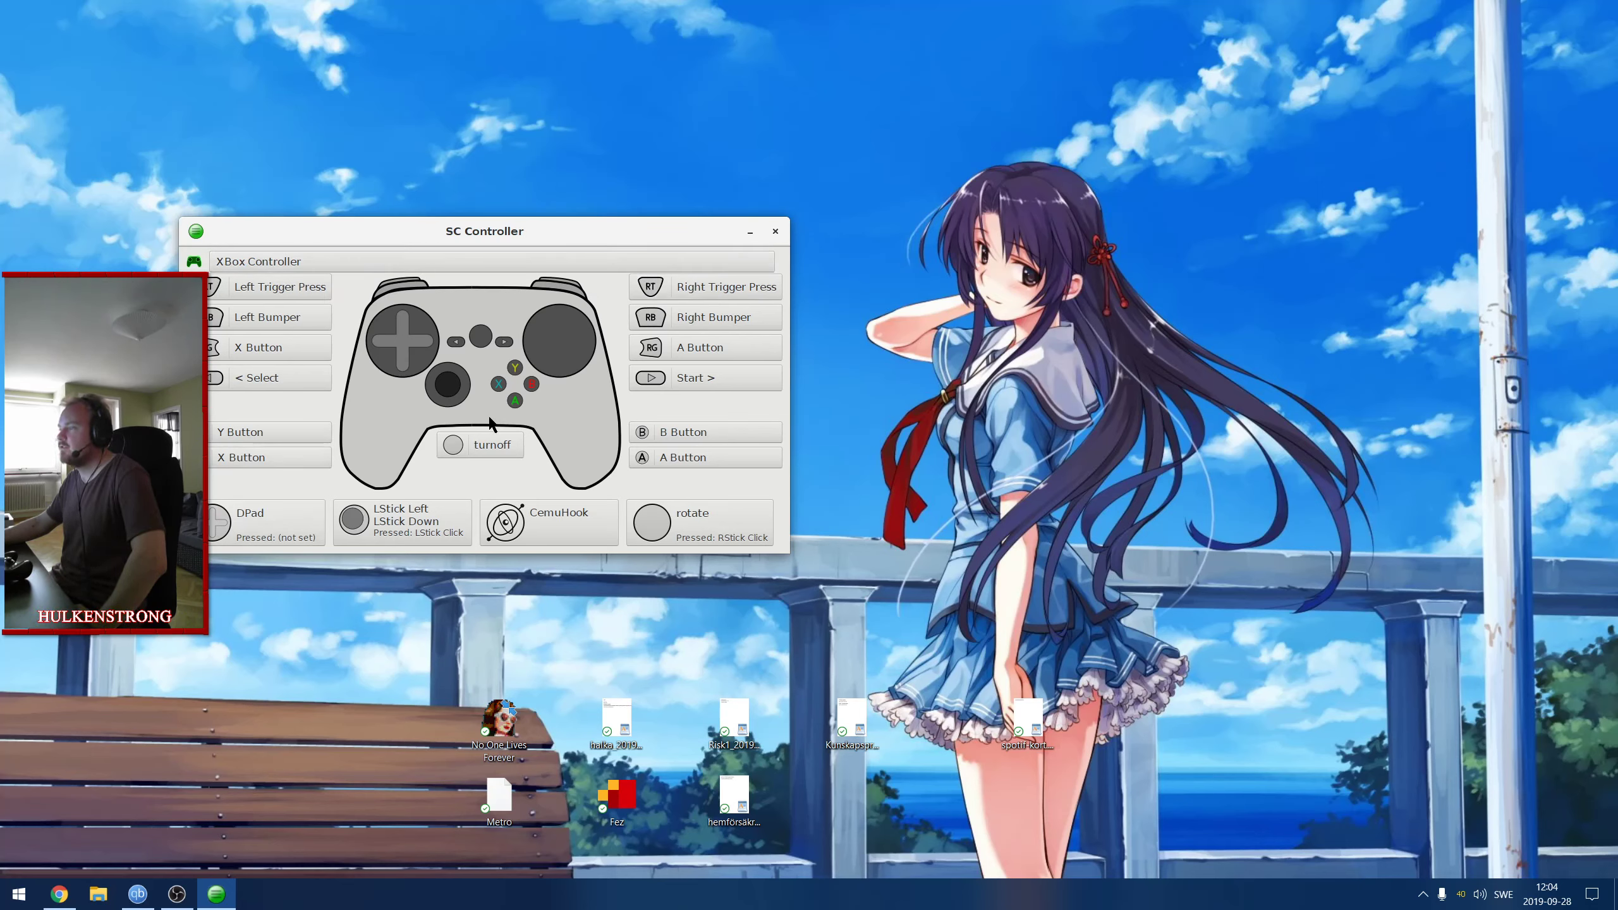
Check SC Controller's Settings window, then close it and the RT trigger action editor.
click(195, 230)
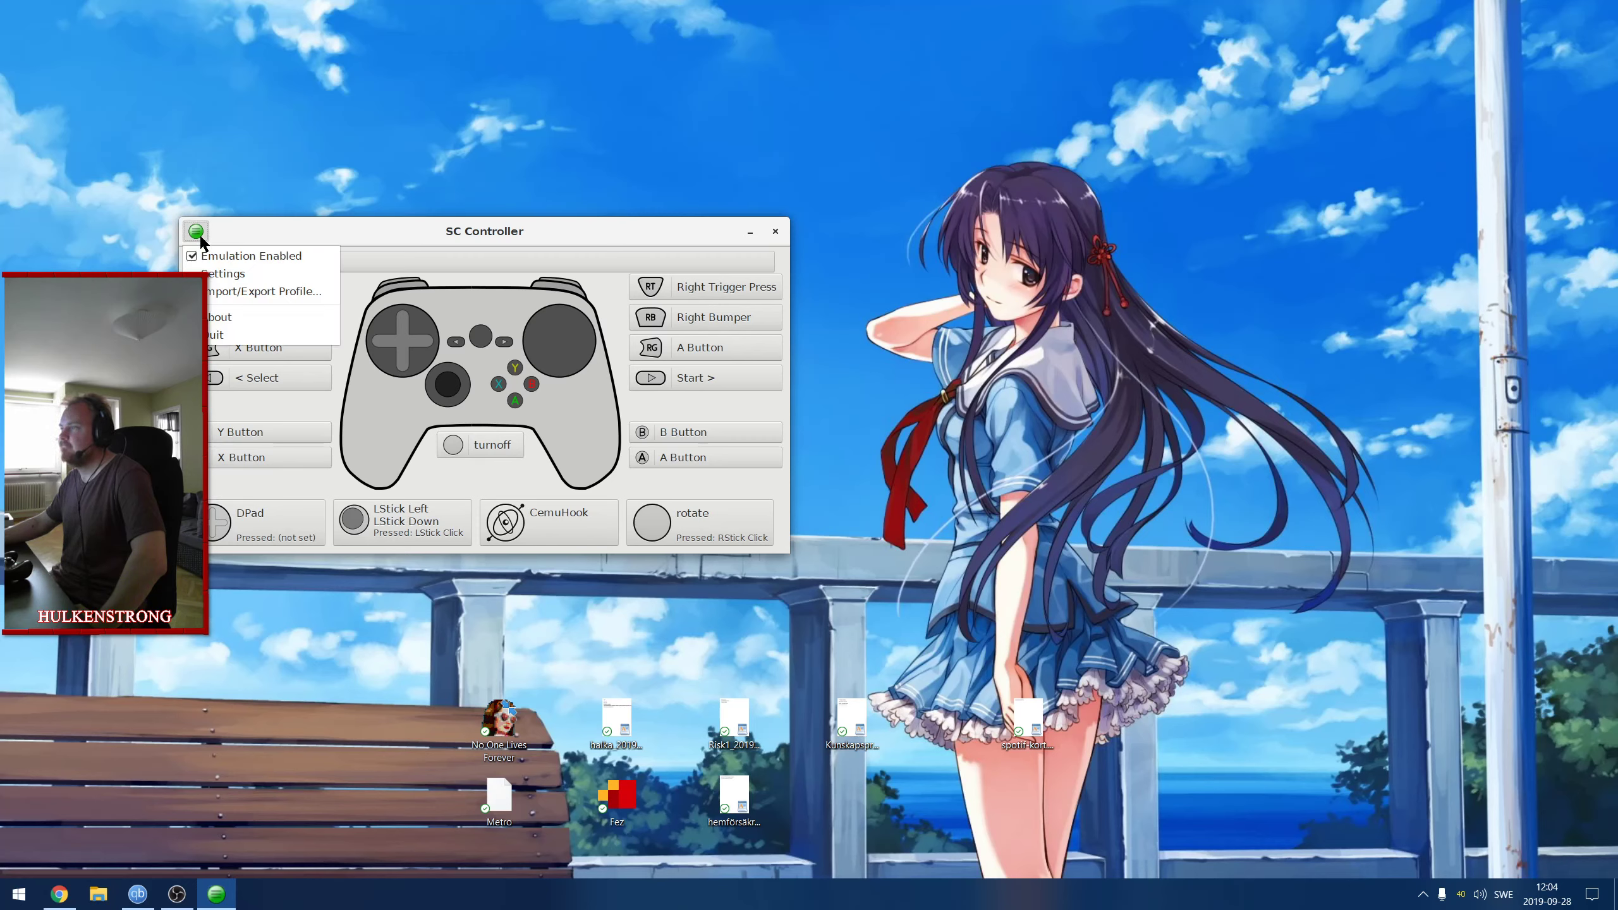
click(223, 273)
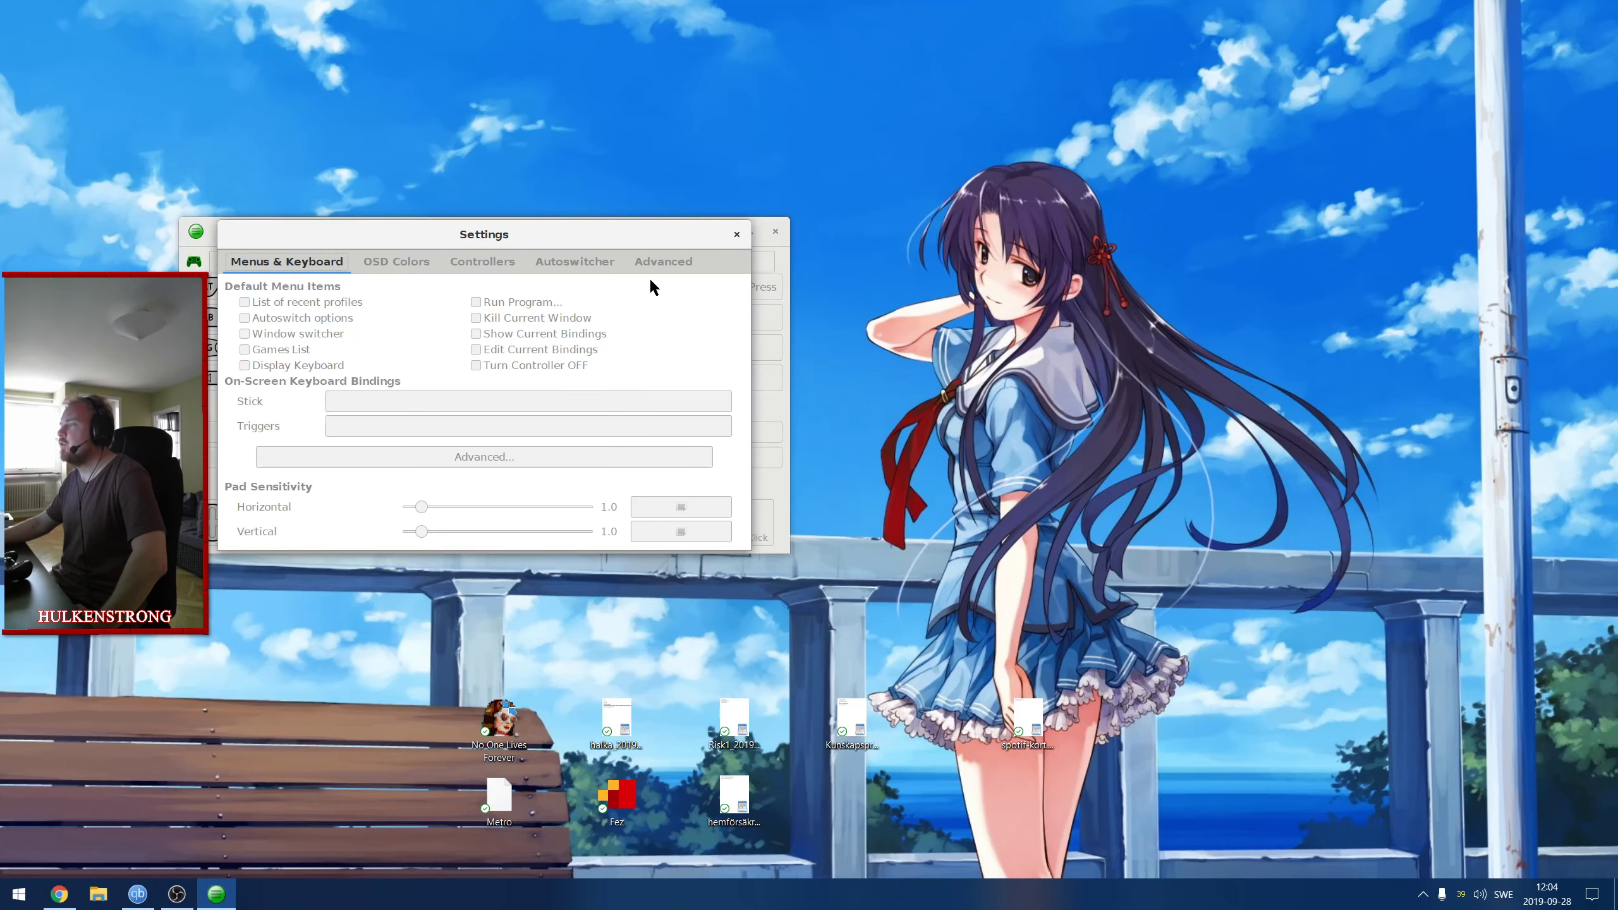
click(736, 235)
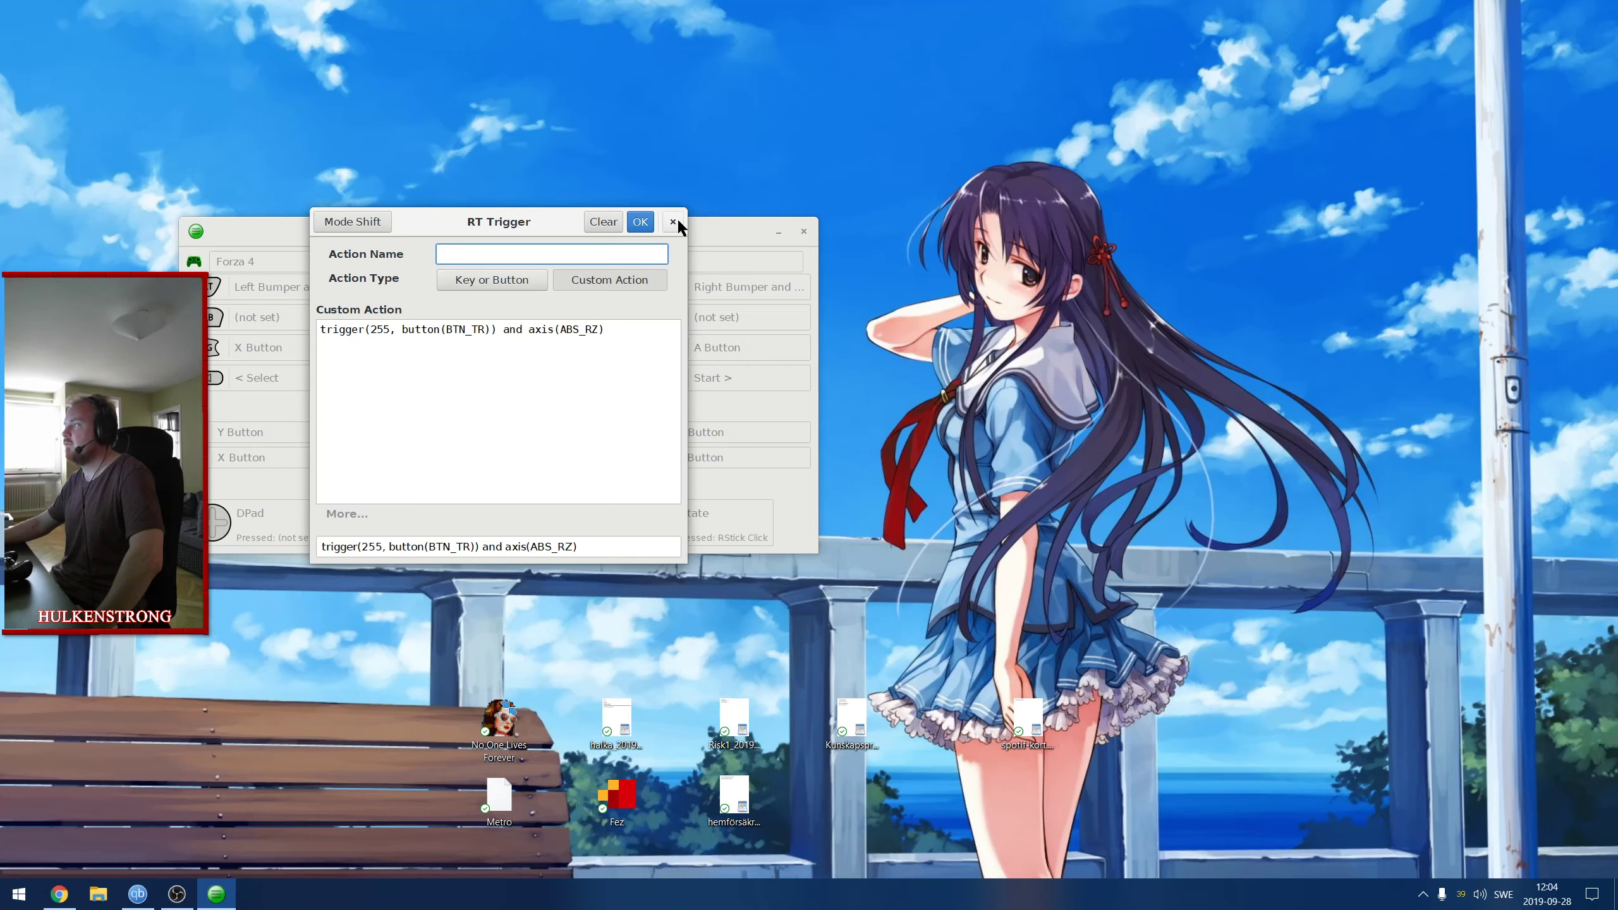
click(672, 222)
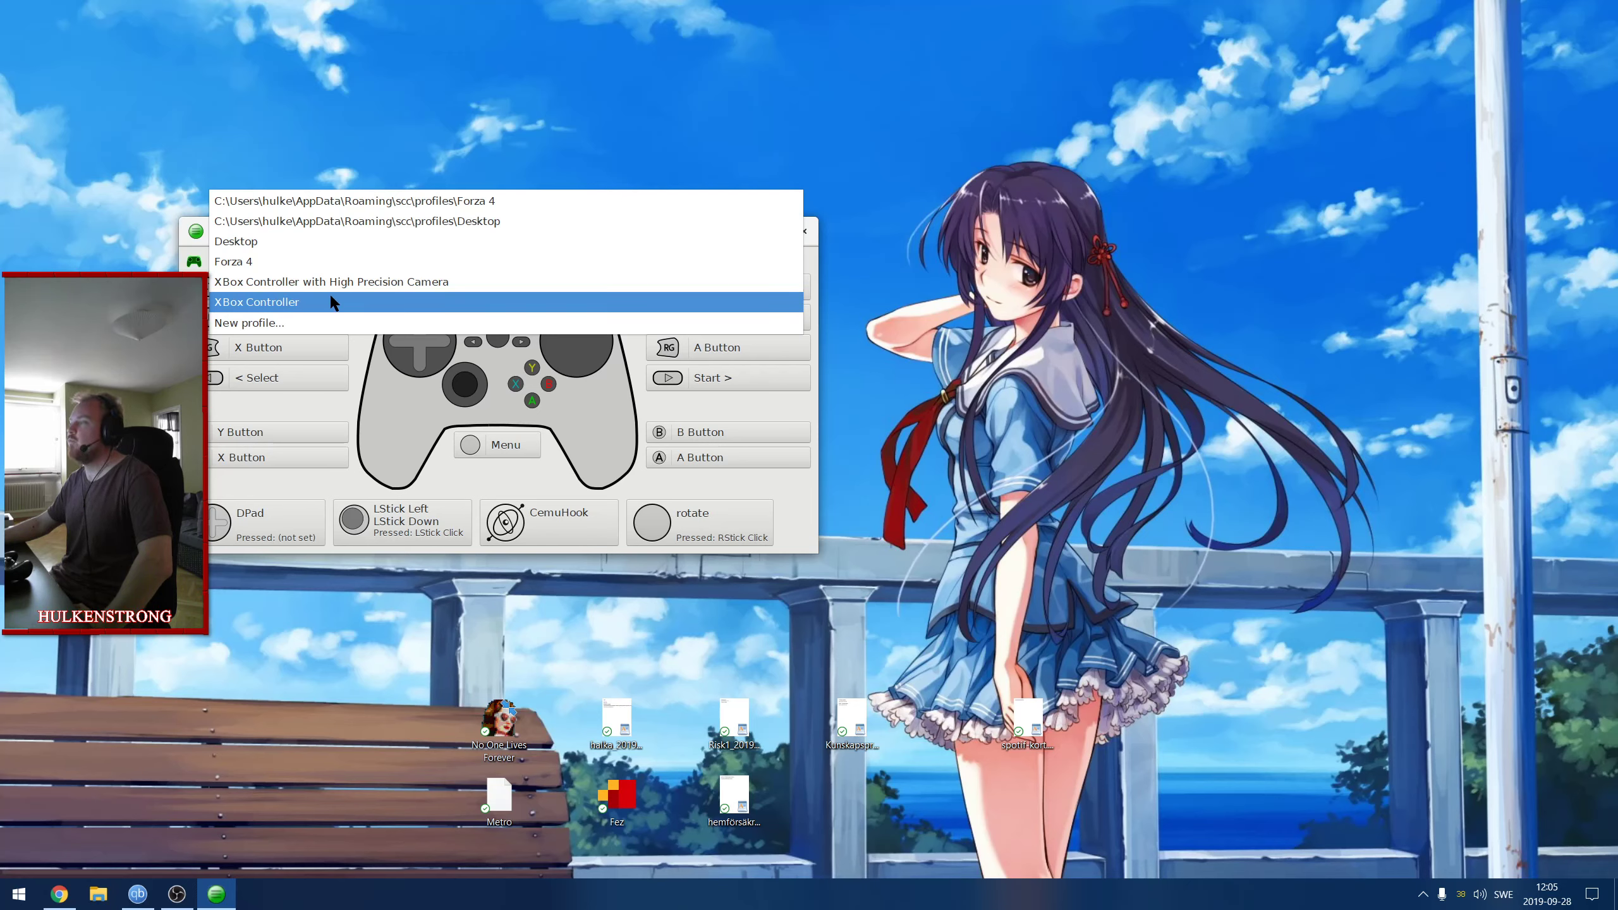
Try the High Precision Camera profile, return to XBox Controller, and expand RT trigger options.
click(330, 281)
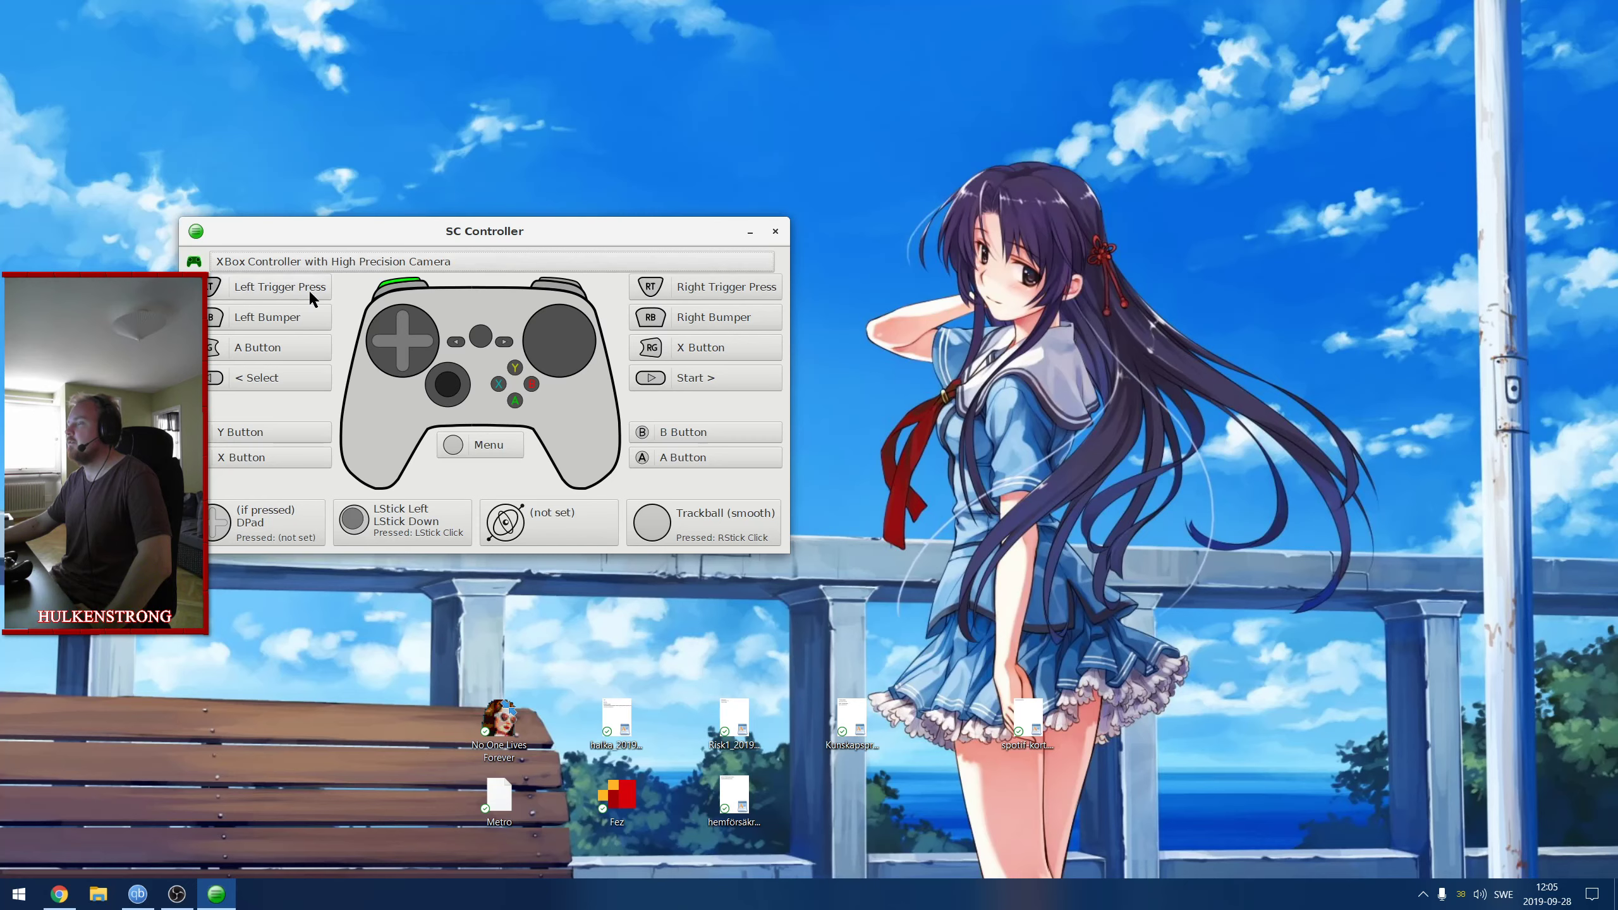
click(496, 261)
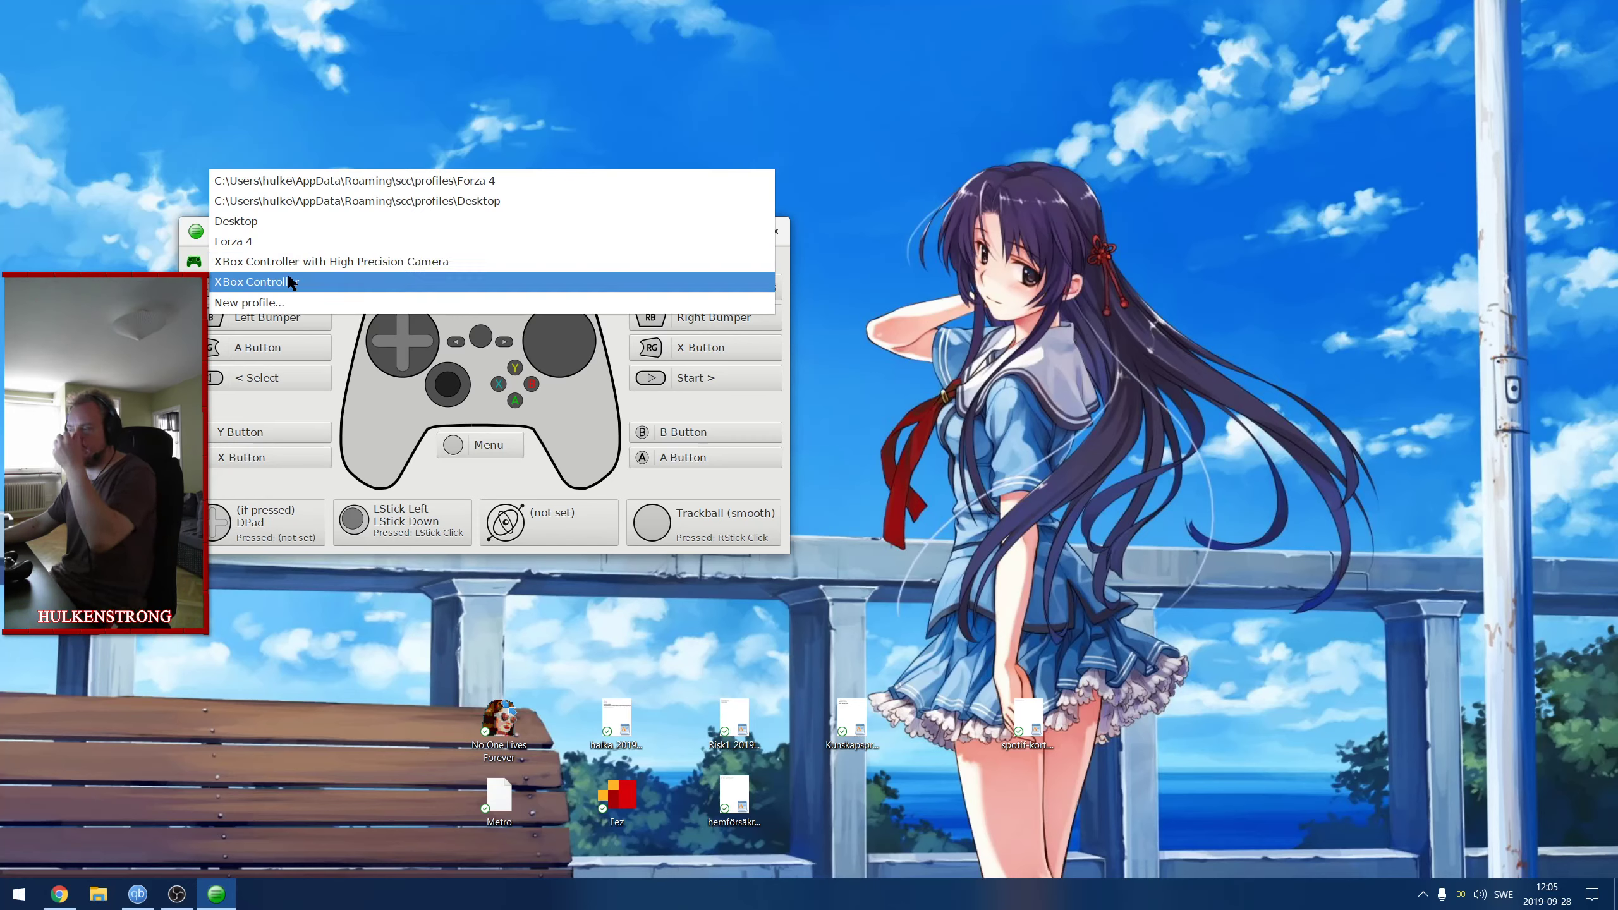
click(251, 282)
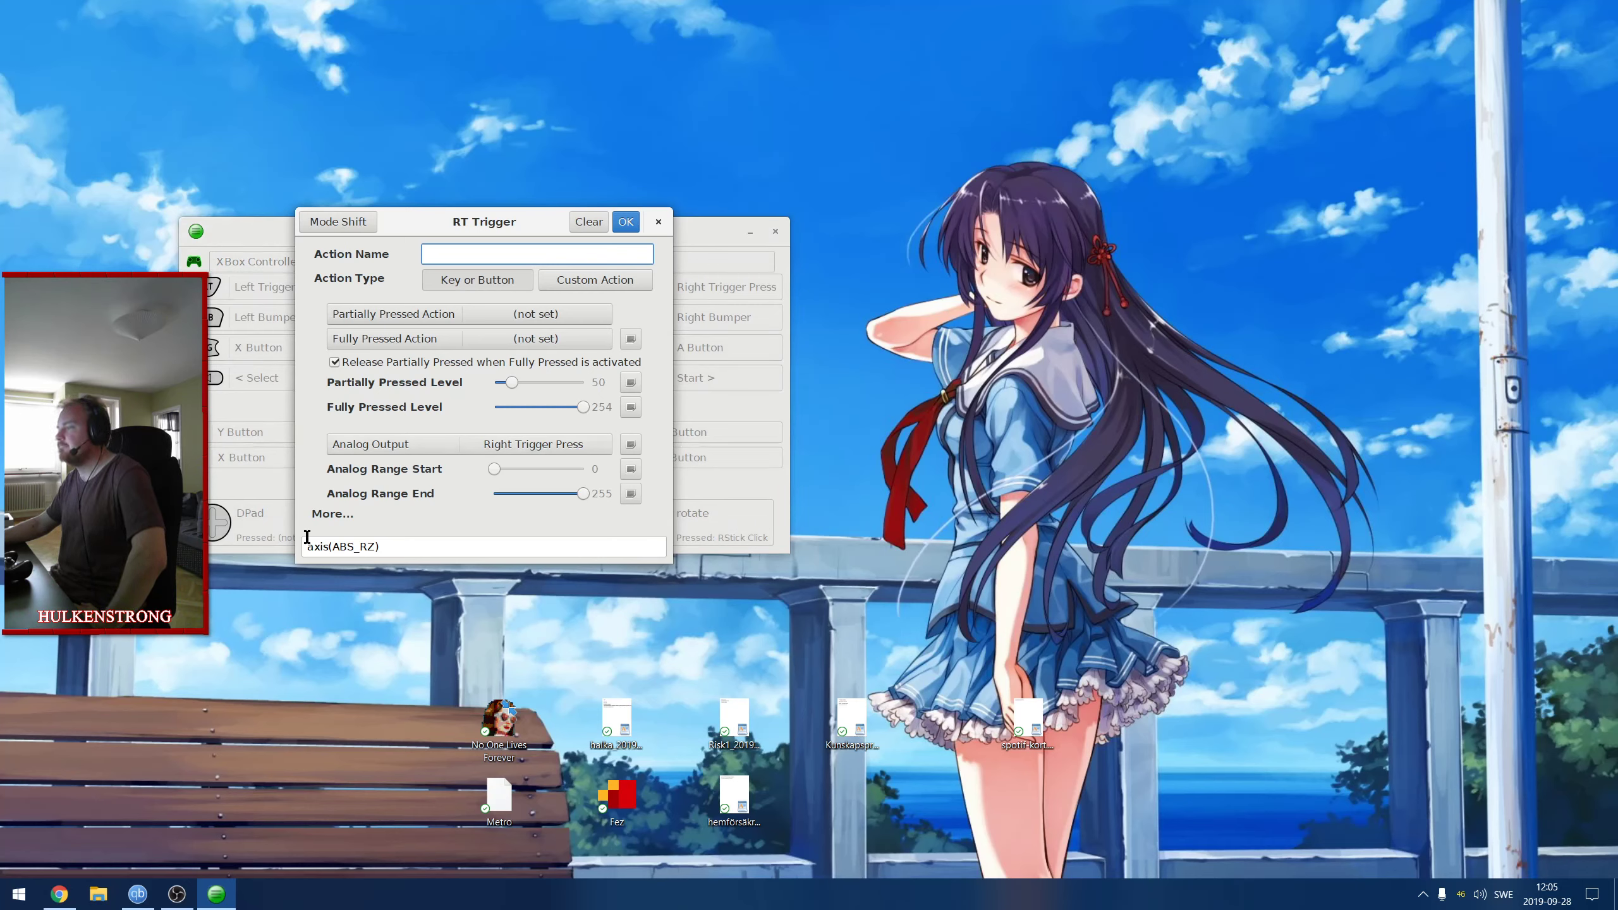
click(333, 513)
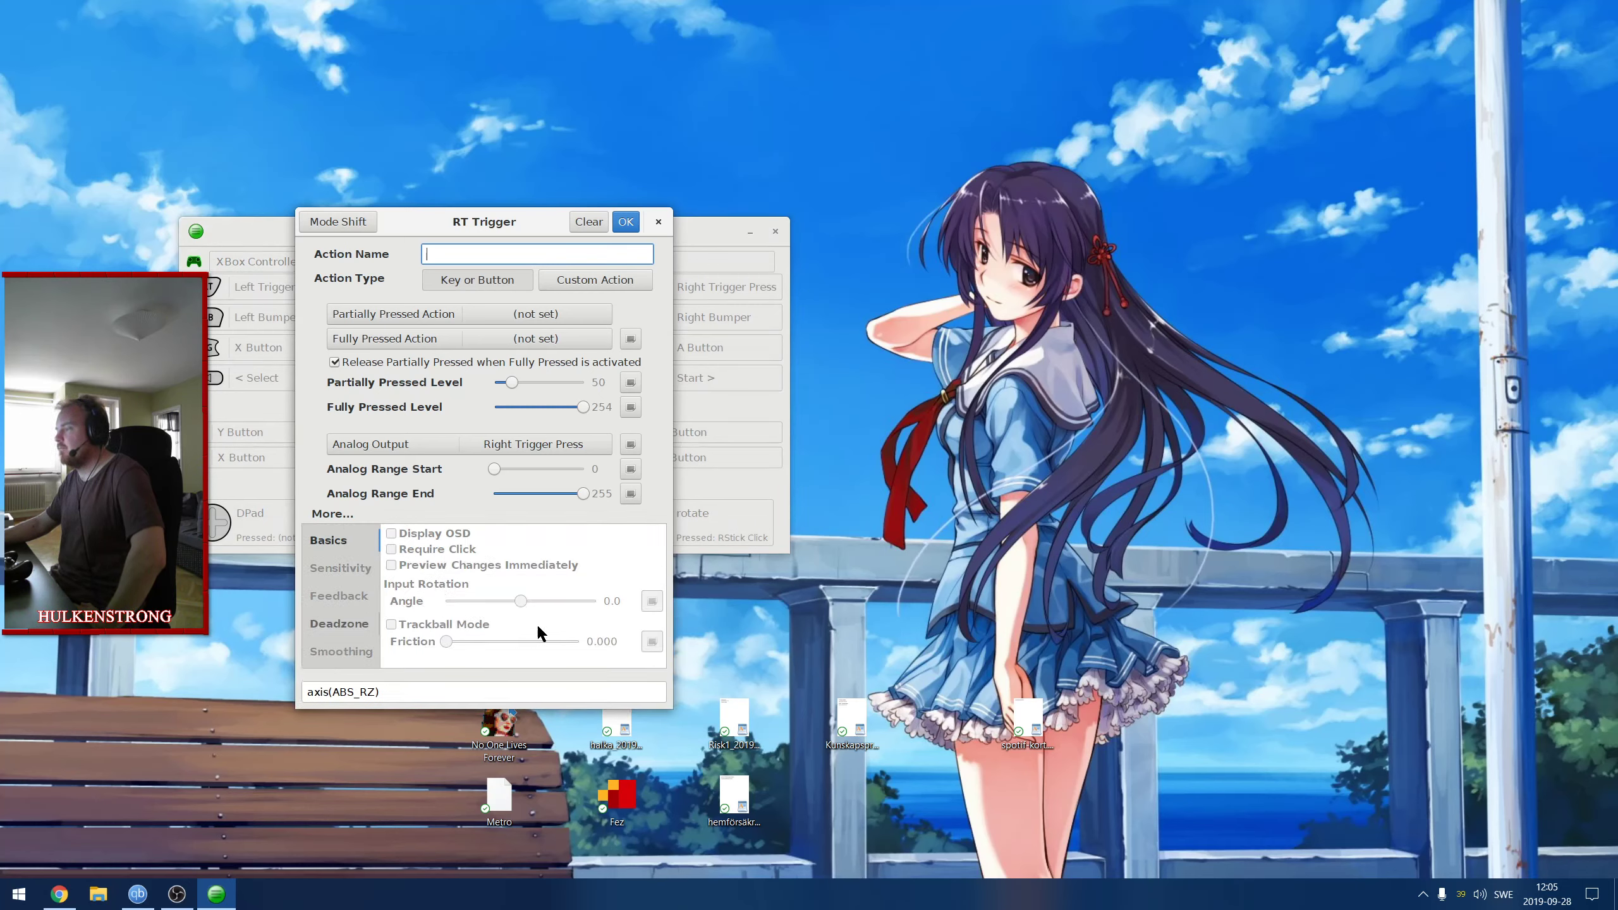
Check the RT trigger's Feedback and Deadzone tabs, then collapse the More section.
click(339, 596)
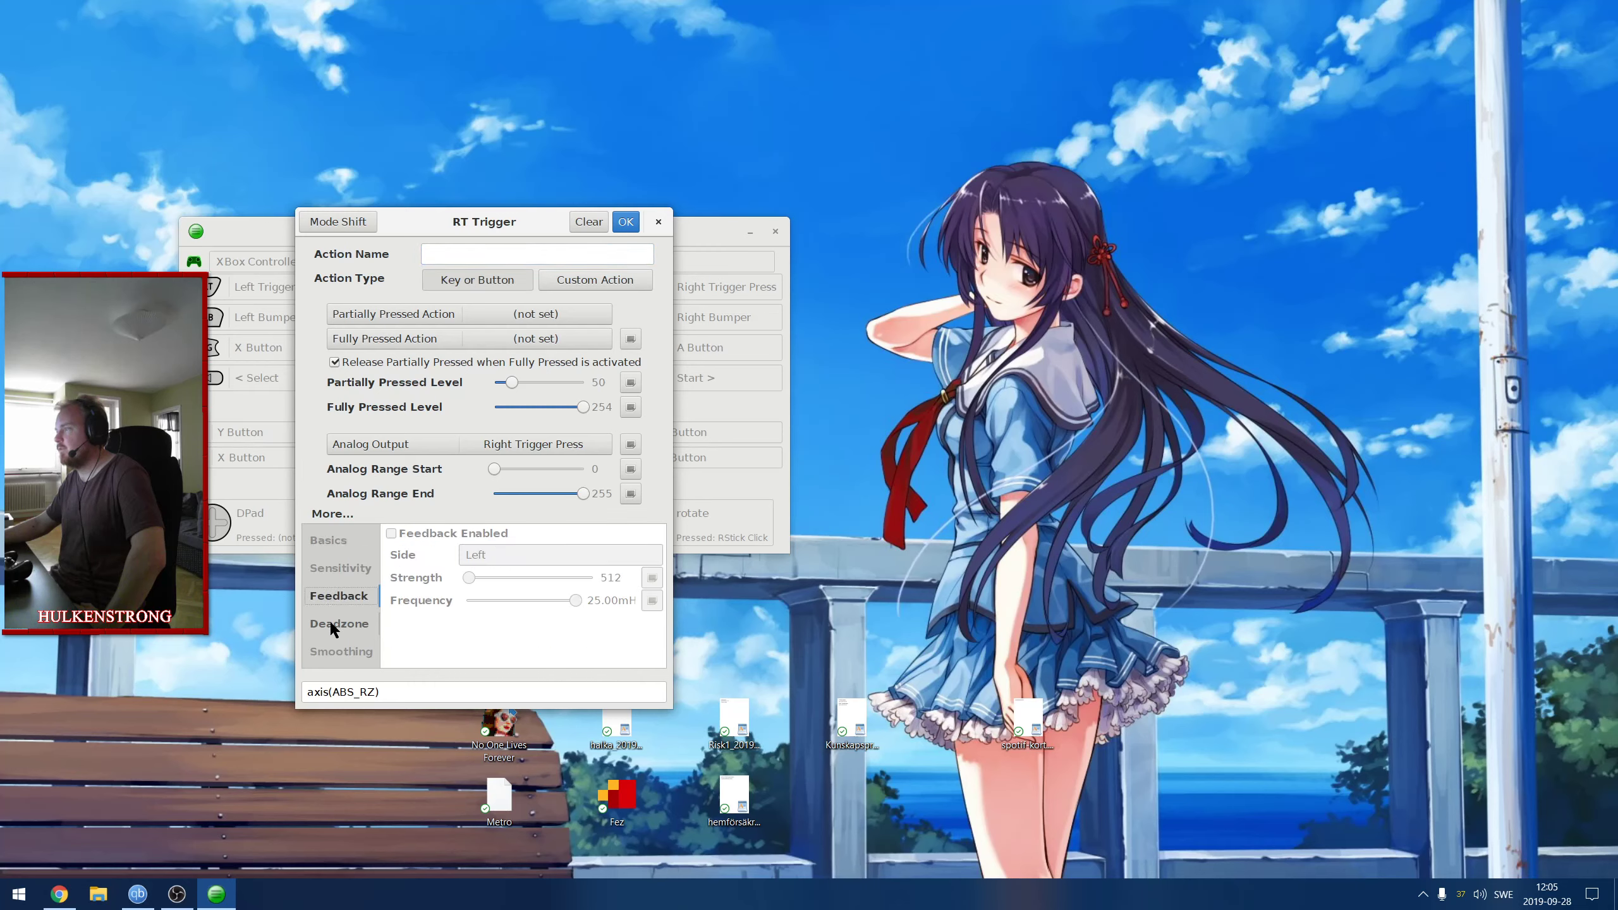
click(339, 623)
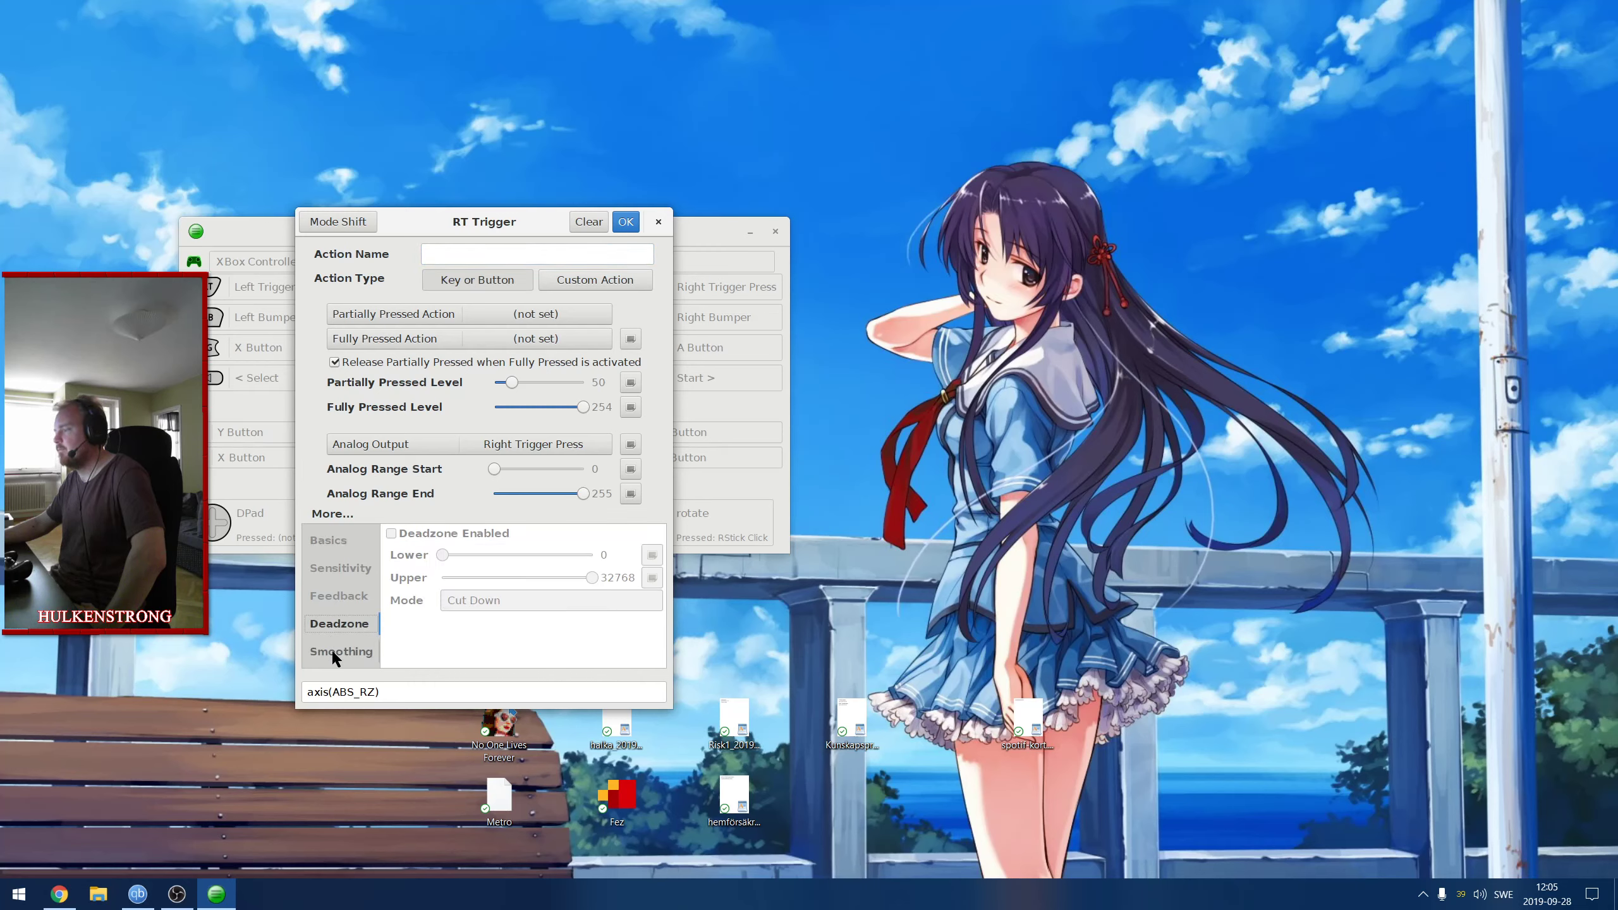
click(328, 540)
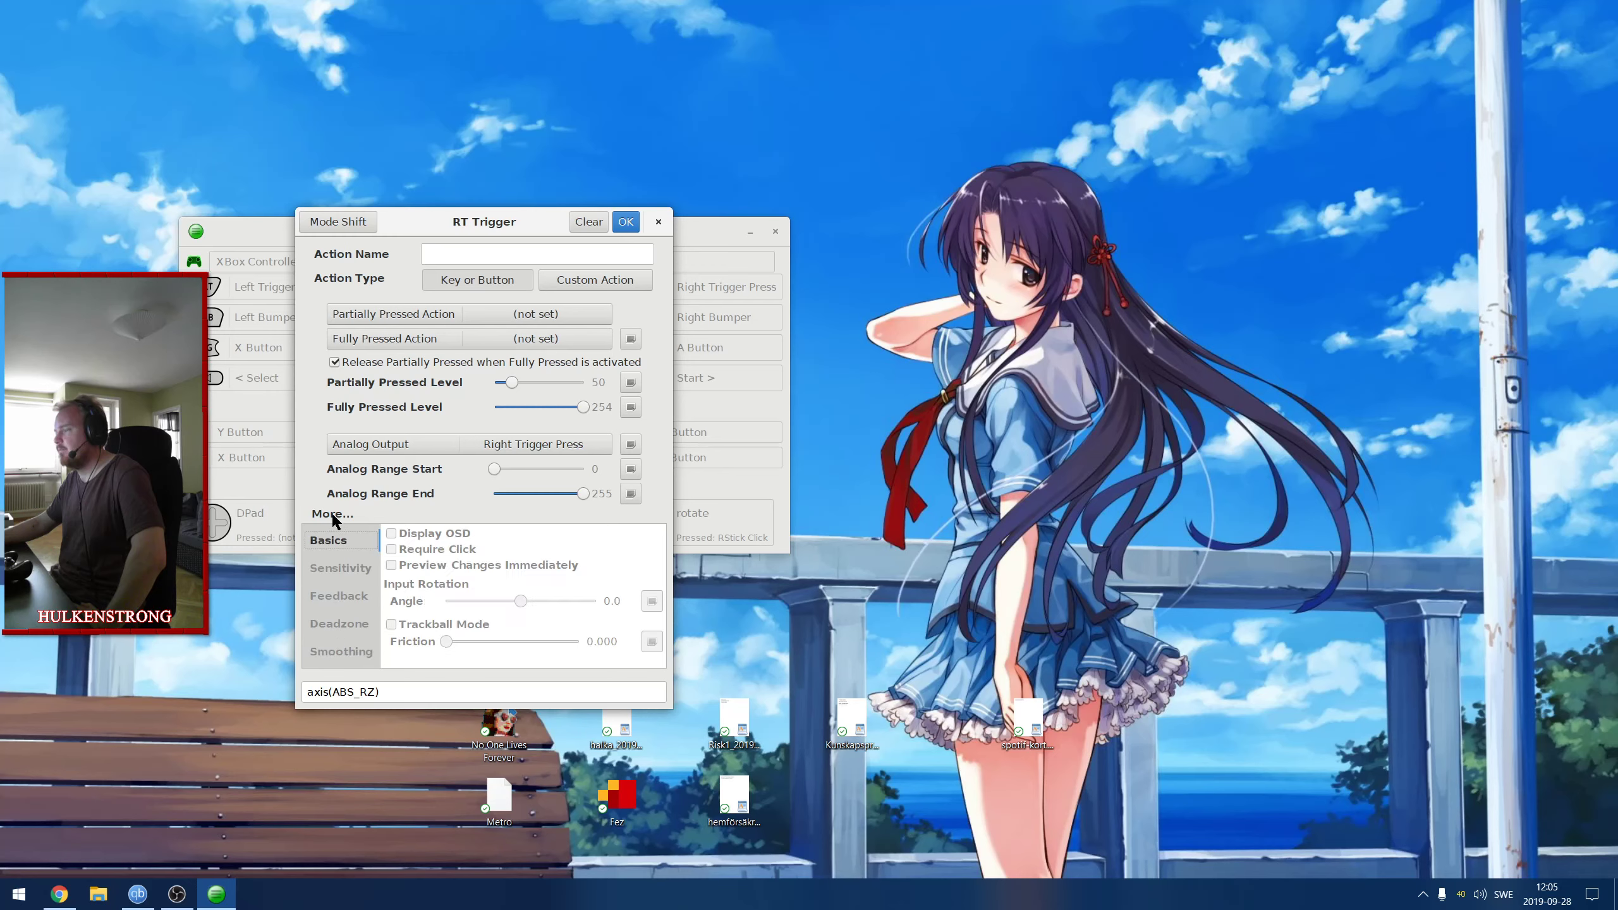
click(332, 514)
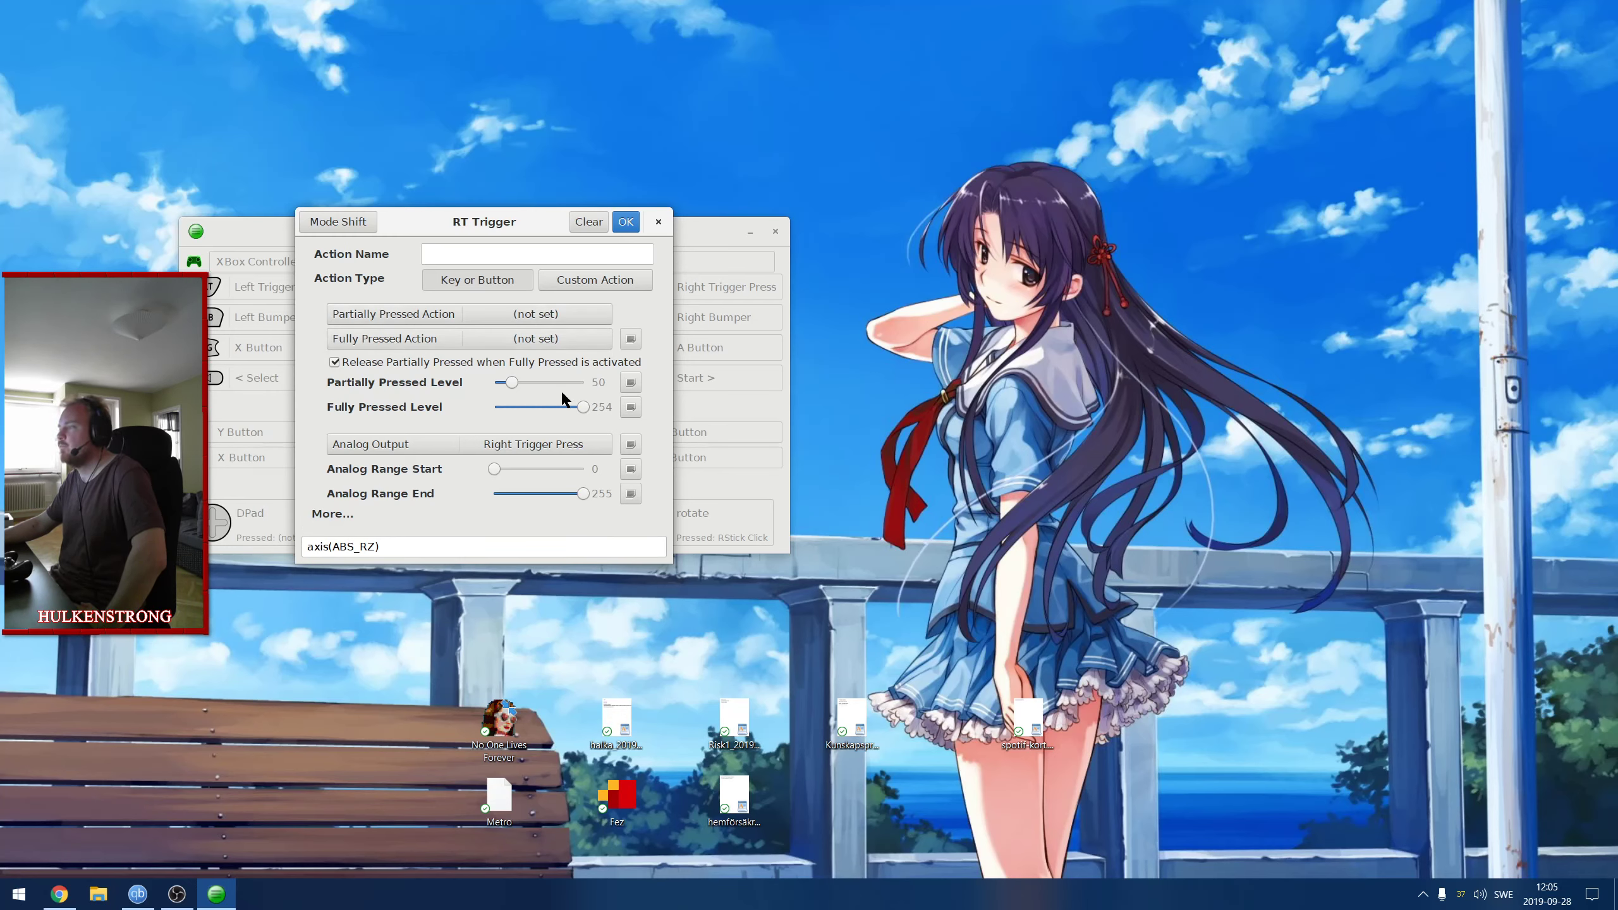
mouse_move(636, 472)
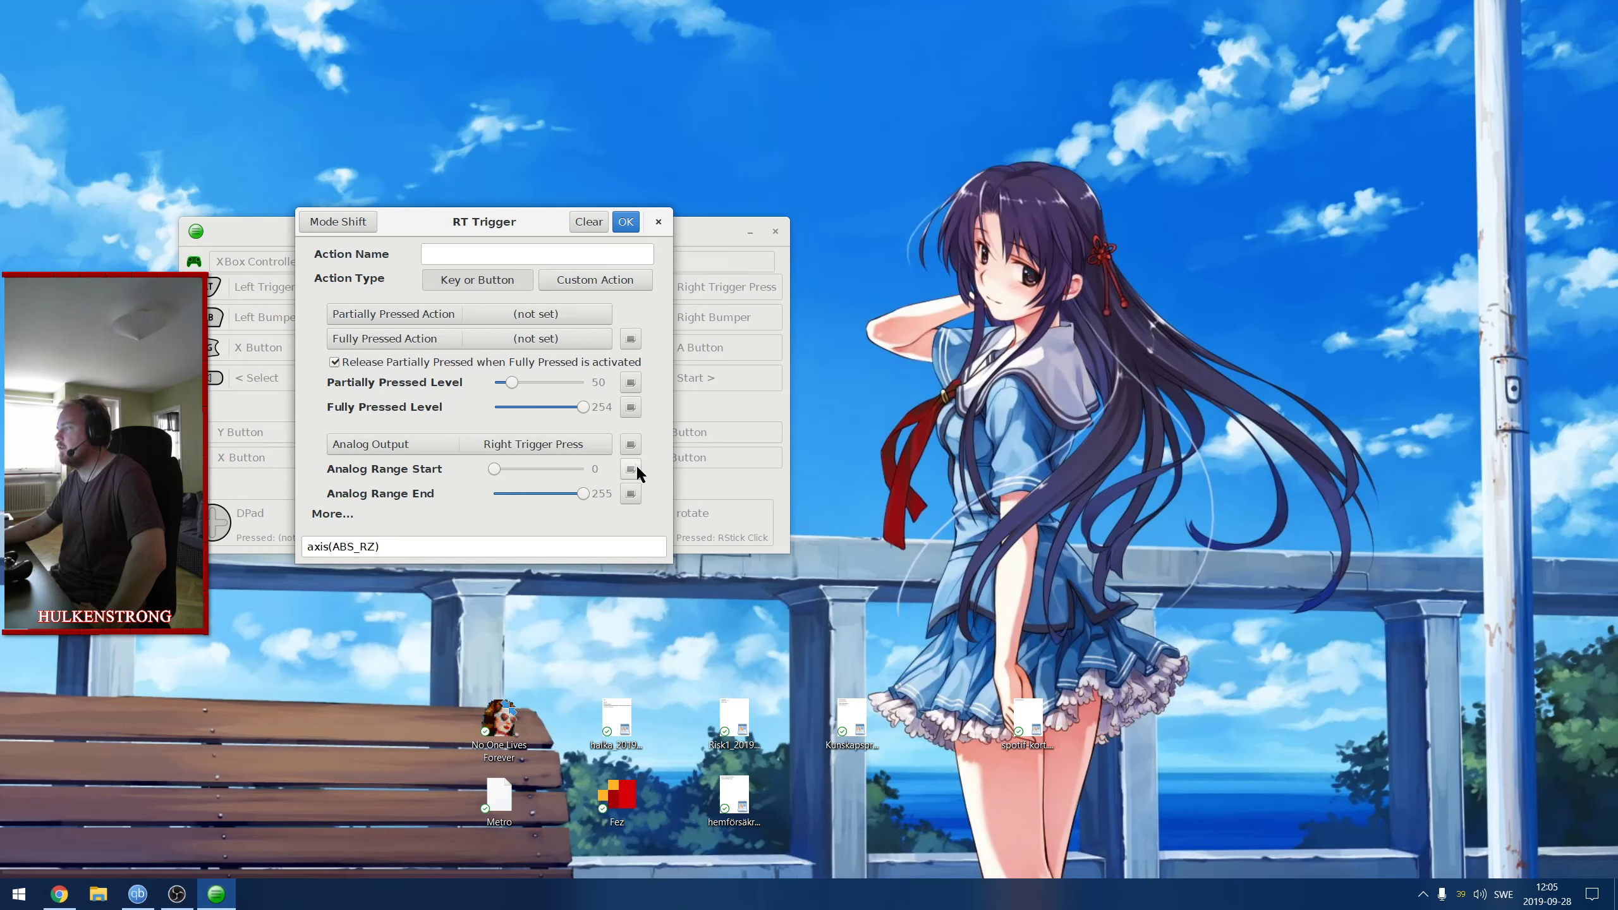
mouse_move(343, 452)
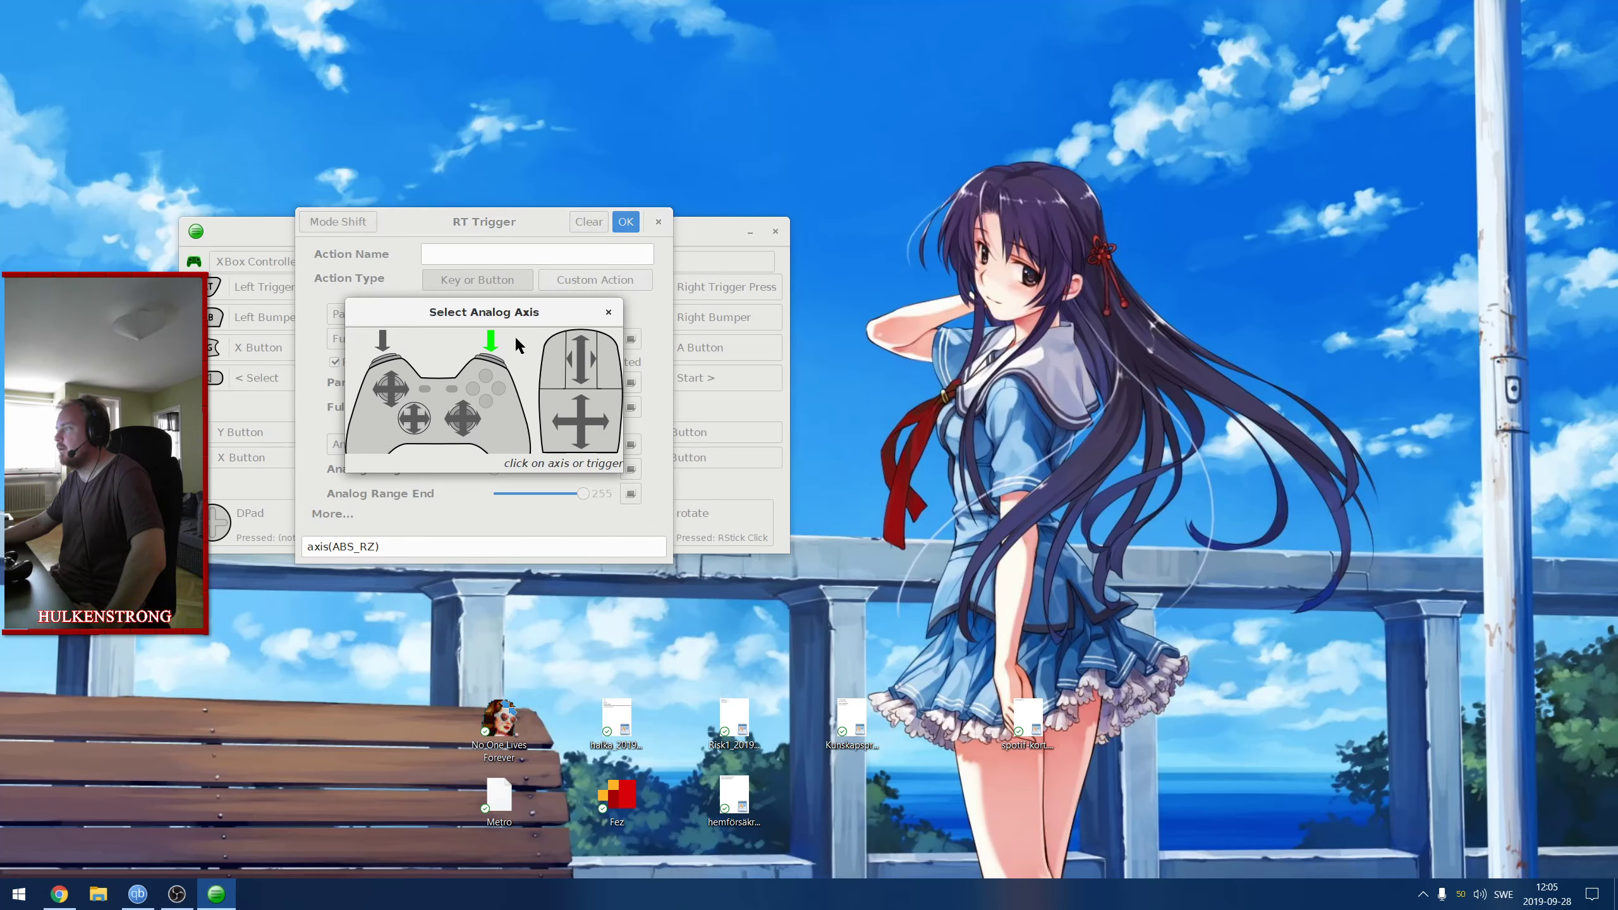
mouse_move(609, 318)
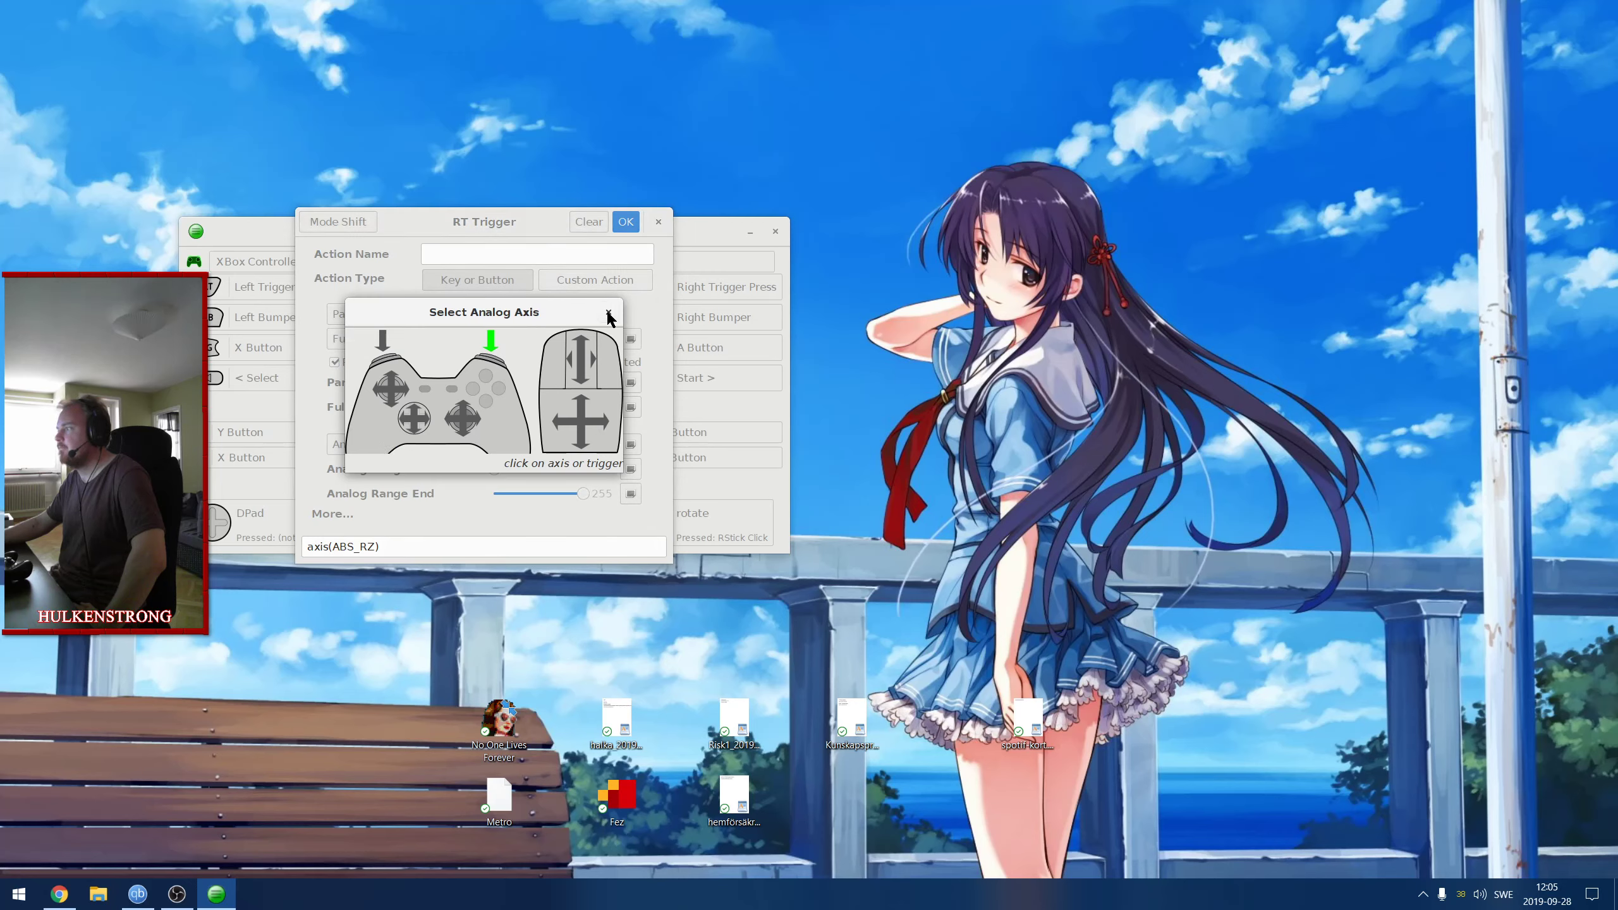
click(608, 317)
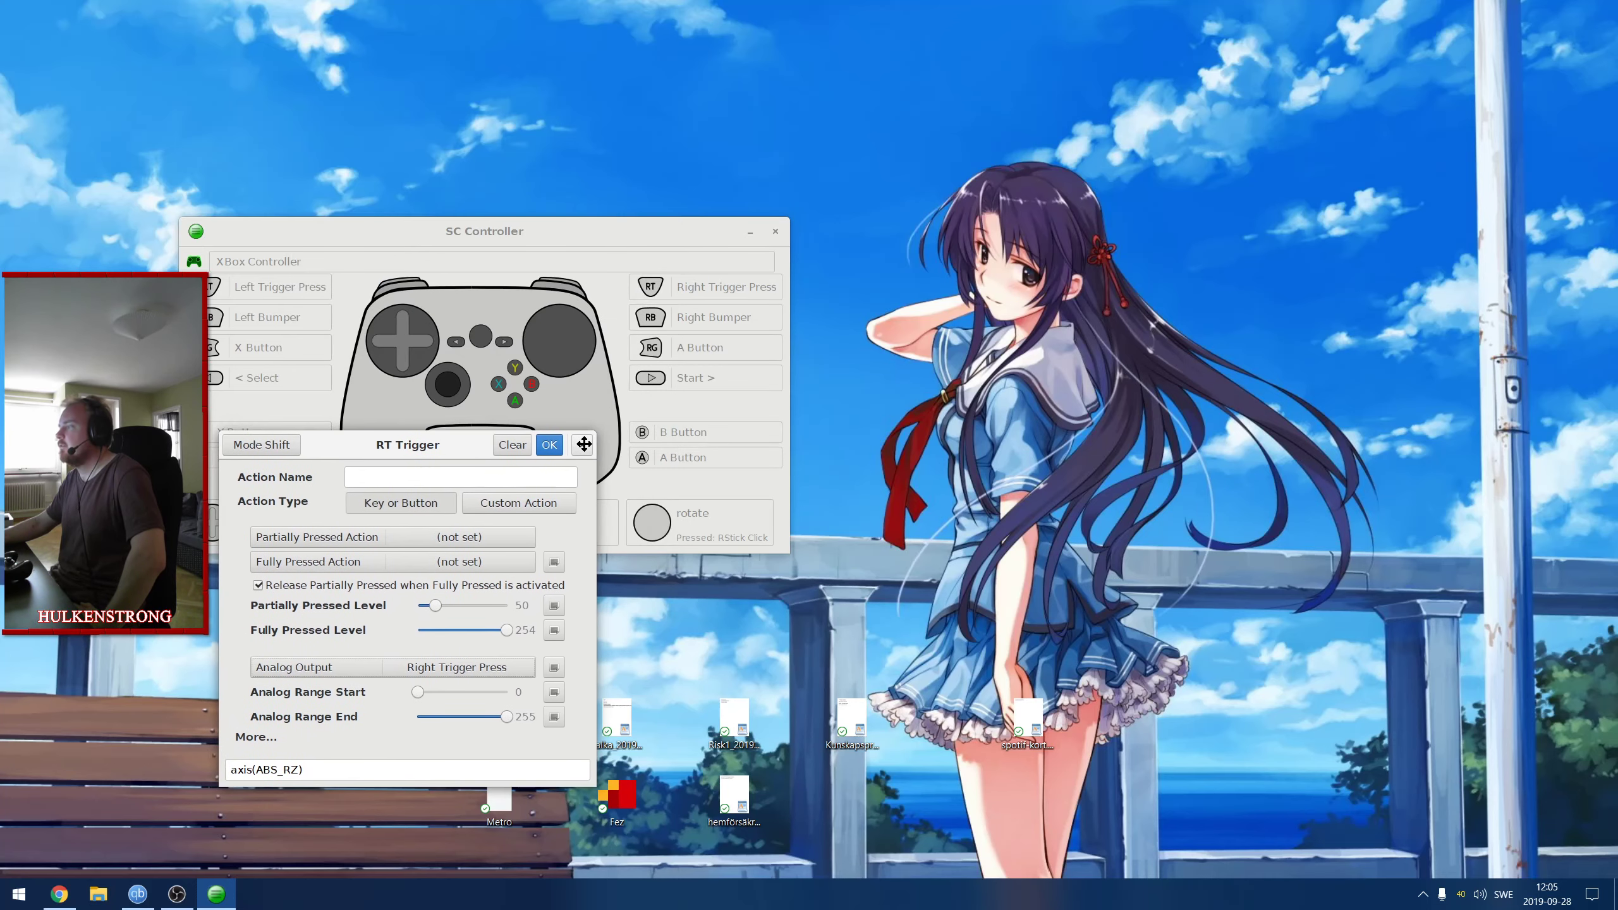
click(548, 445)
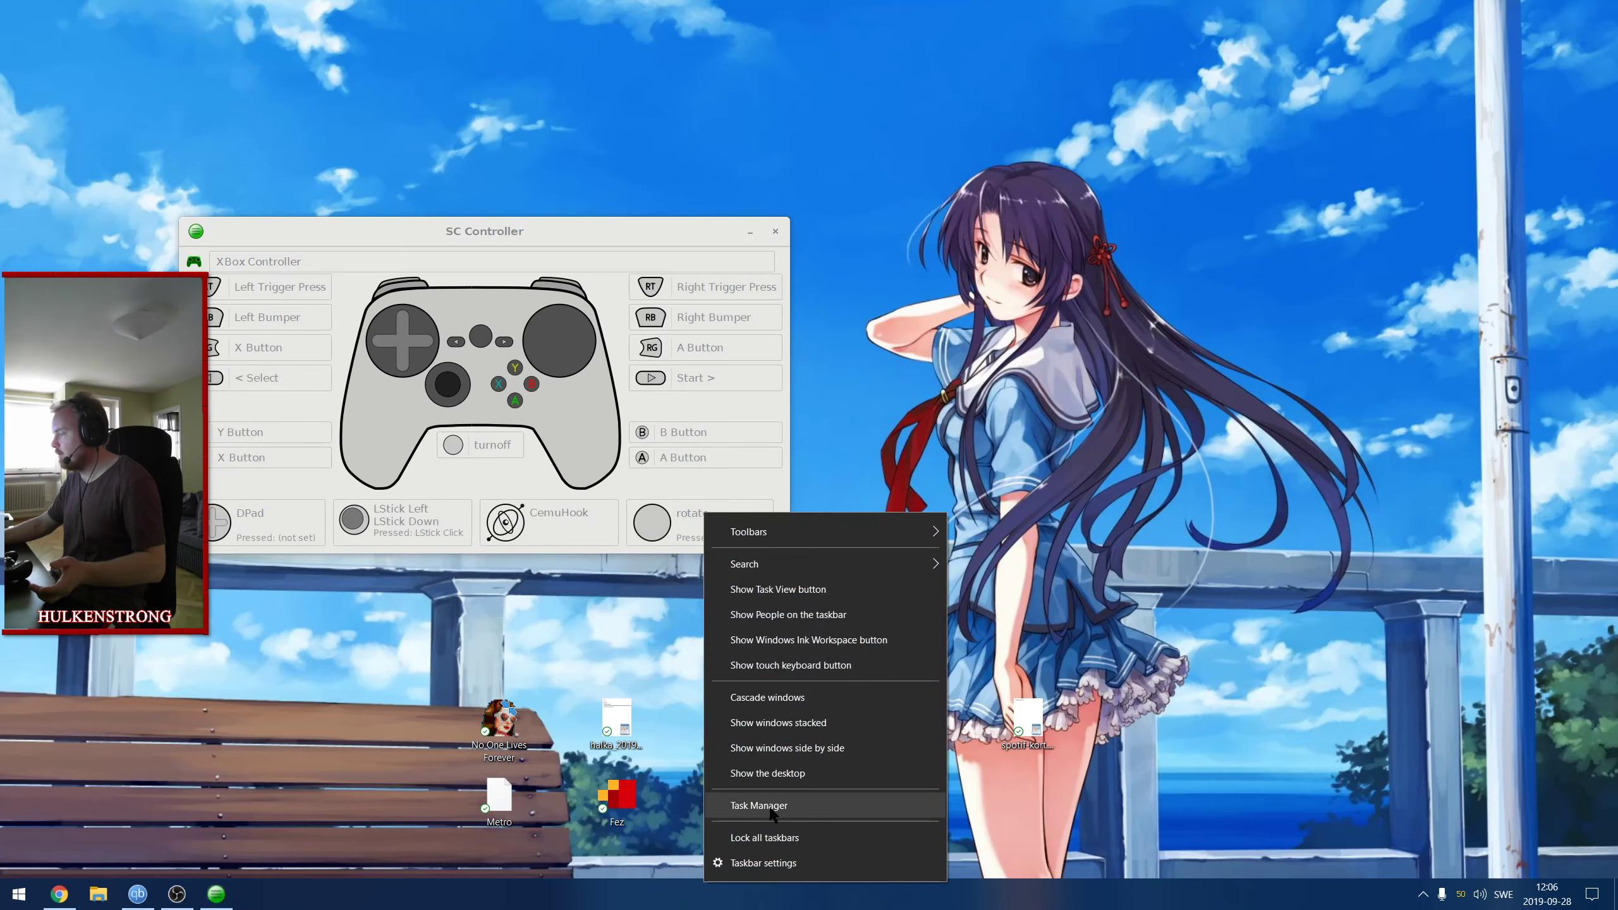
Launch Task Manager from the taskbar to list running processes like sc-controller.exe.
click(758, 804)
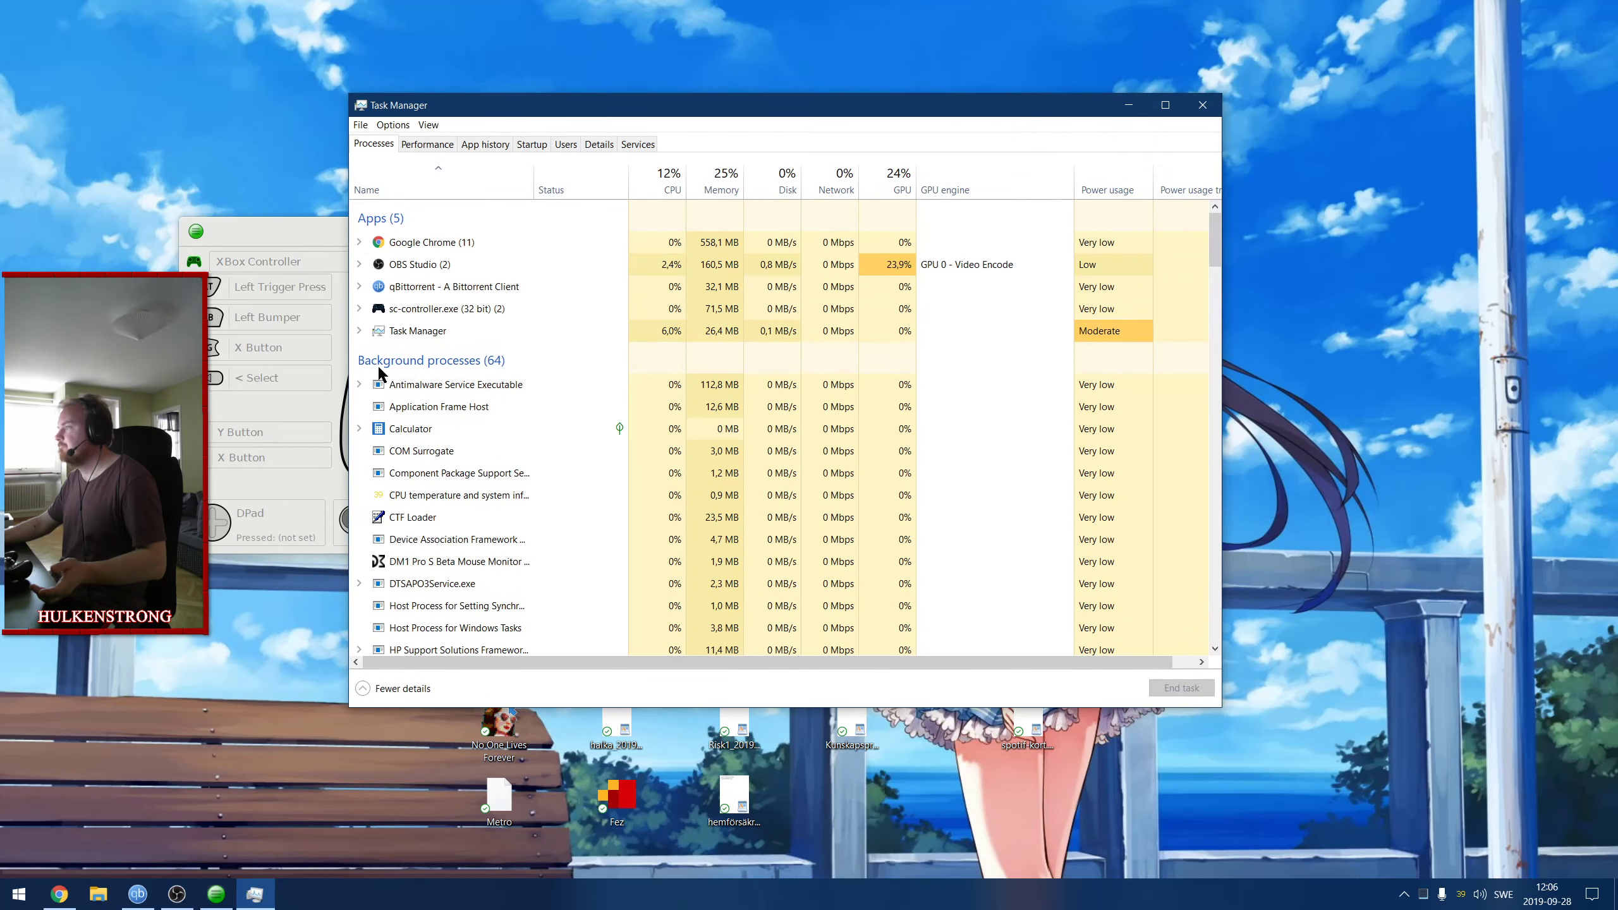
mouse_move(493, 251)
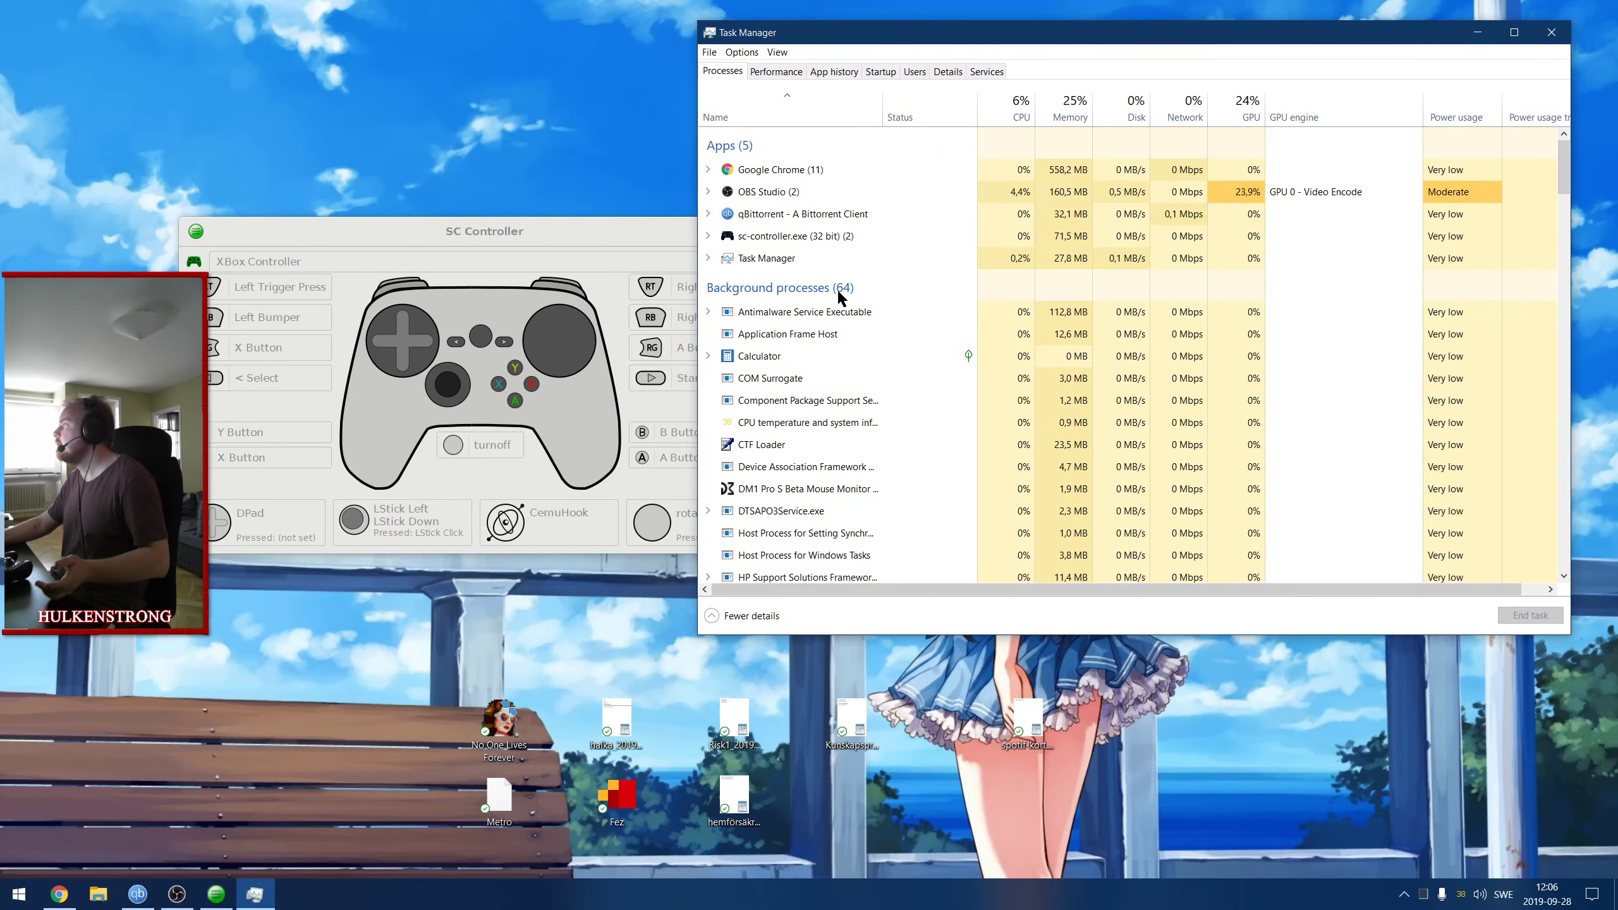
drag(483, 230, 345, 199)
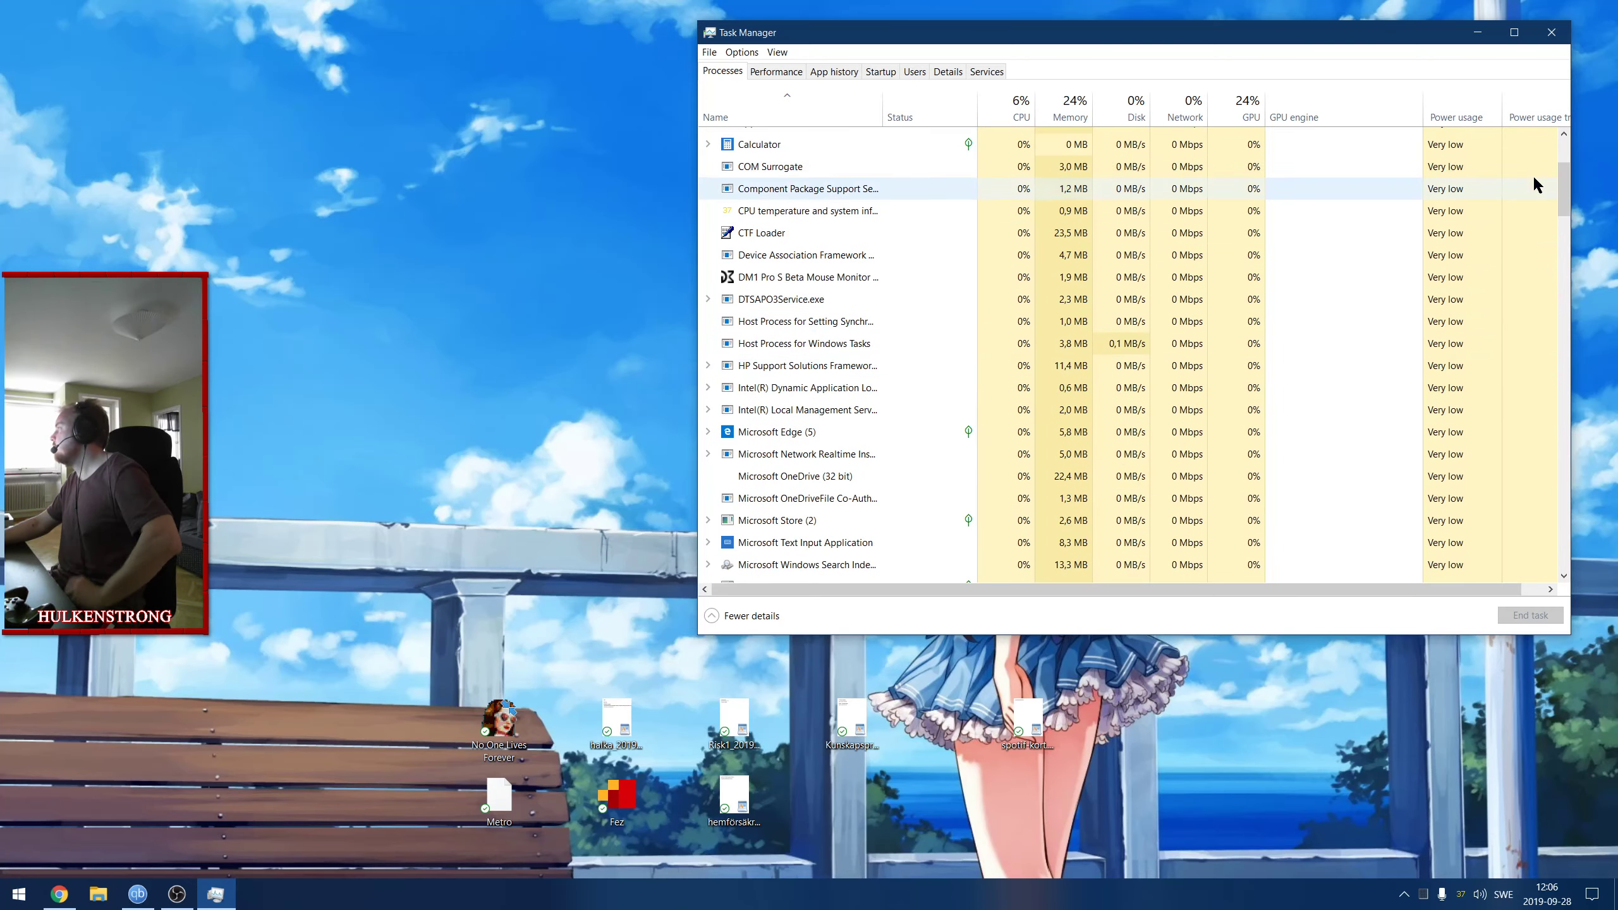
scroll(down, 3)
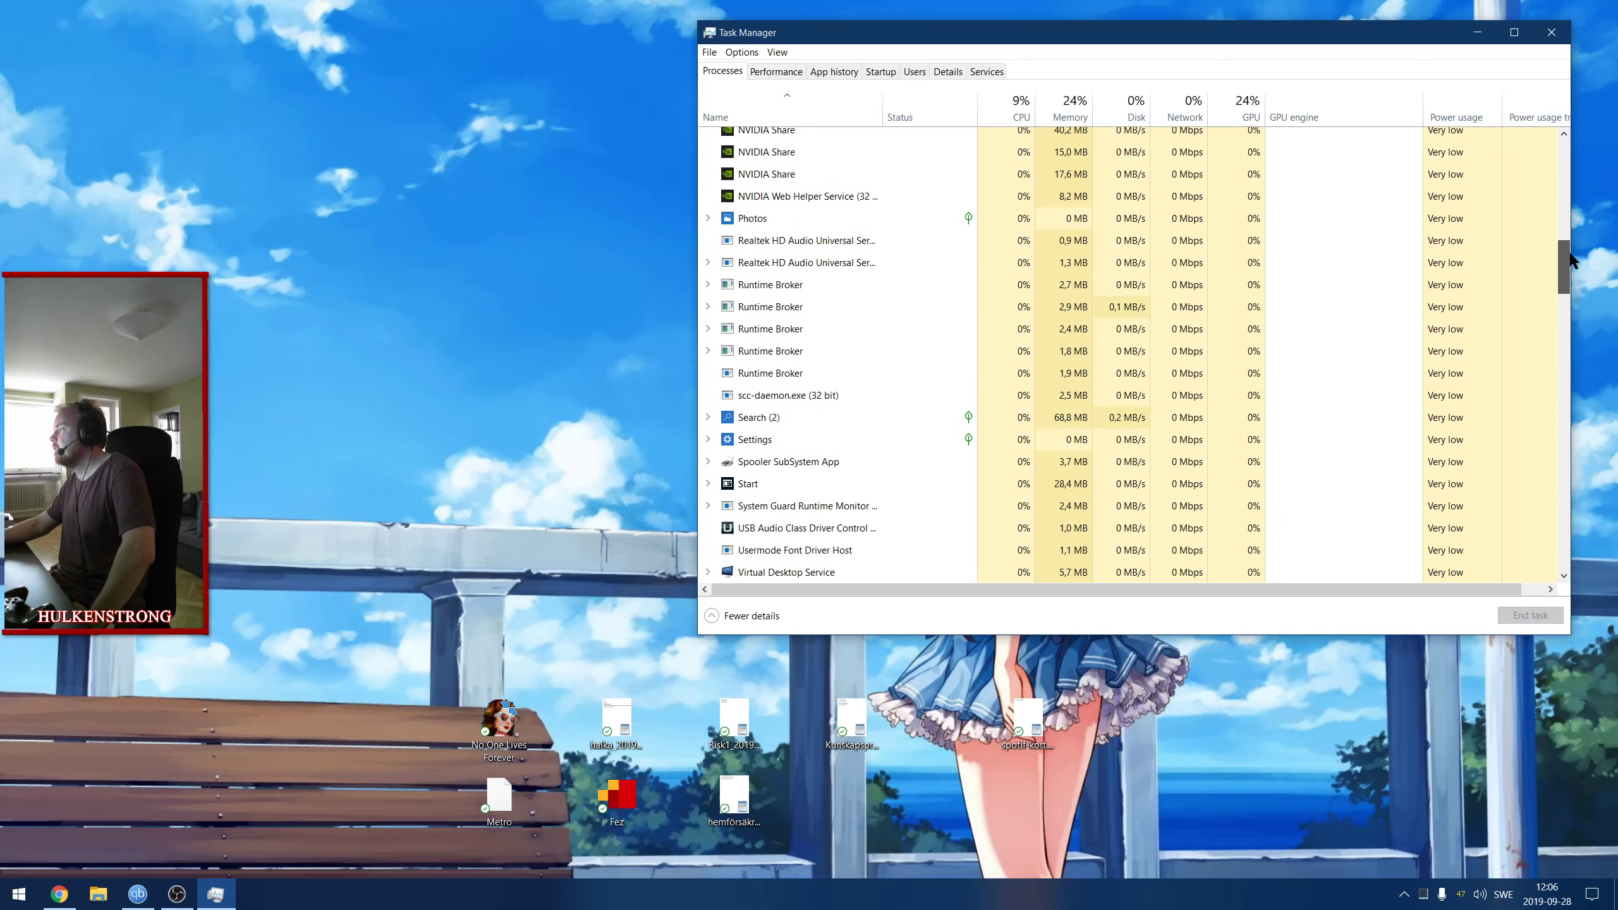
scroll(down, 3)
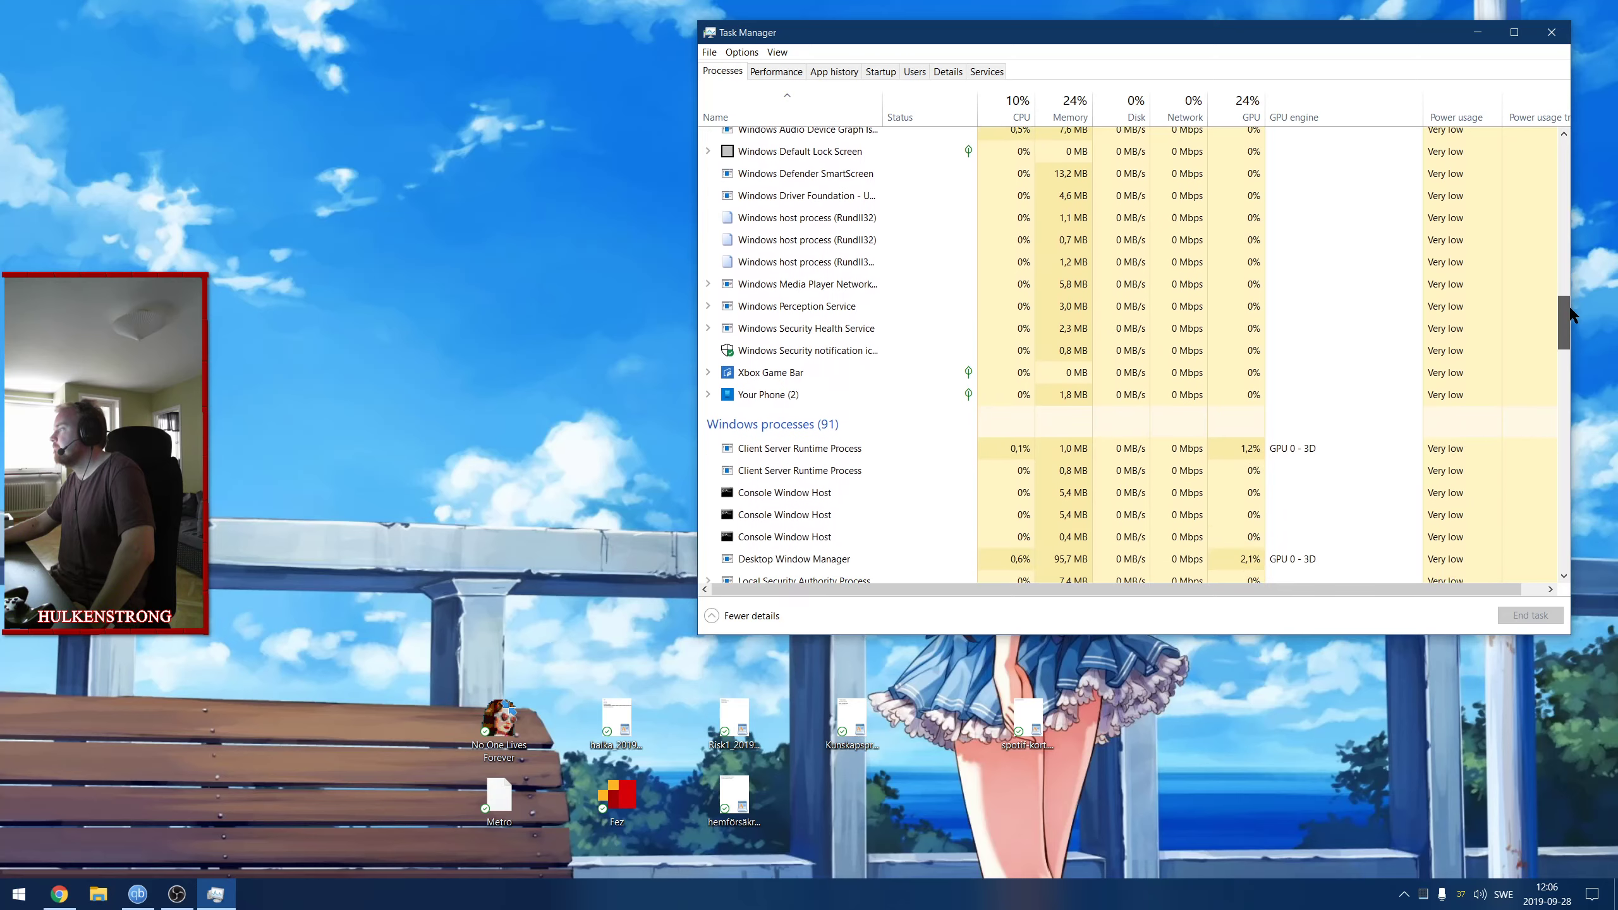
scroll(down, 3)
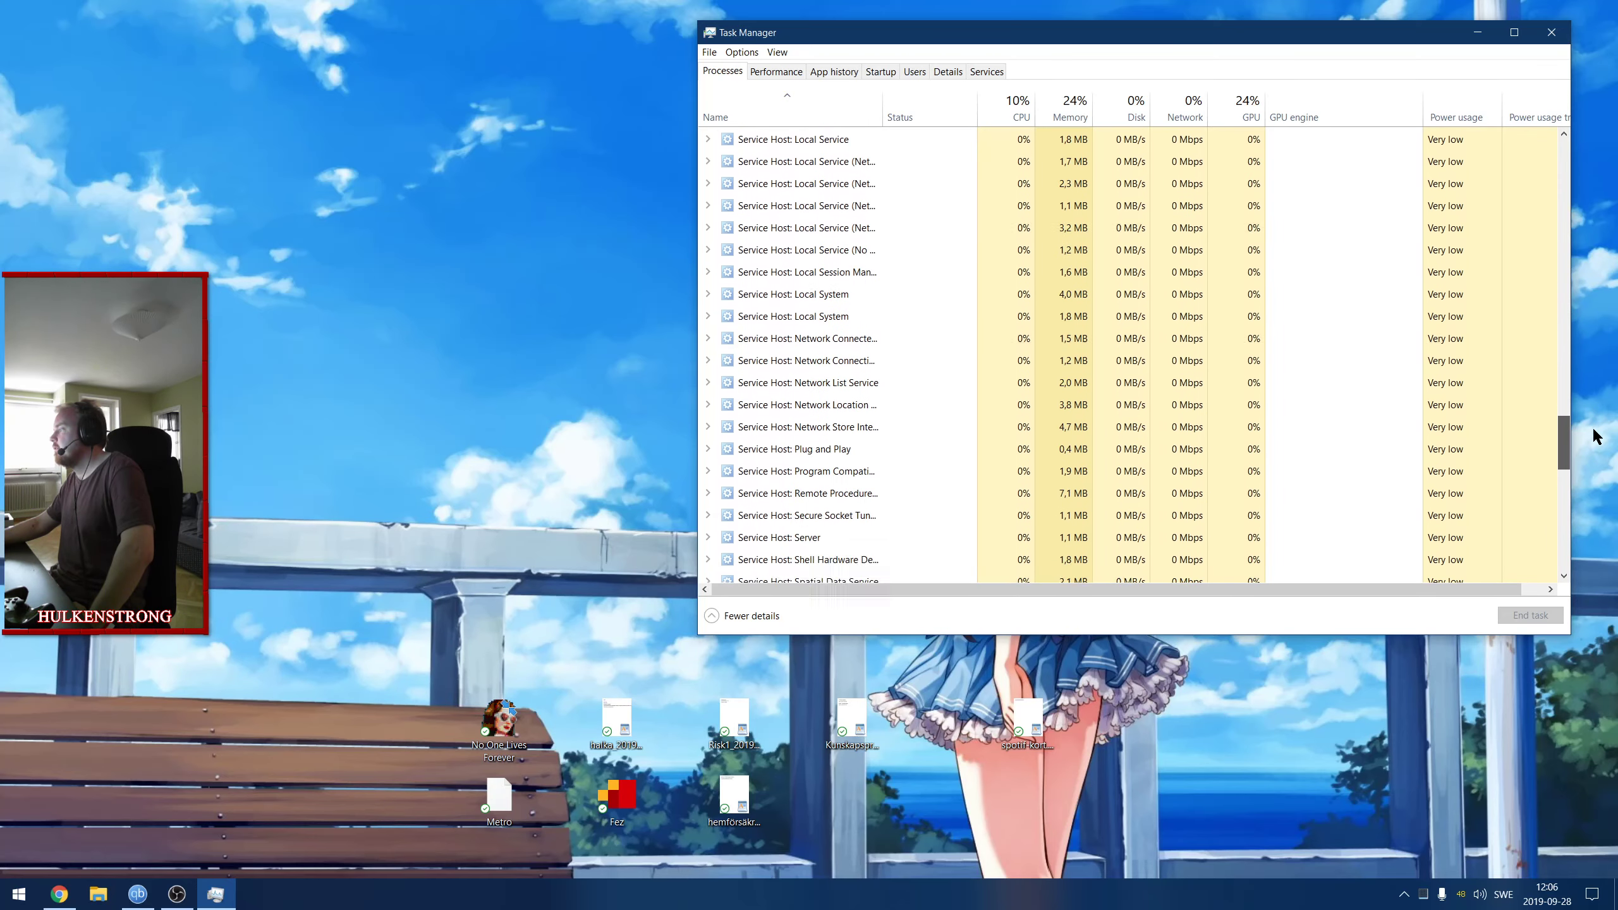
scroll(down, 3)
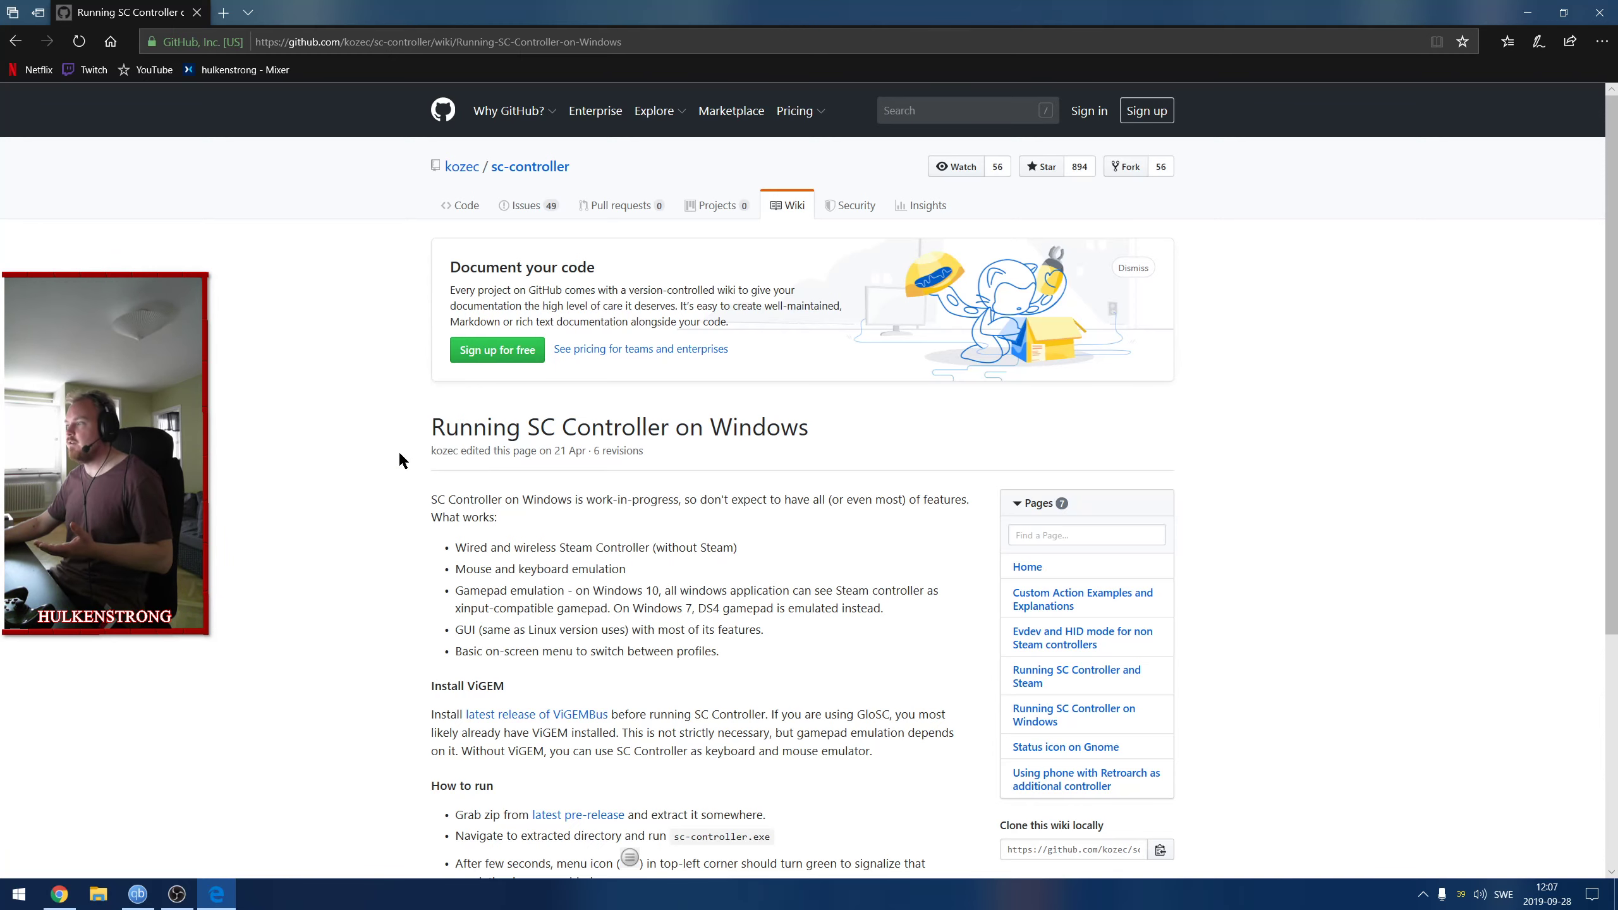
Select the Running SC Controller on Windows title and scroll through its instructions.
triple_click(619, 426)
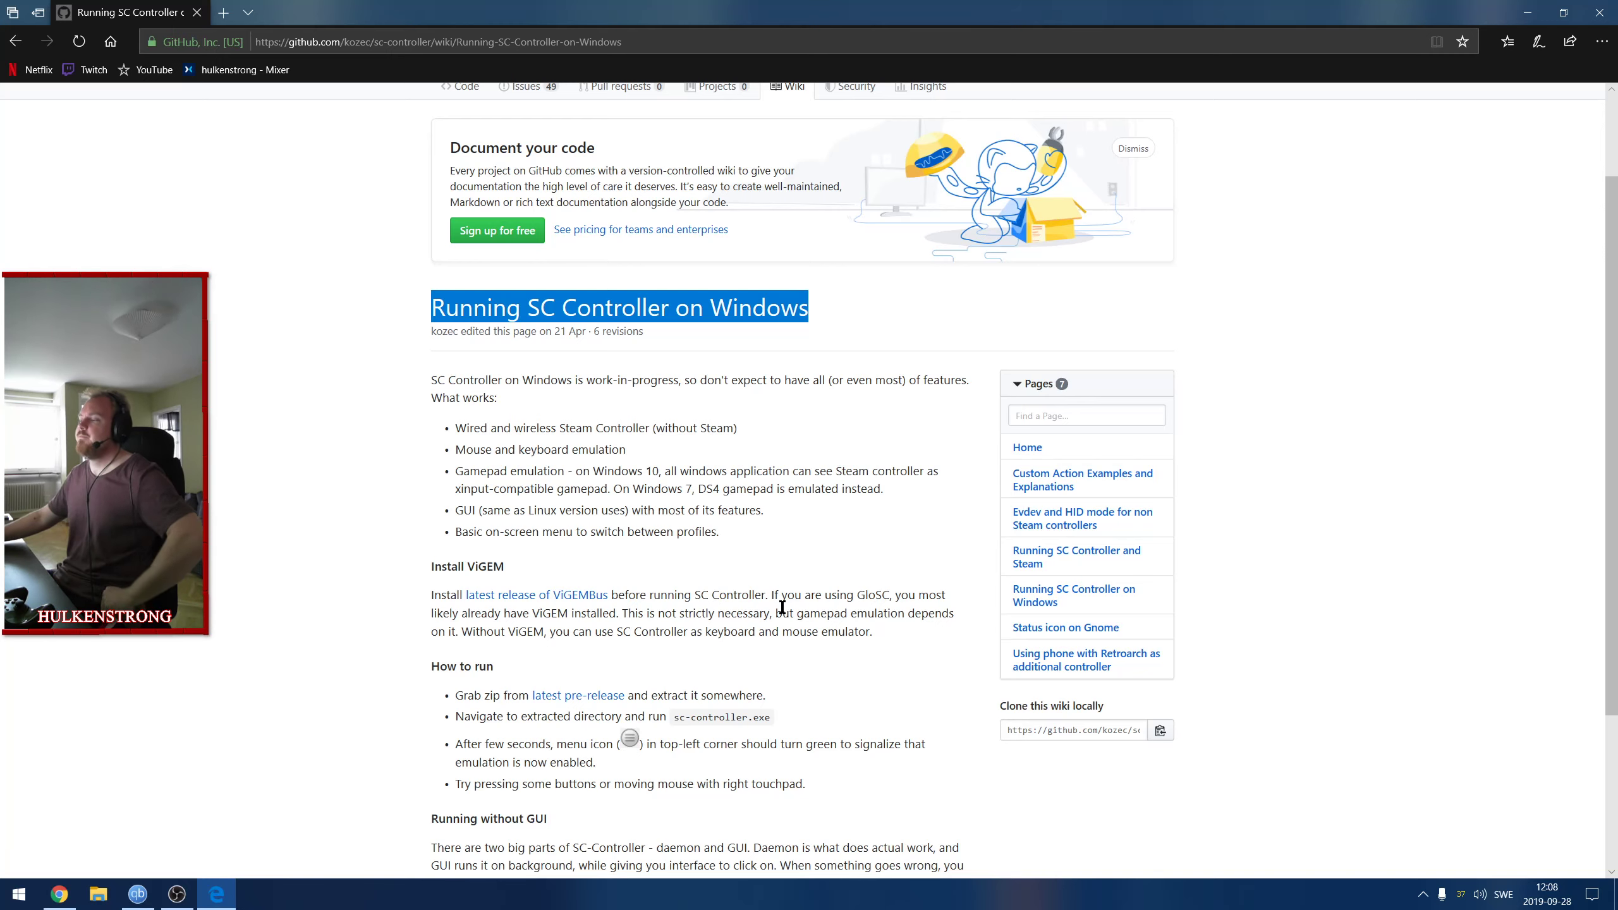
scroll(down, 3)
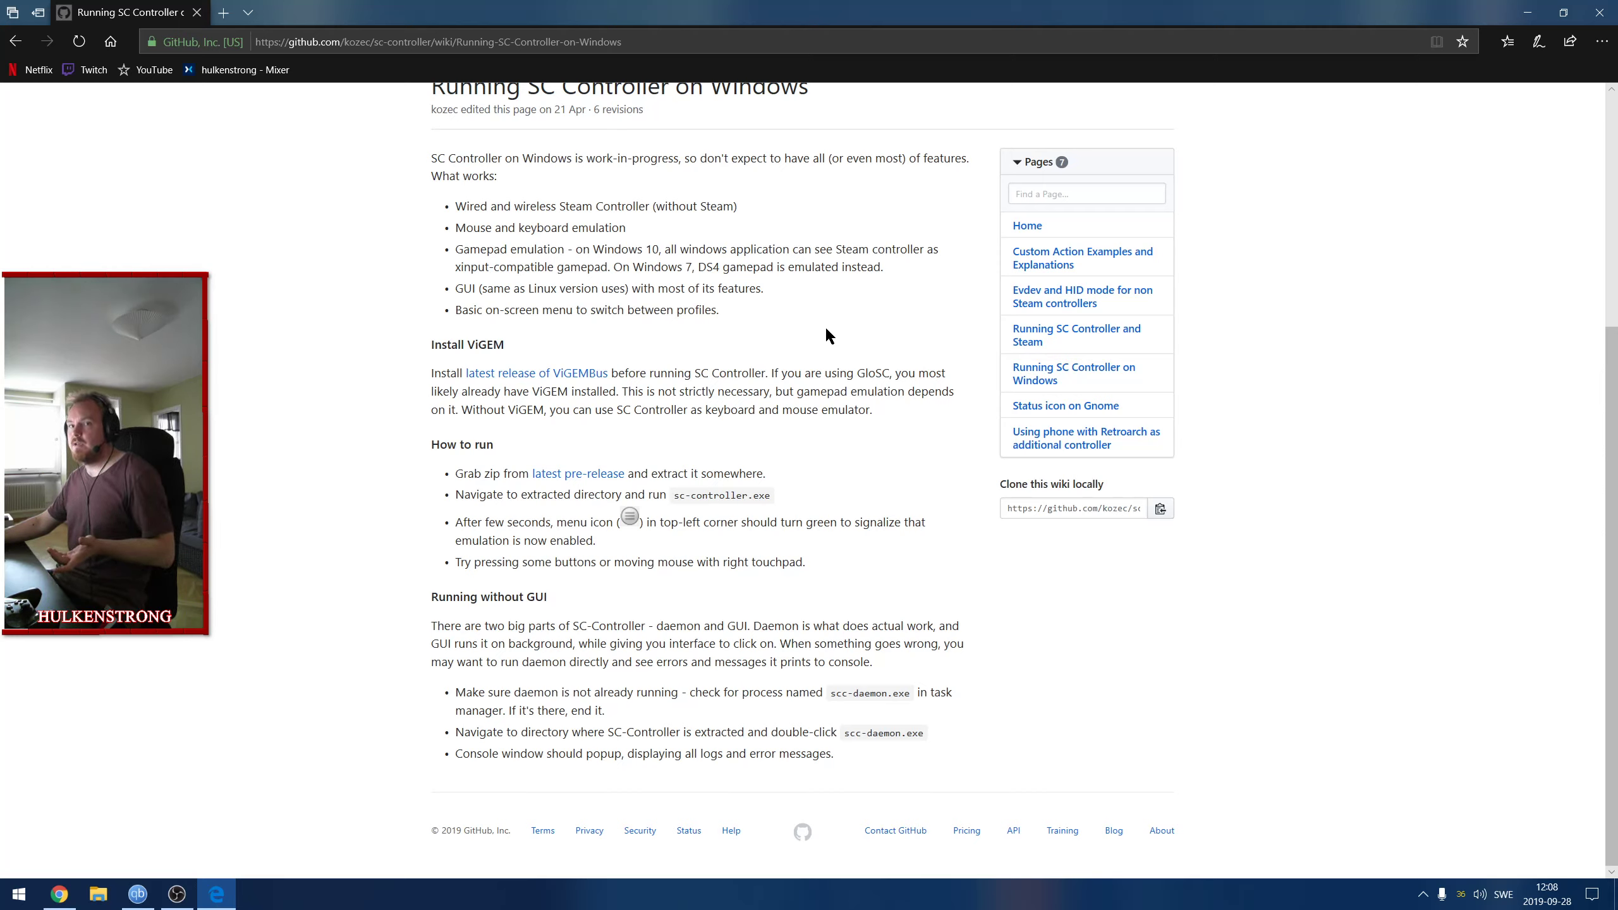
mouse_move(533, 385)
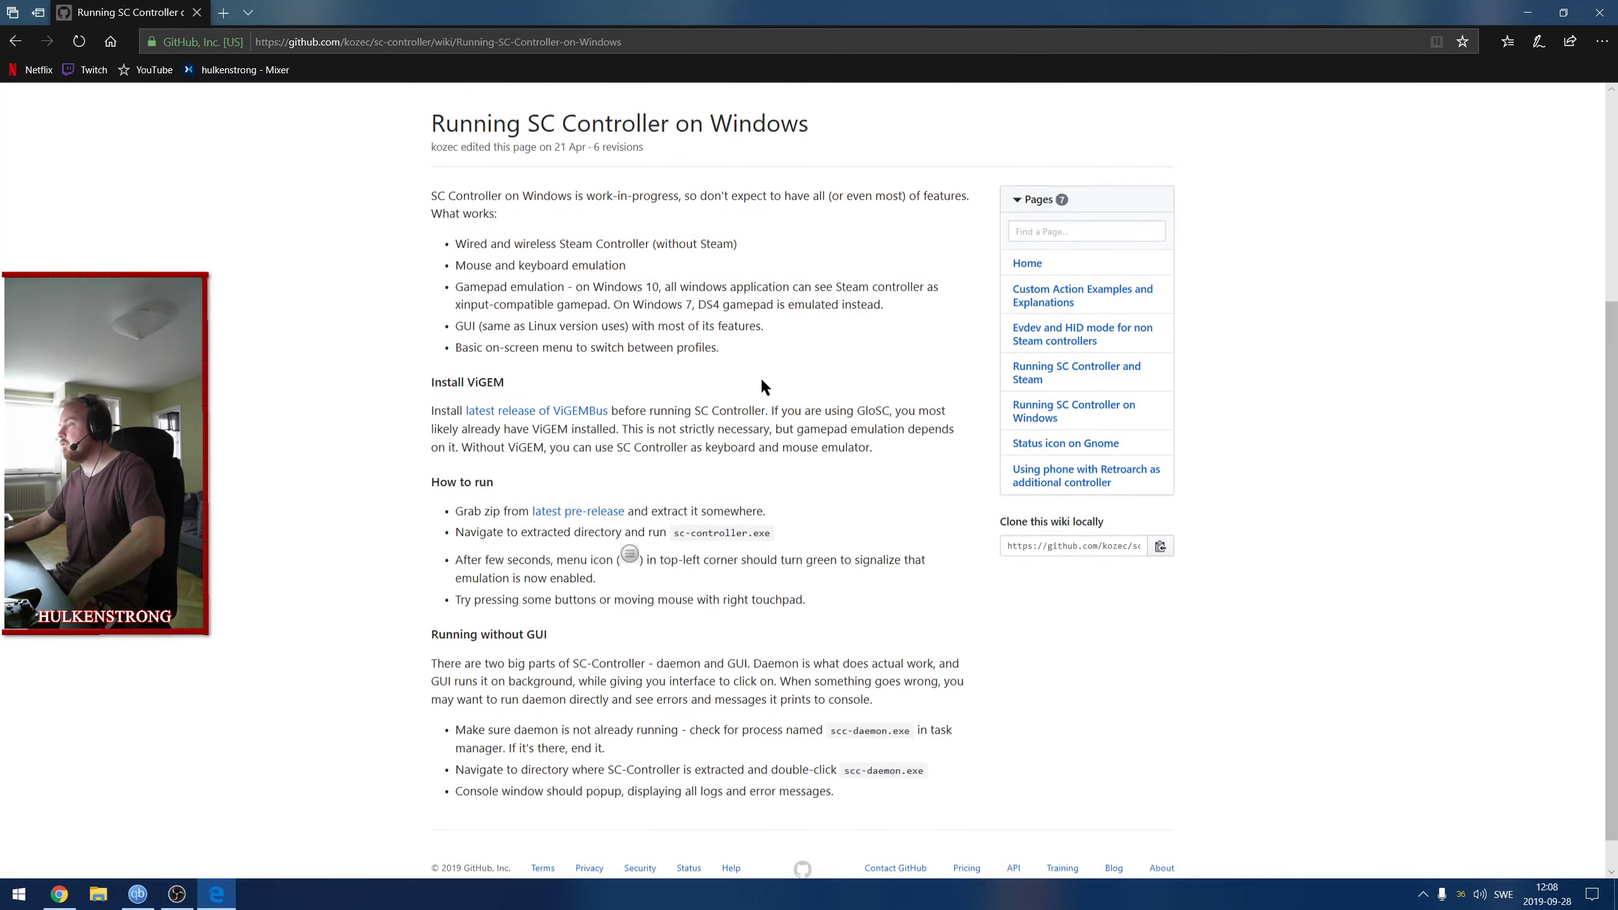
scroll(down, 3)
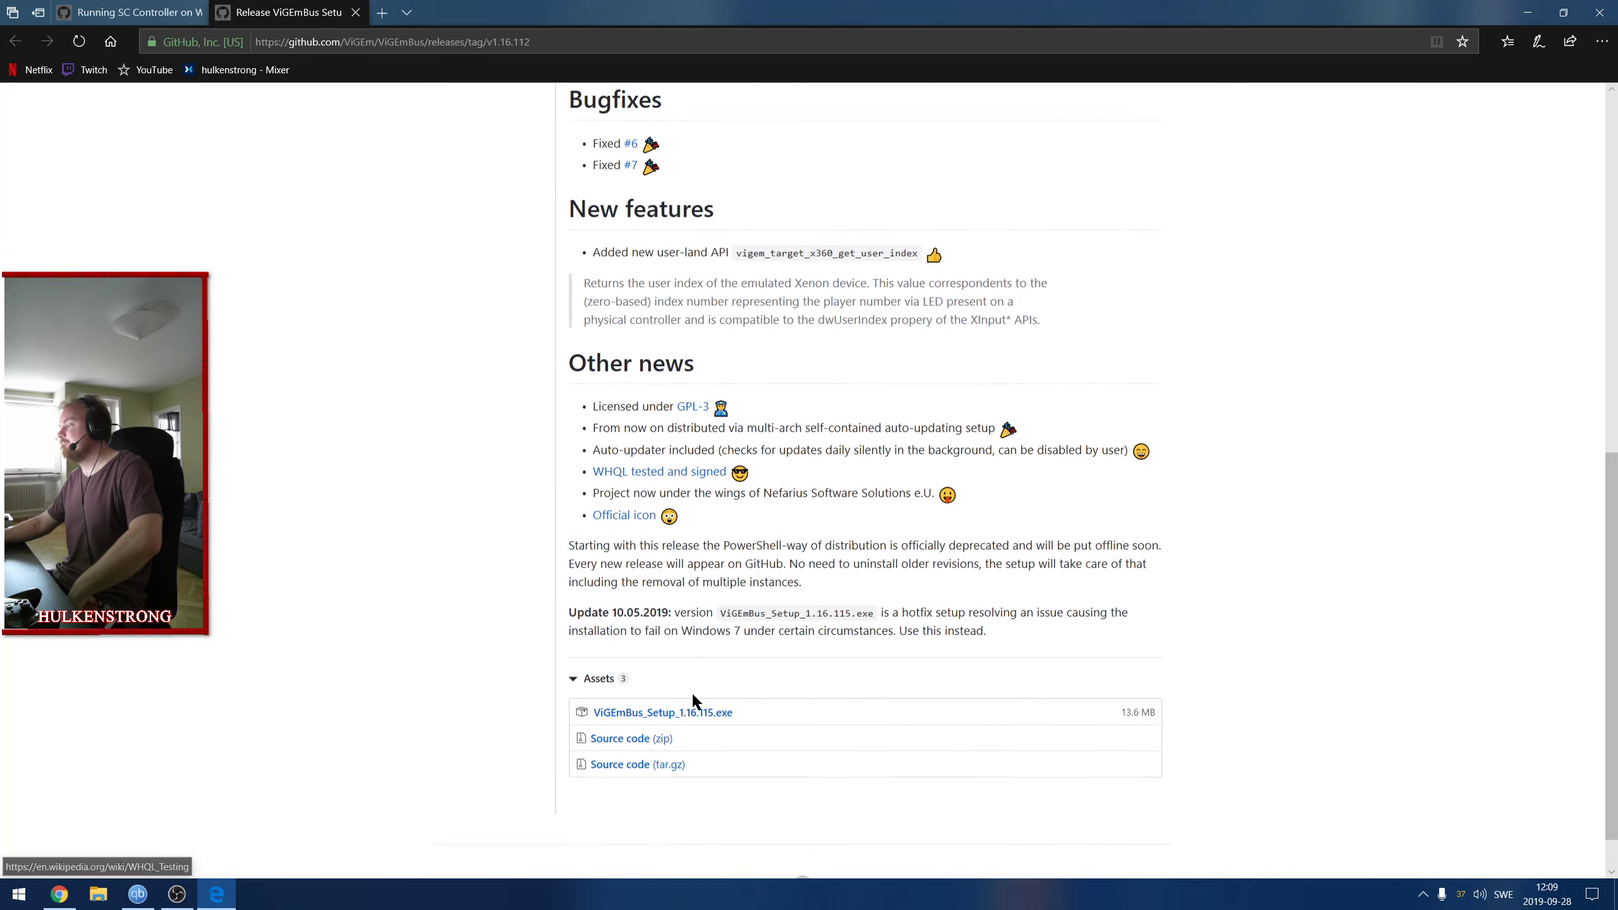
Scroll through the ViGEmBus 1.16.112 release notes down to its assets.
scroll(down, 3)
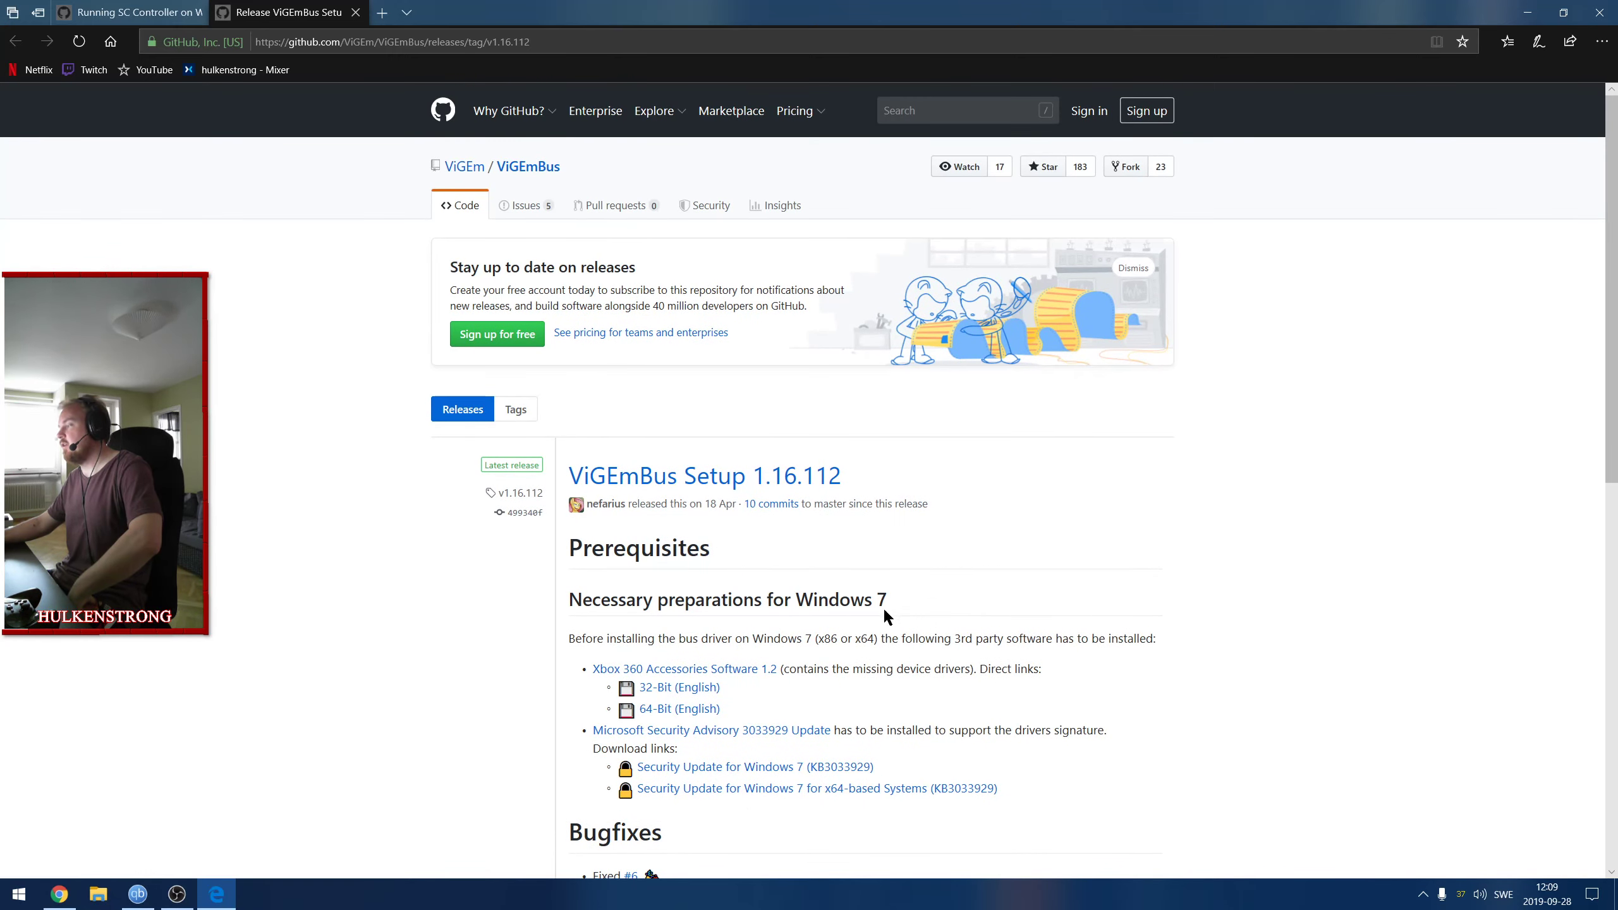
scroll(down, 3)
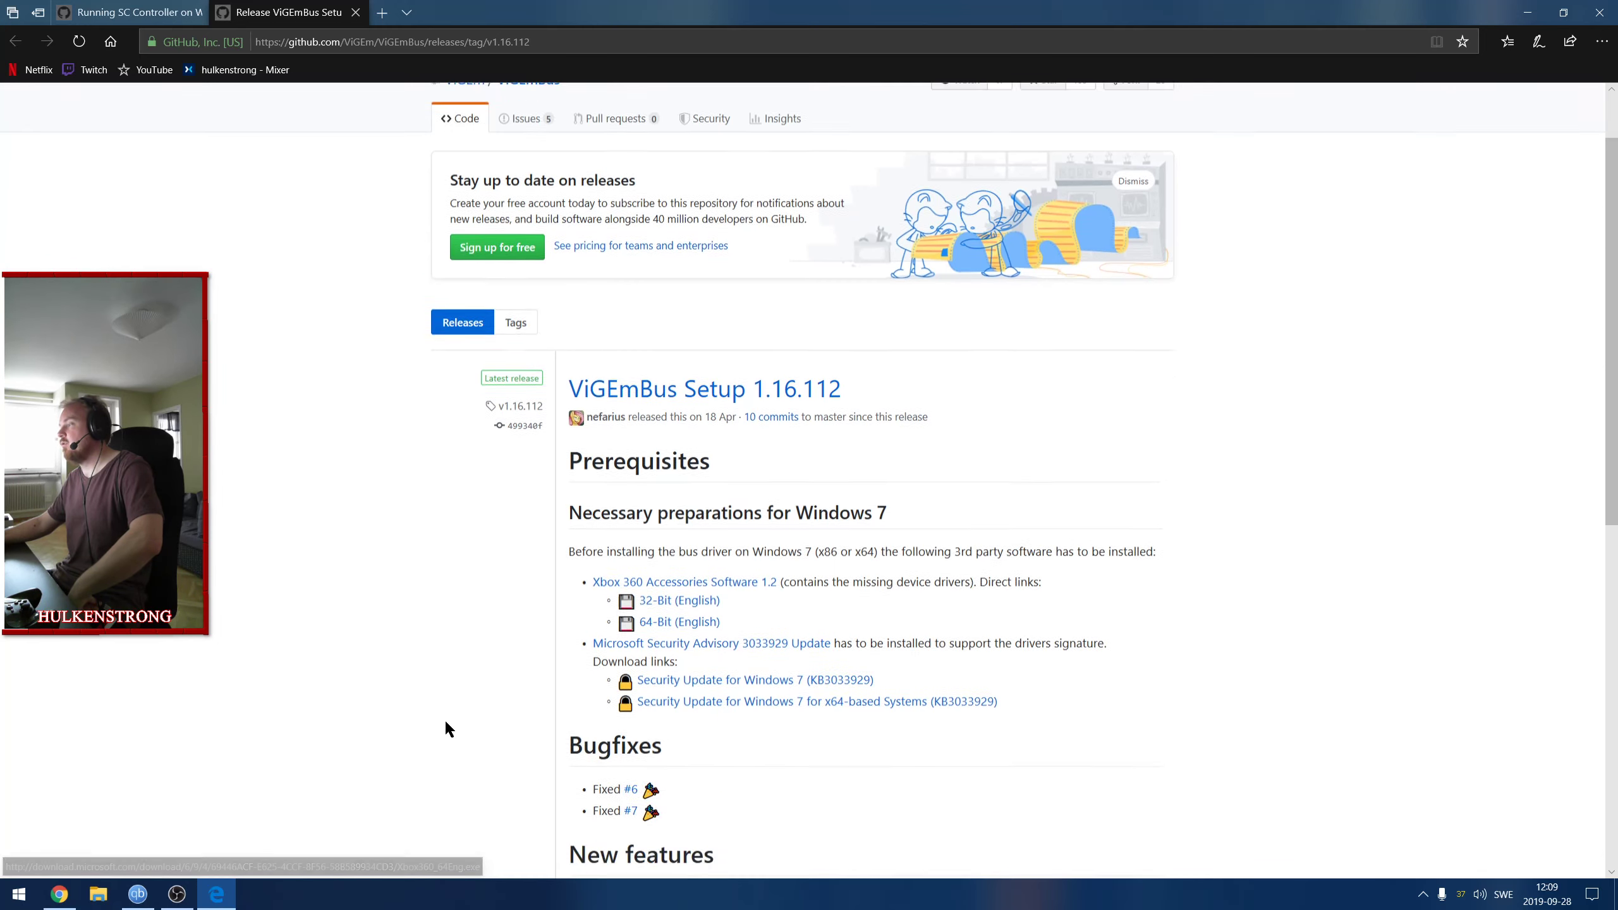
scroll(down, 3)
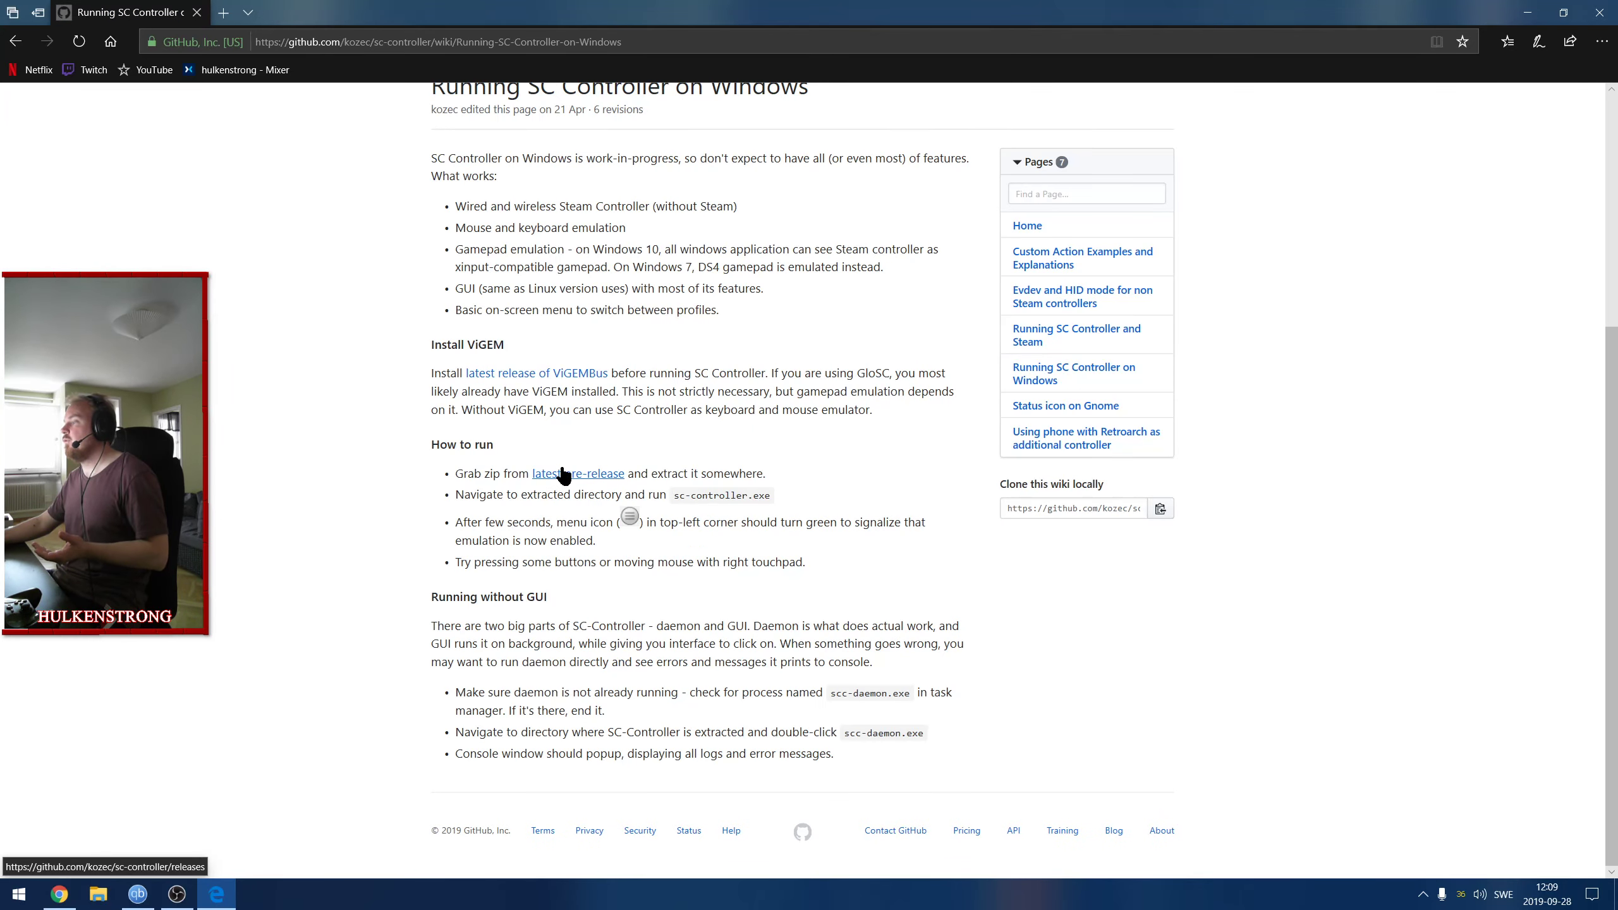
Go from the wiki's pre-release link to the v0.4.9.7 release and scroll to its assets.
click(579, 474)
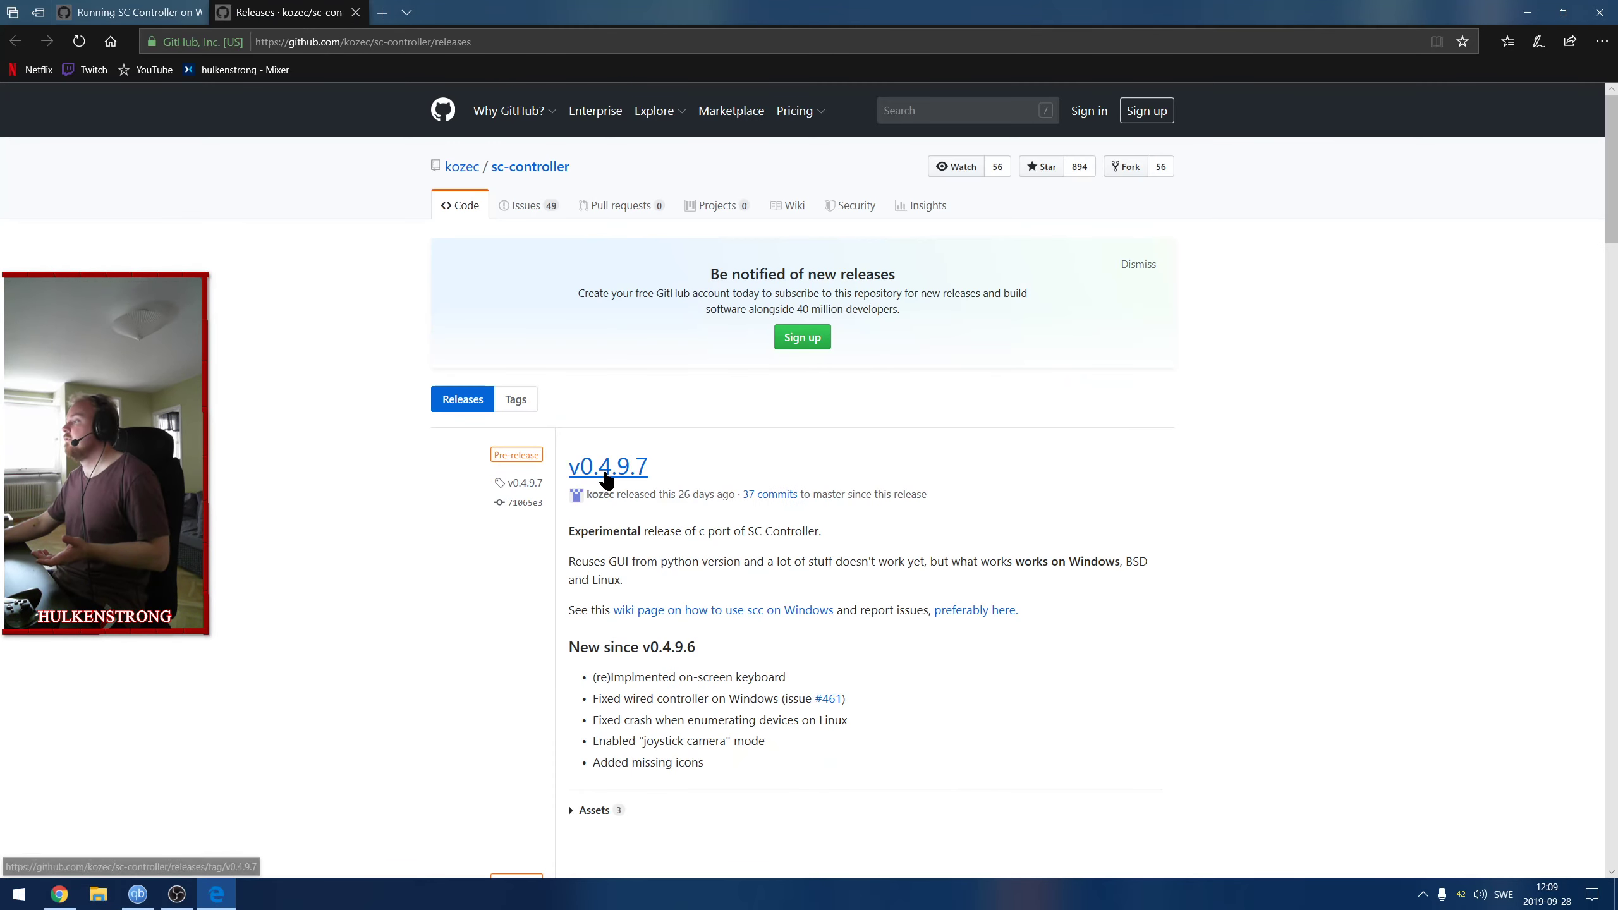
click(608, 467)
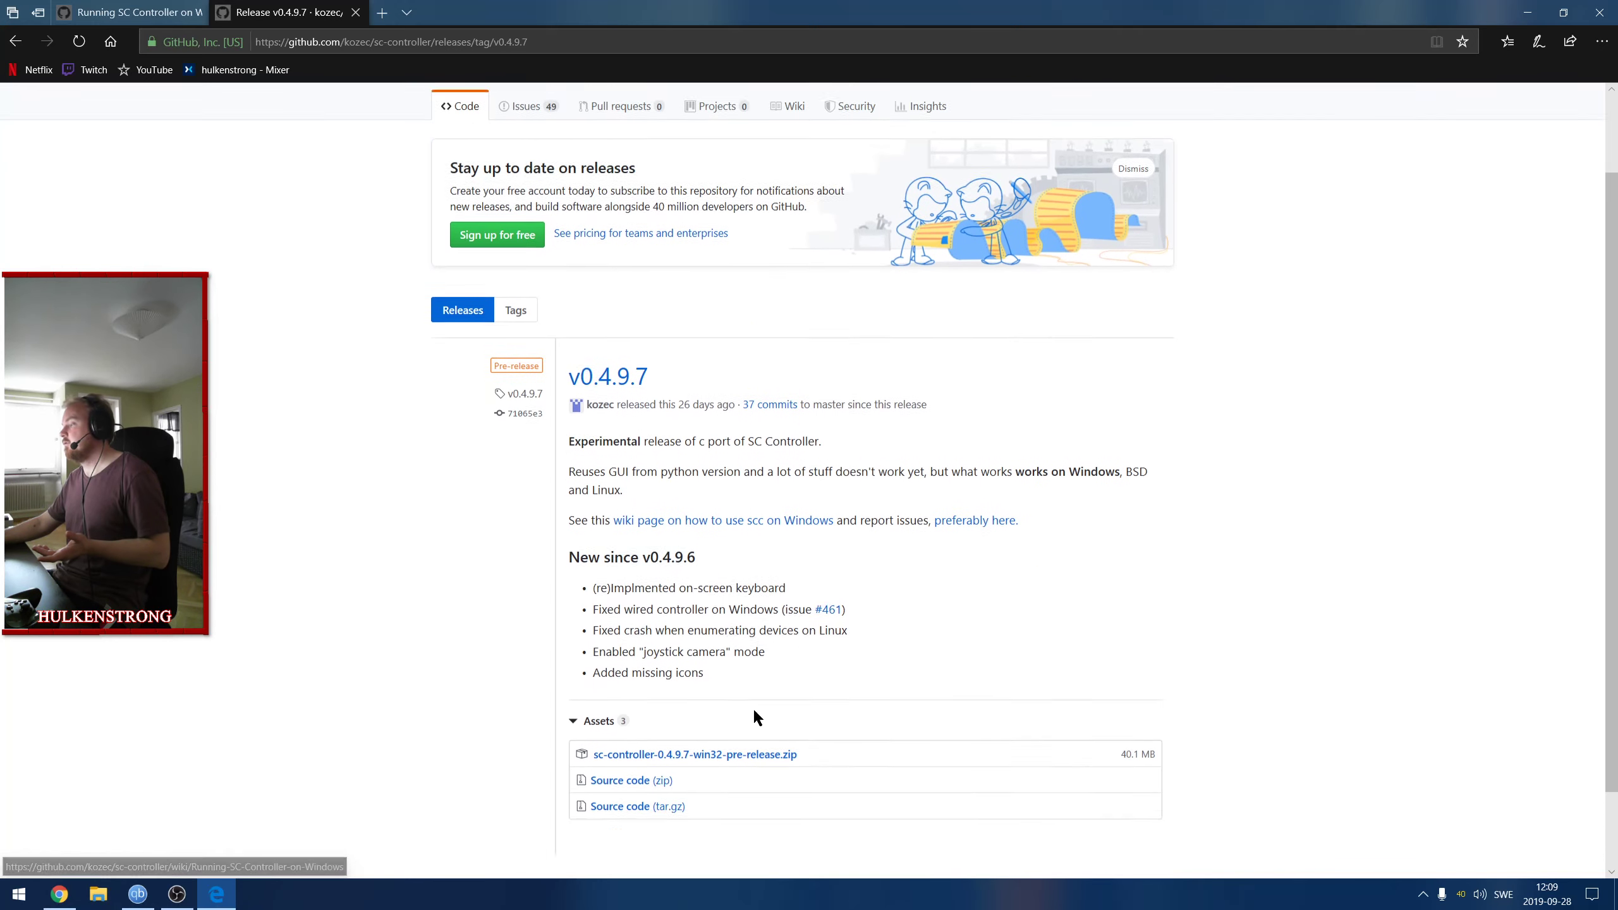
scroll(down, 3)
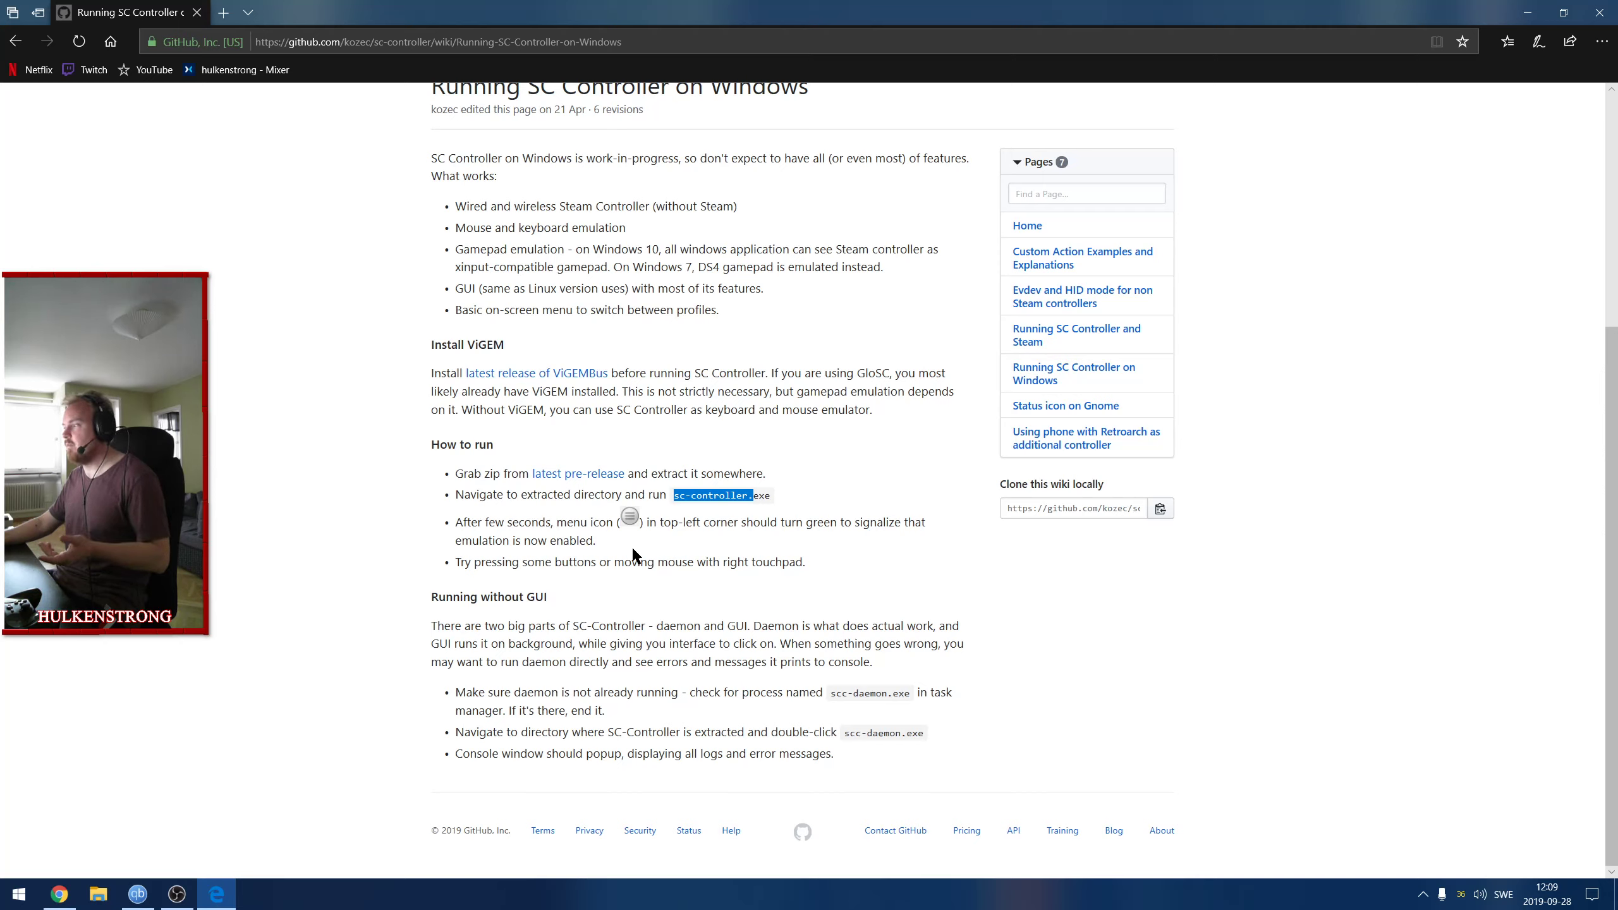
mouse_move(765, 506)
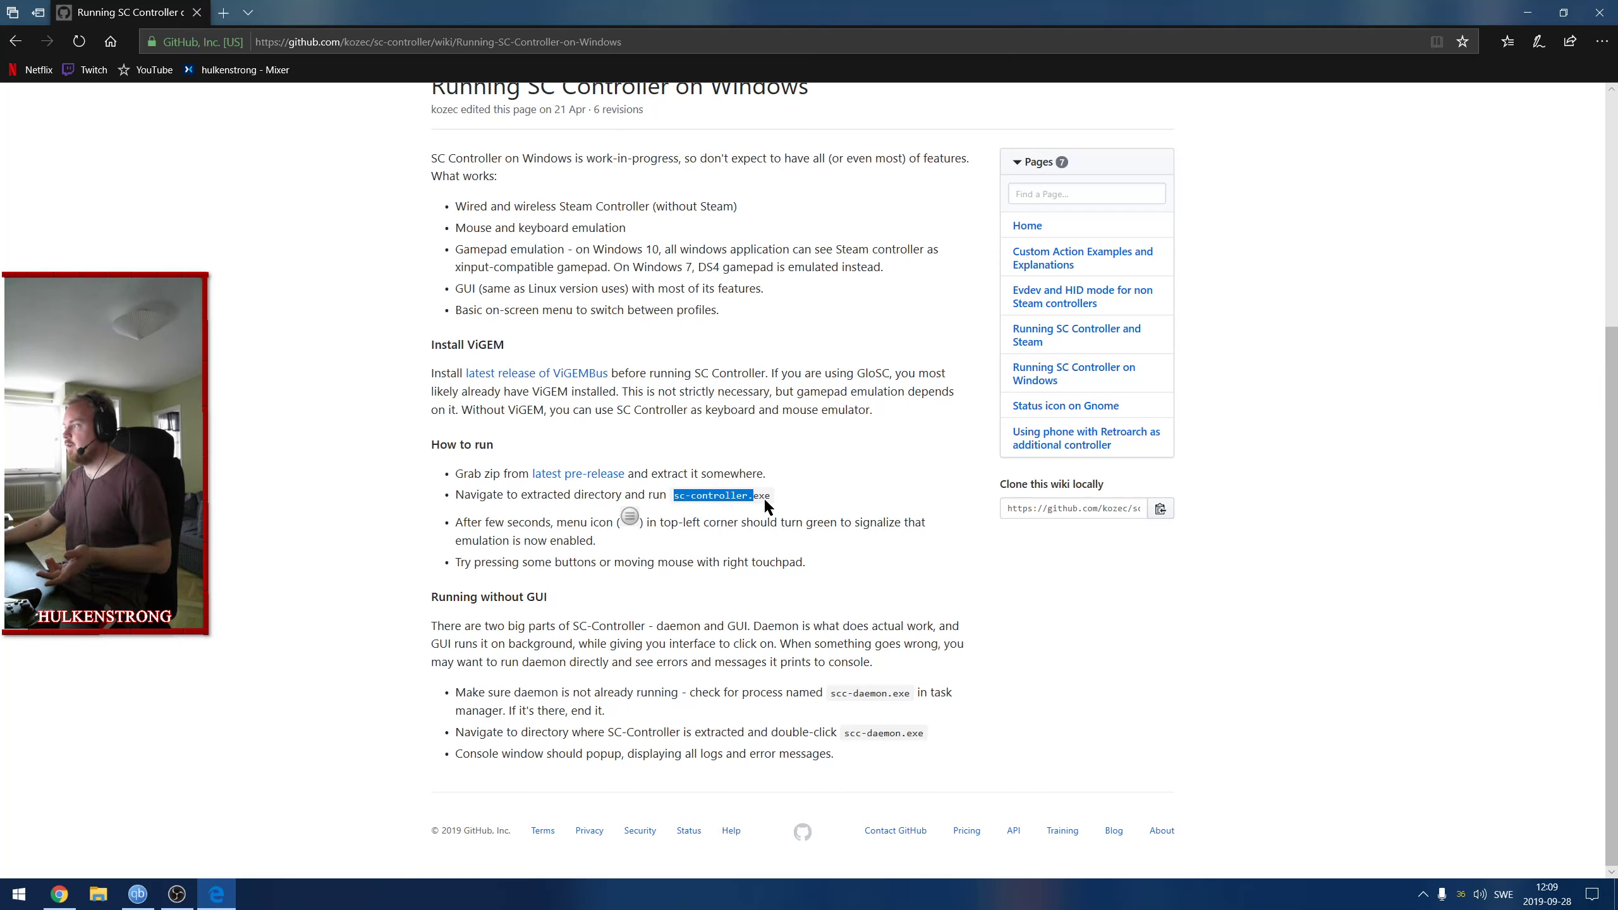
mouse_move(629, 522)
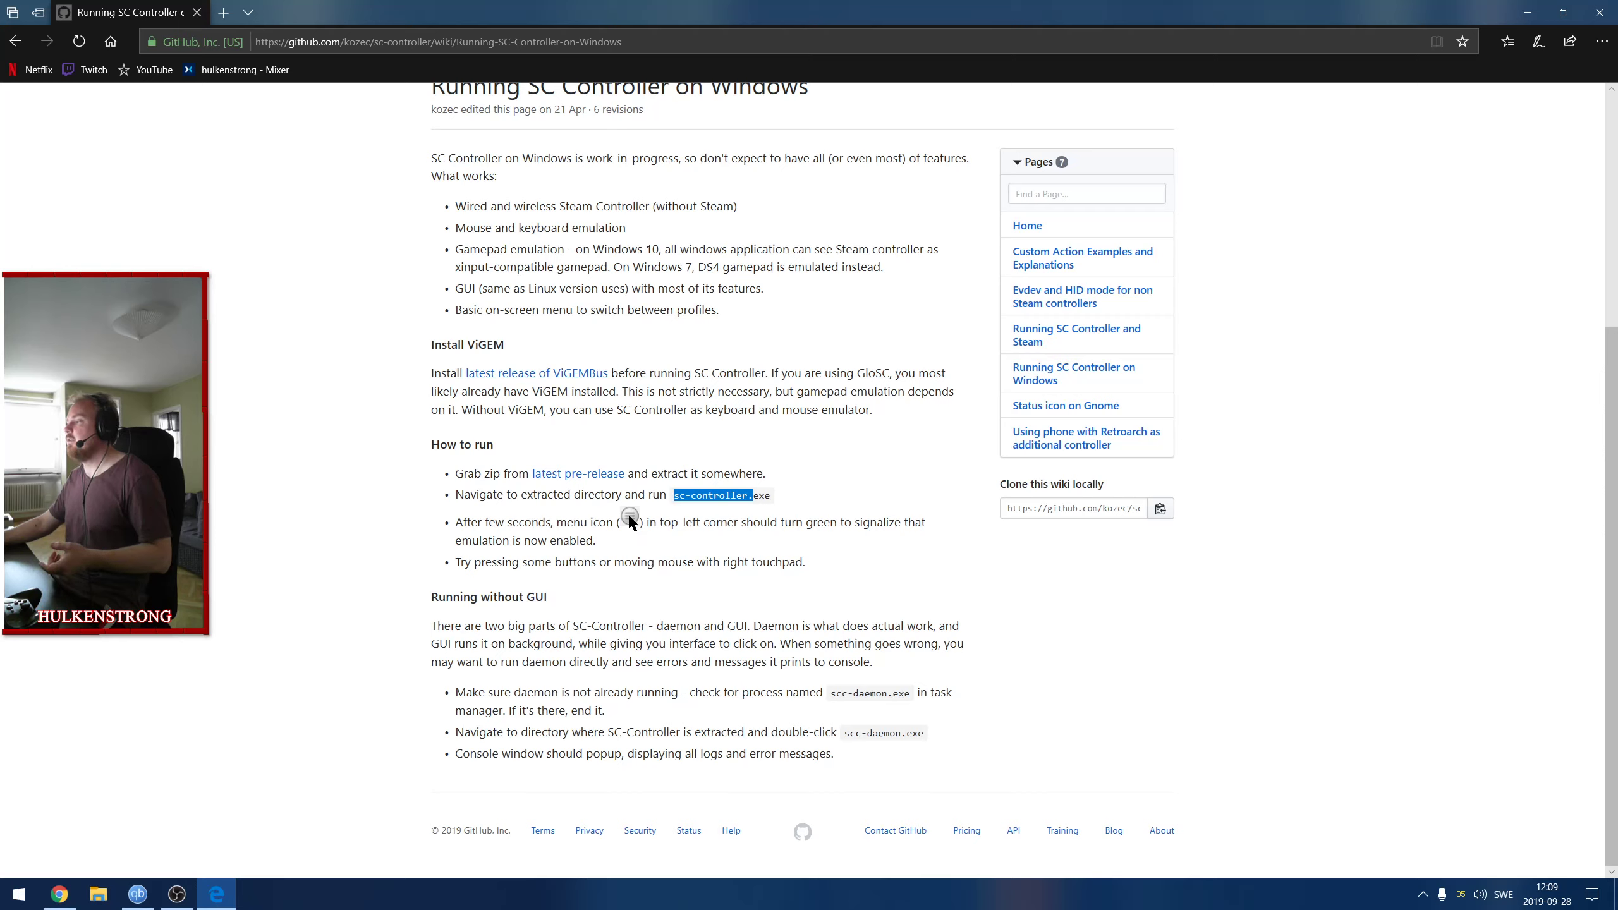
mouse_move(498, 640)
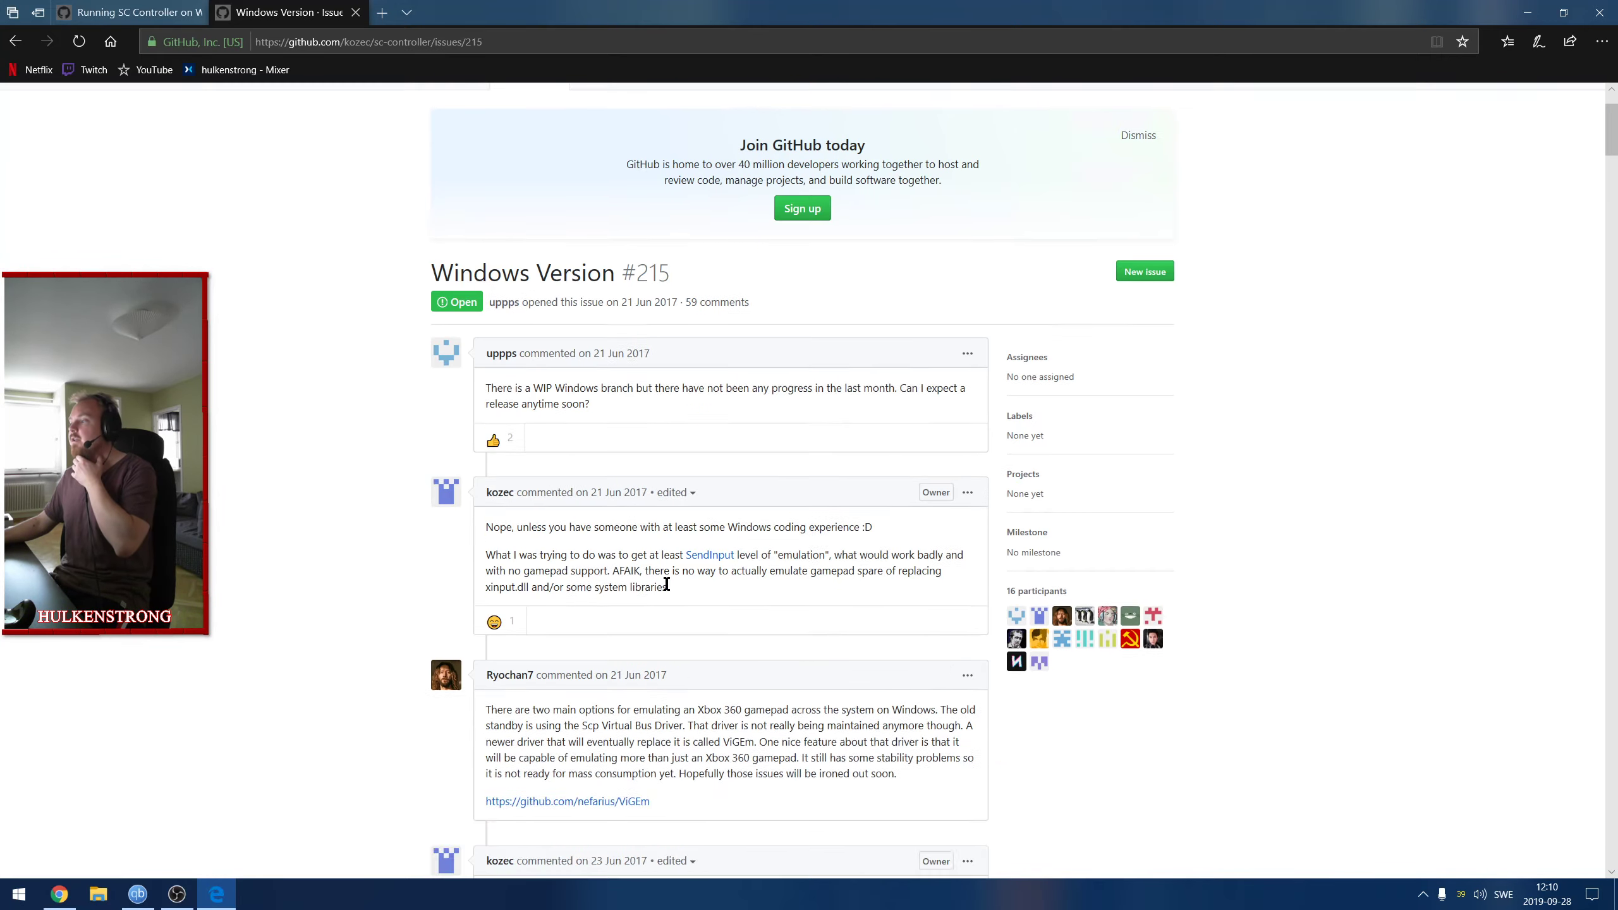
scroll(down, 3)
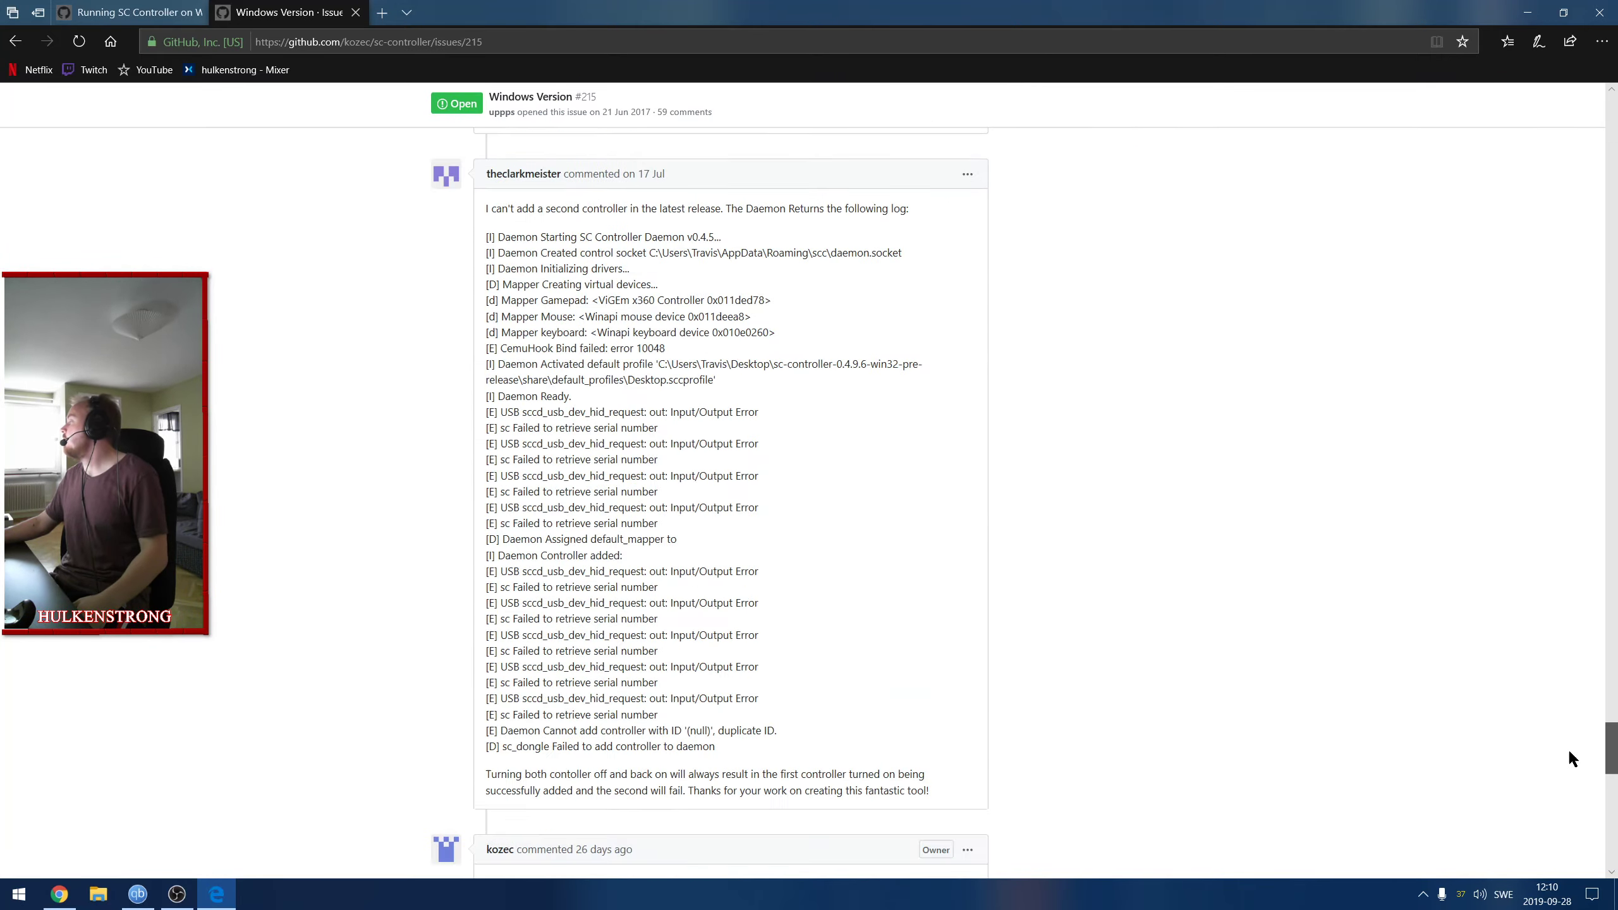
scroll(down, 3)
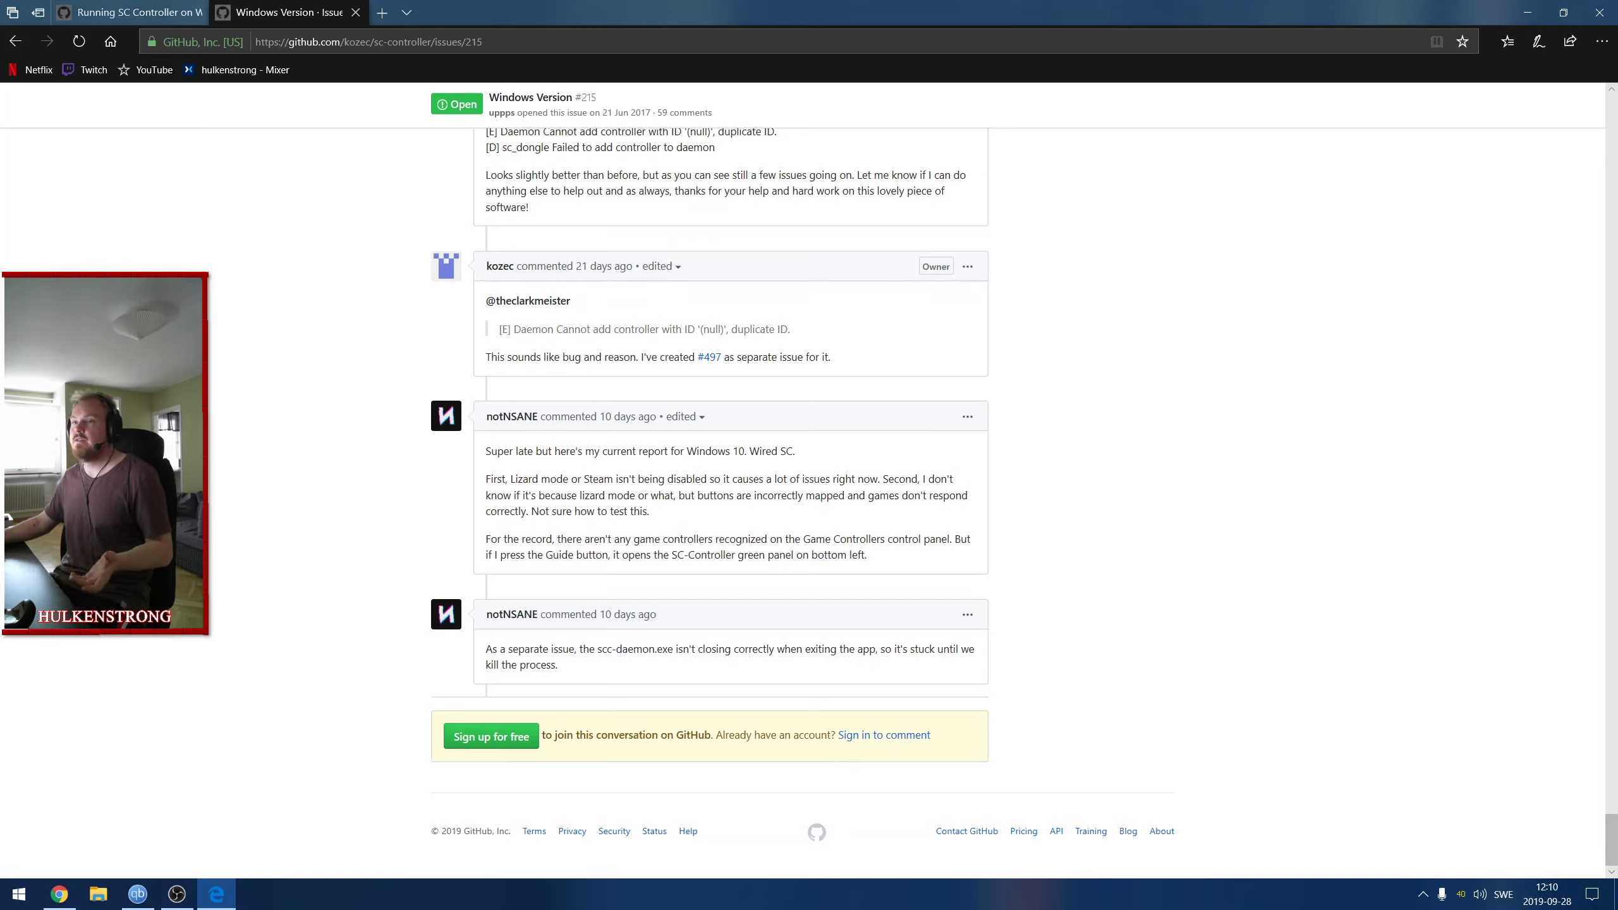